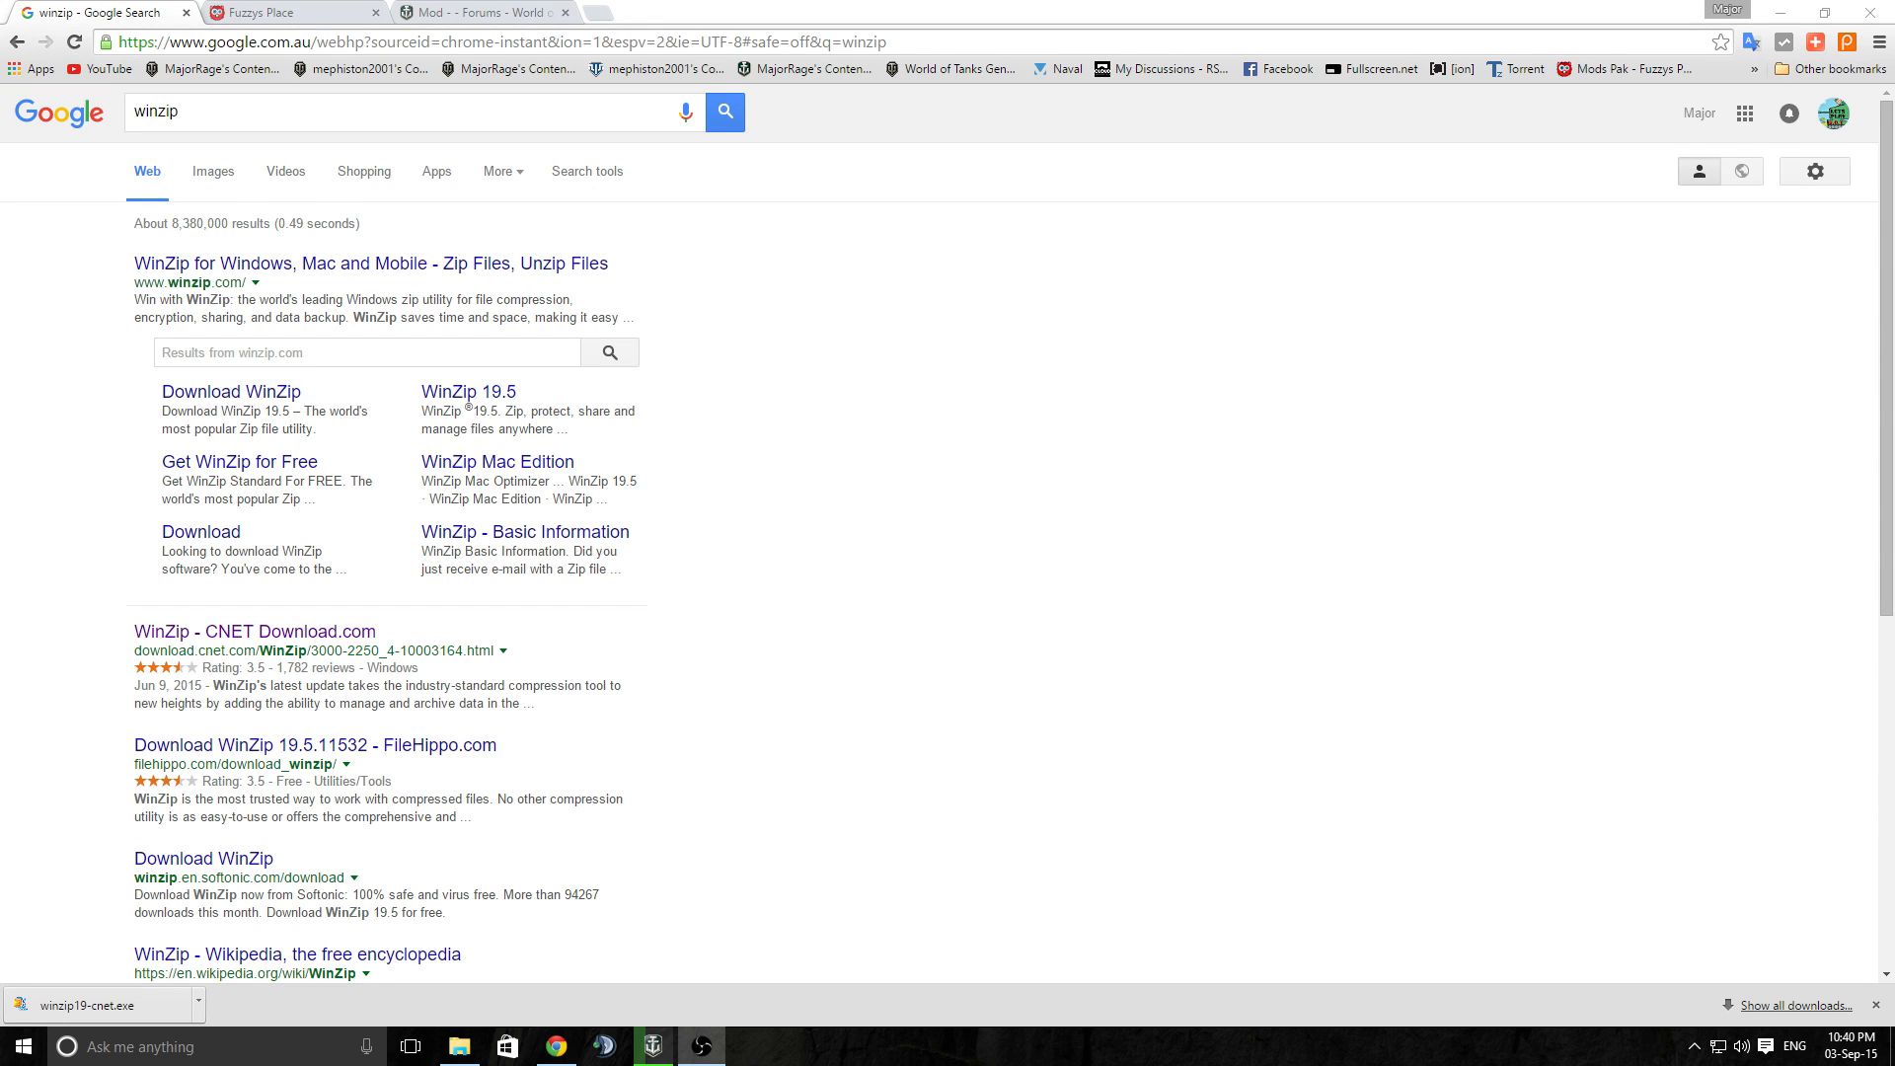
{"action": "mouse_move", "coordinate": [1017, 906]}
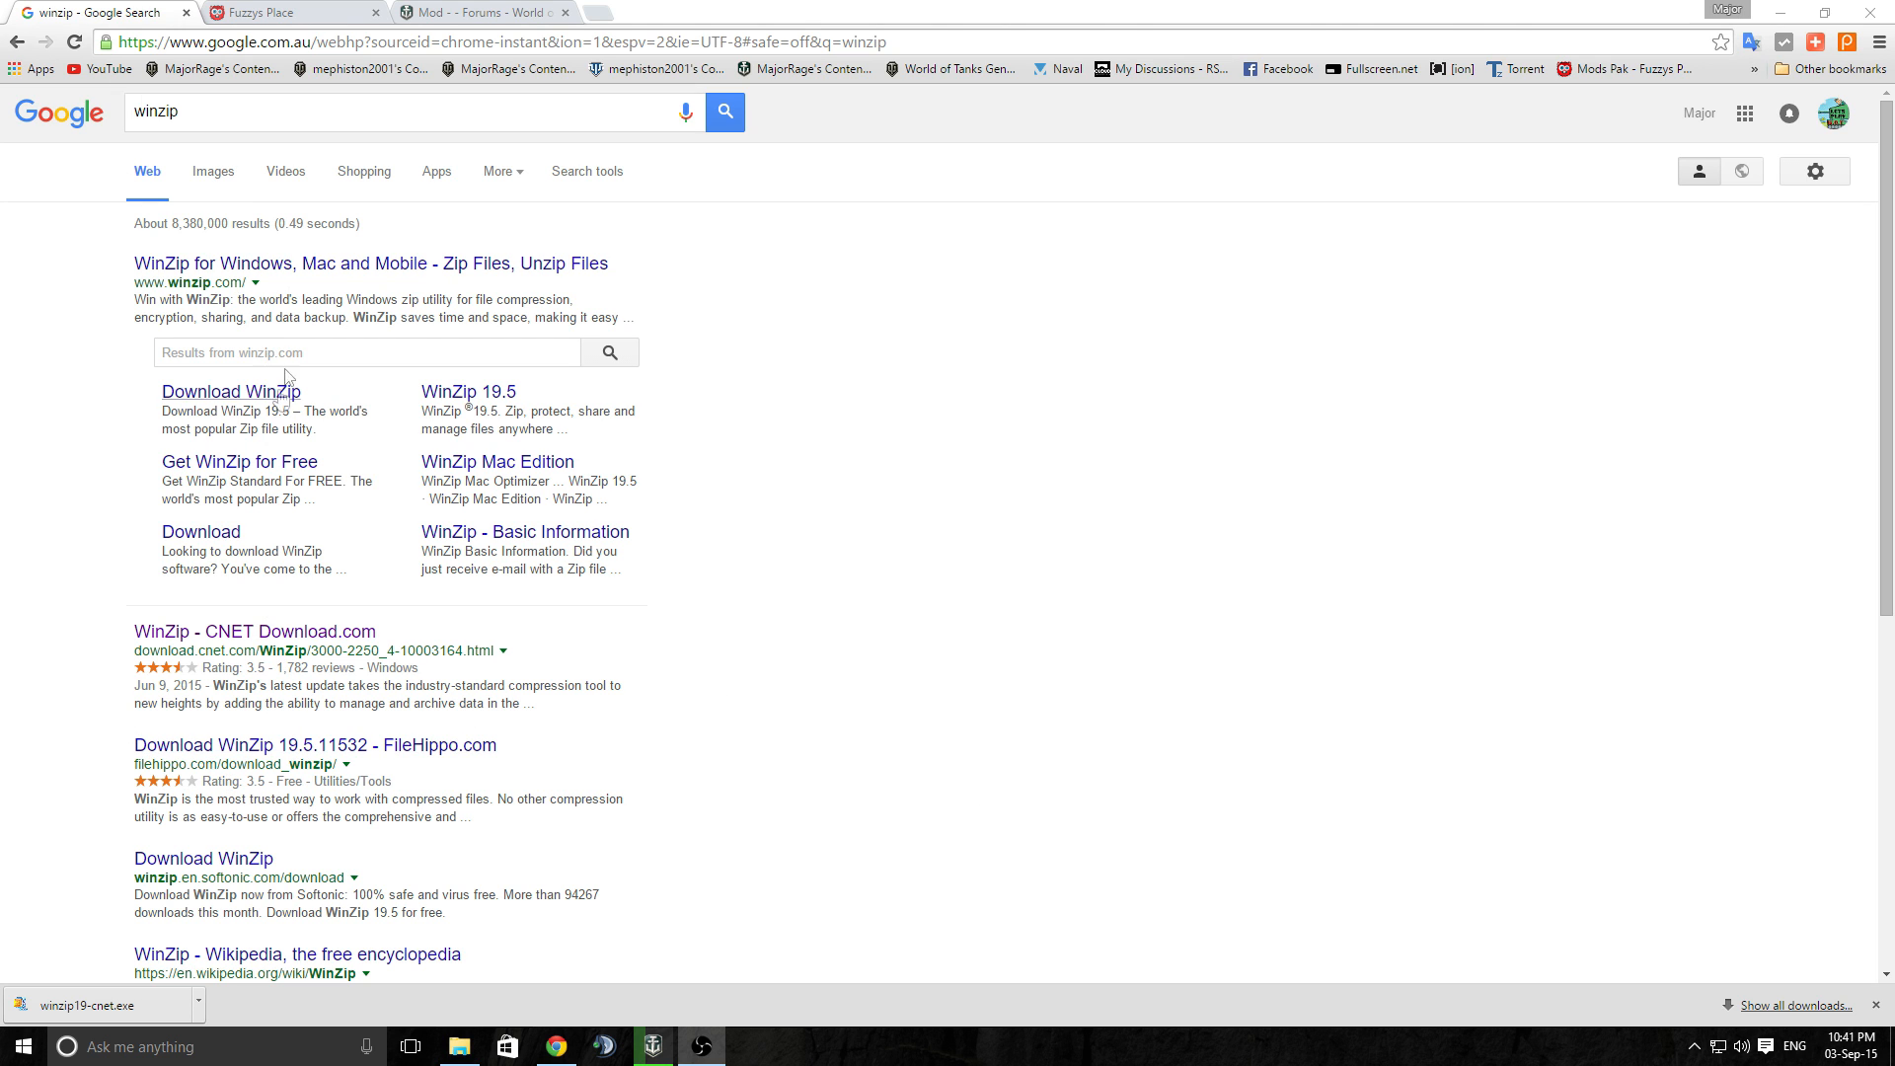
{"action": "mouse_move", "coordinate": [170, 178]}
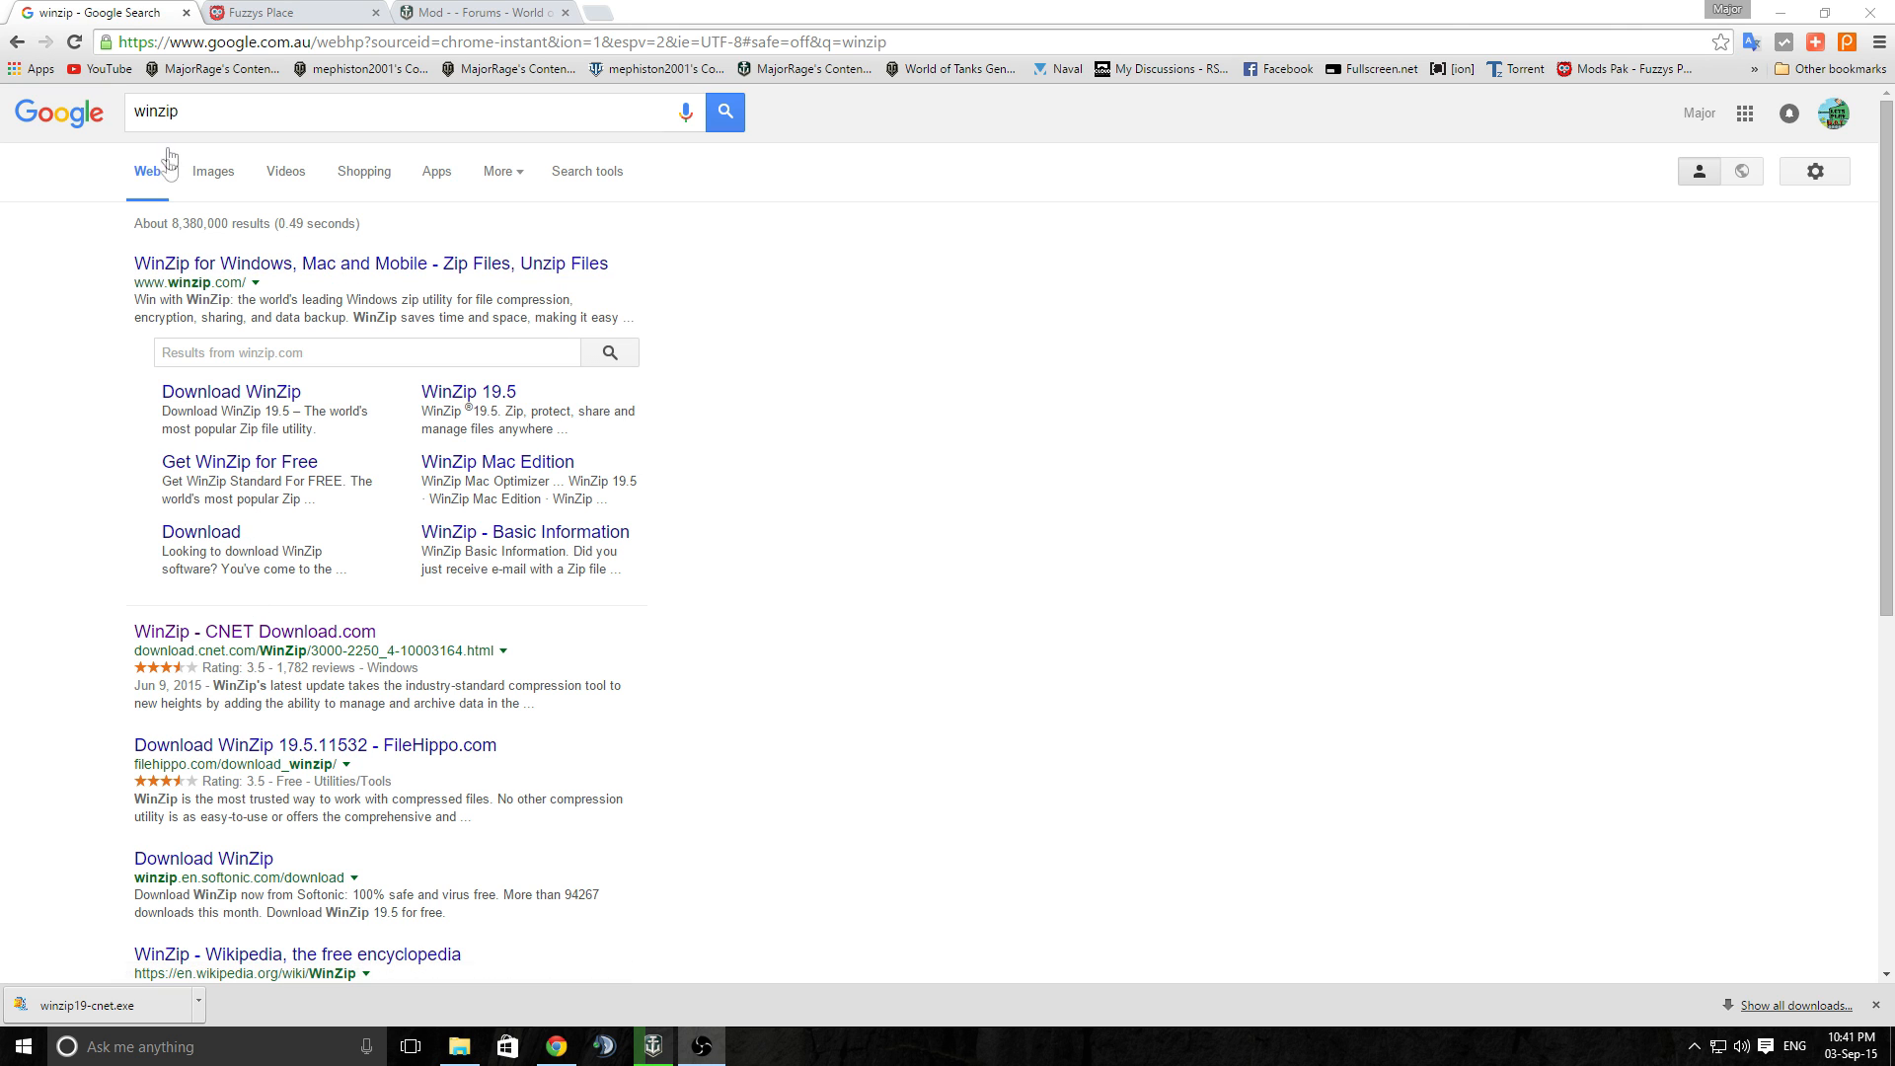
{"action": "mouse_move", "coordinate": [209, 755]}
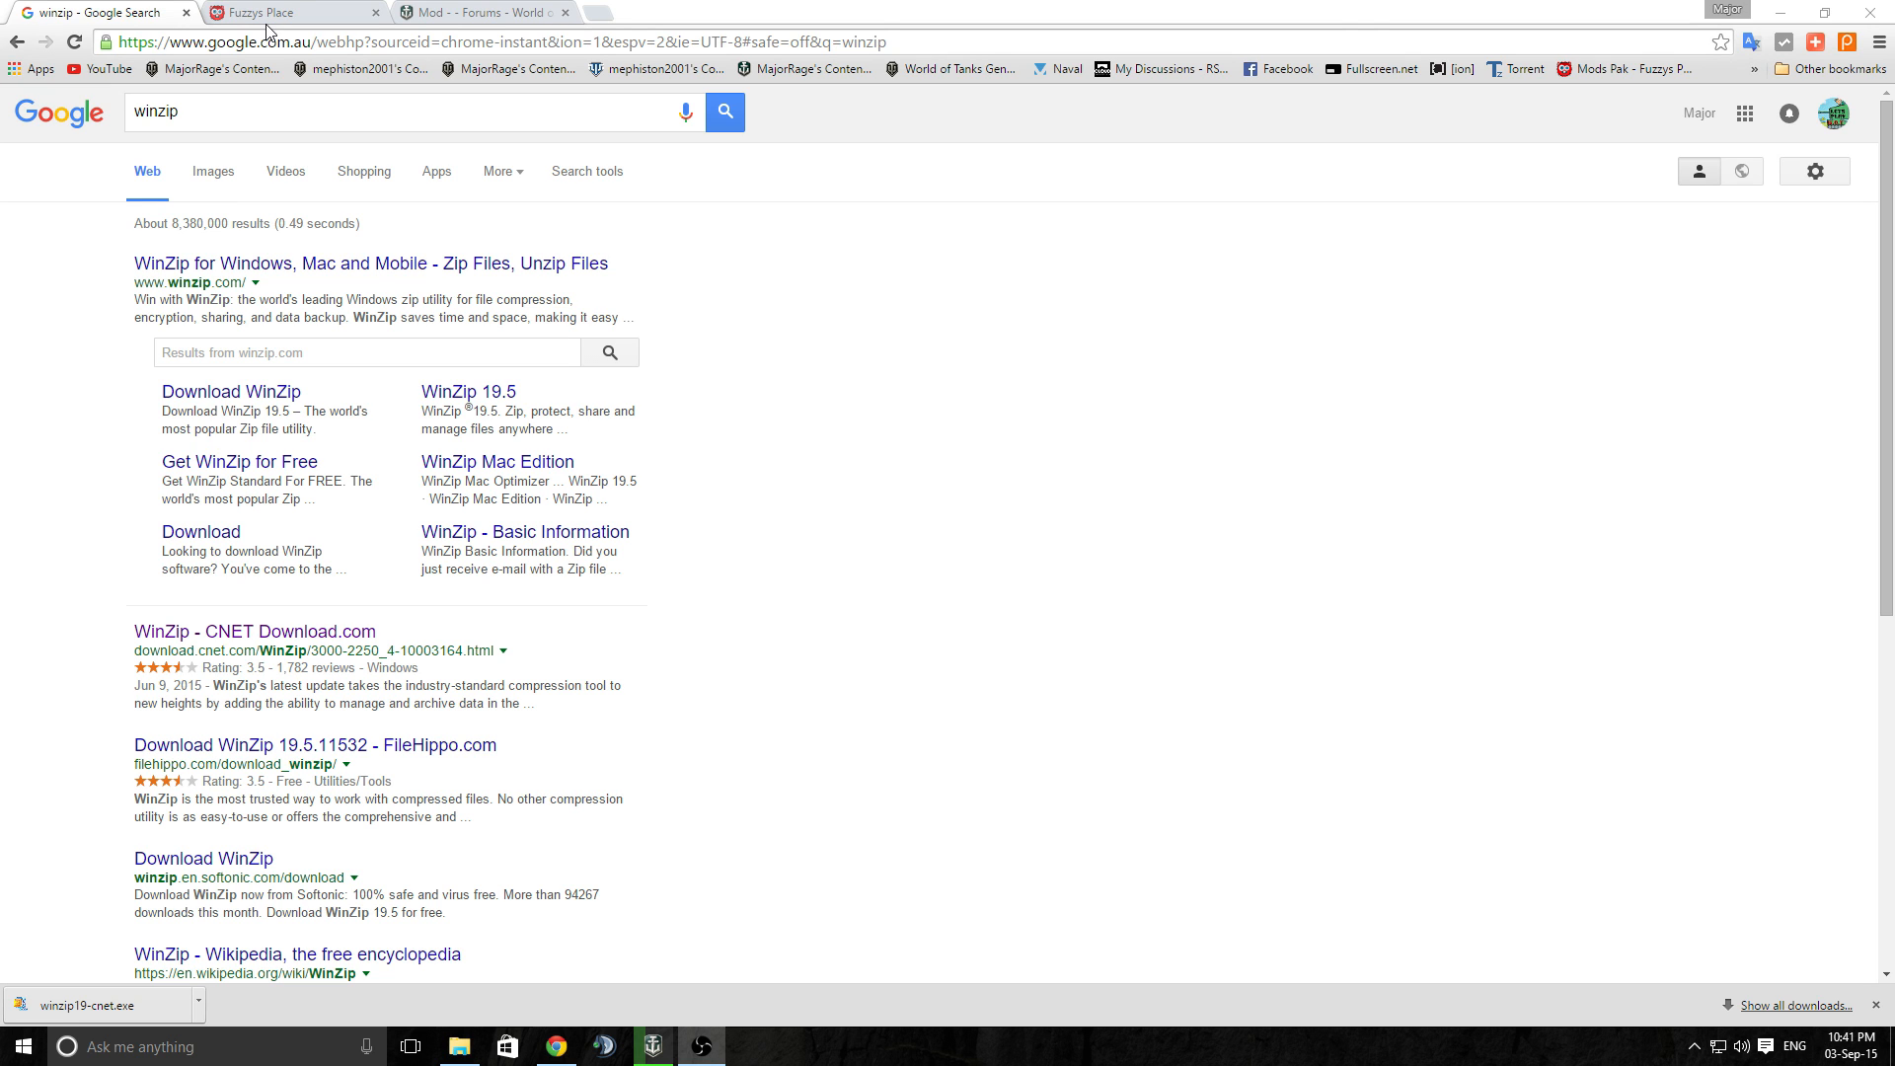
{"action": "mouse_move", "coordinate": [285, 16]}
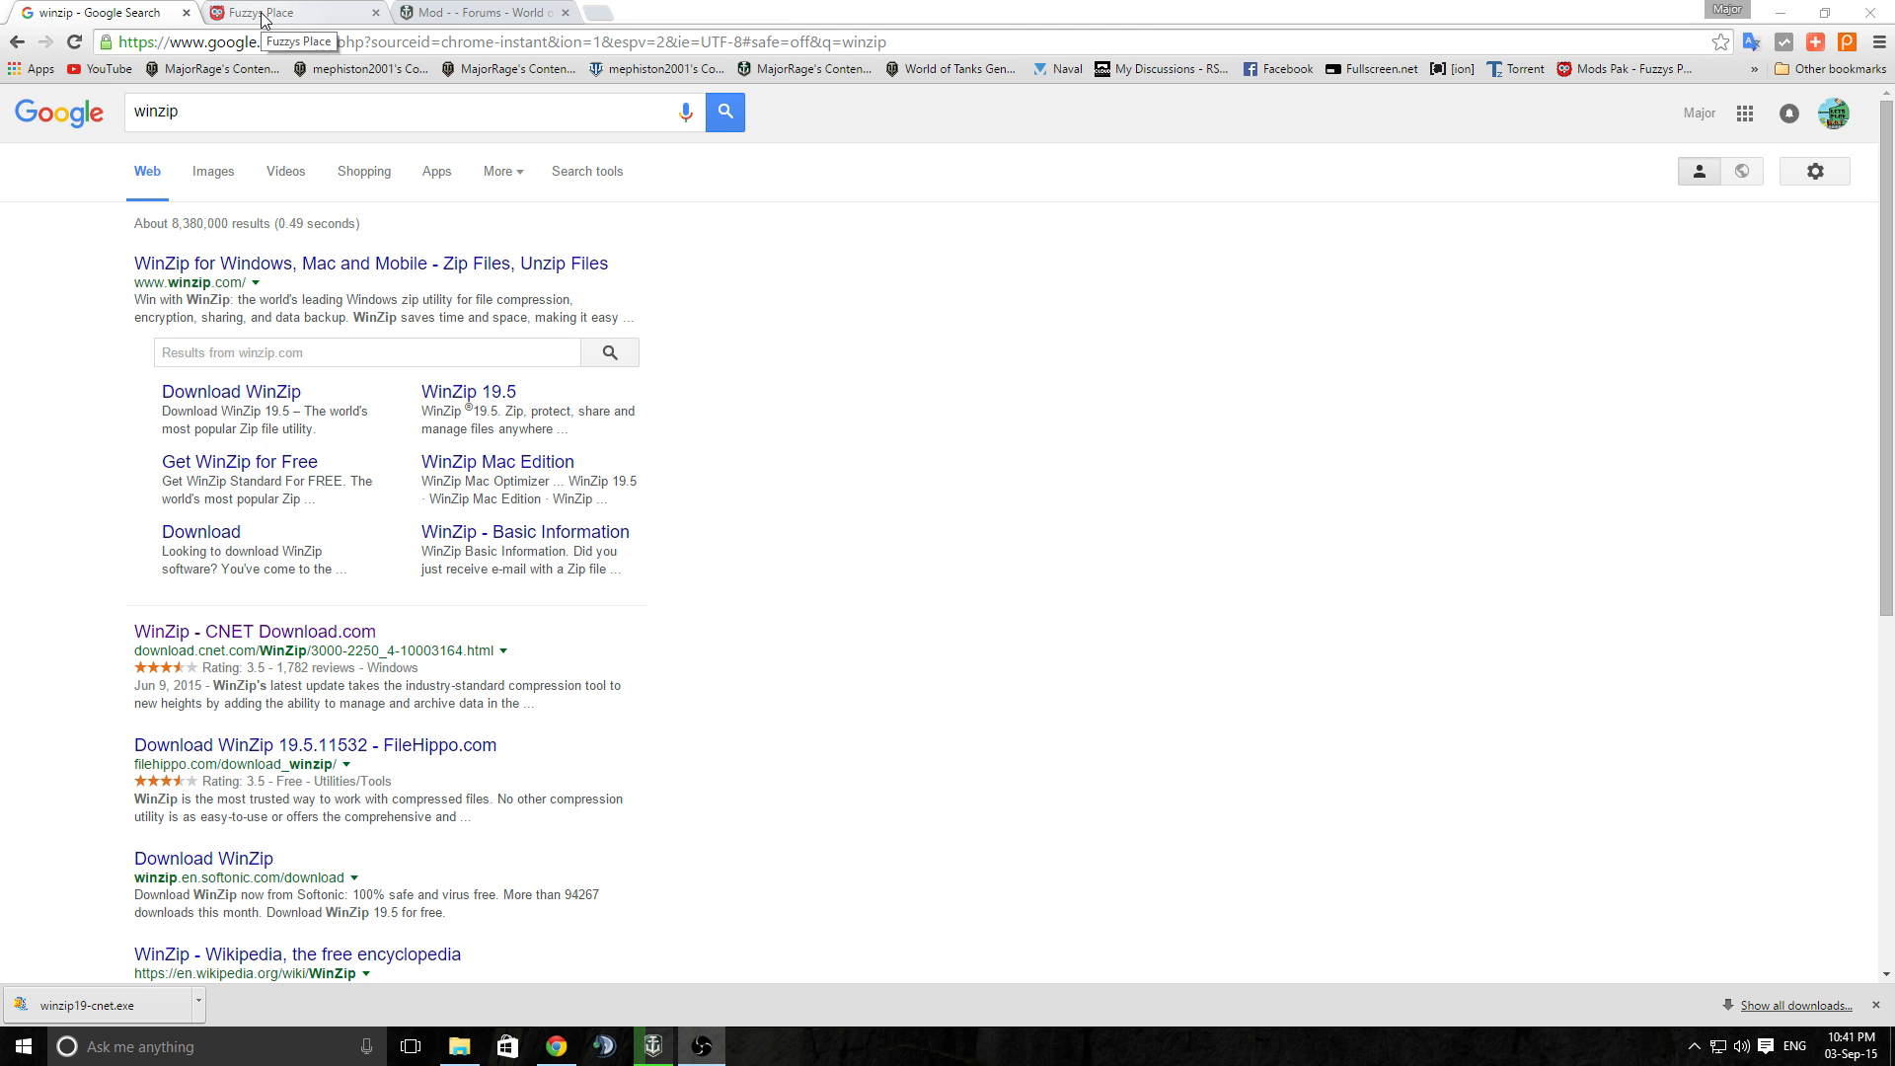
Show the W.o.T Mods dropdown on Fuzzy's Place, then return to the World of Warships forum
{"action": "left_click", "coordinate": [267, 9]}
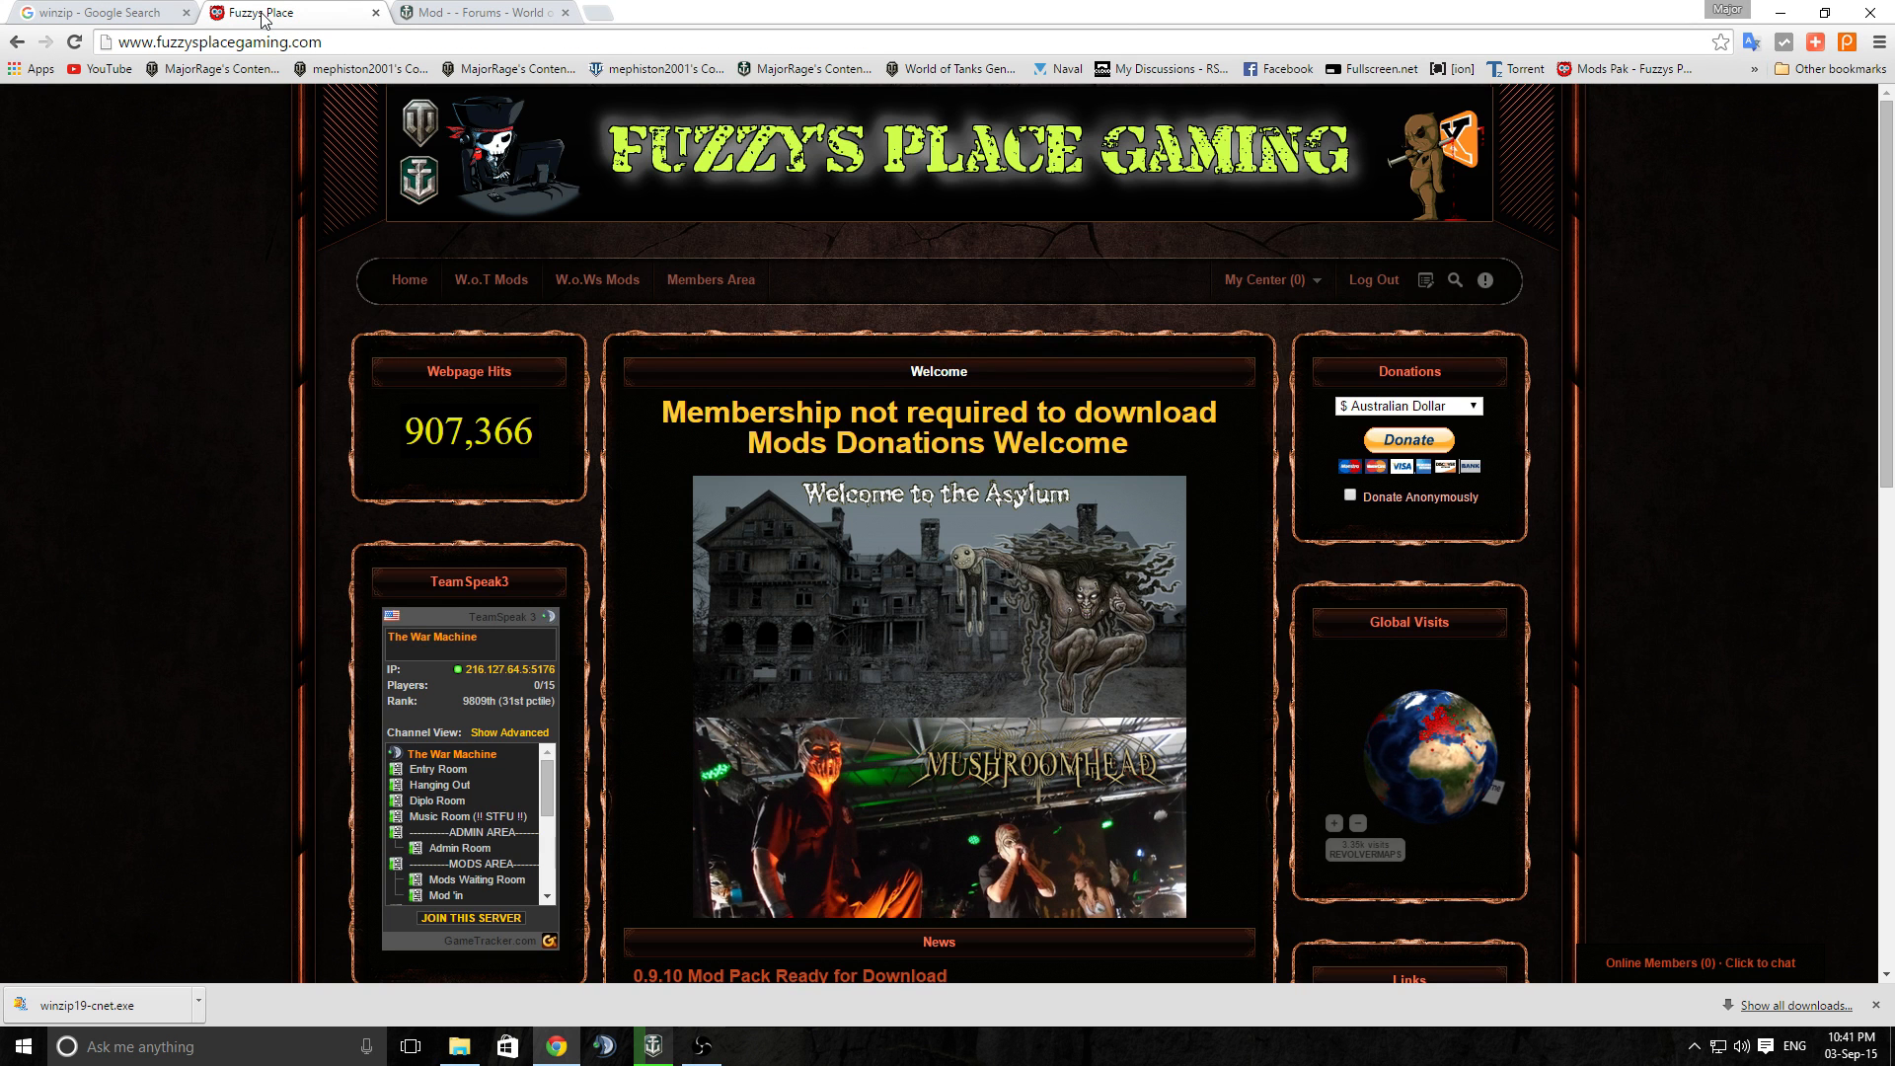
{"action": "mouse_move", "coordinate": [273, 288]}
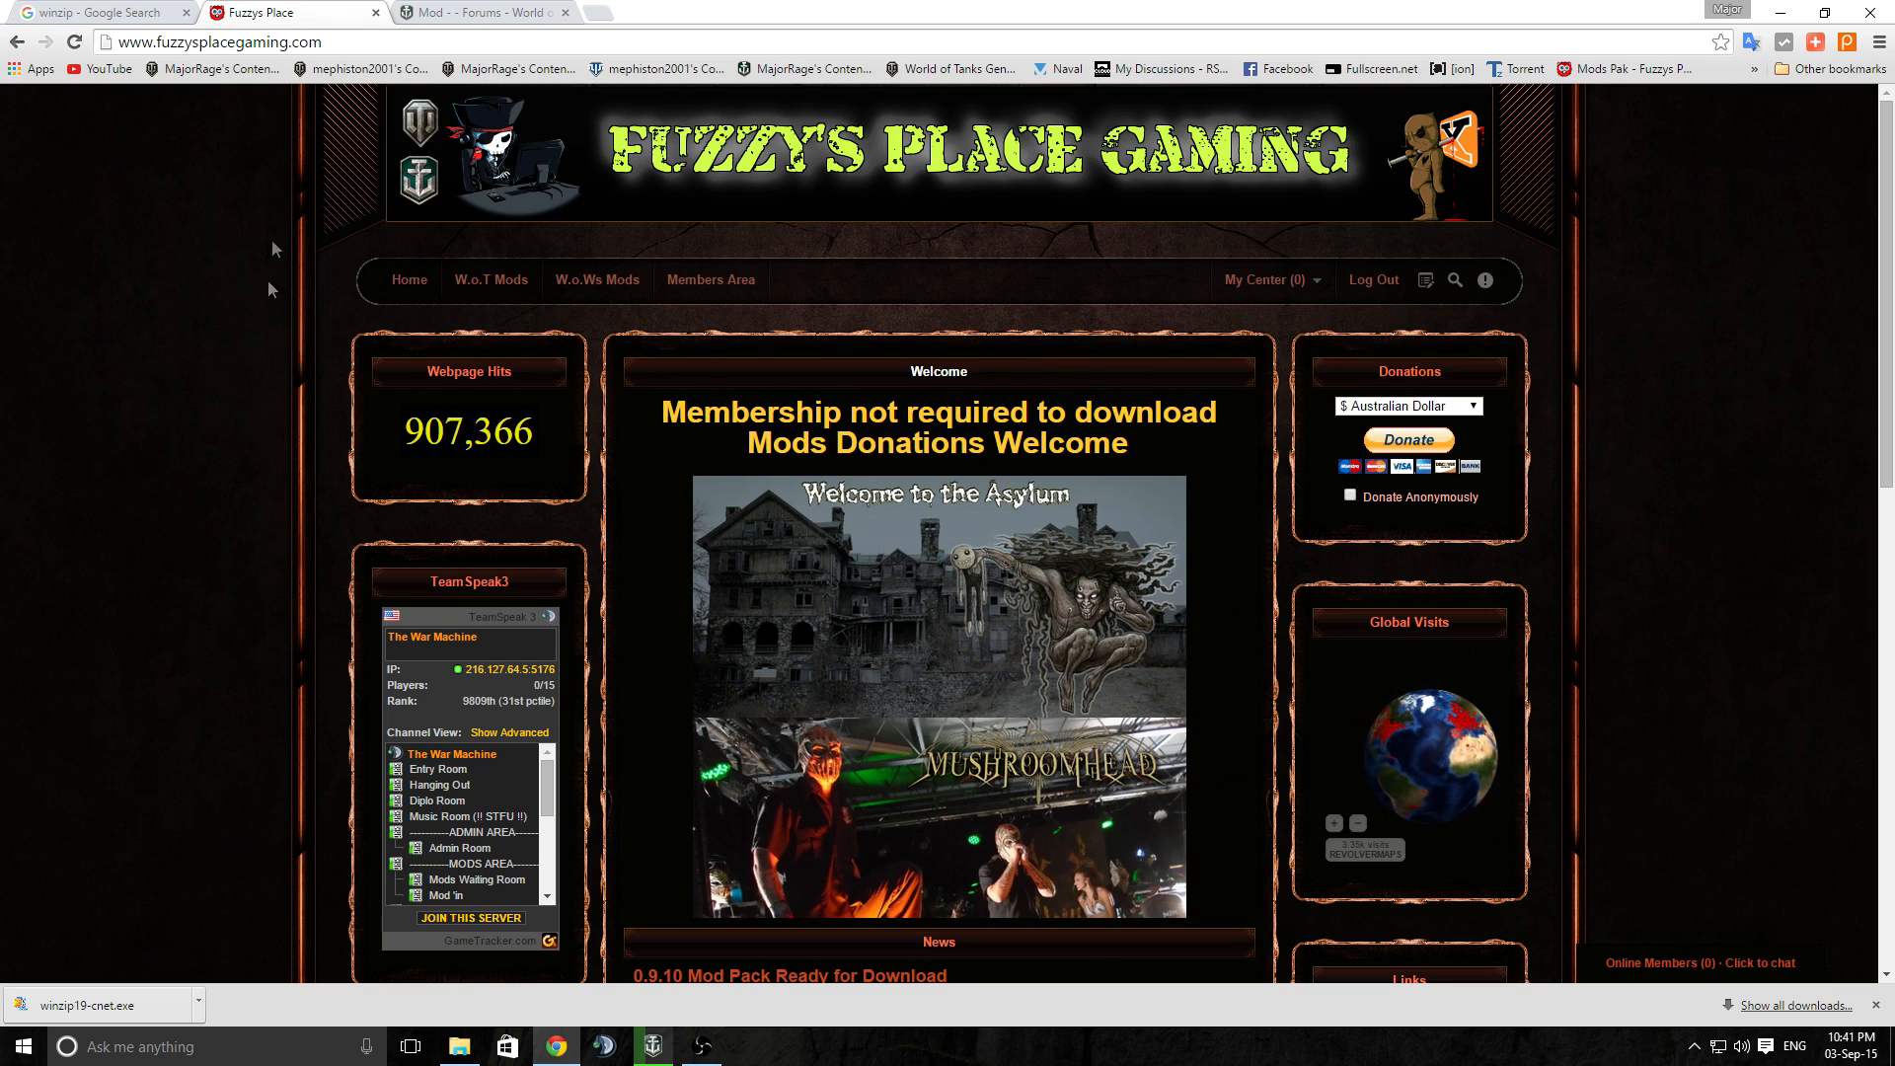
{"action": "mouse_move", "coordinate": [138, 565]}
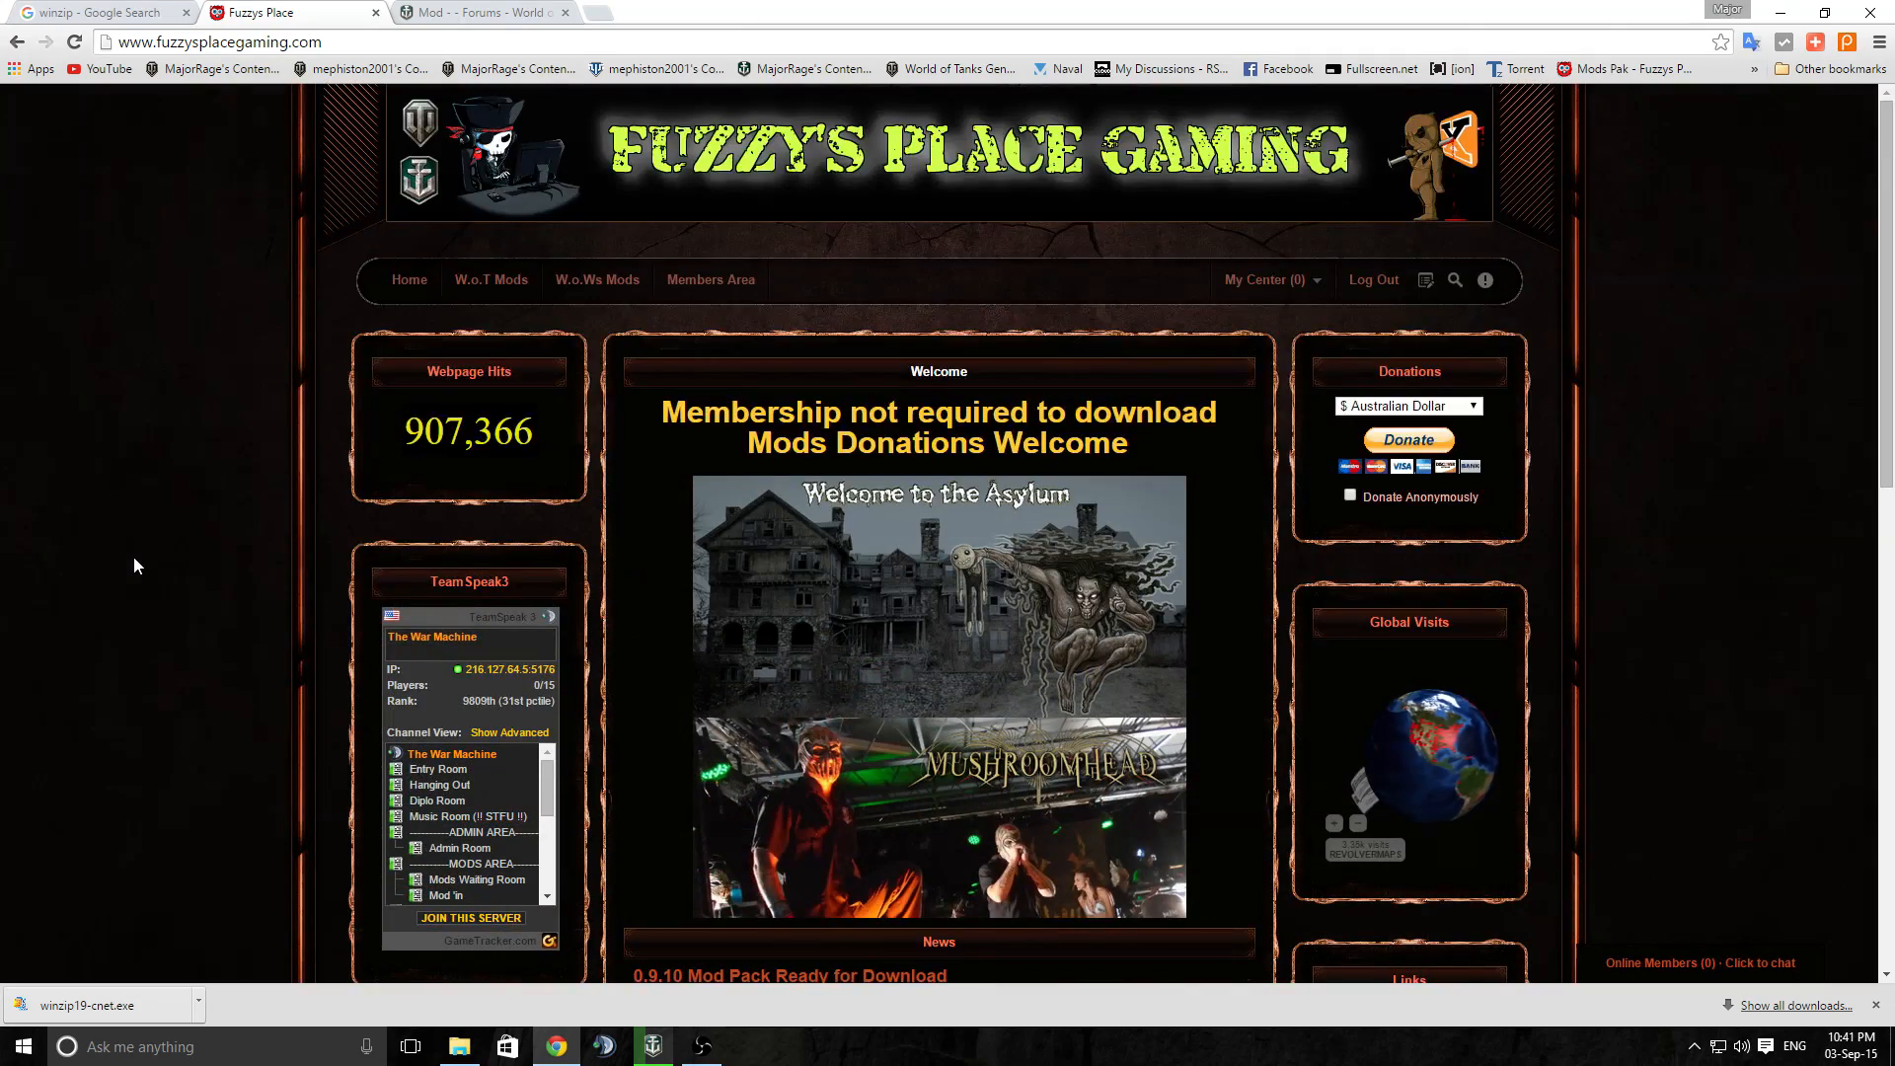
{"action": "left_click", "coordinate": [489, 280]}
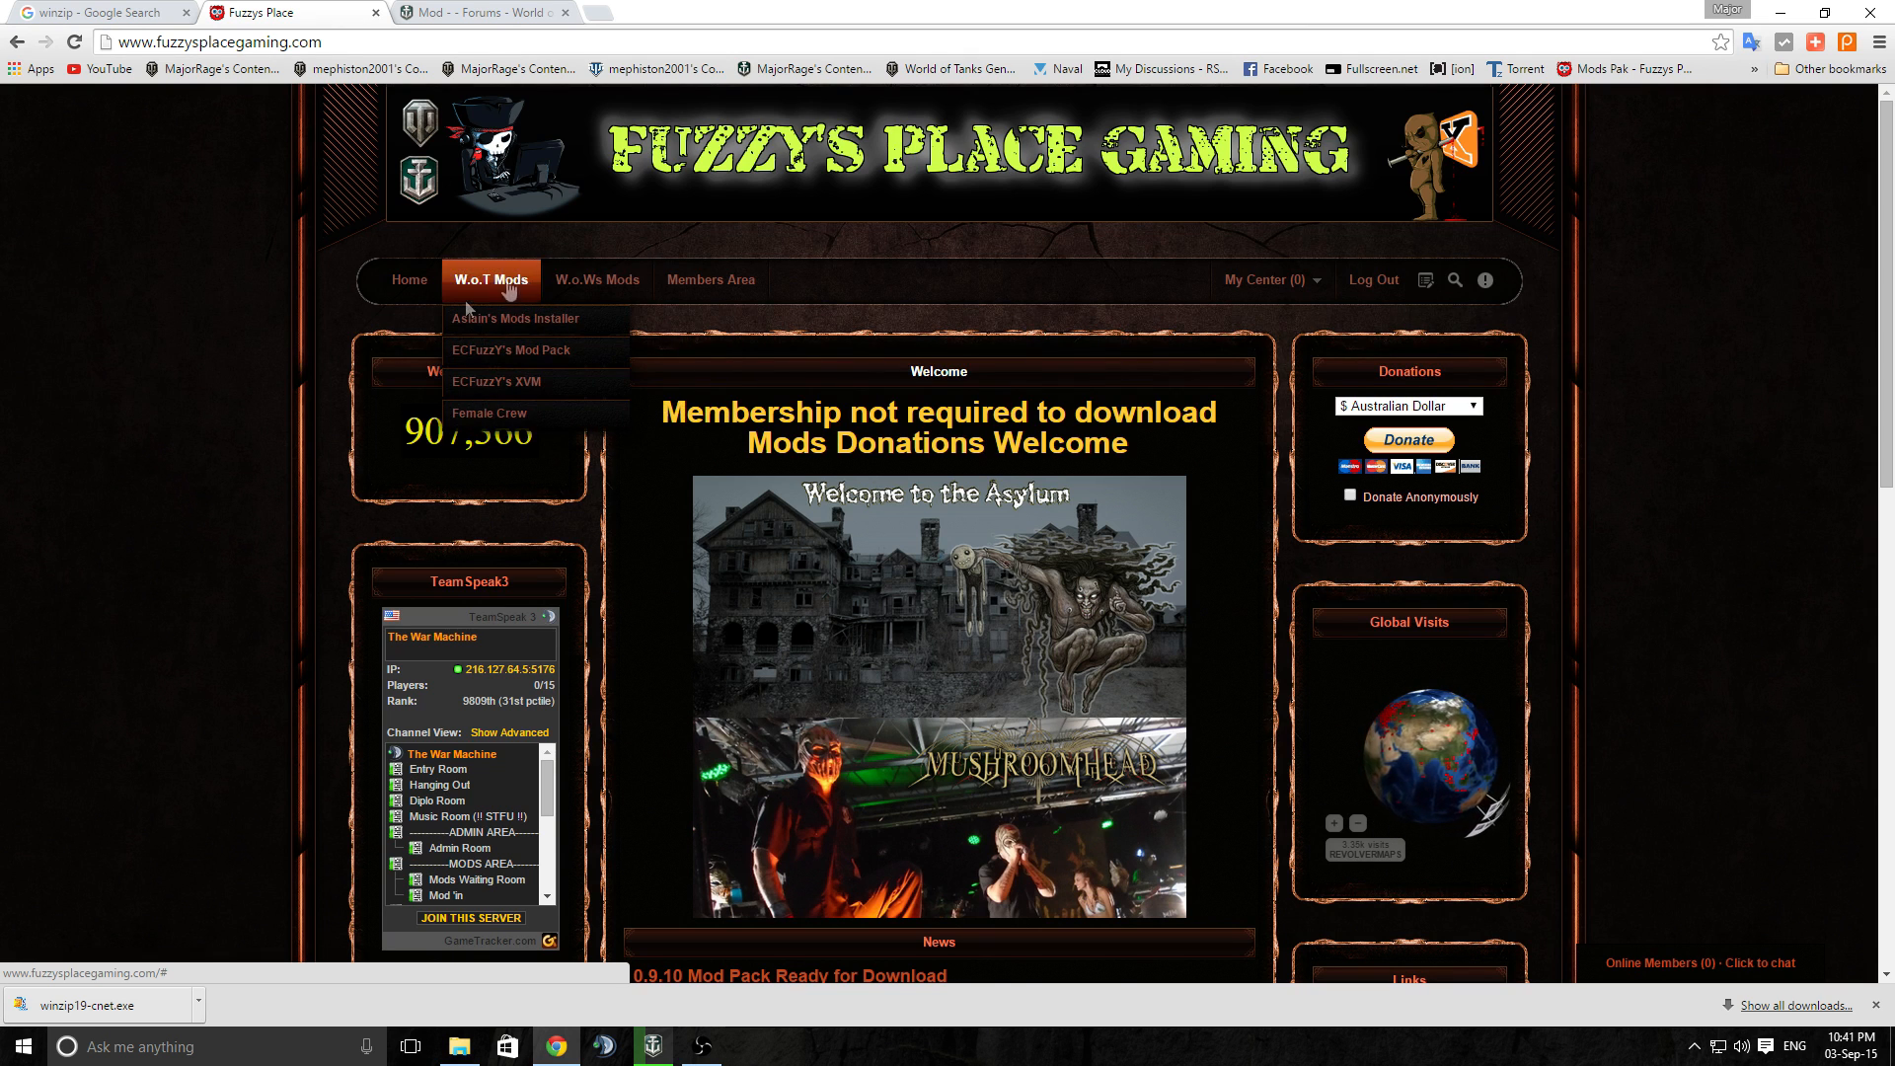
{"action": "mouse_move", "coordinate": [248, 288]}
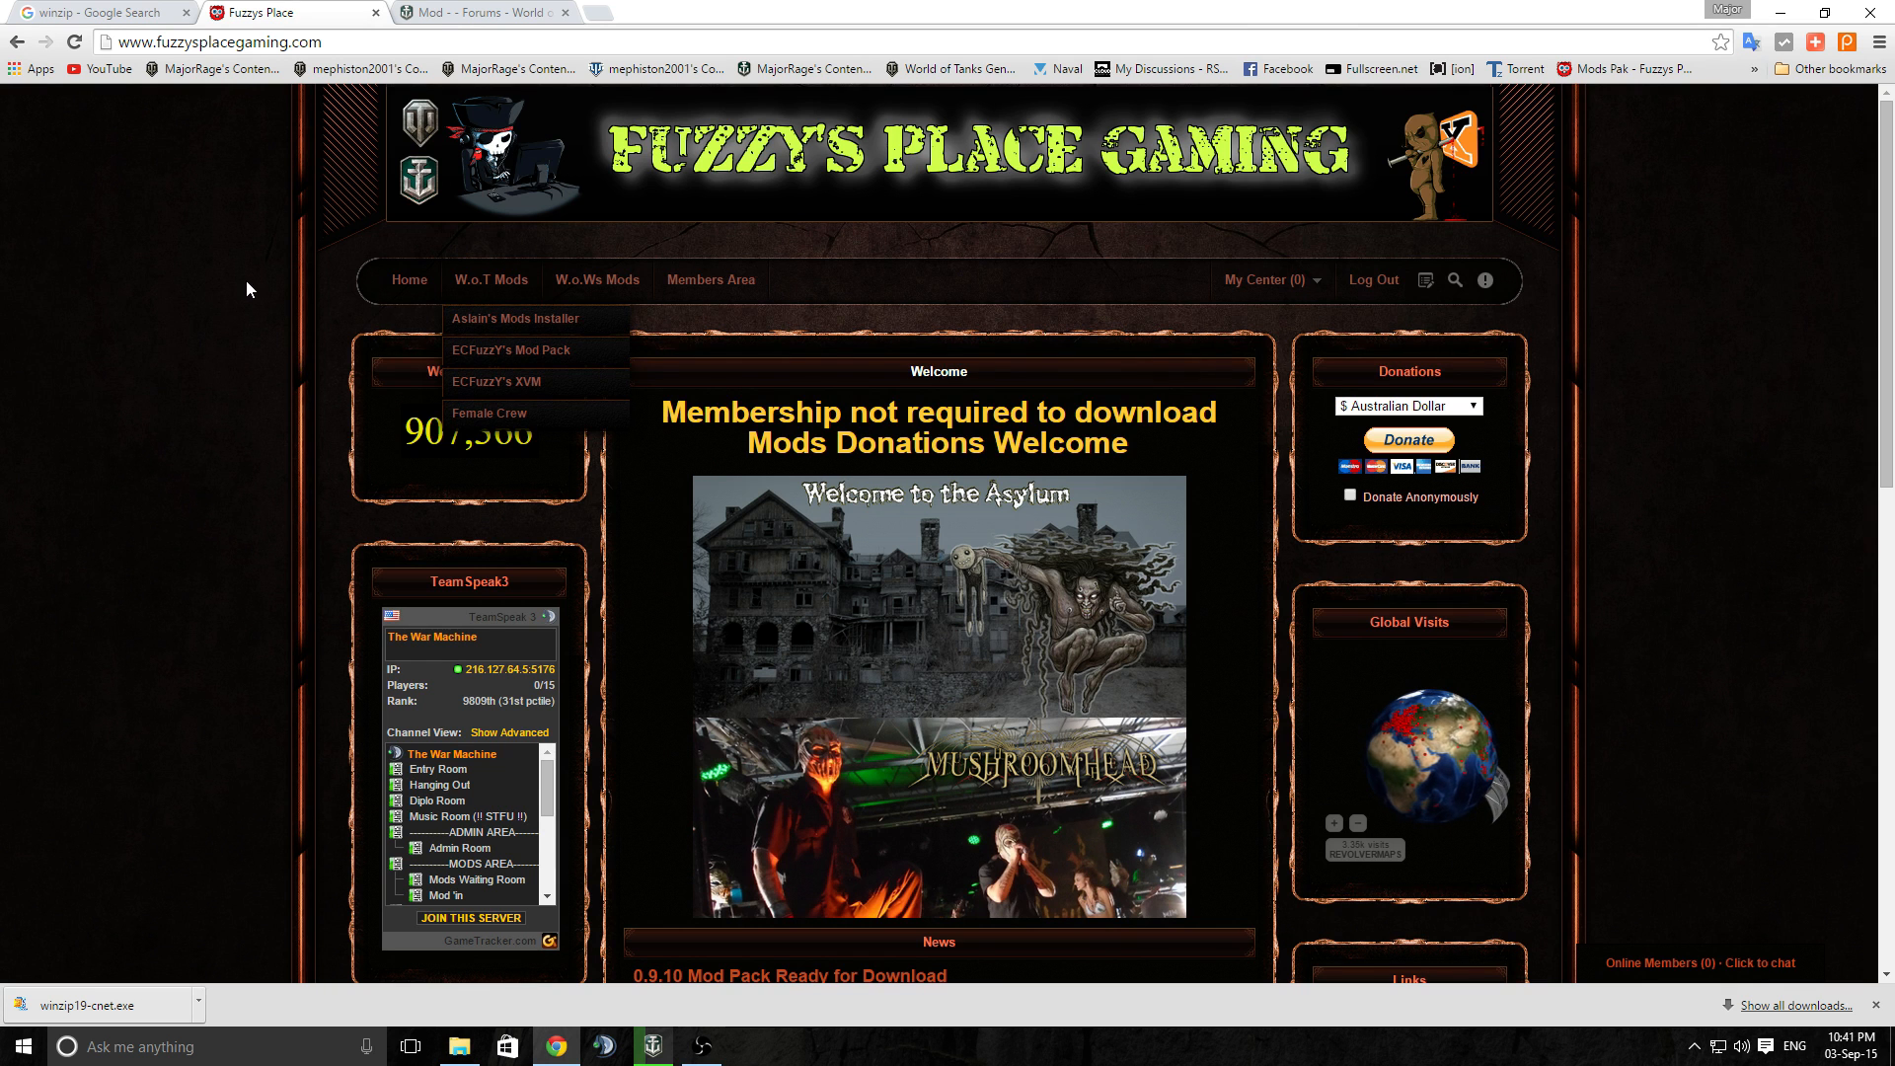
{"action": "left_click", "coordinate": [490, 12]}
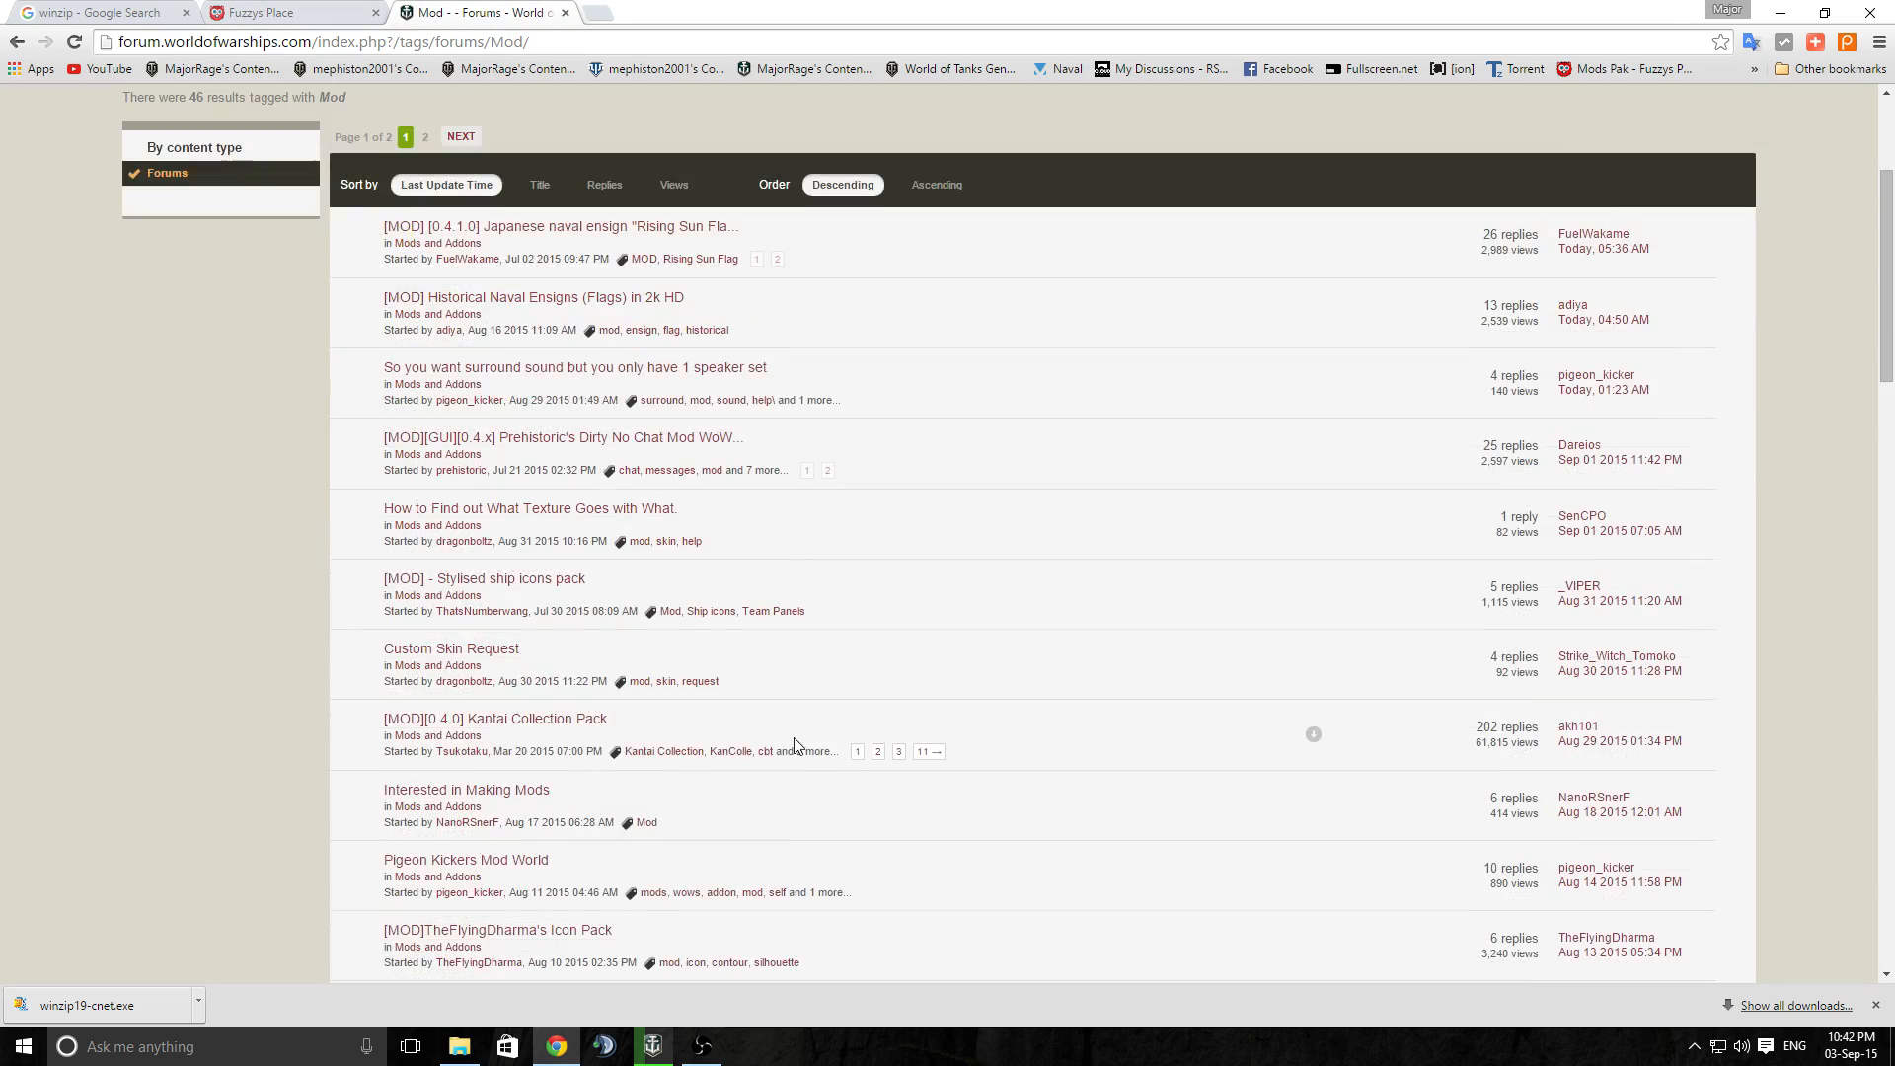
Scroll through the 46 Mod-tagged forum topics and back to the top
{"action": "scroll", "scroll_direction": "down", "scroll_amount": 3}
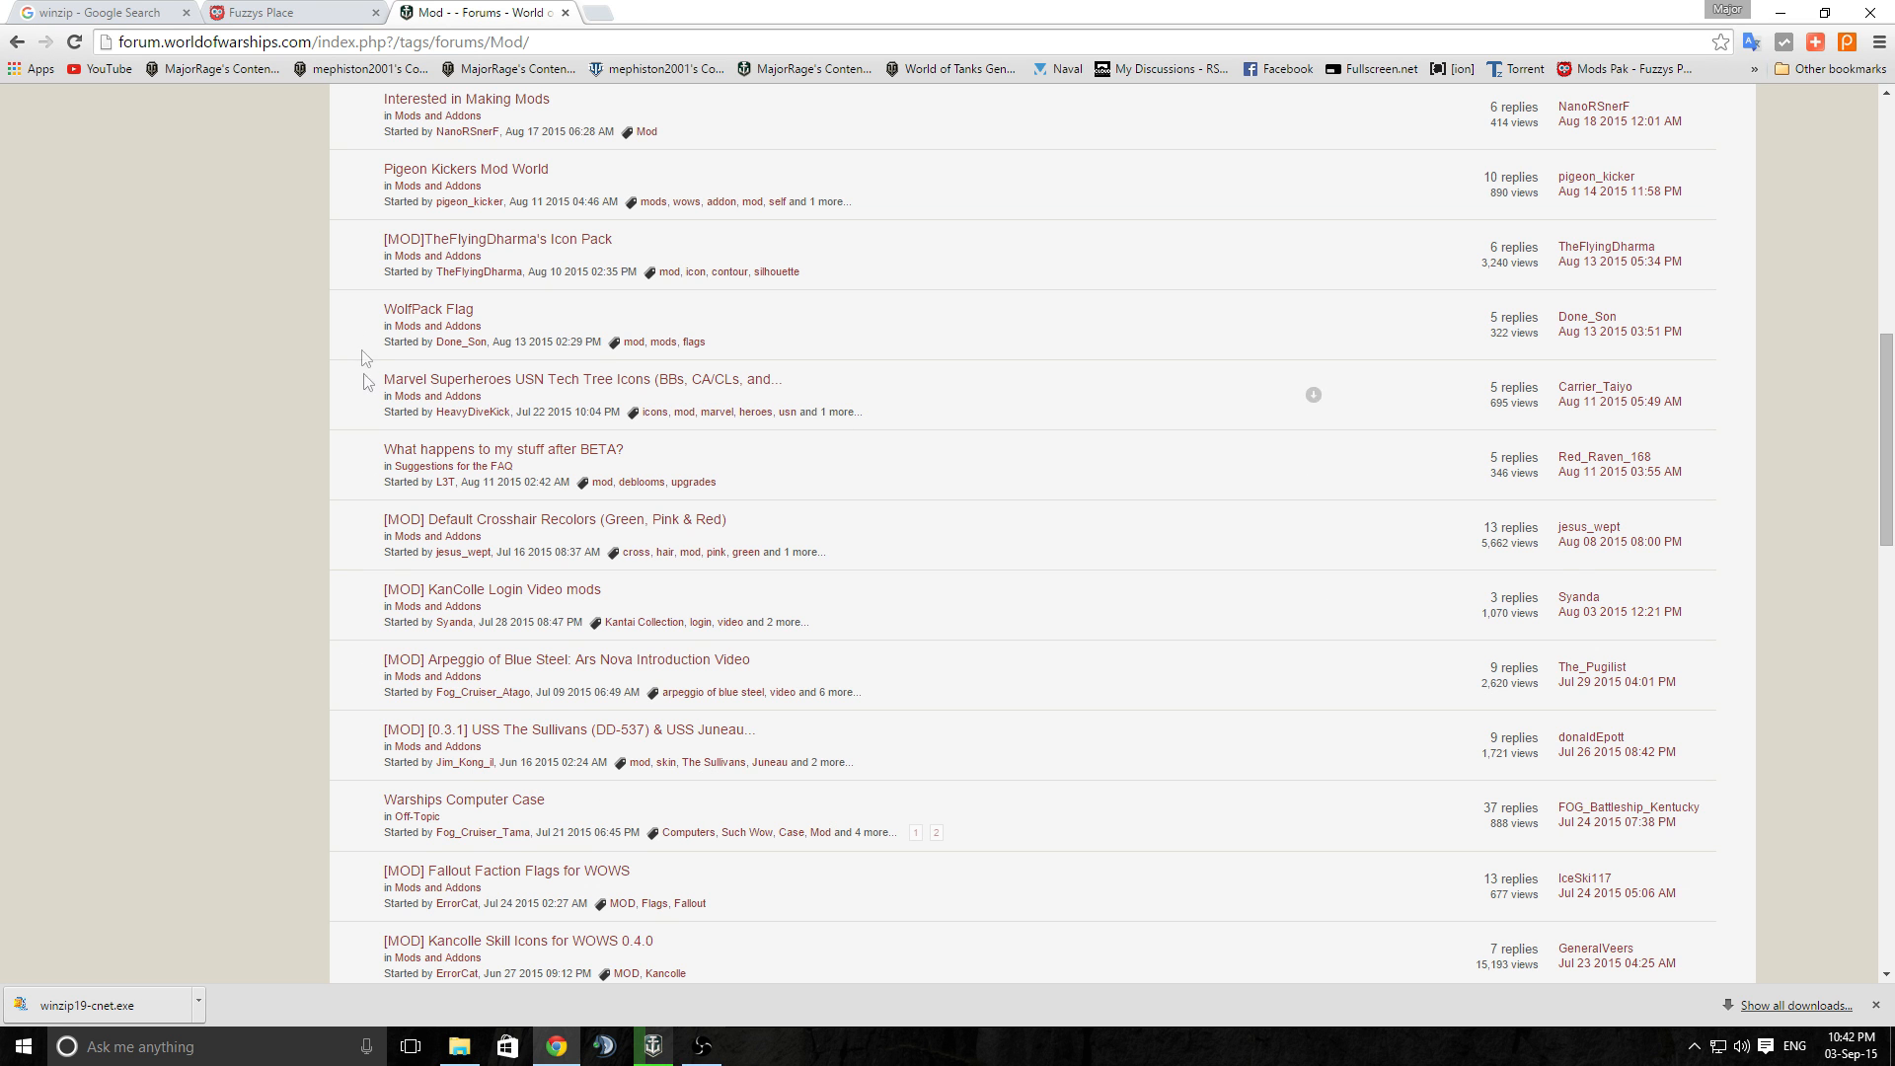
{"action": "scroll", "scroll_direction": "down", "scroll_amount": 3}
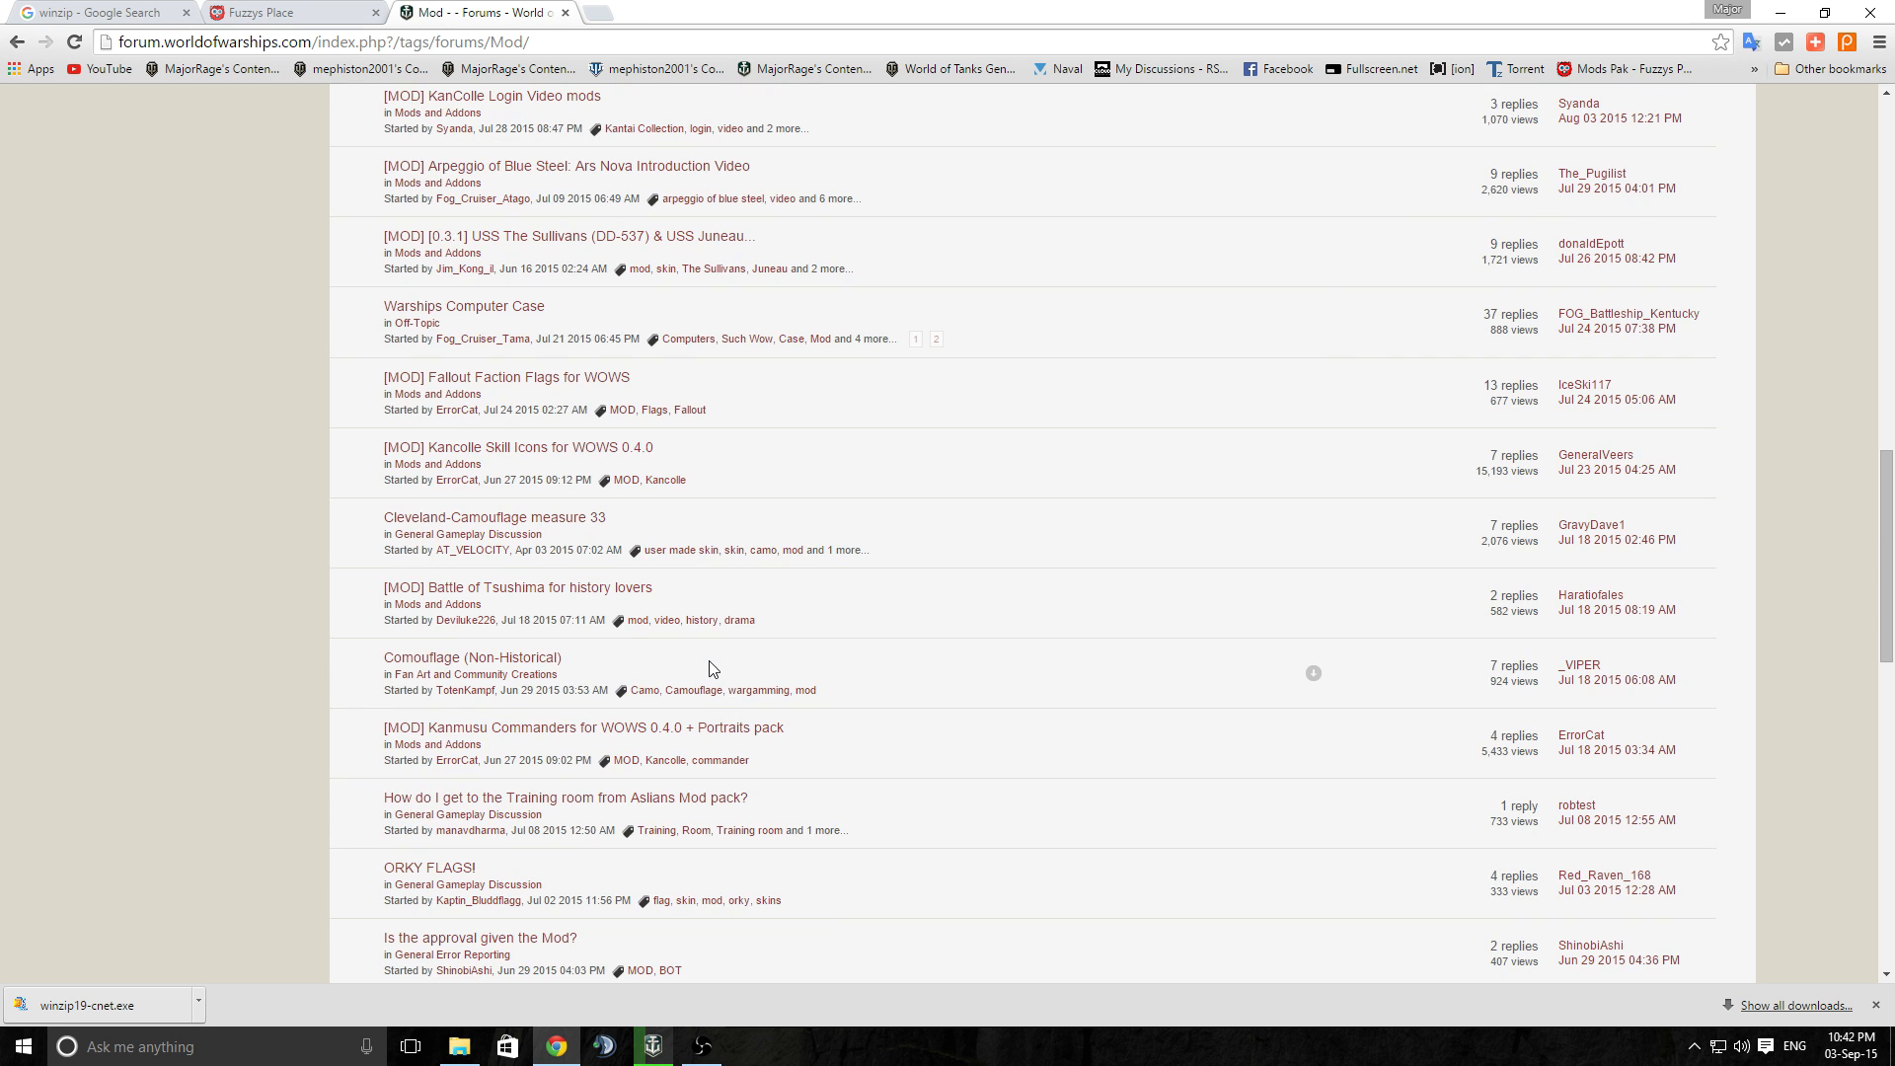
{"action": "scroll", "scroll_direction": "down", "scroll_amount": 3}
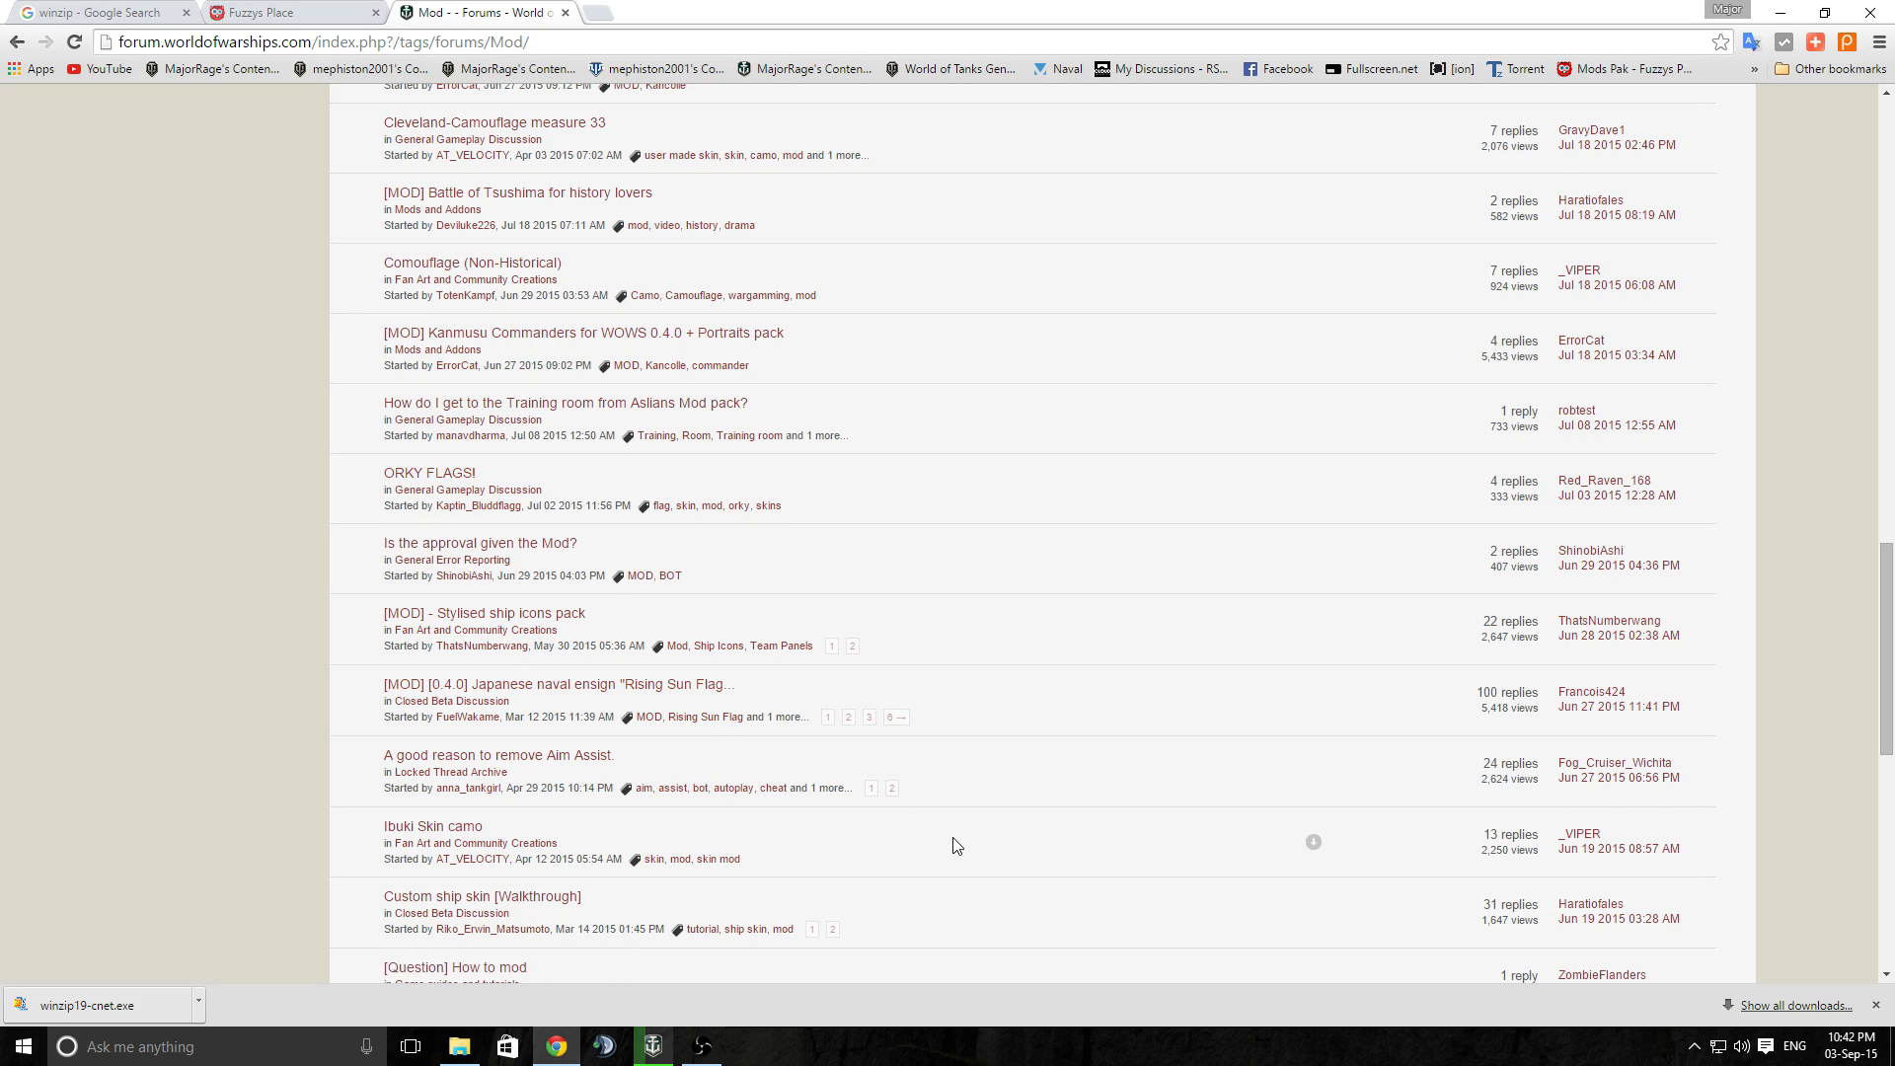
{"action": "scroll", "scroll_direction": "down", "scroll_amount": 3}
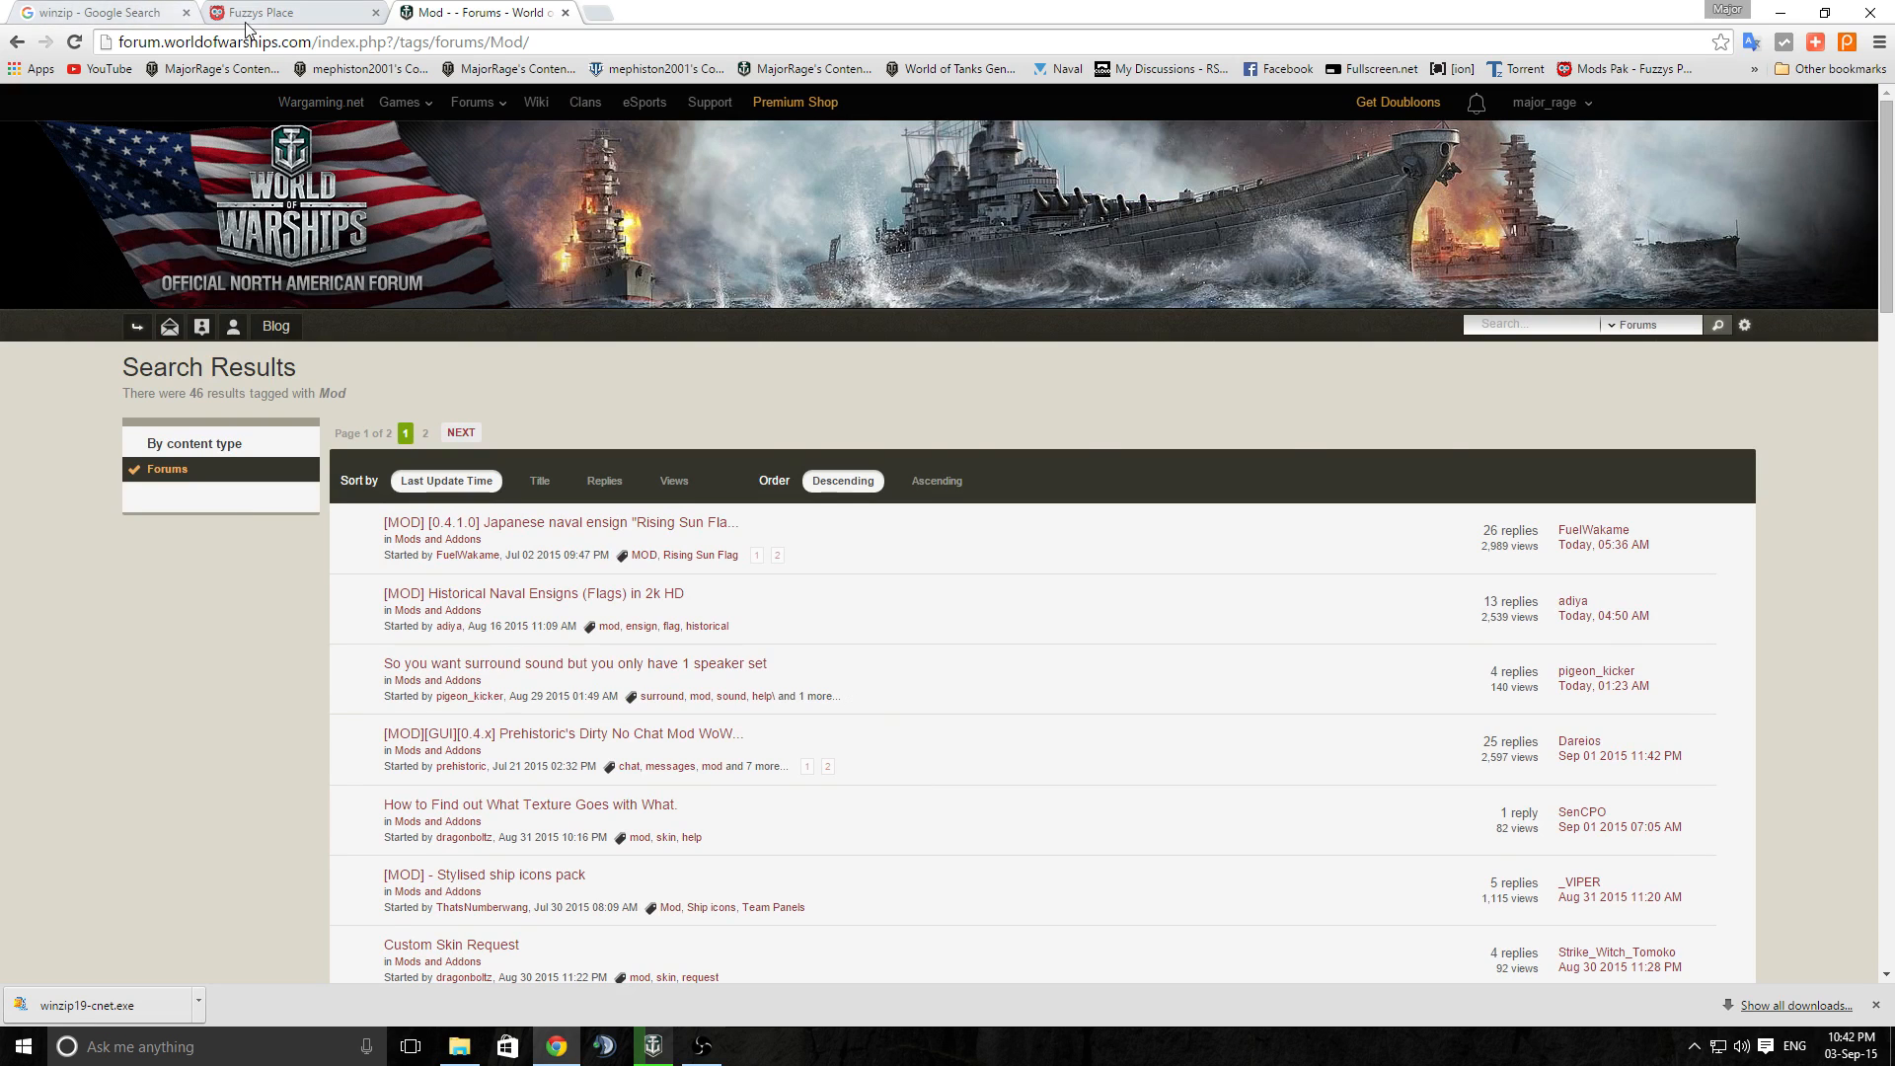
From the W.o.T Mods menu, open ECFuzzY's Mod Pack and ECFuzzY's XVM pages in new tabs
{"action": "left_click", "coordinate": [258, 12]}
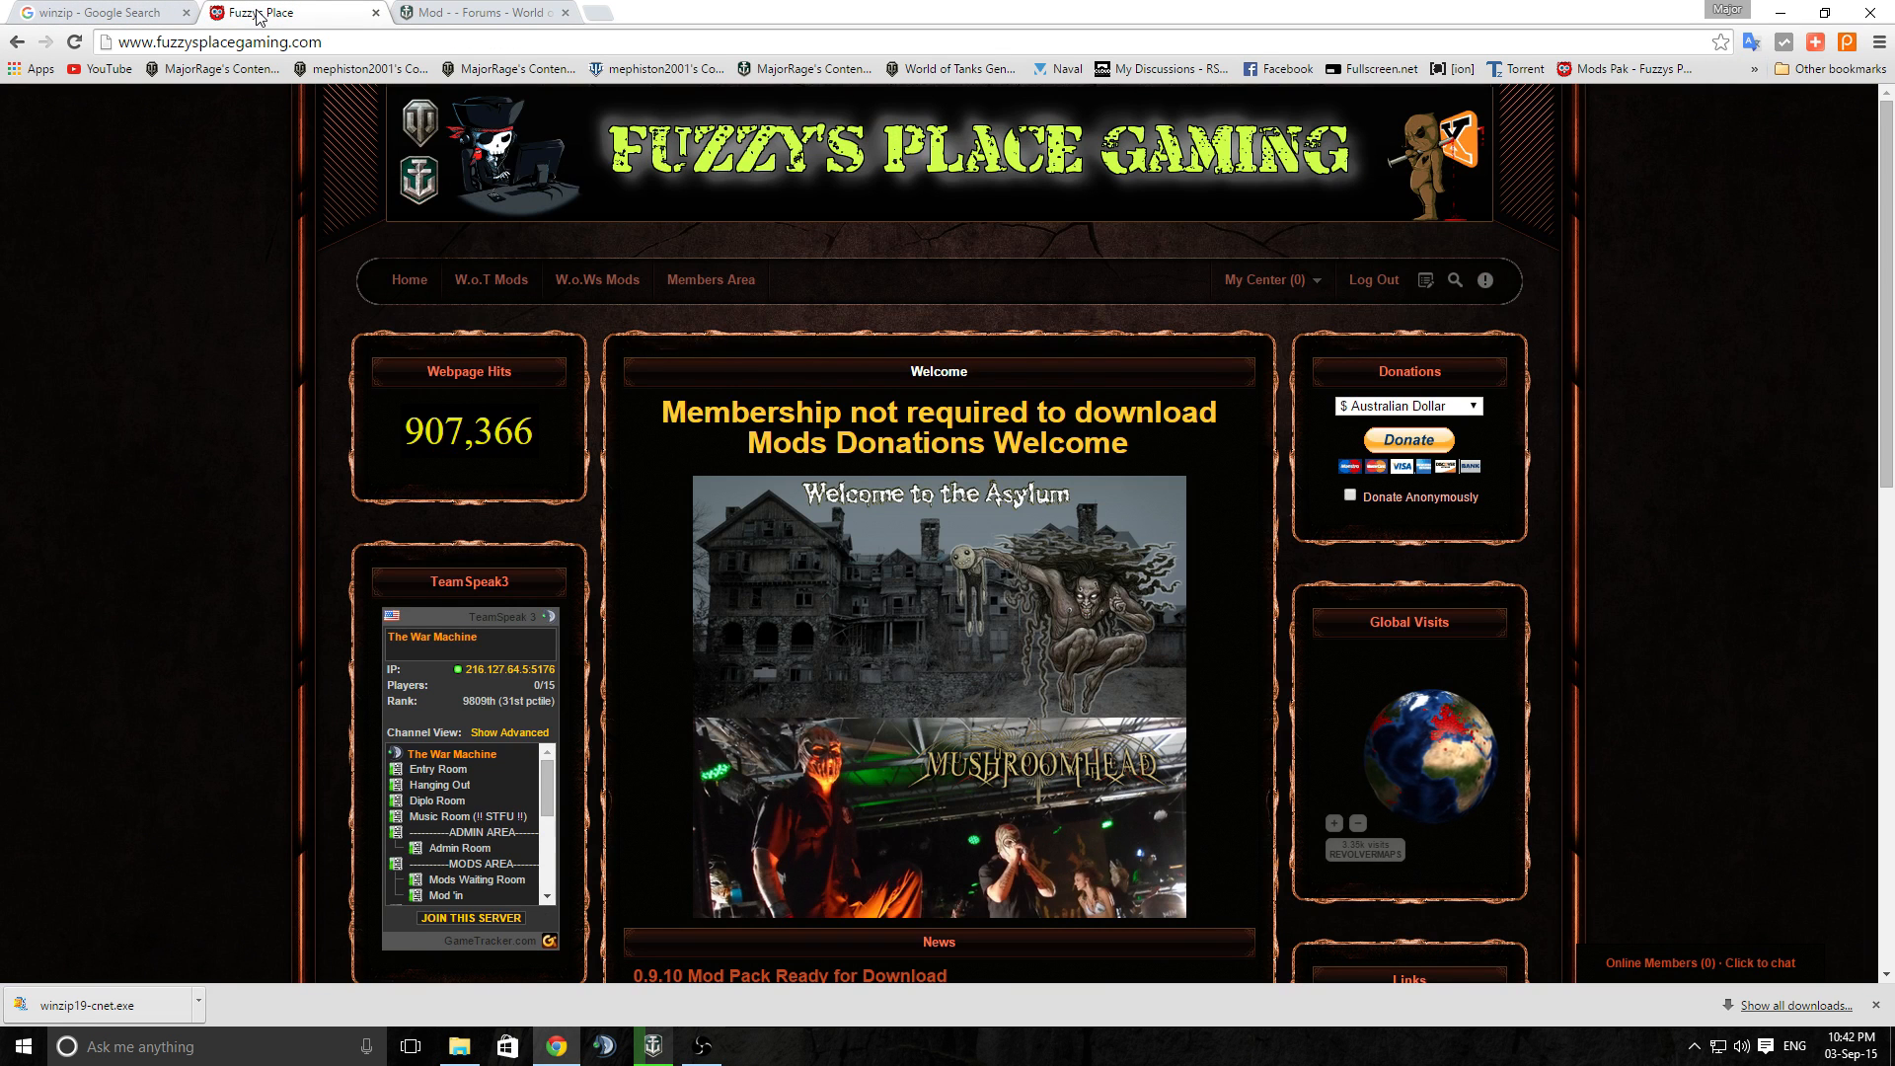
{"action": "left_click", "coordinate": [490, 280]}
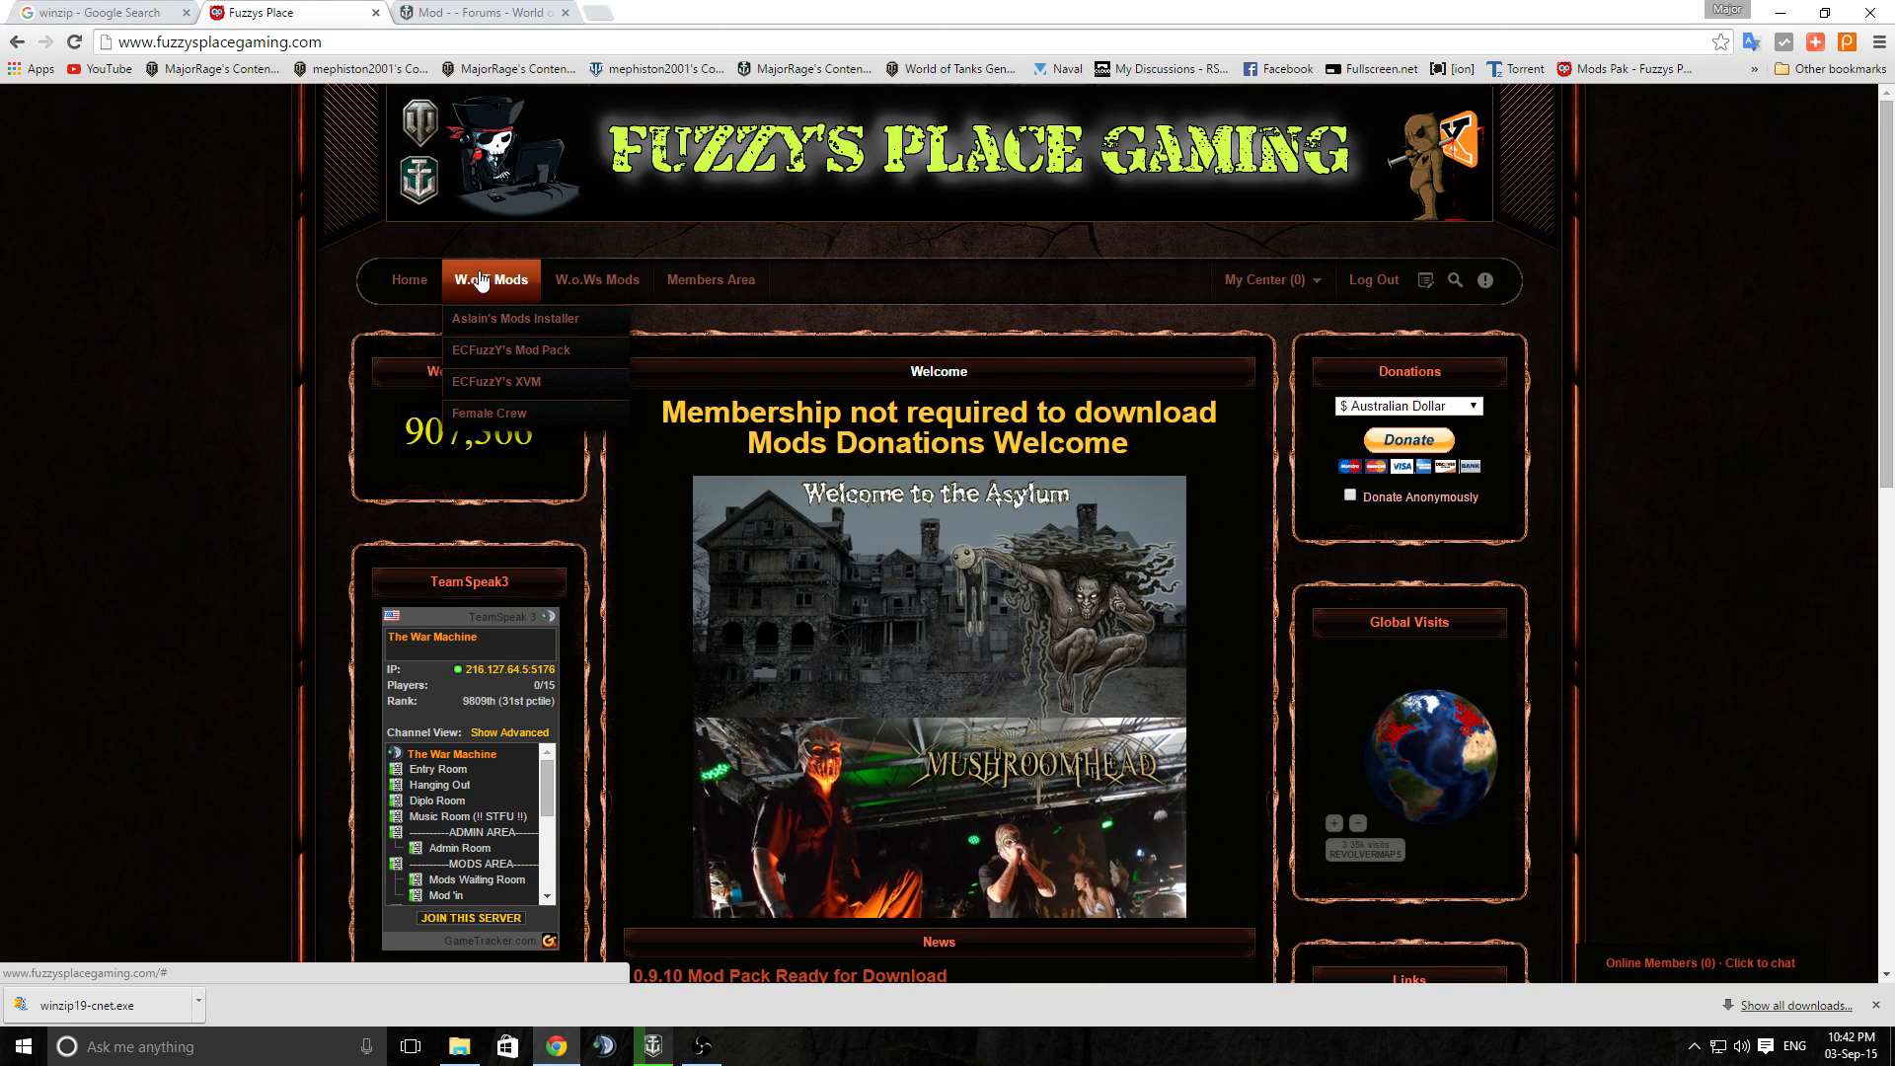
{"action": "mouse_move", "coordinate": [496, 326]}
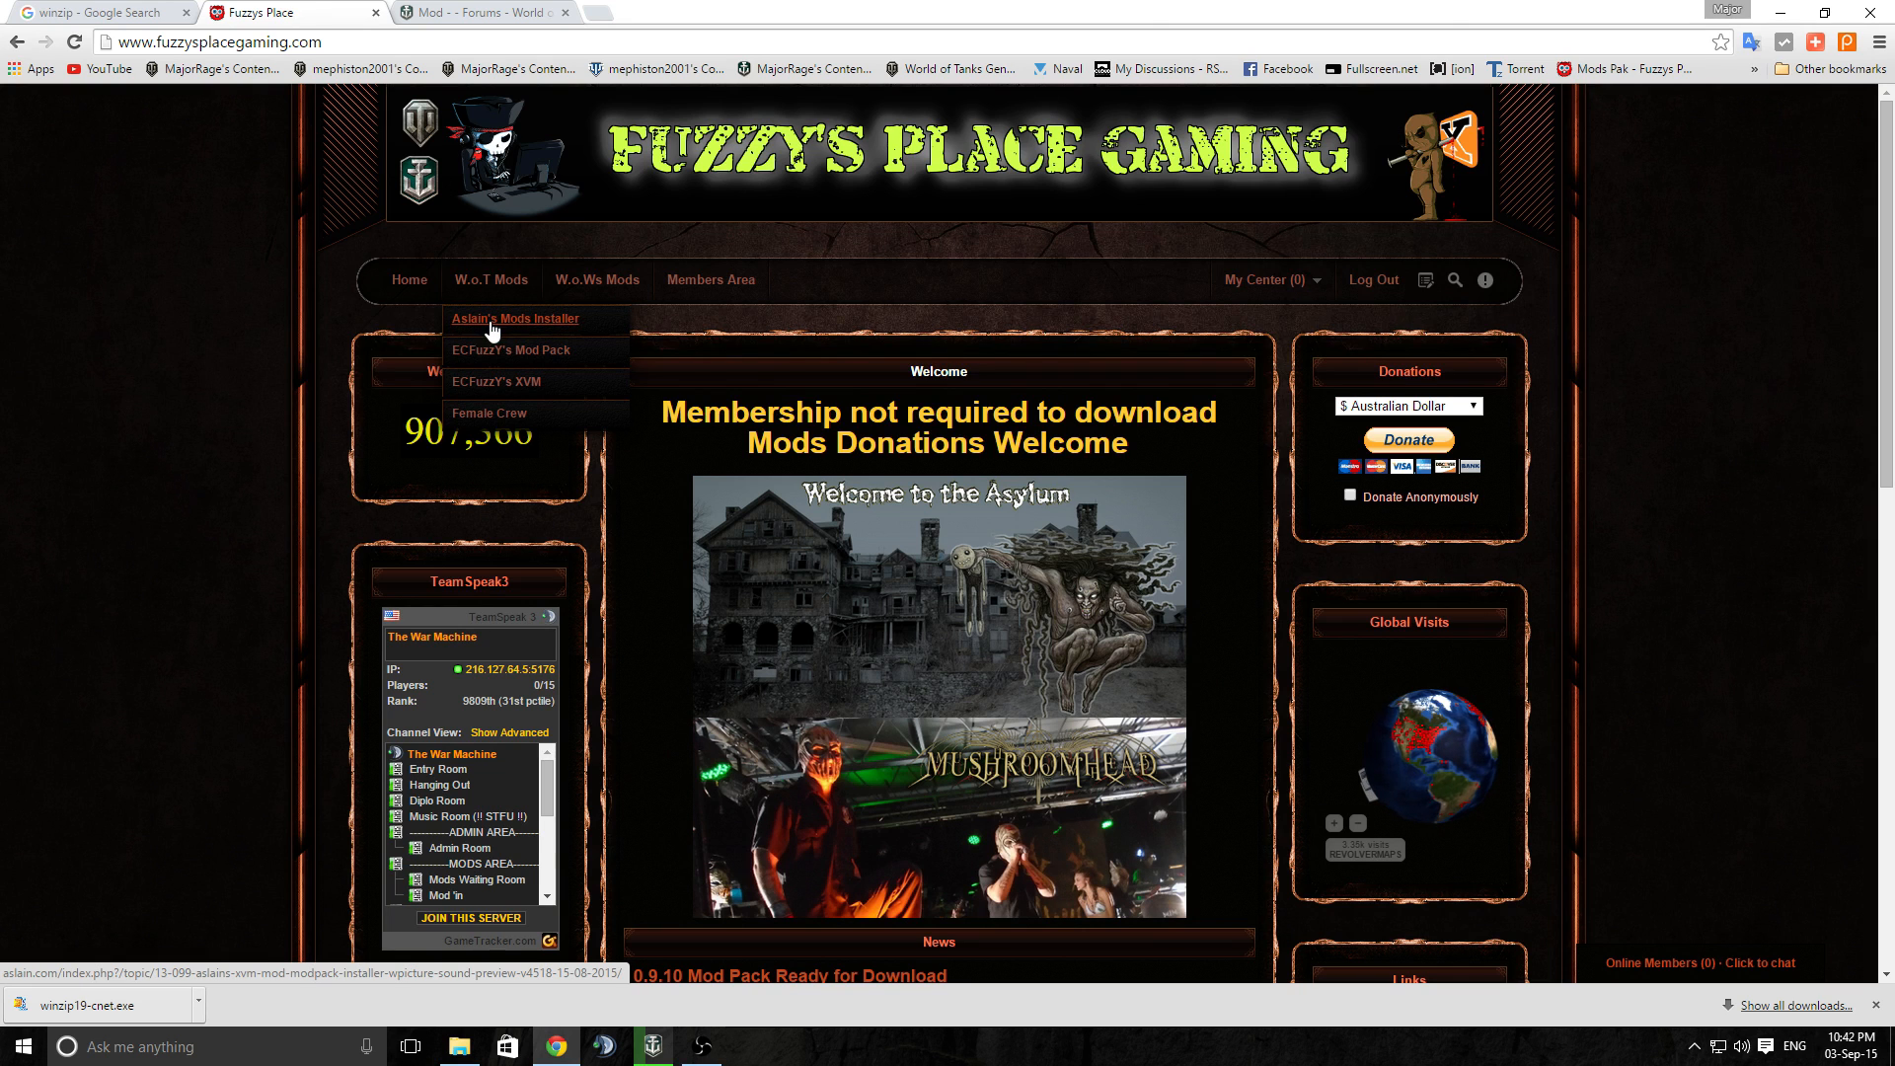
{"action": "mouse_move", "coordinate": [521, 328]}
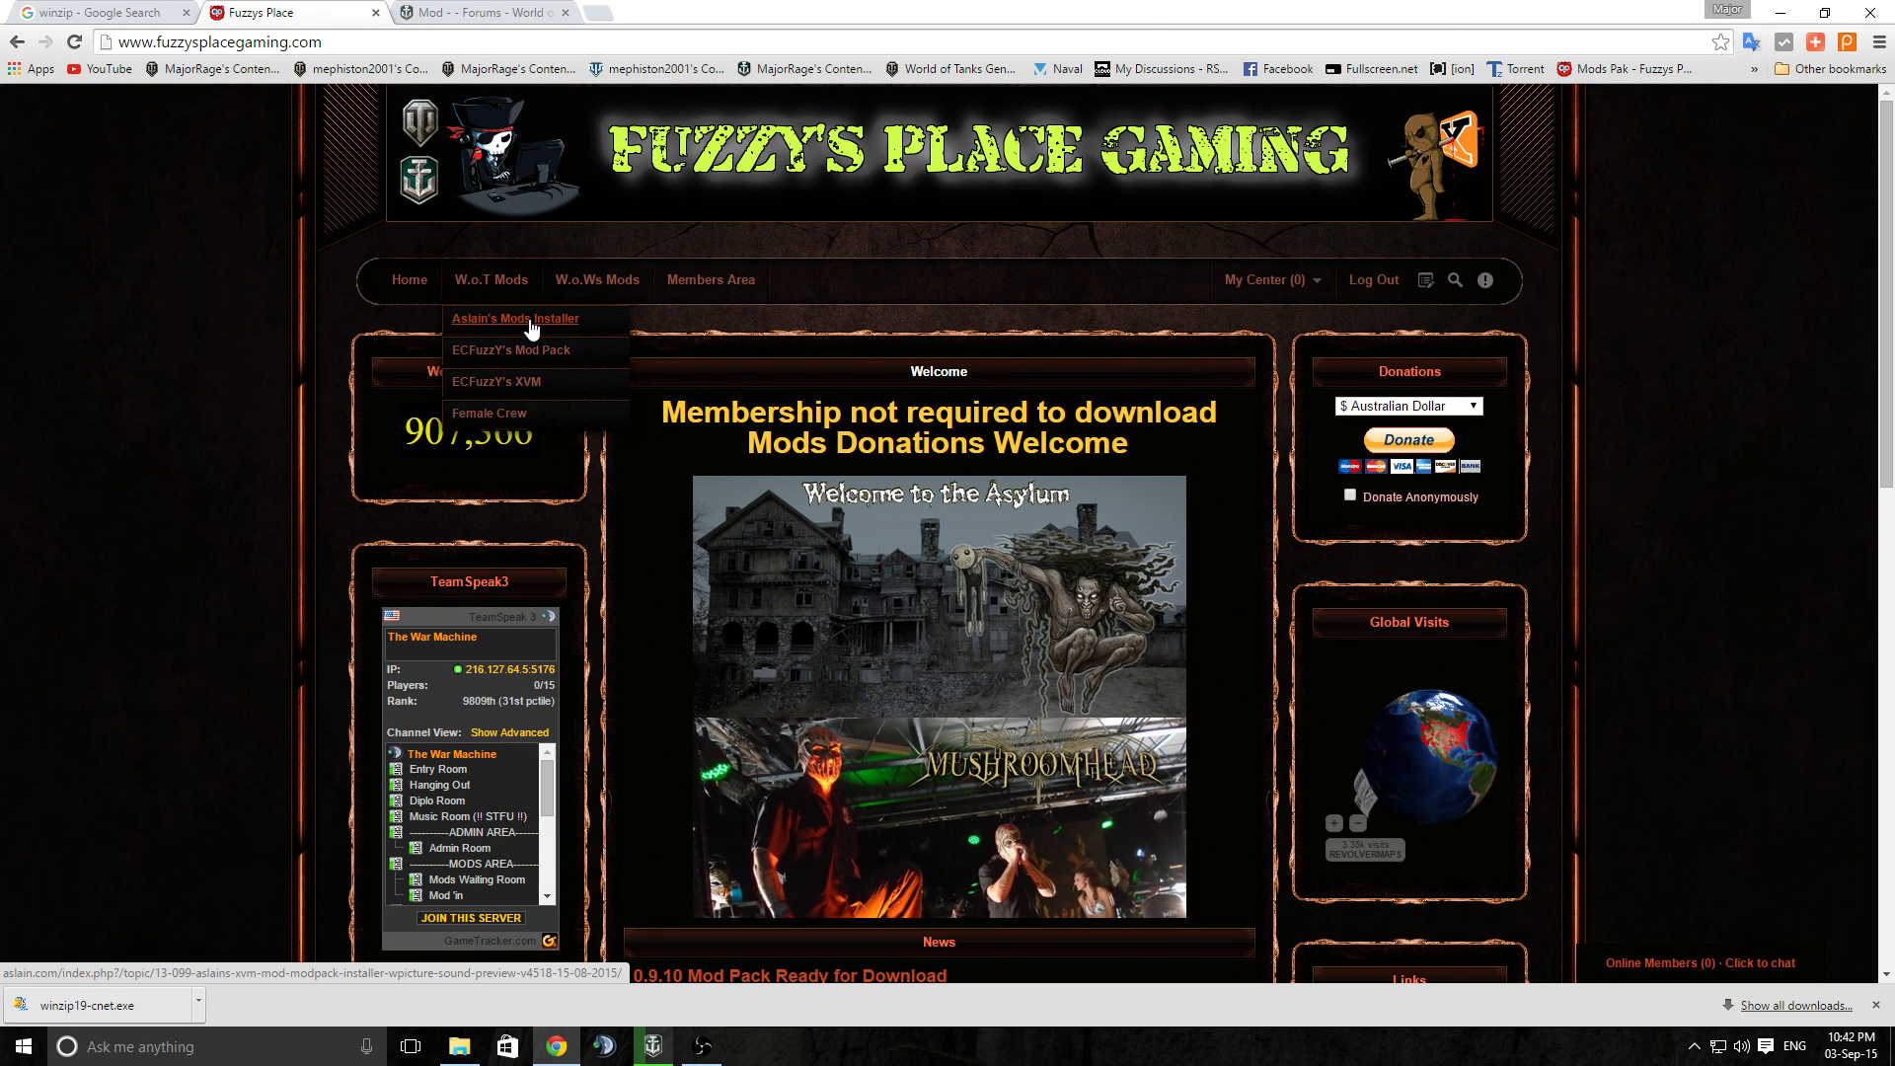
{"action": "mouse_move", "coordinate": [553, 365]}
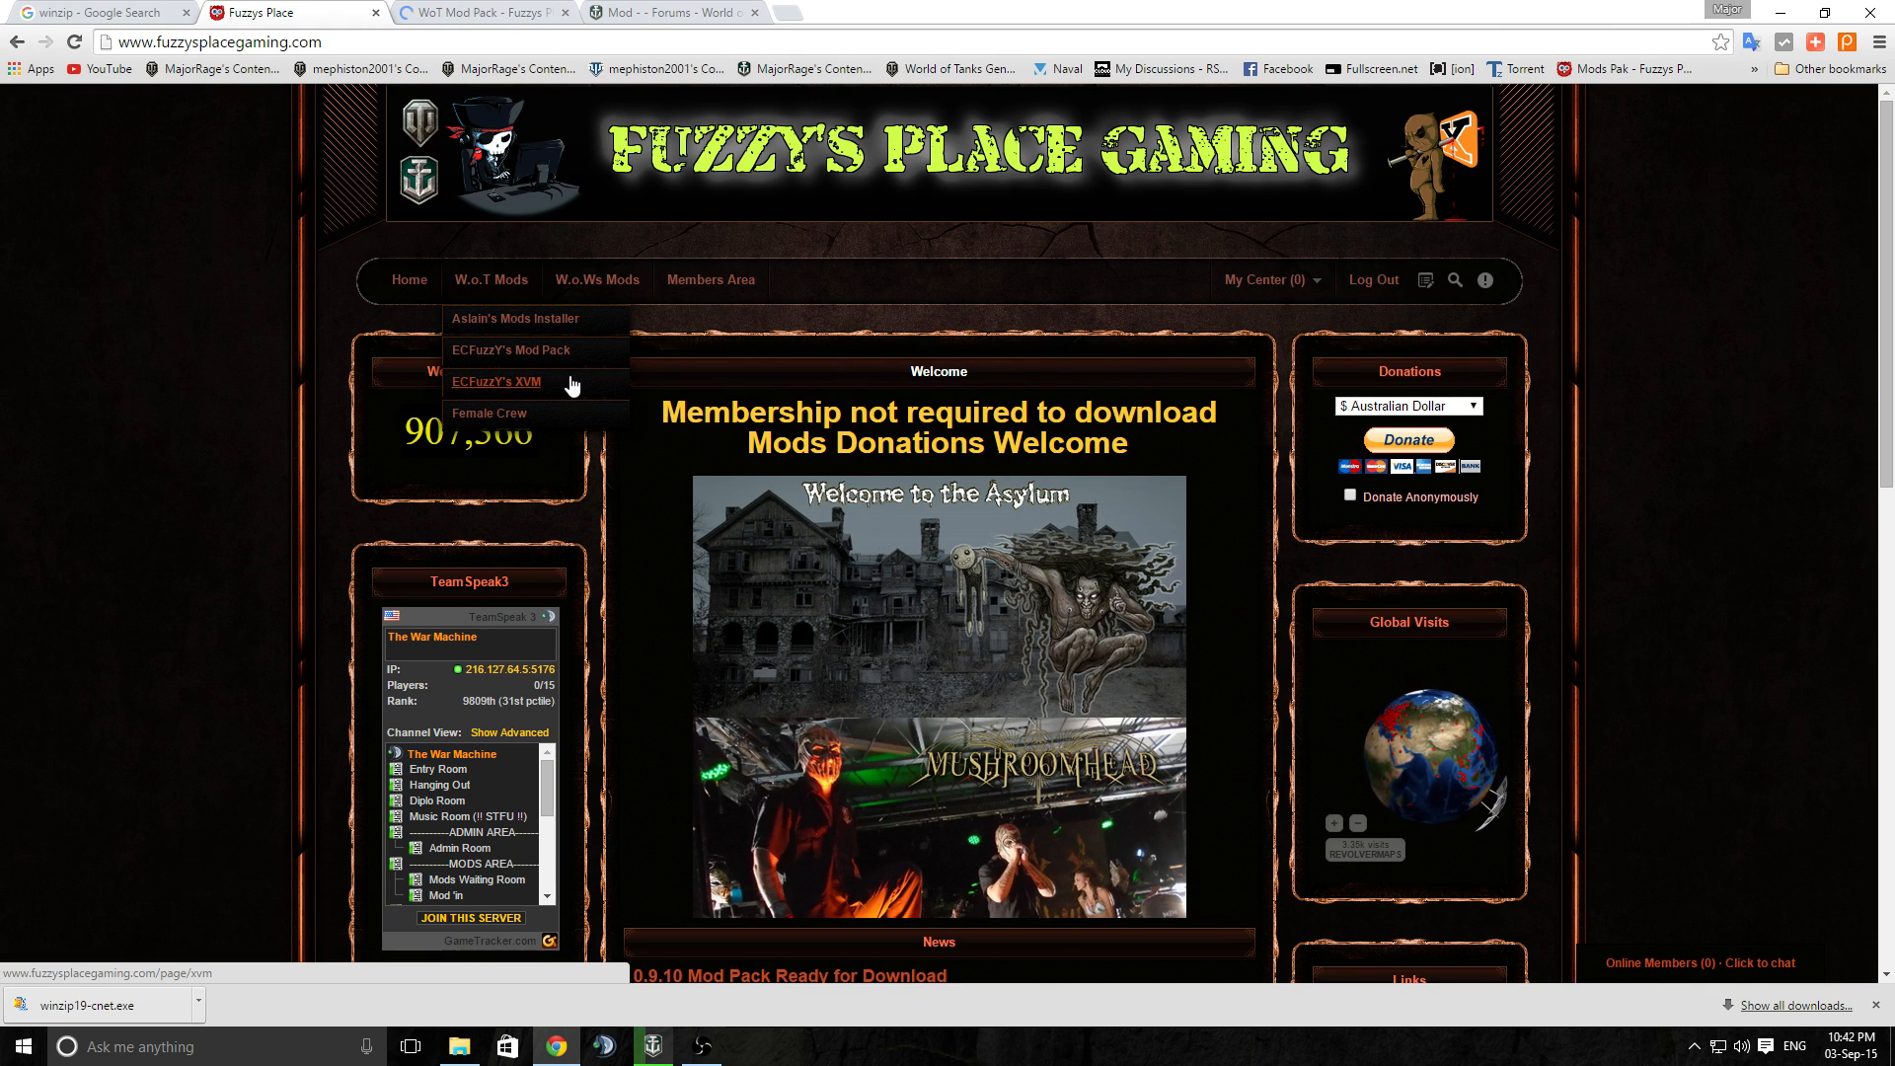
{"action": "mouse_move", "coordinate": [525, 324]}
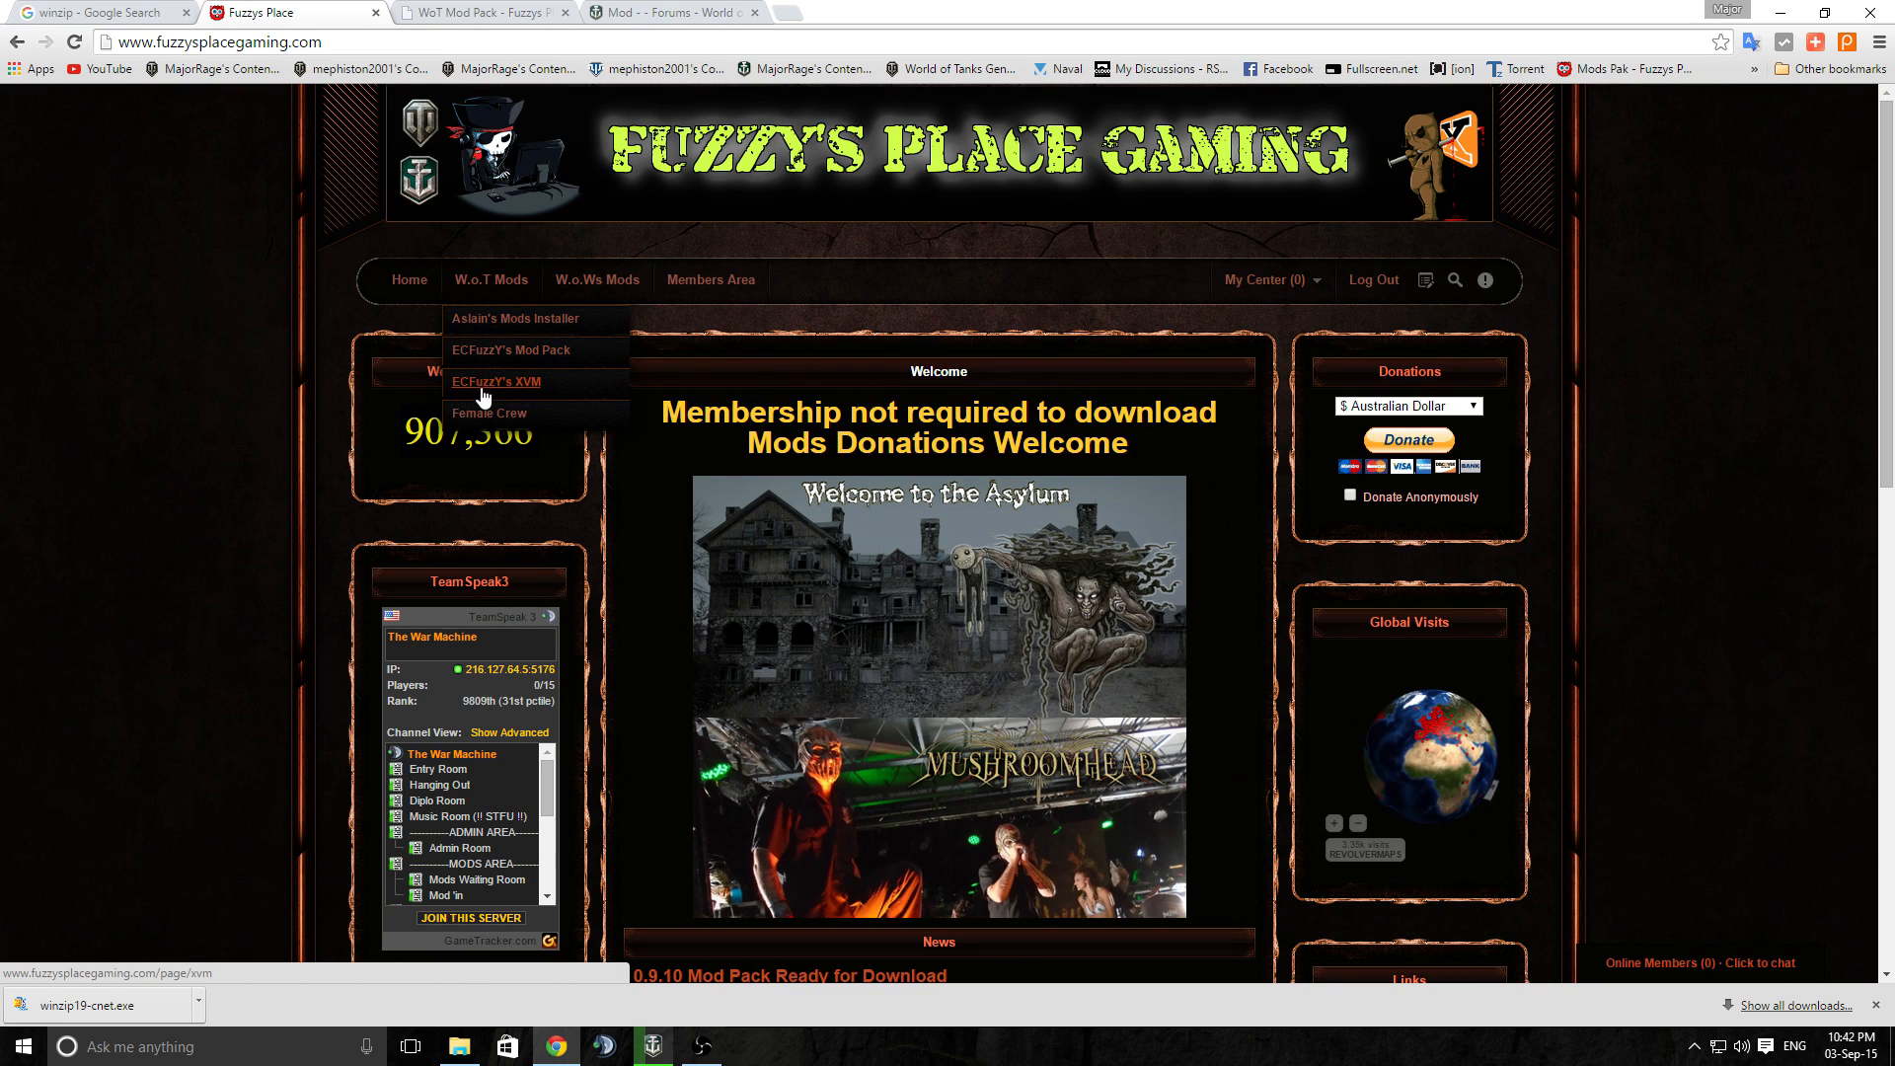
{"action": "left_click", "coordinate": [495, 381]}
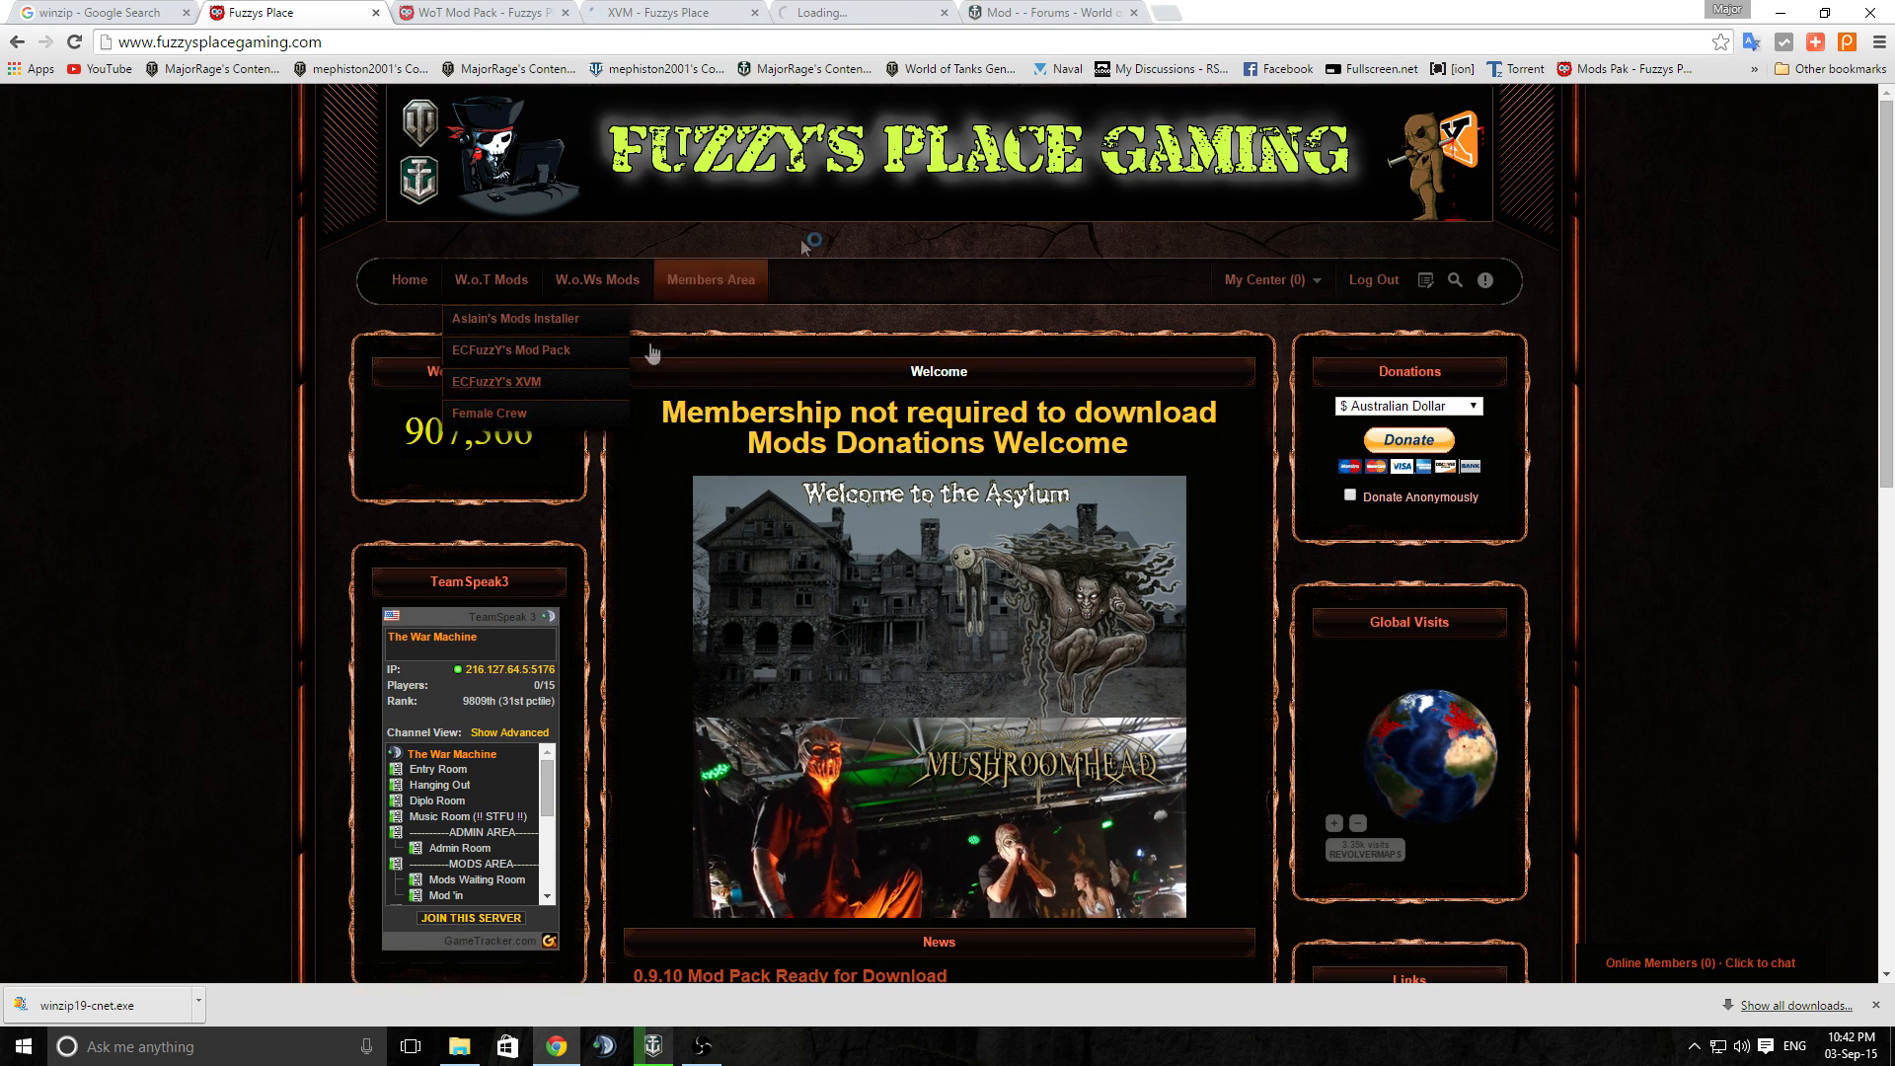
Look over the XVM page screenshots, then download 0.9.9 XVM 6.1.3.1 by ECFuzzY
{"action": "left_click", "coordinate": [495, 381]}
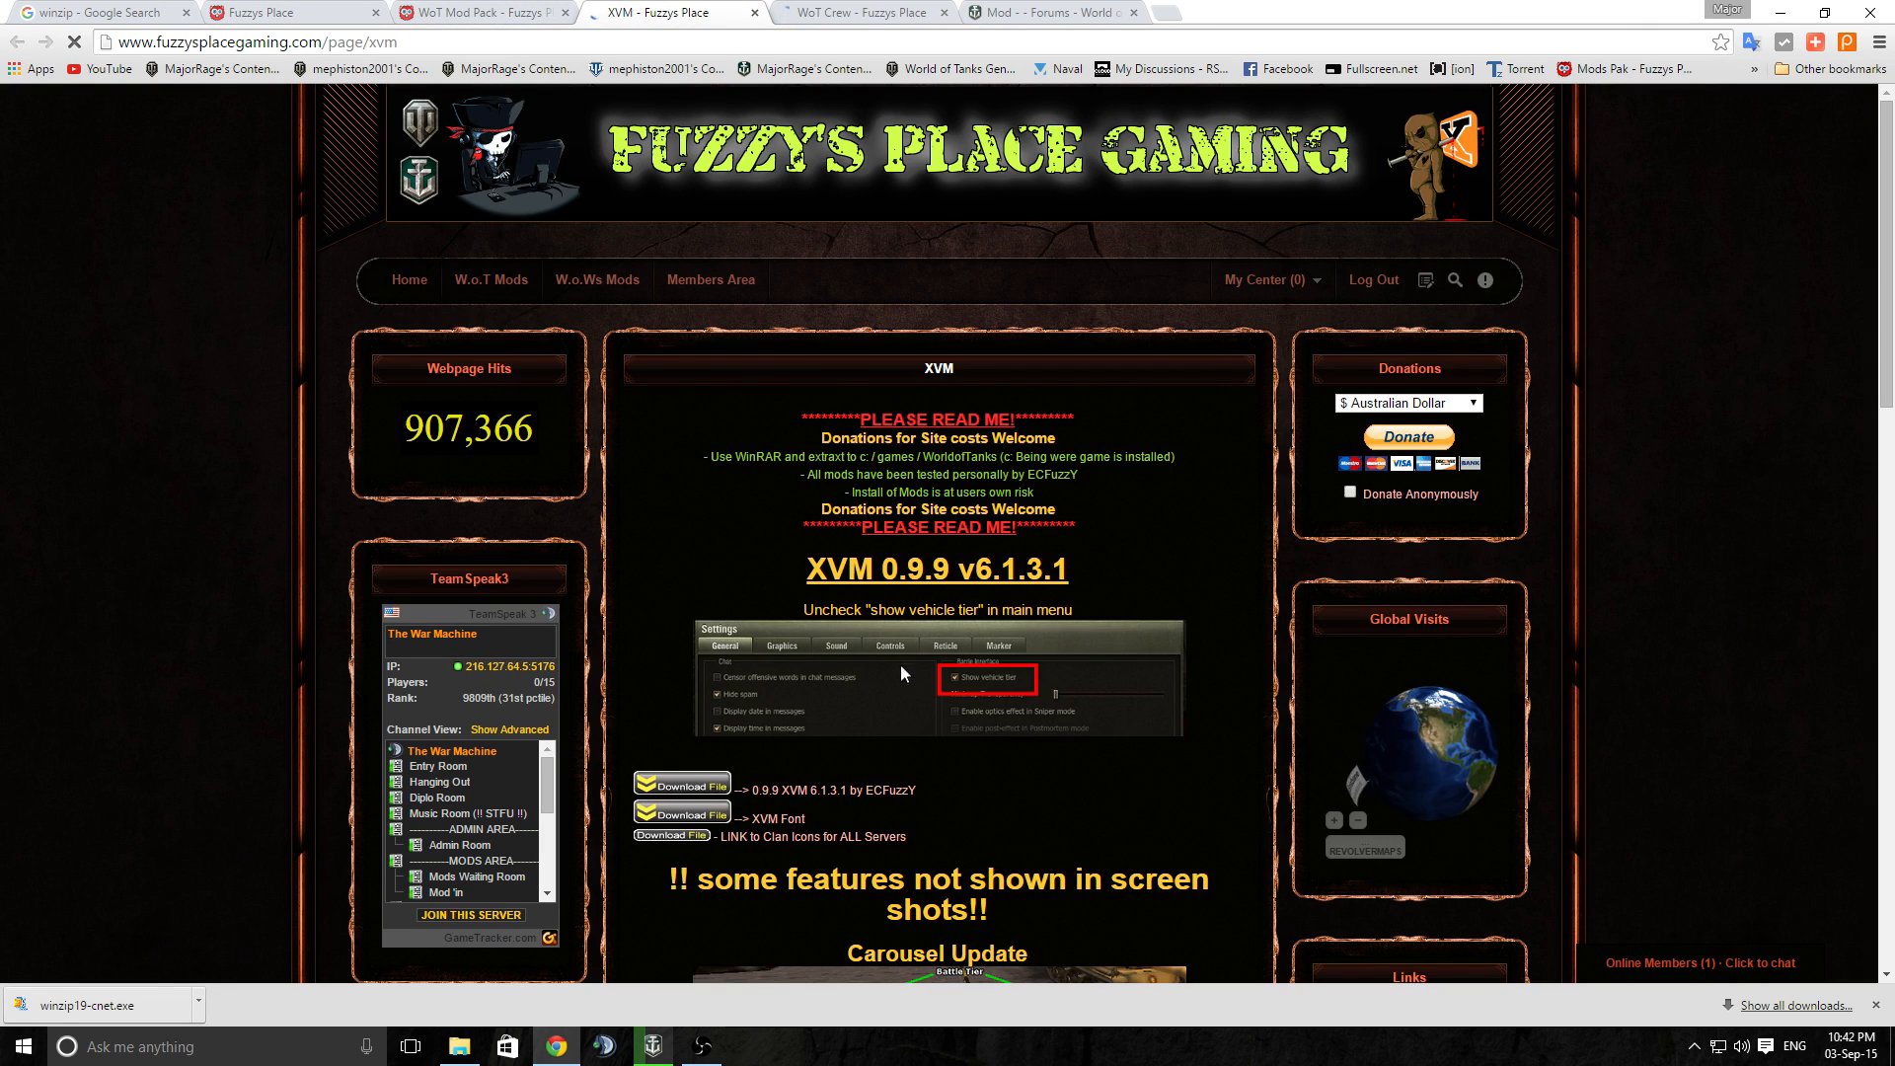
{"action": "scroll", "scroll_direction": "down", "scroll_amount": 3}
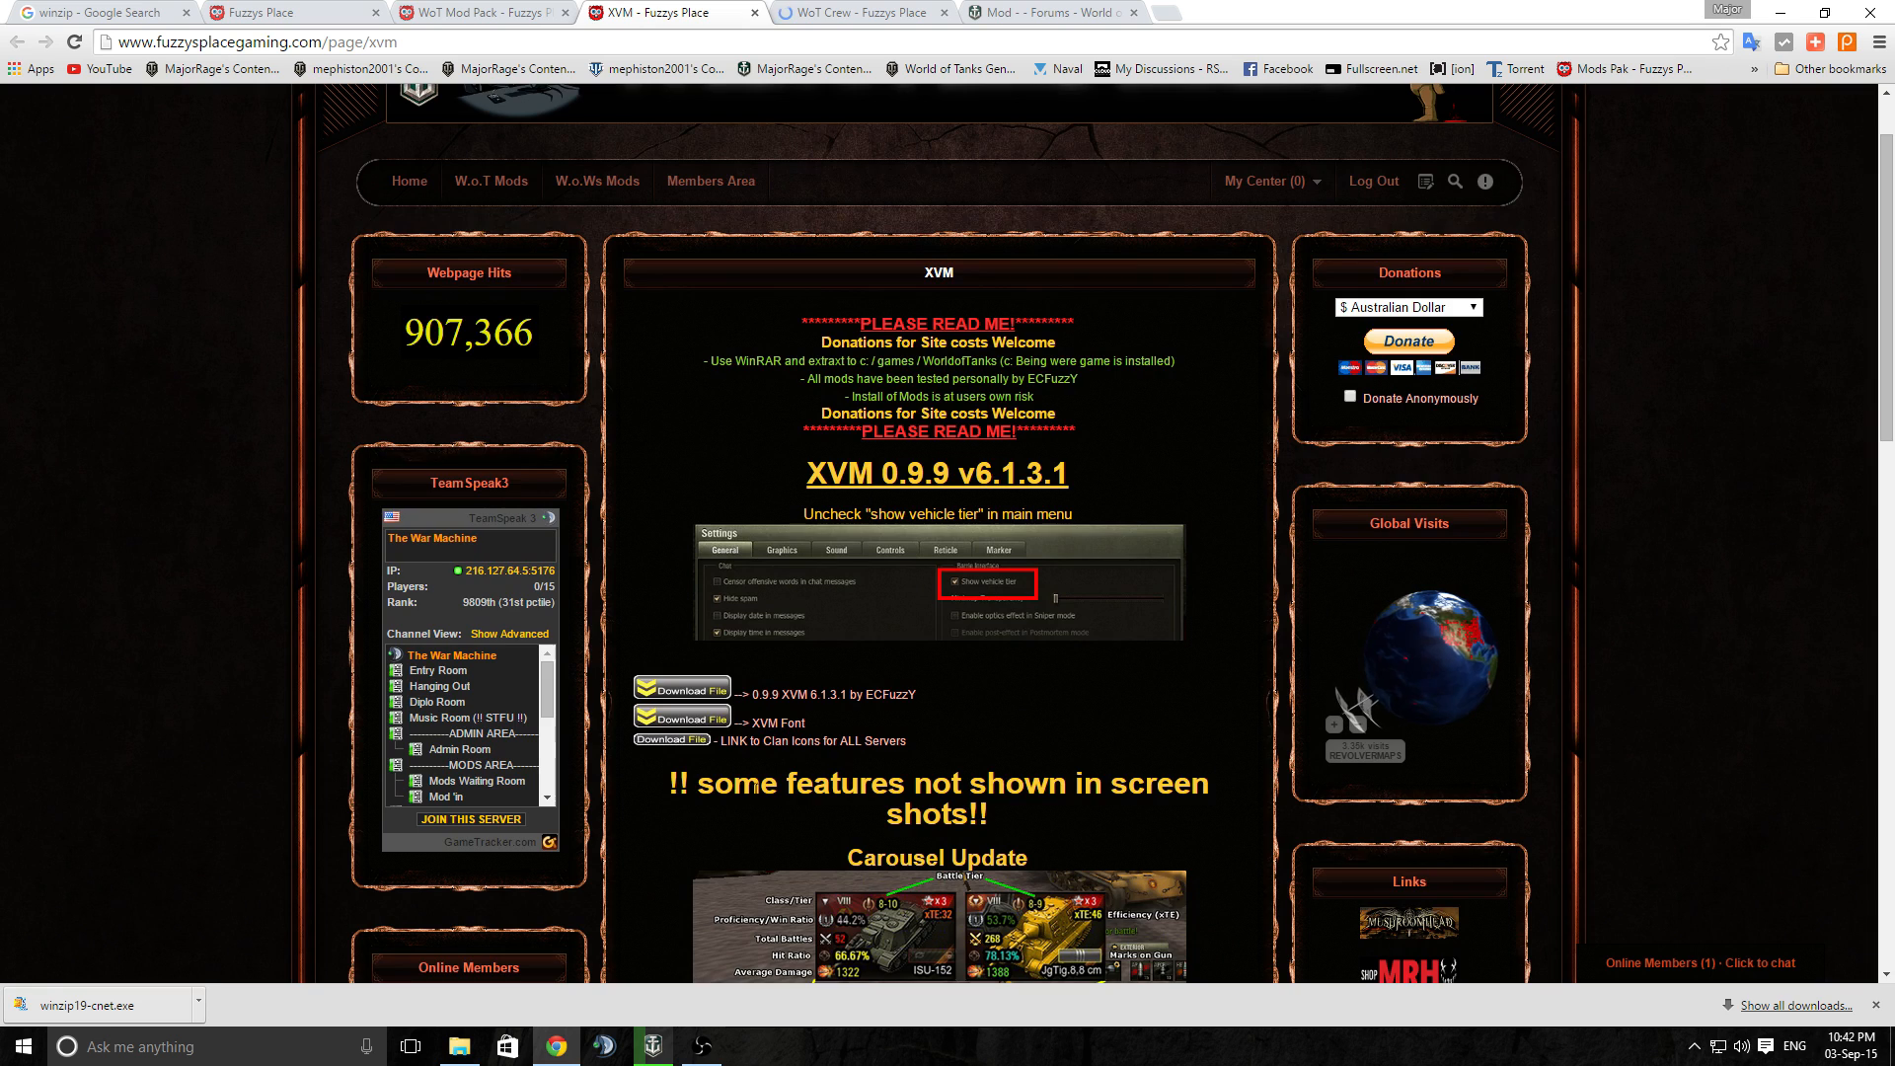
{"action": "scroll", "scroll_direction": "down", "scroll_amount": 3}
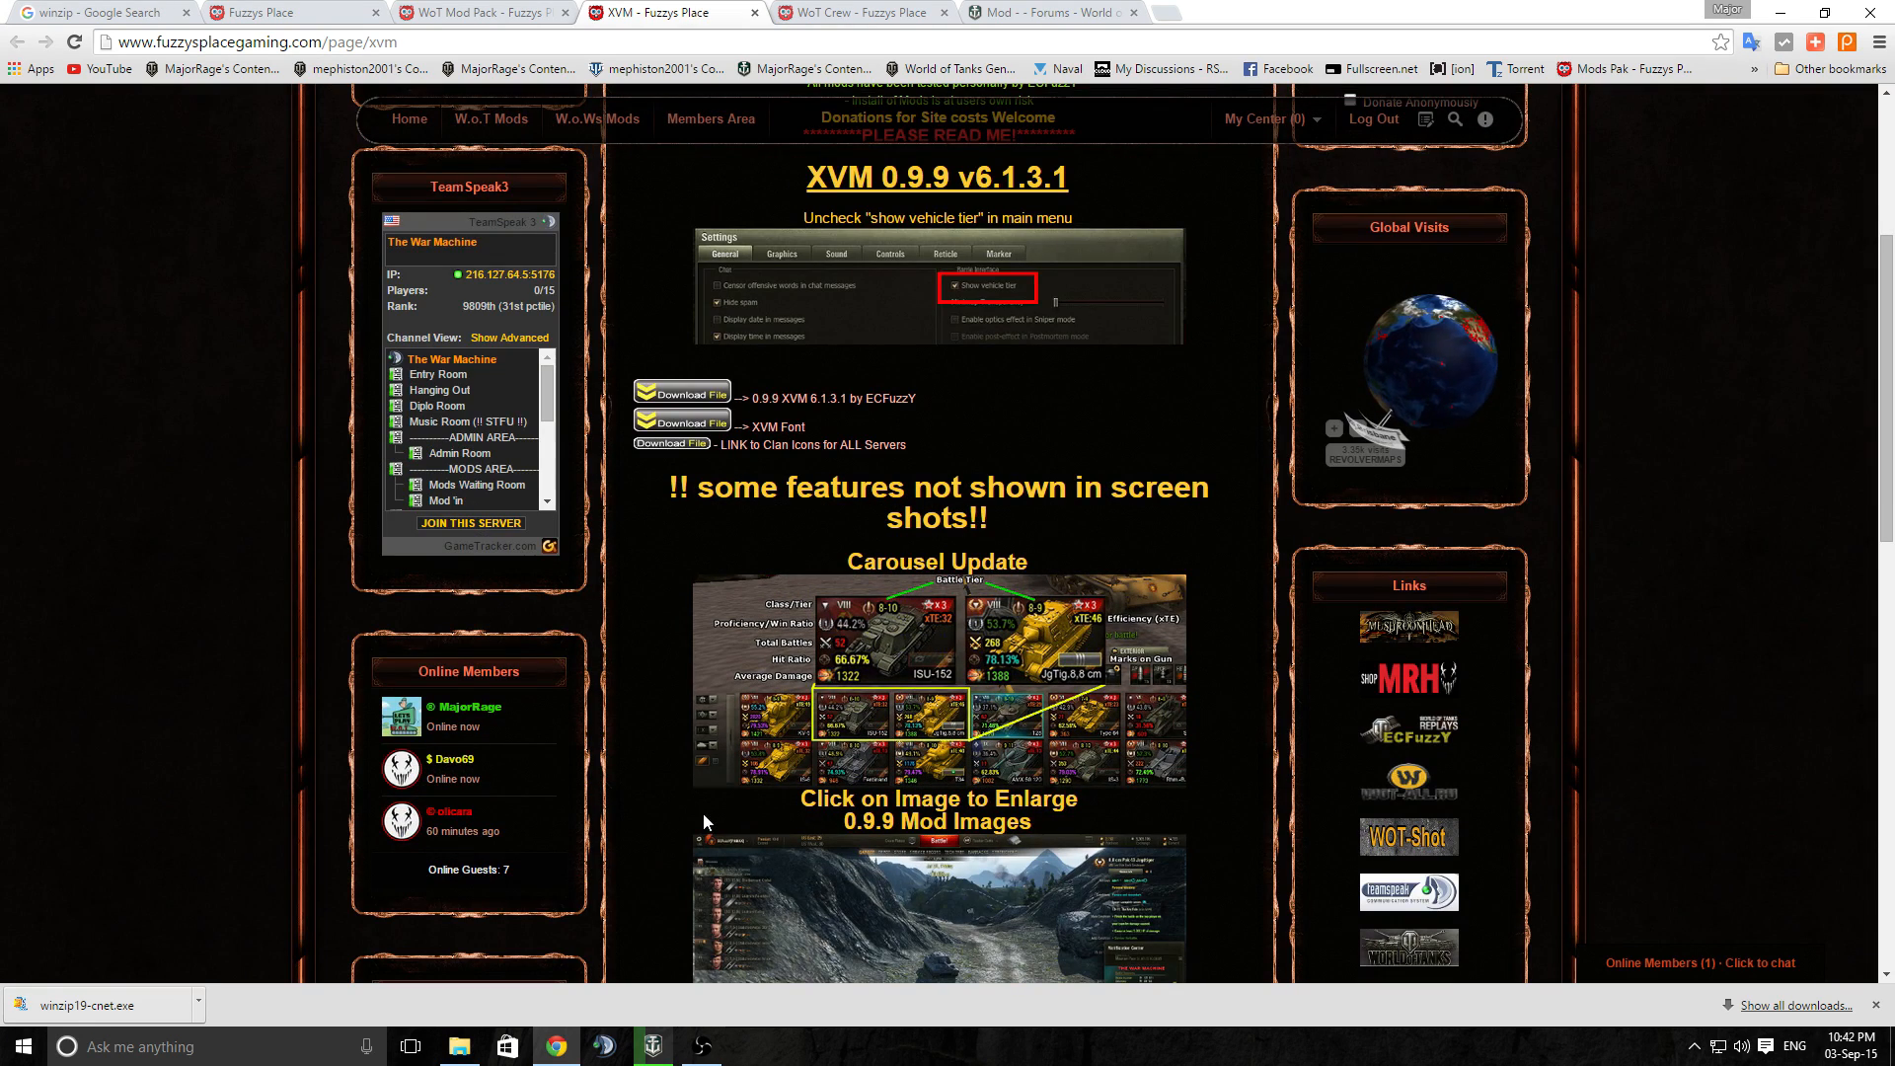
{"action": "scroll", "scroll_direction": "down", "scroll_amount": 3}
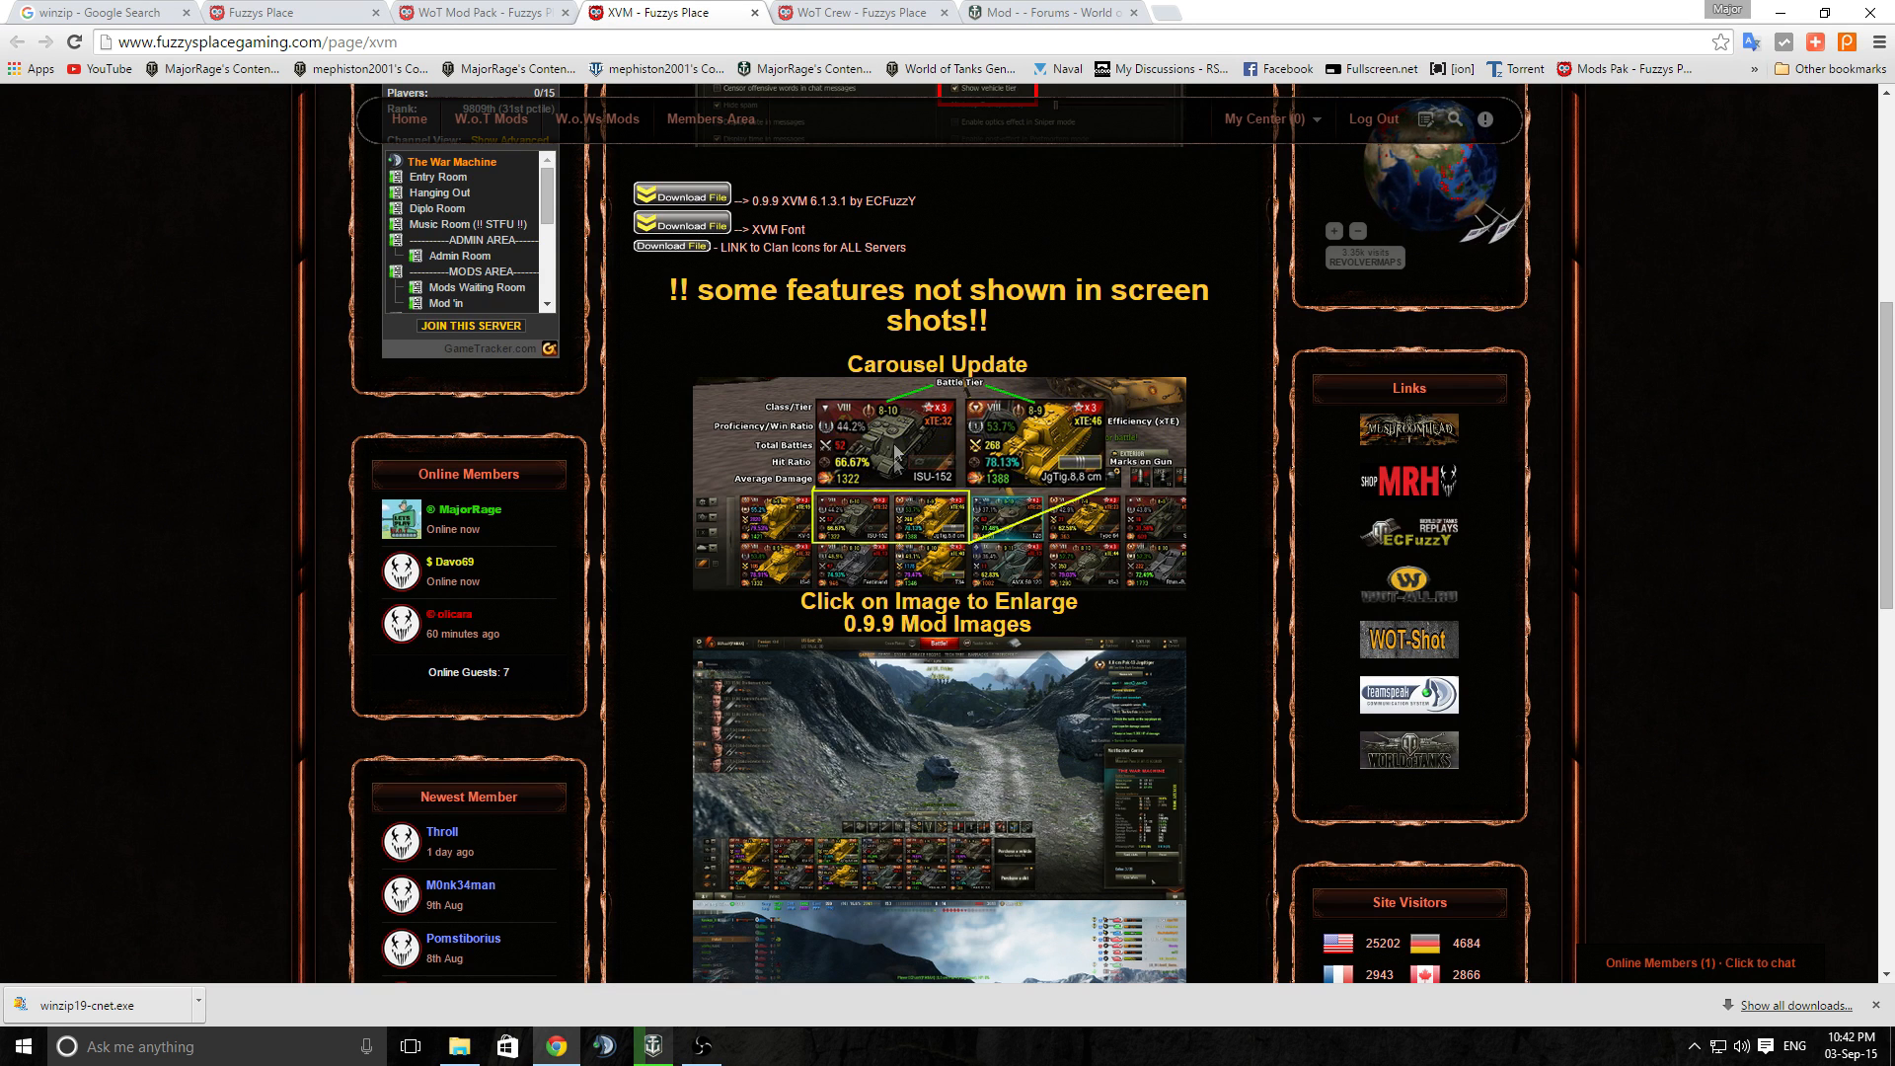
{"action": "scroll", "scroll_direction": "down", "scroll_amount": 3}
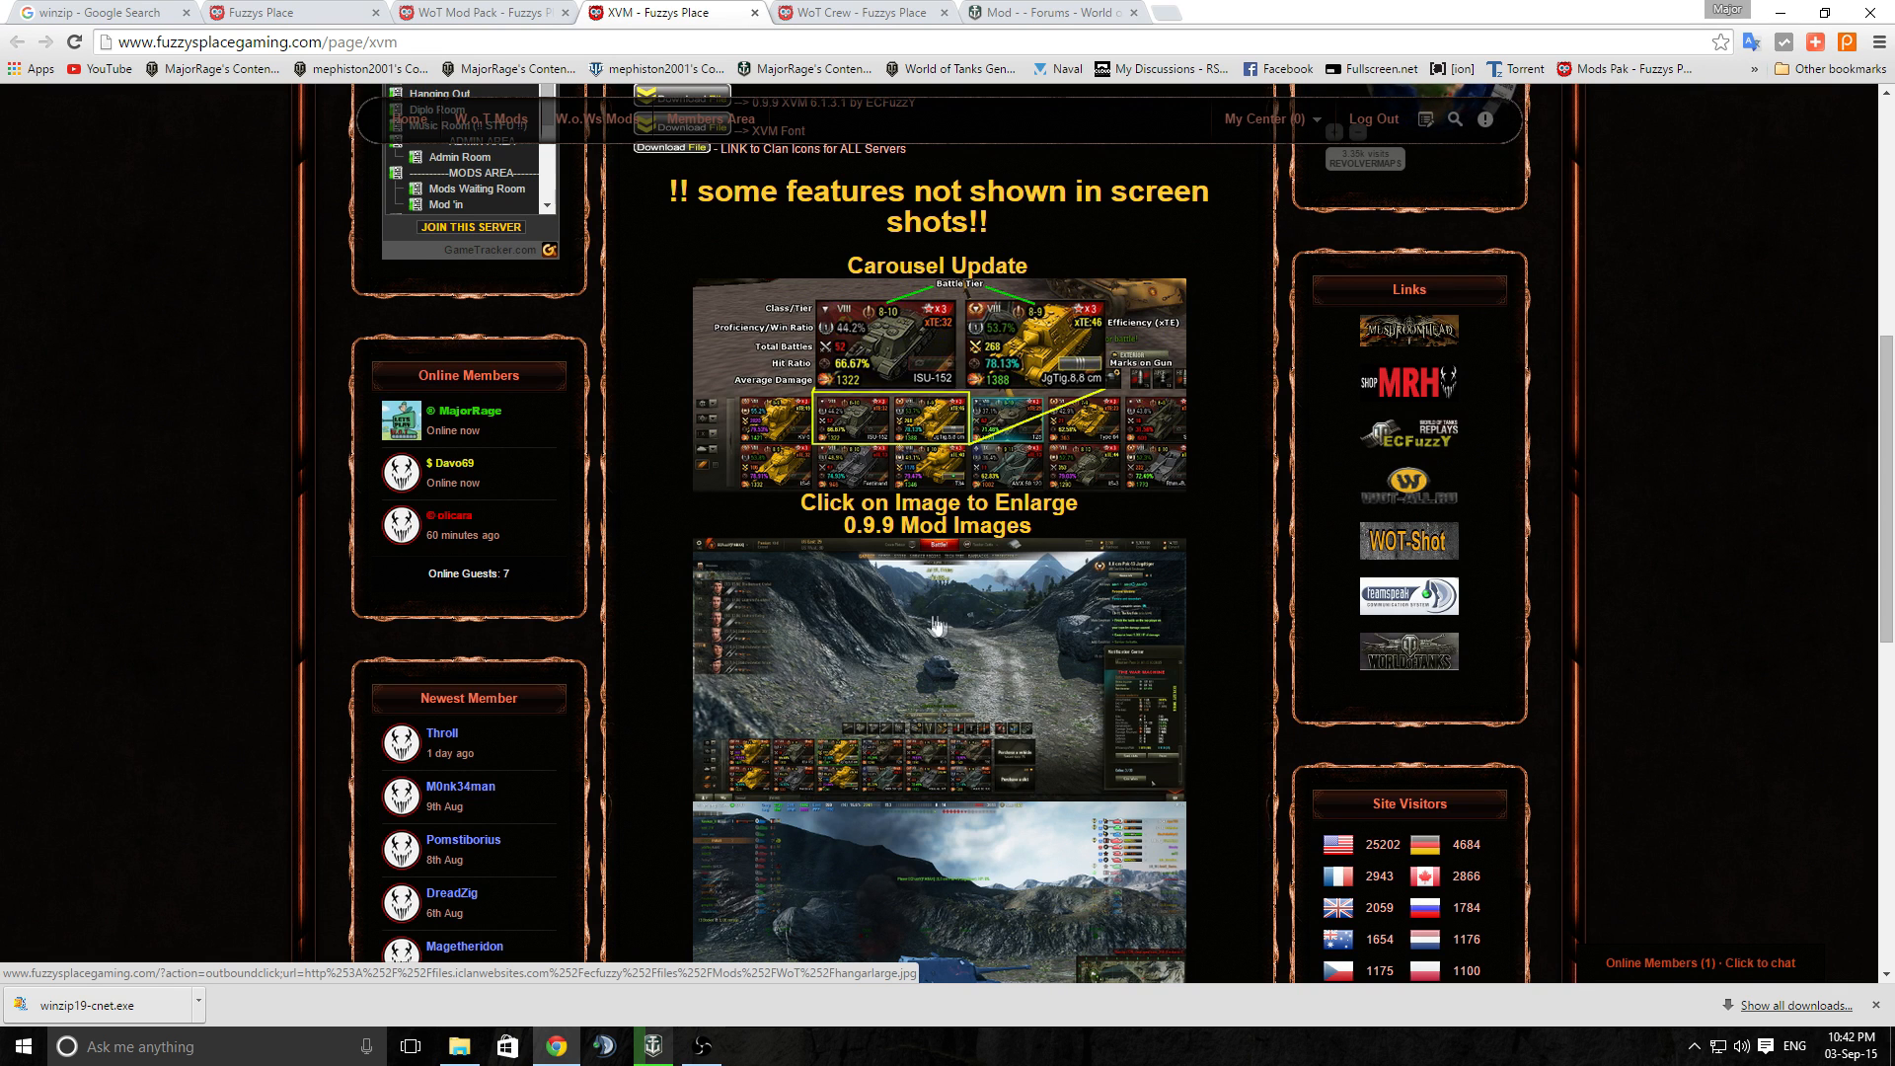
{"action": "mouse_move", "coordinate": [922, 683]}
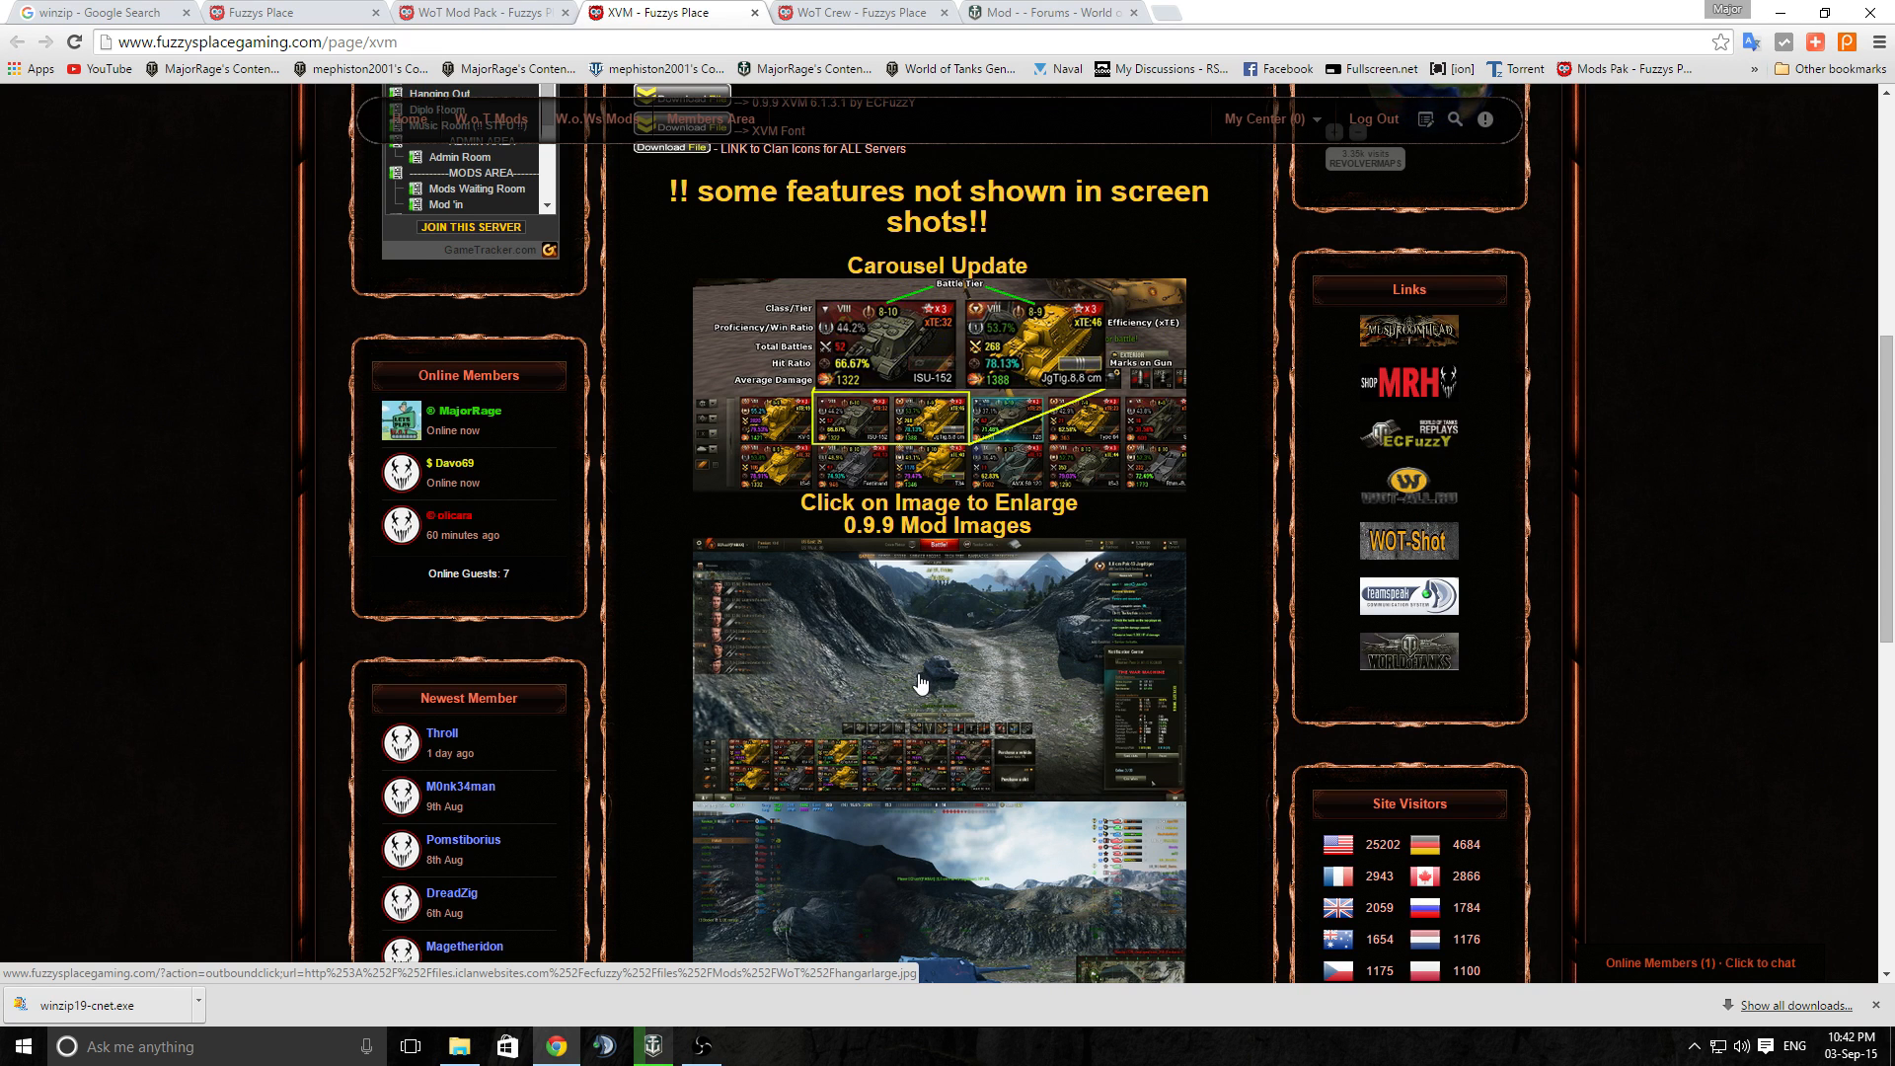
{"action": "scroll", "scroll_direction": "down", "scroll_amount": 3}
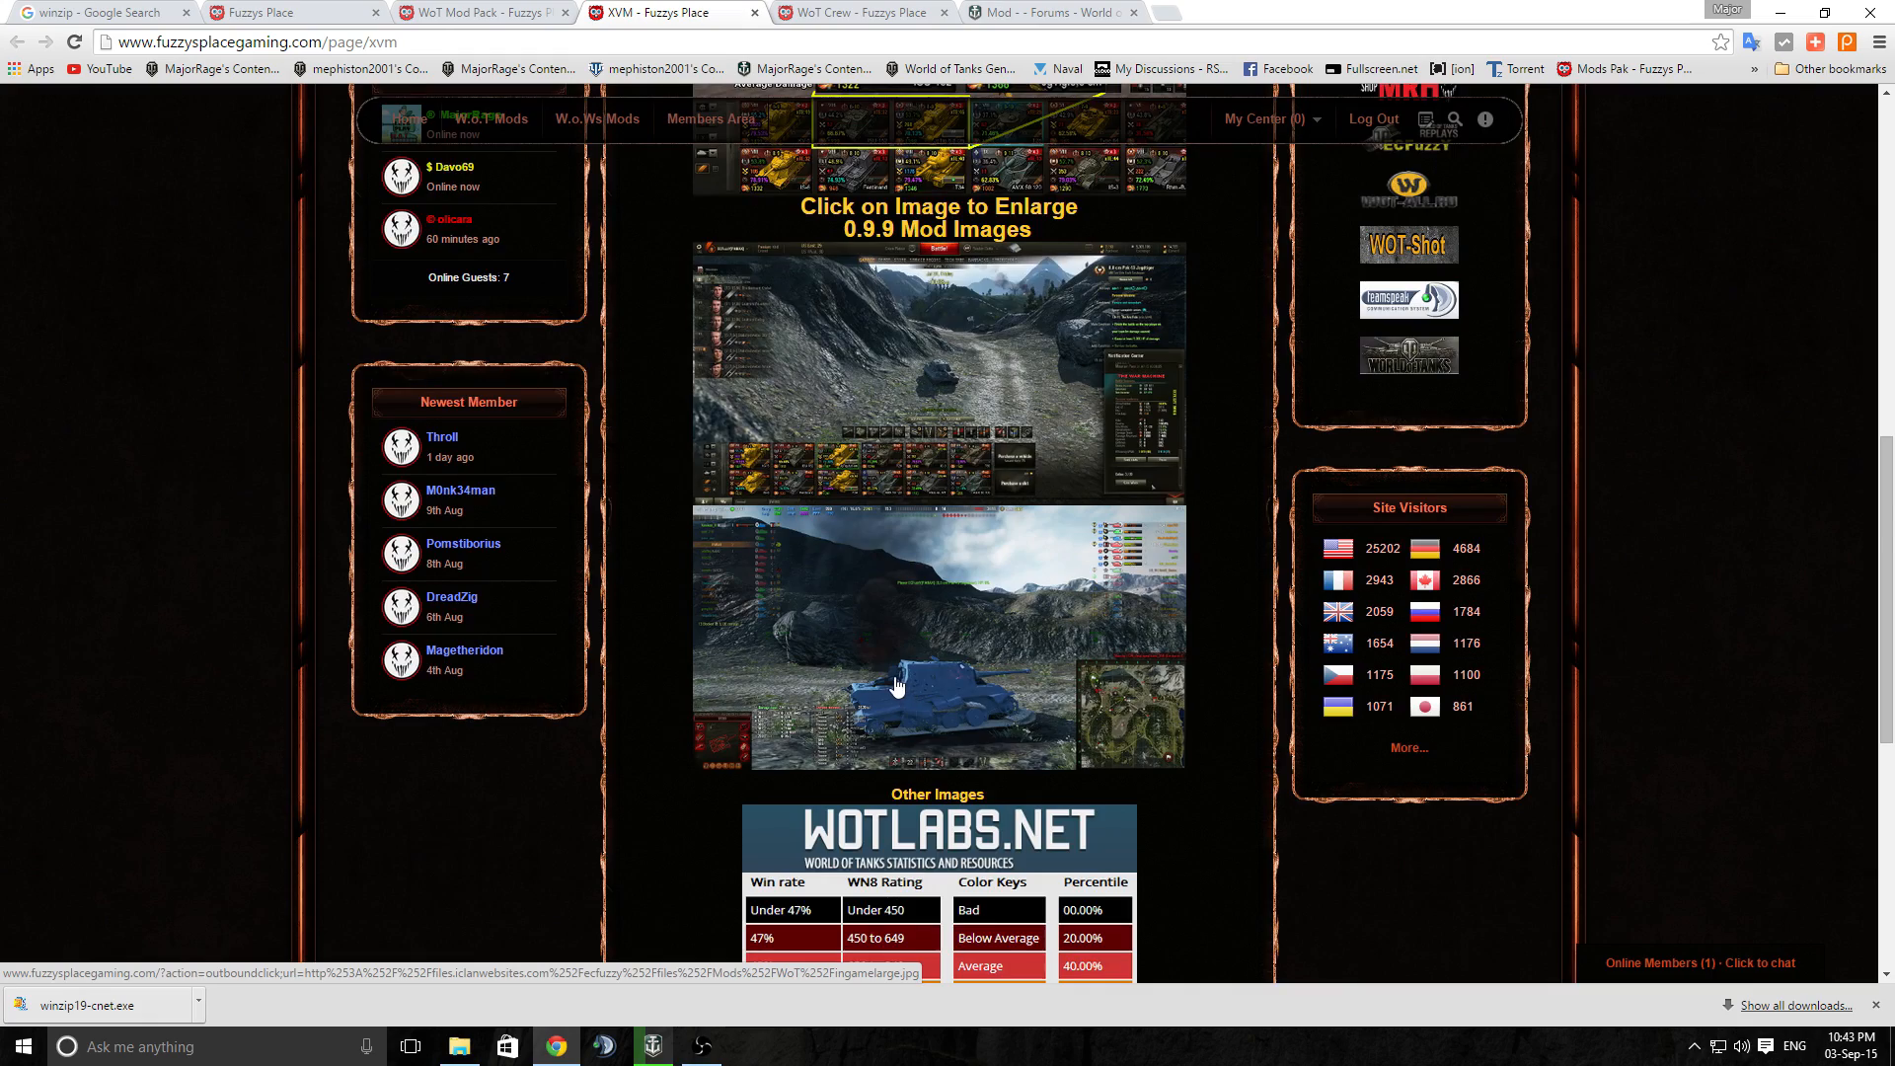
{"action": "scroll", "scroll_direction": "down", "scroll_amount": 3}
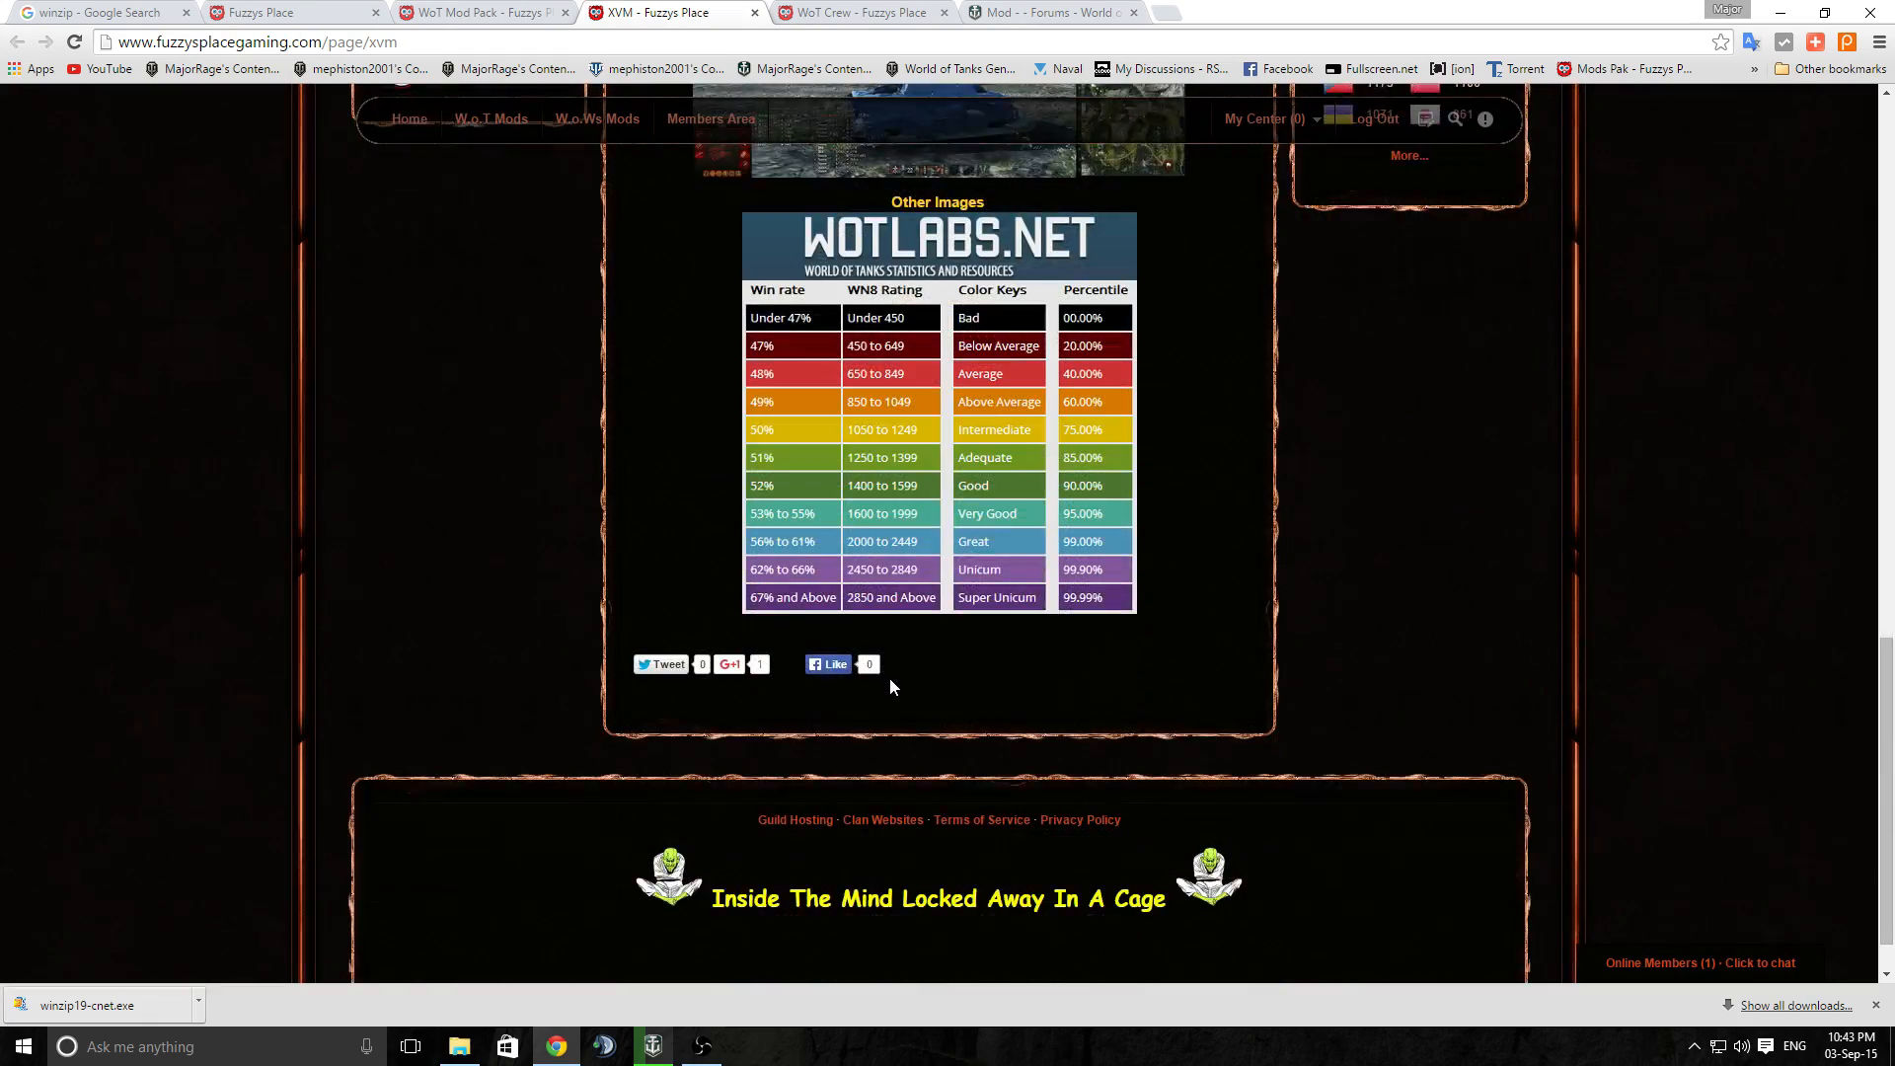
{"action": "scroll", "scroll_direction": "up", "scroll_amount": 3}
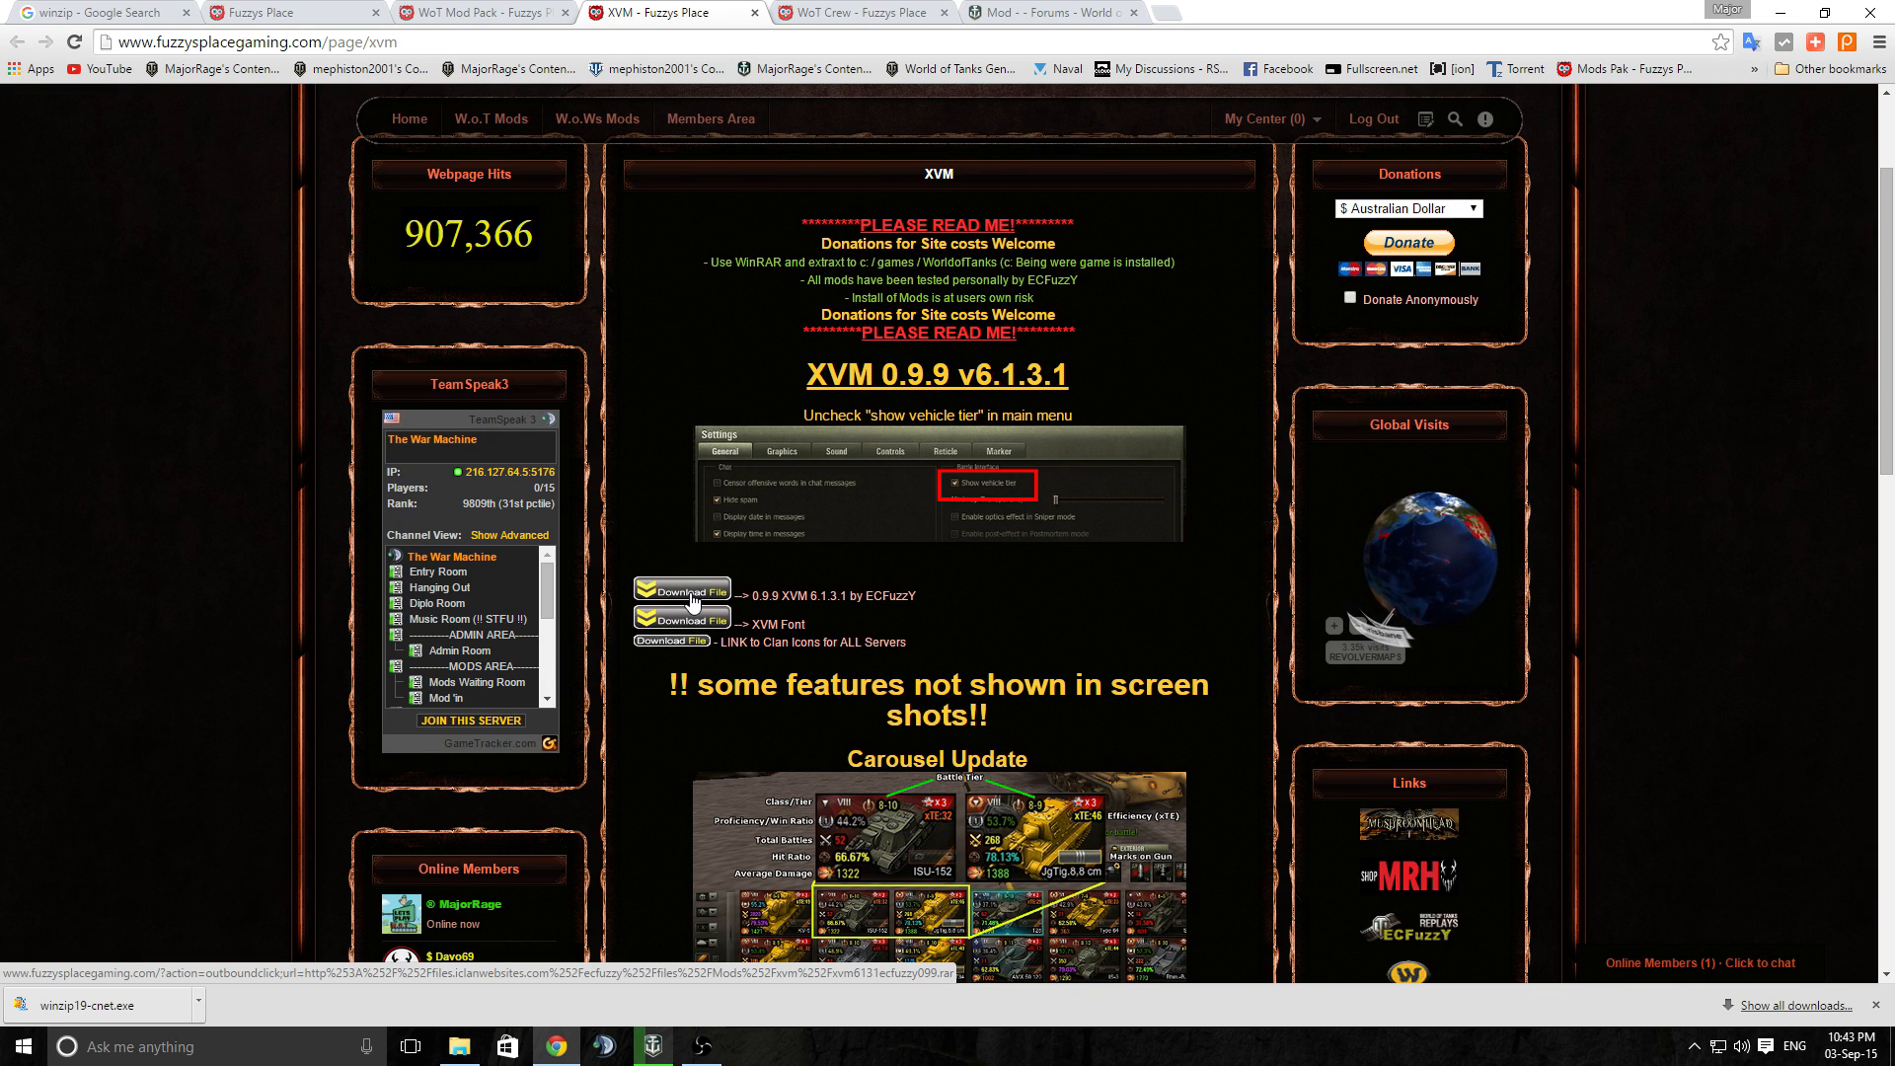
{"action": "left_click", "coordinate": [684, 590]}
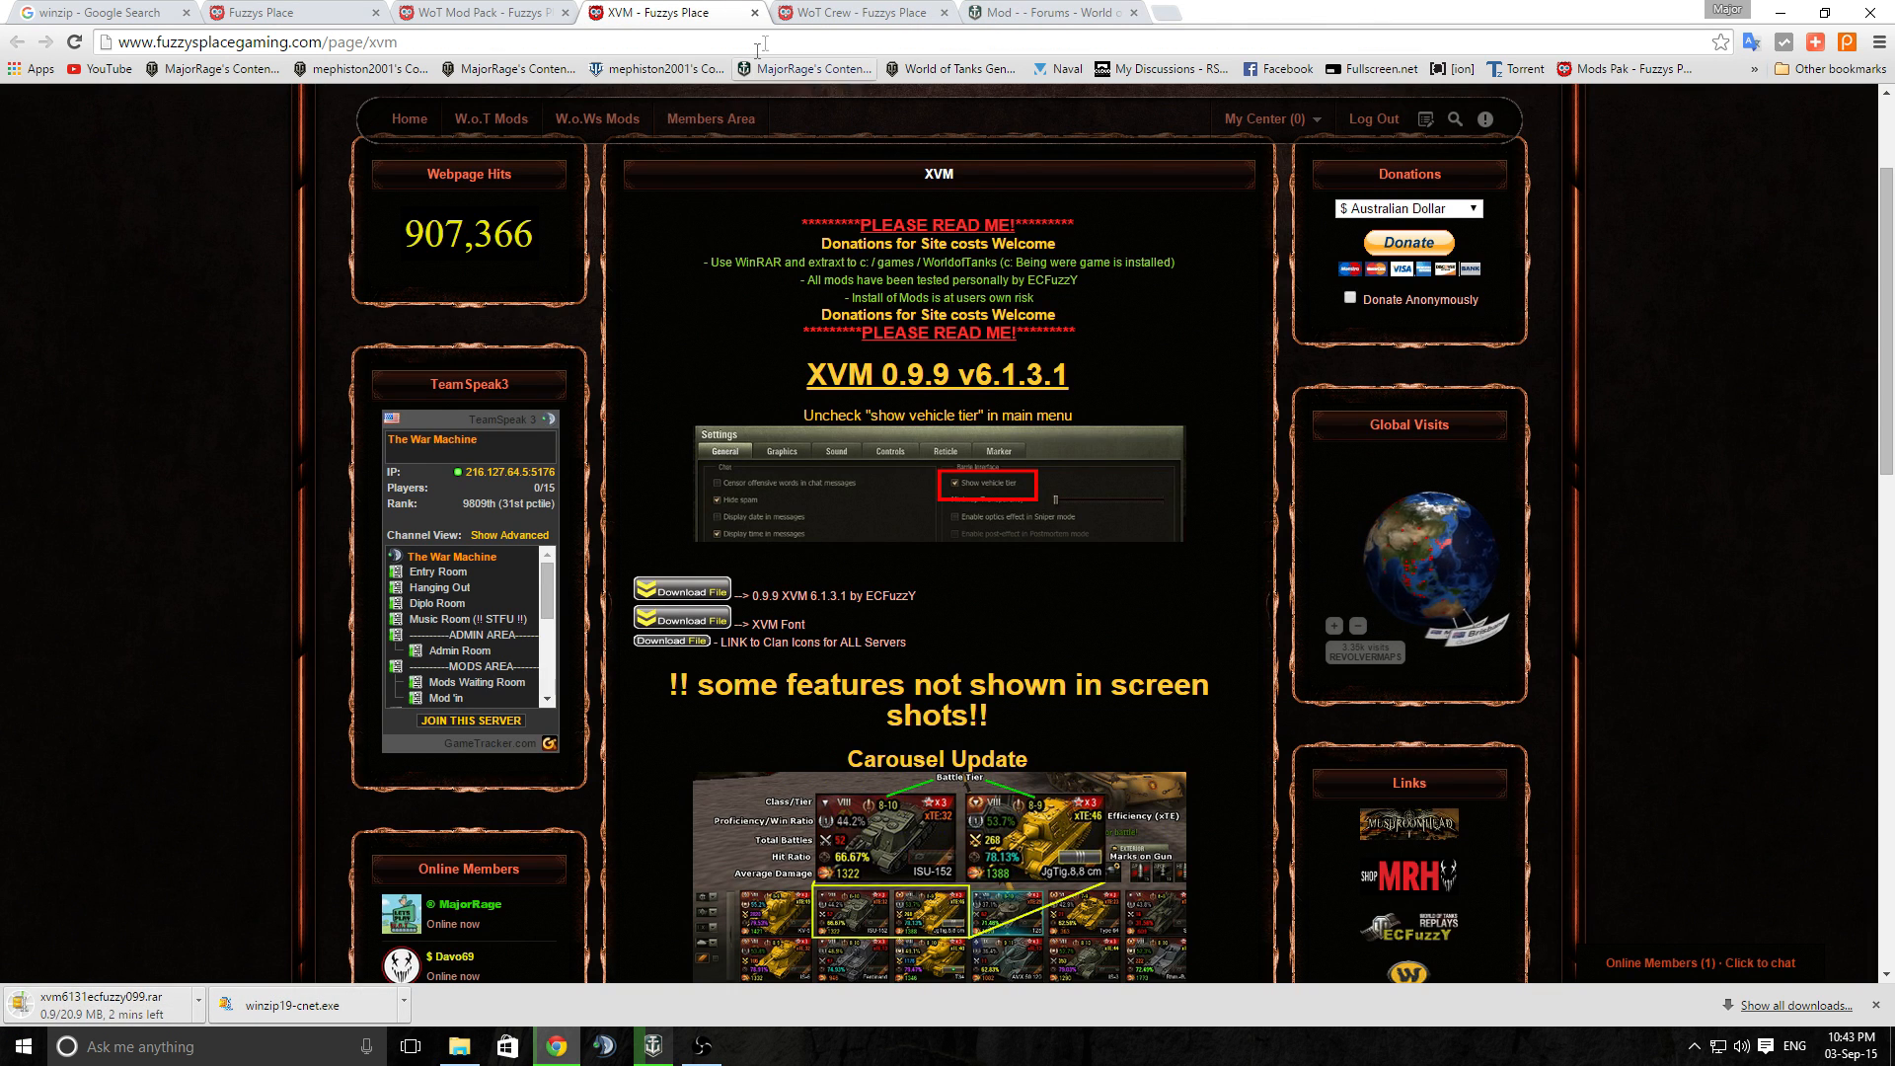
On the WoT Crew page, download the 0.9.9 Version 2 crew archive
{"action": "left_click", "coordinate": [885, 16]}
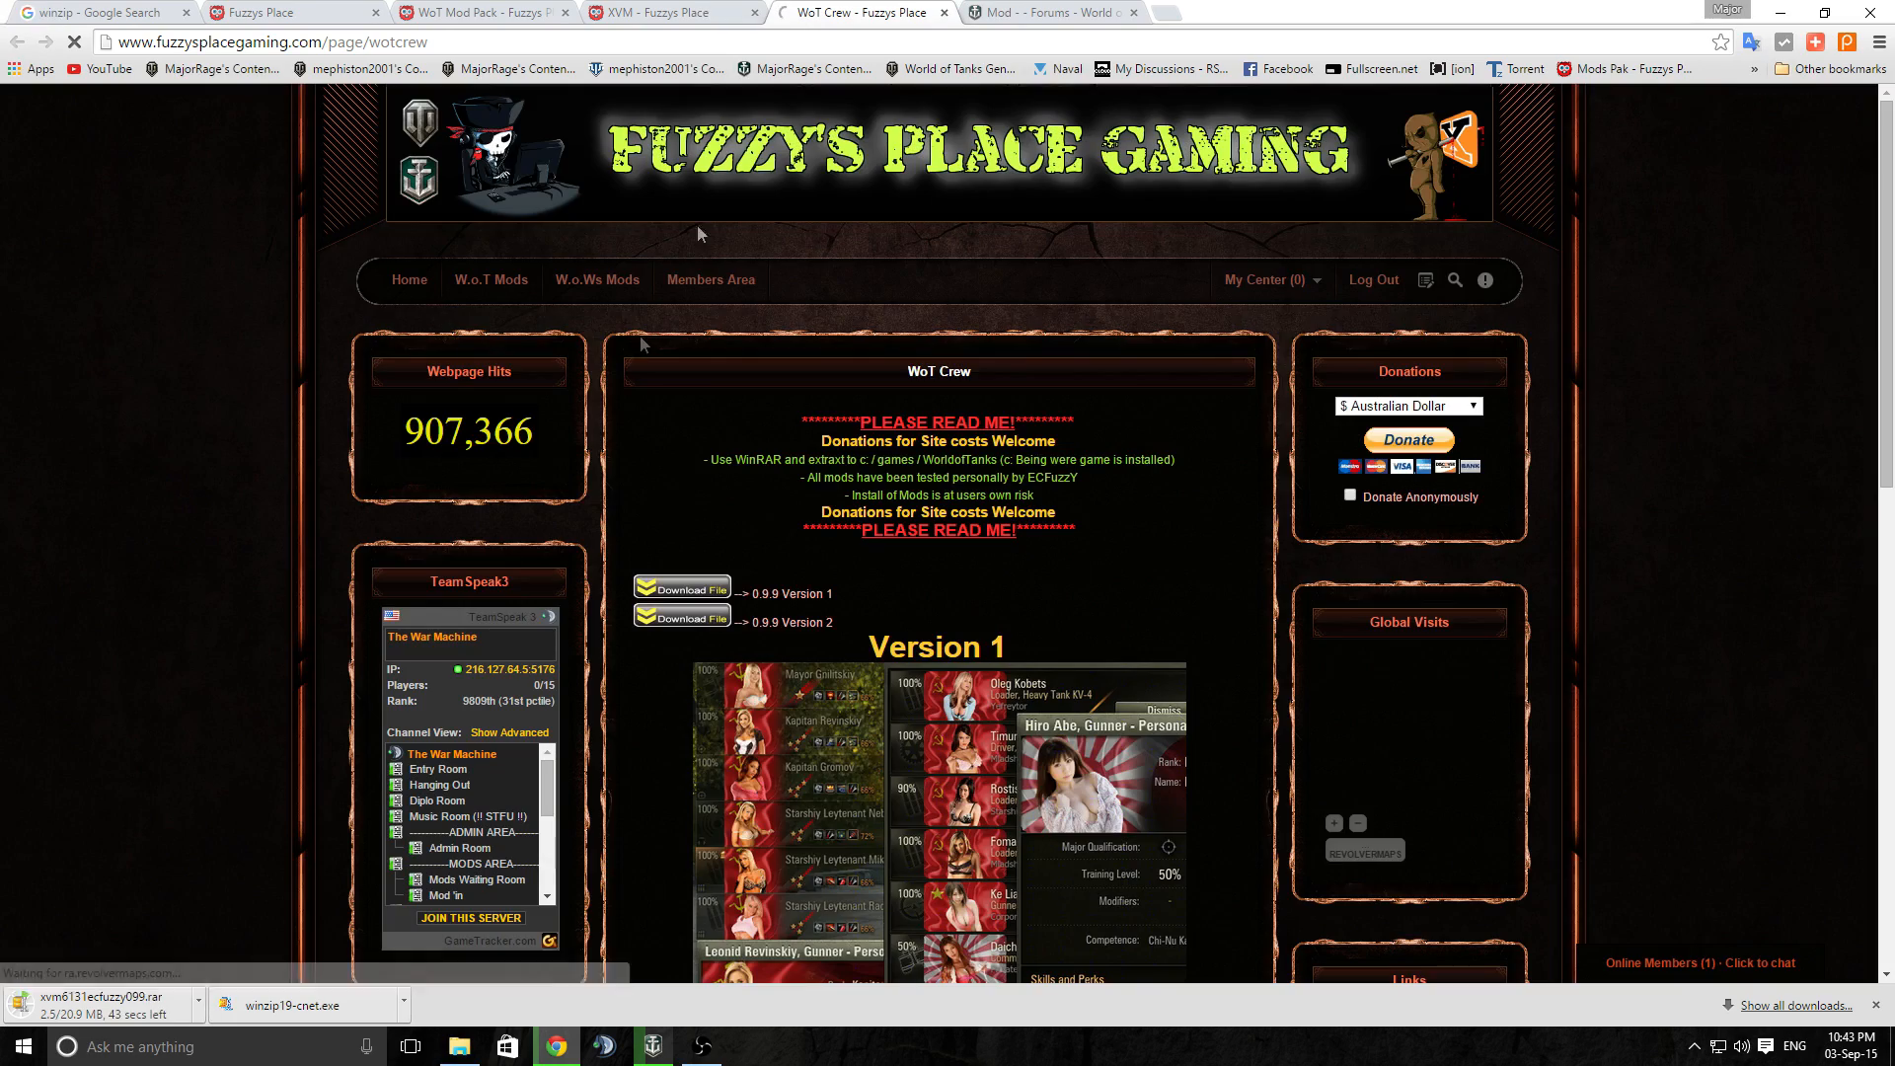
{"action": "scroll", "scroll_direction": "down", "scroll_amount": 3}
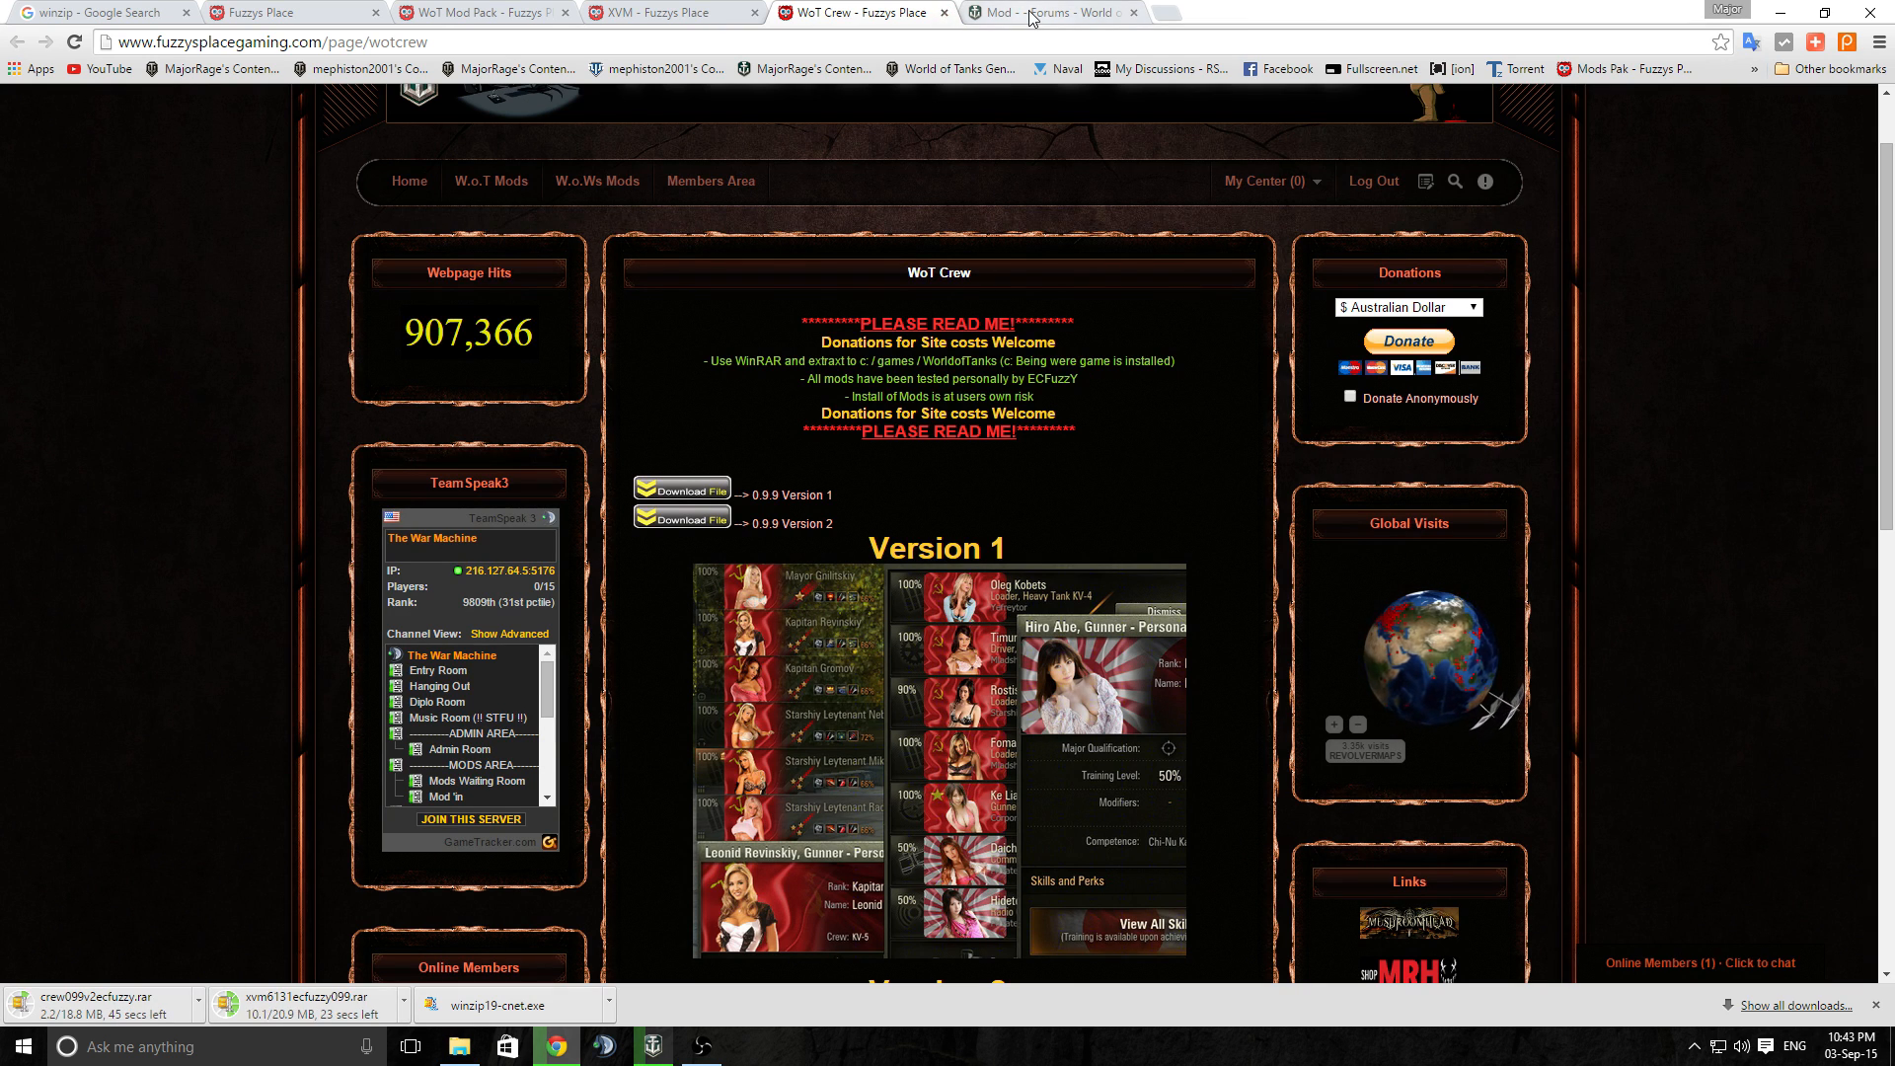
Look through the forum's Mod-tagged topic list and return near the top
{"action": "left_click", "coordinate": [1047, 12]}
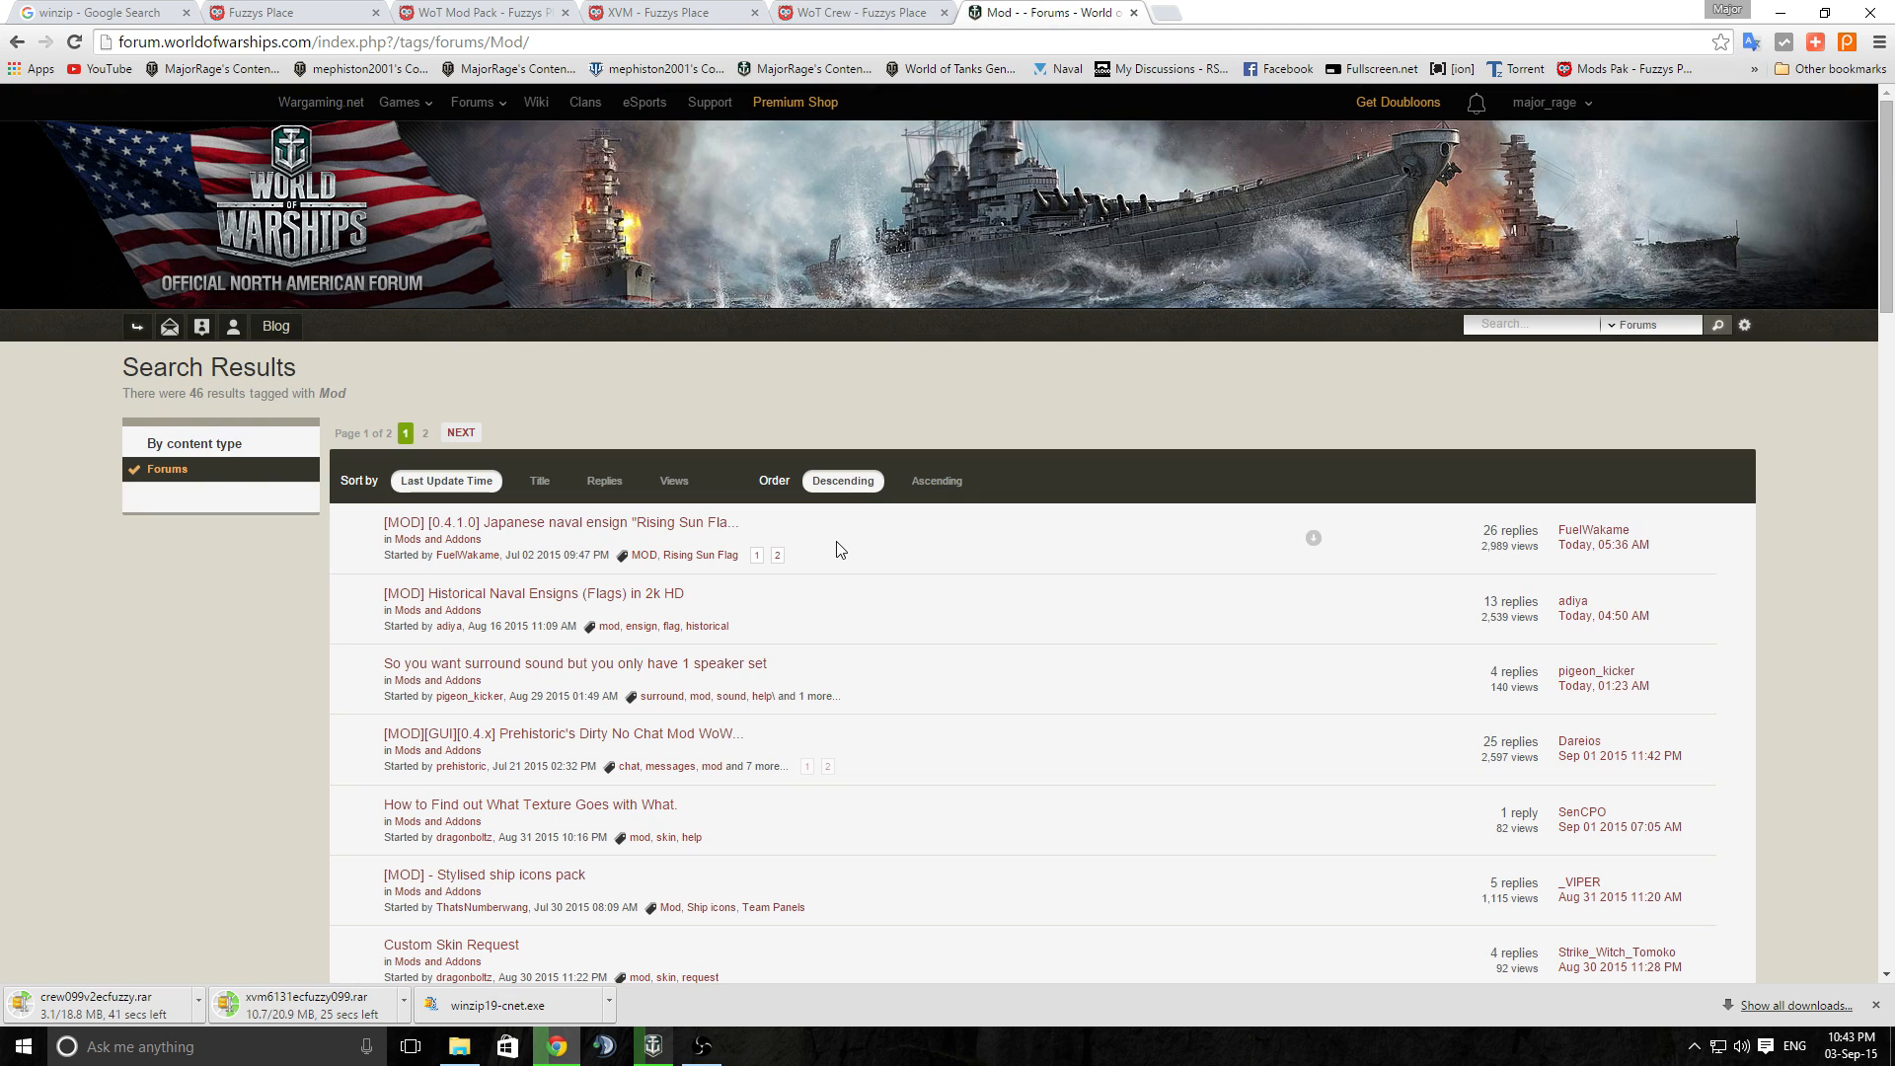
{"action": "scroll", "scroll_direction": "down", "scroll_amount": 3}
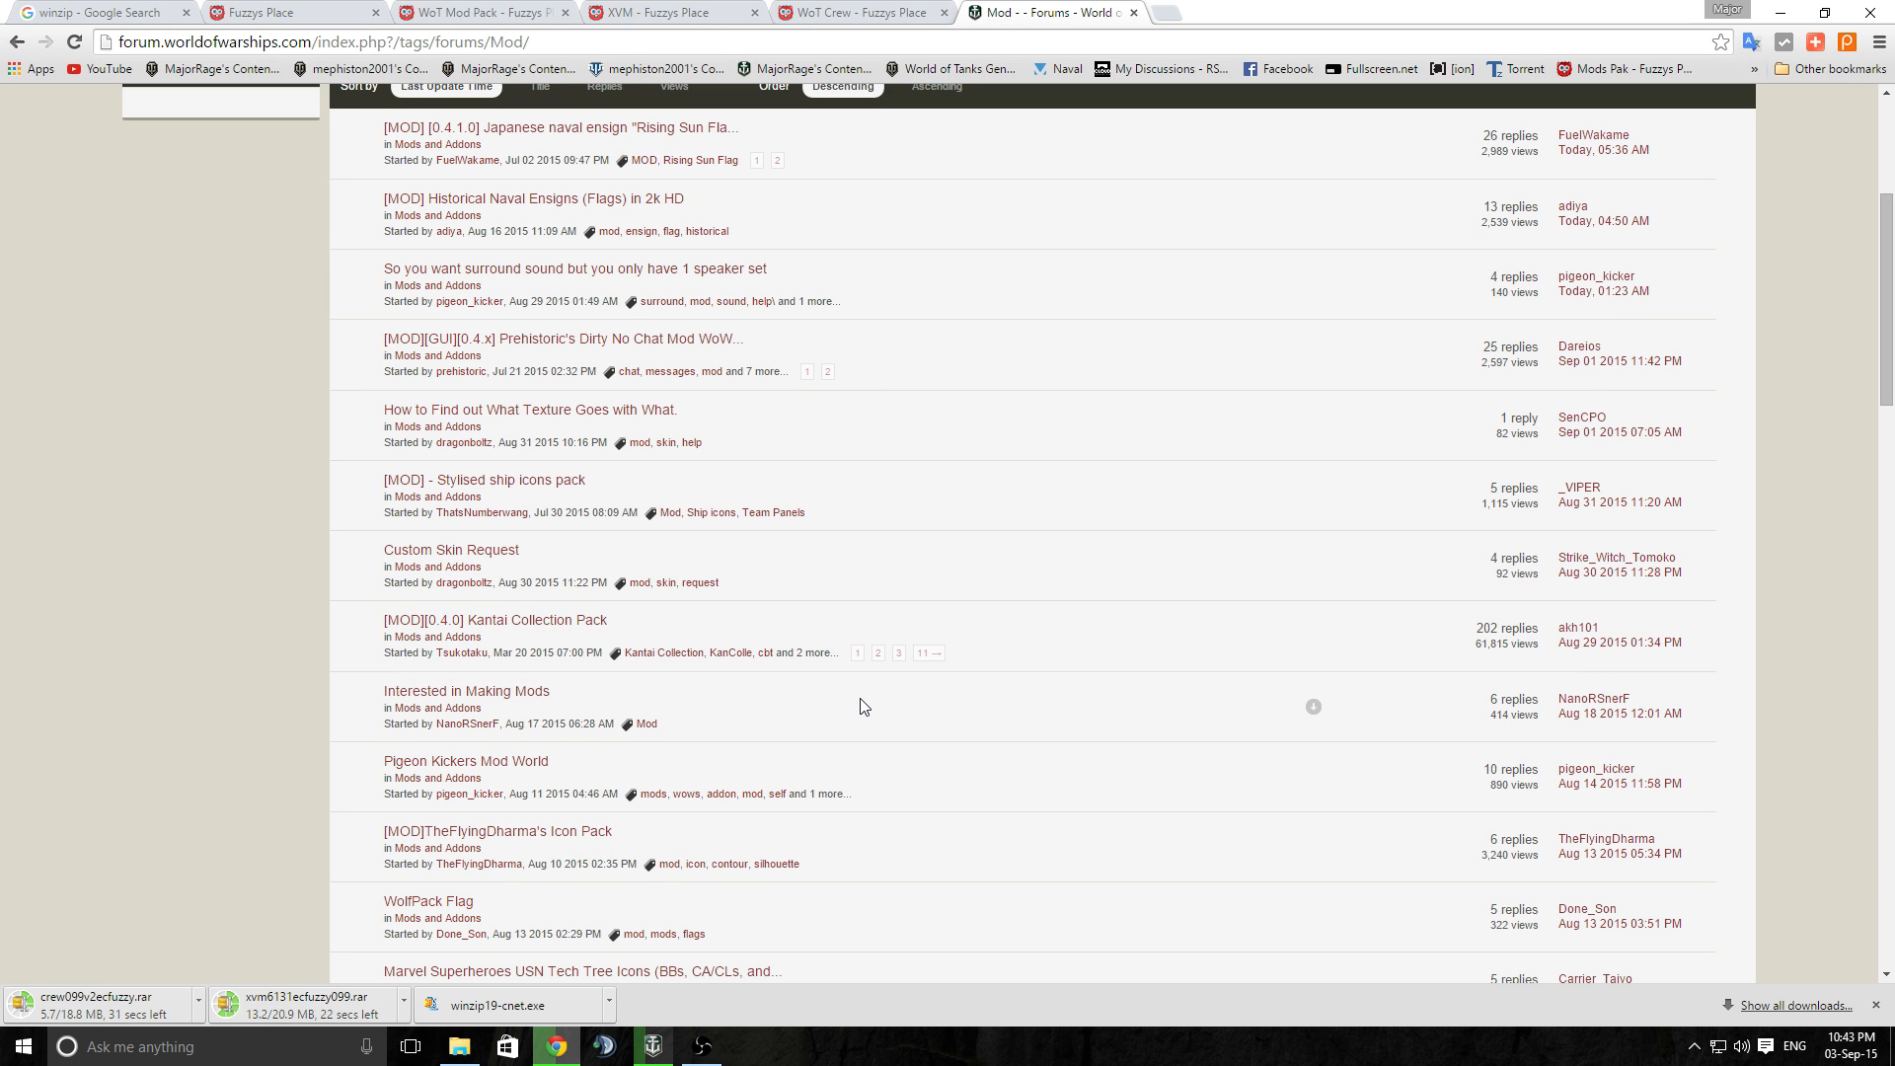
{"action": "scroll", "scroll_direction": "down", "scroll_amount": 3}
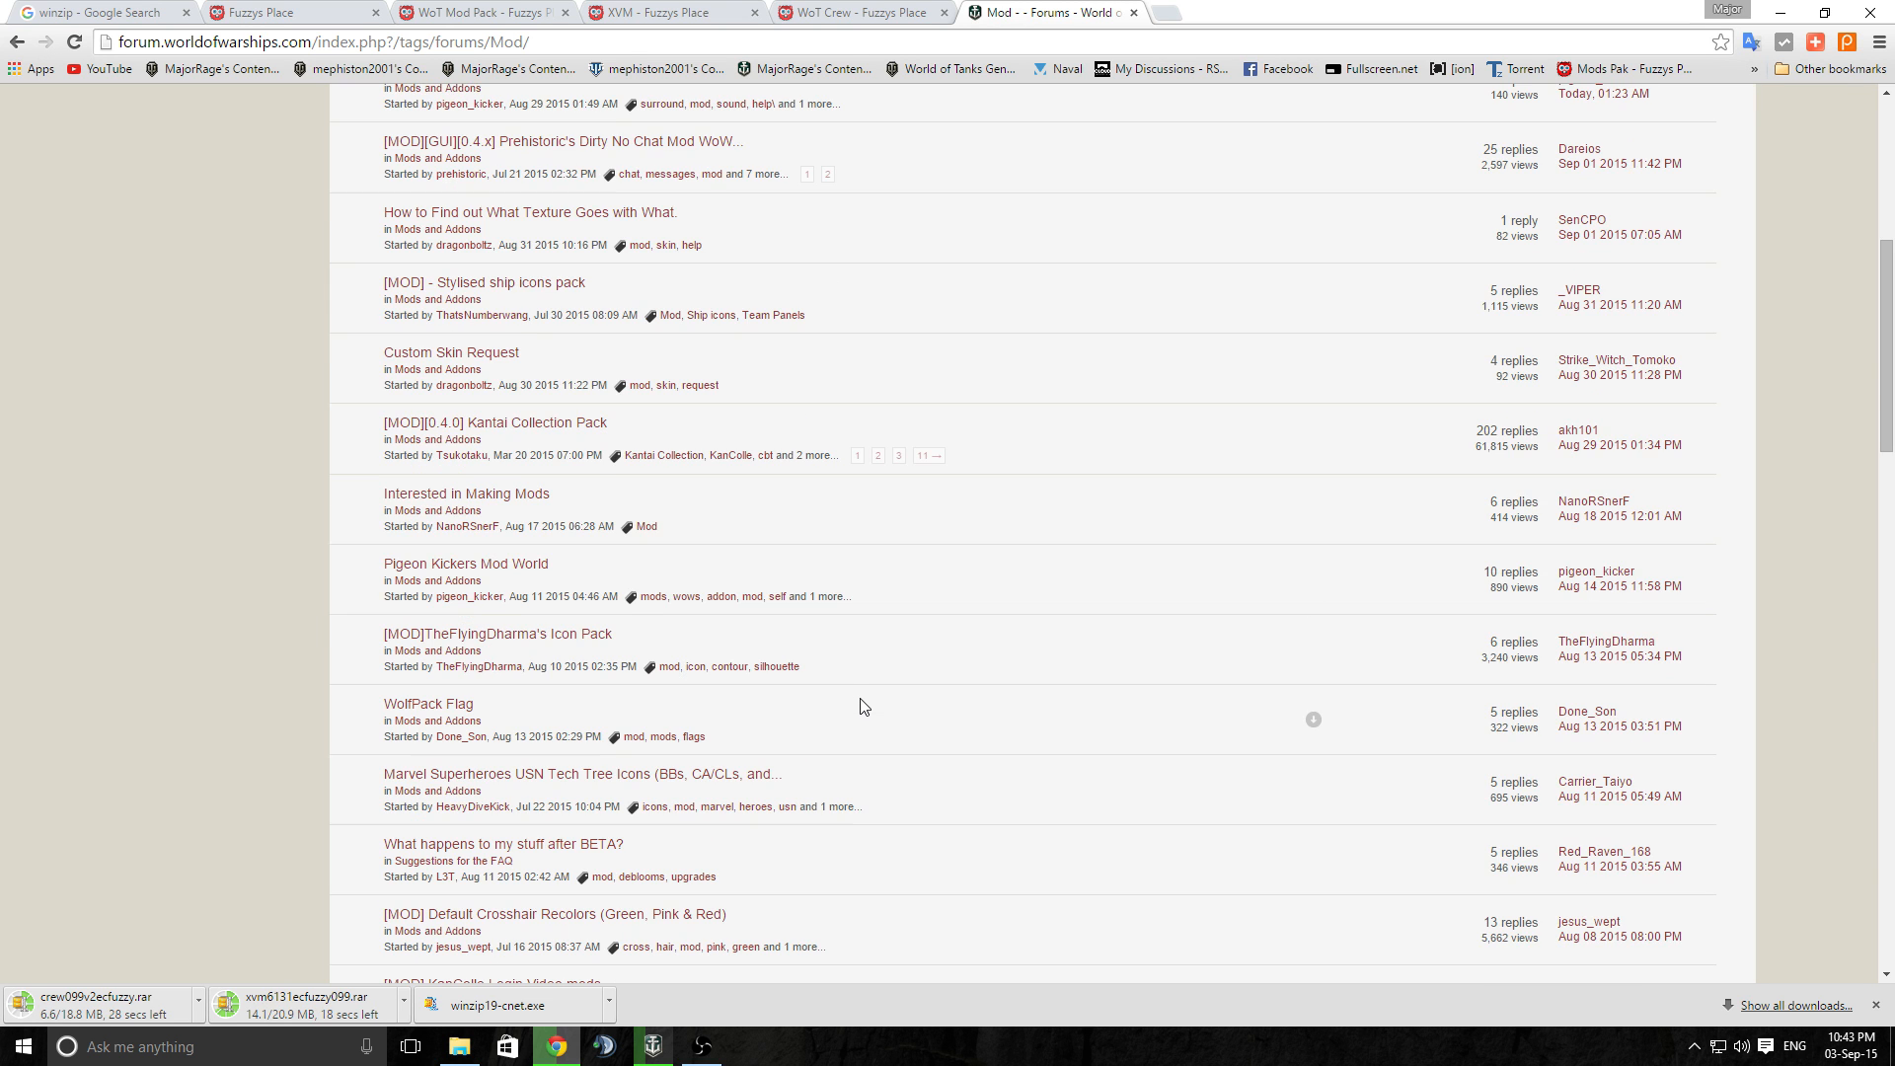
{"action": "scroll", "scroll_direction": "down", "scroll_amount": 3}
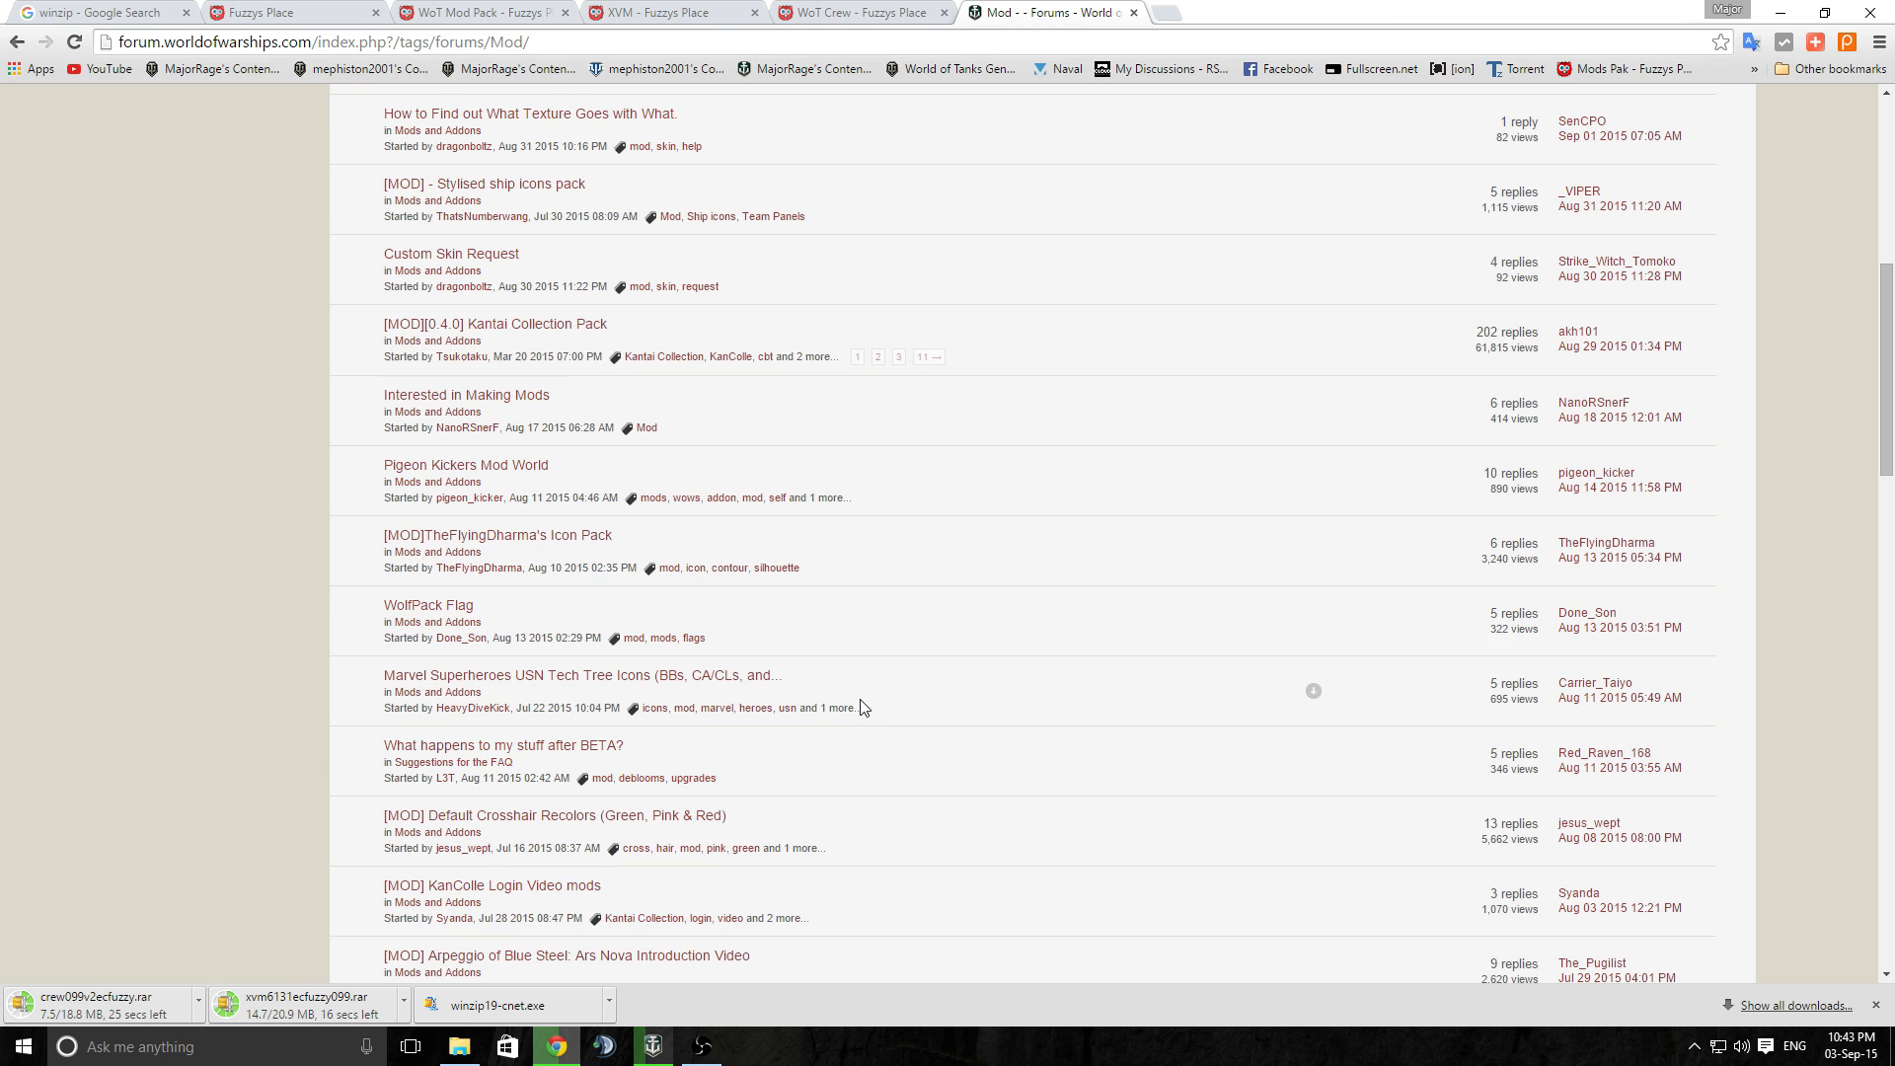
{"action": "mouse_move", "coordinate": [561, 908]}
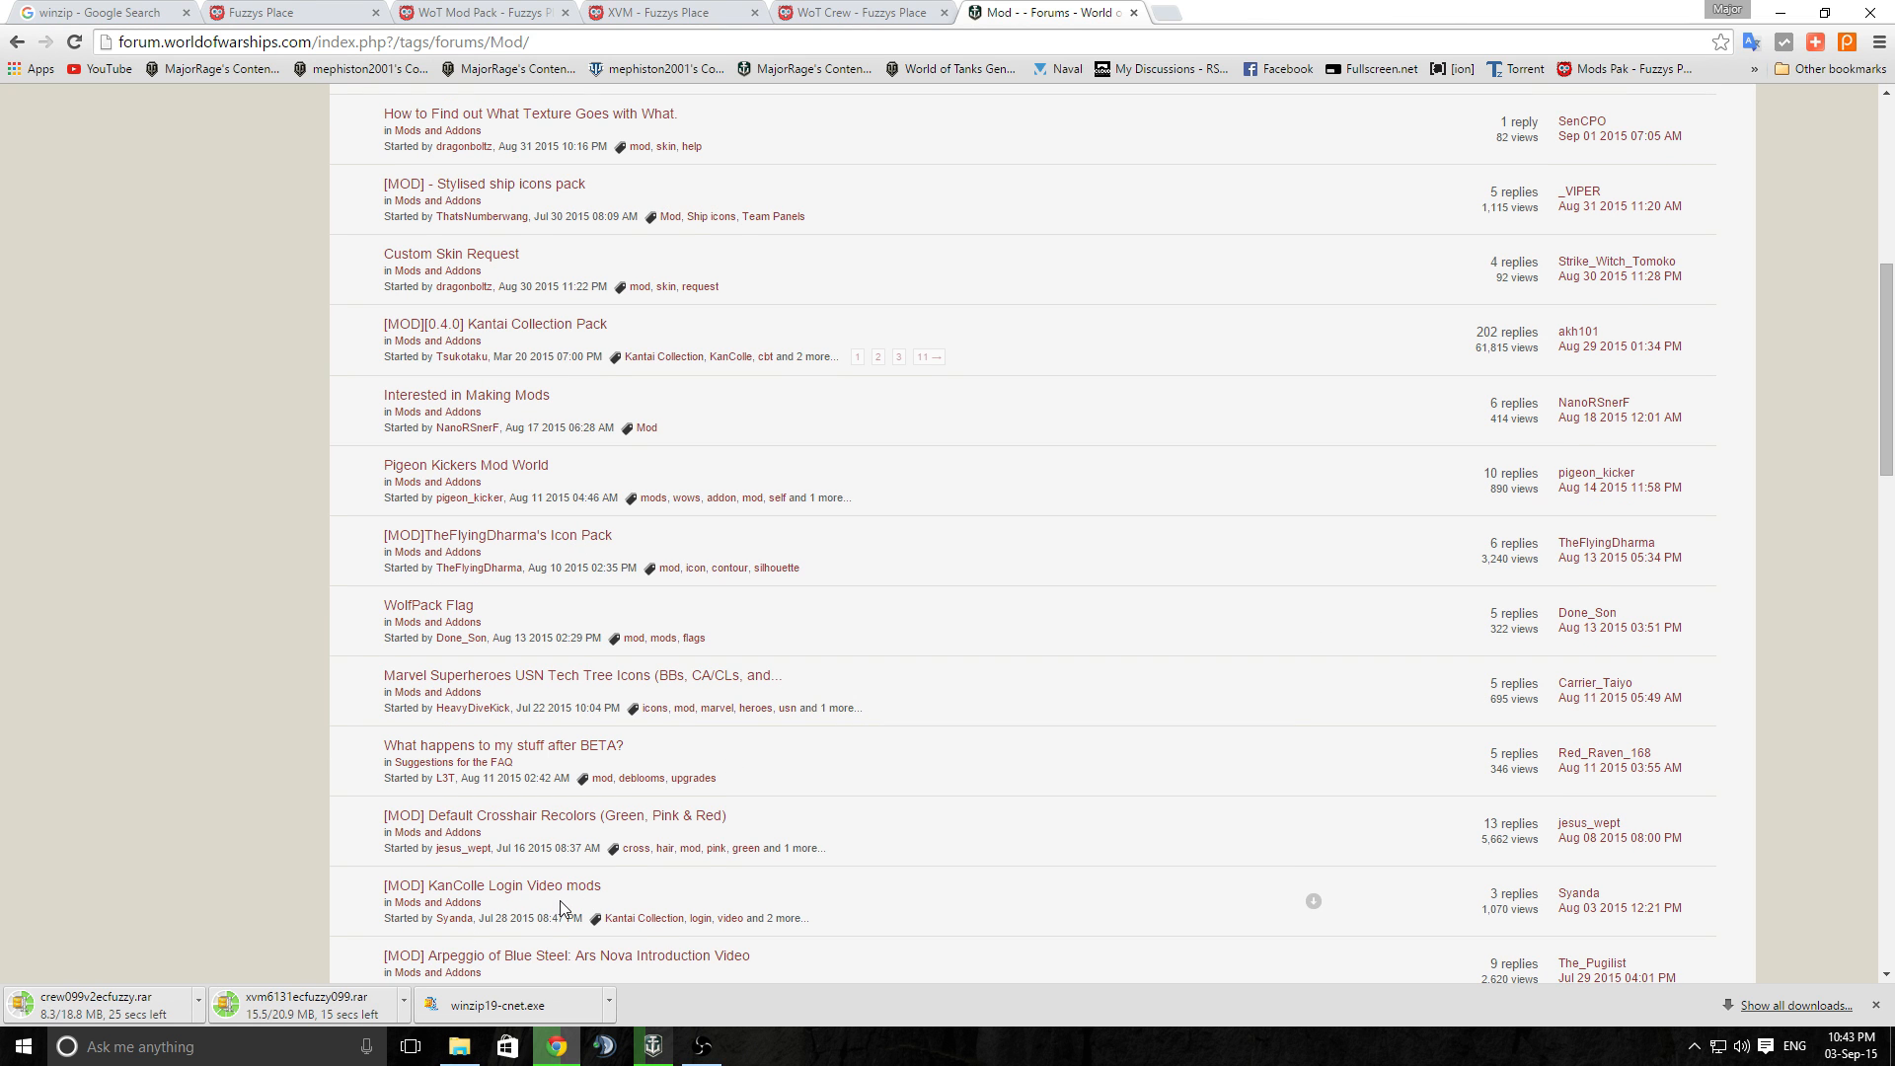
{"action": "scroll", "scroll_direction": "down", "scroll_amount": 3}
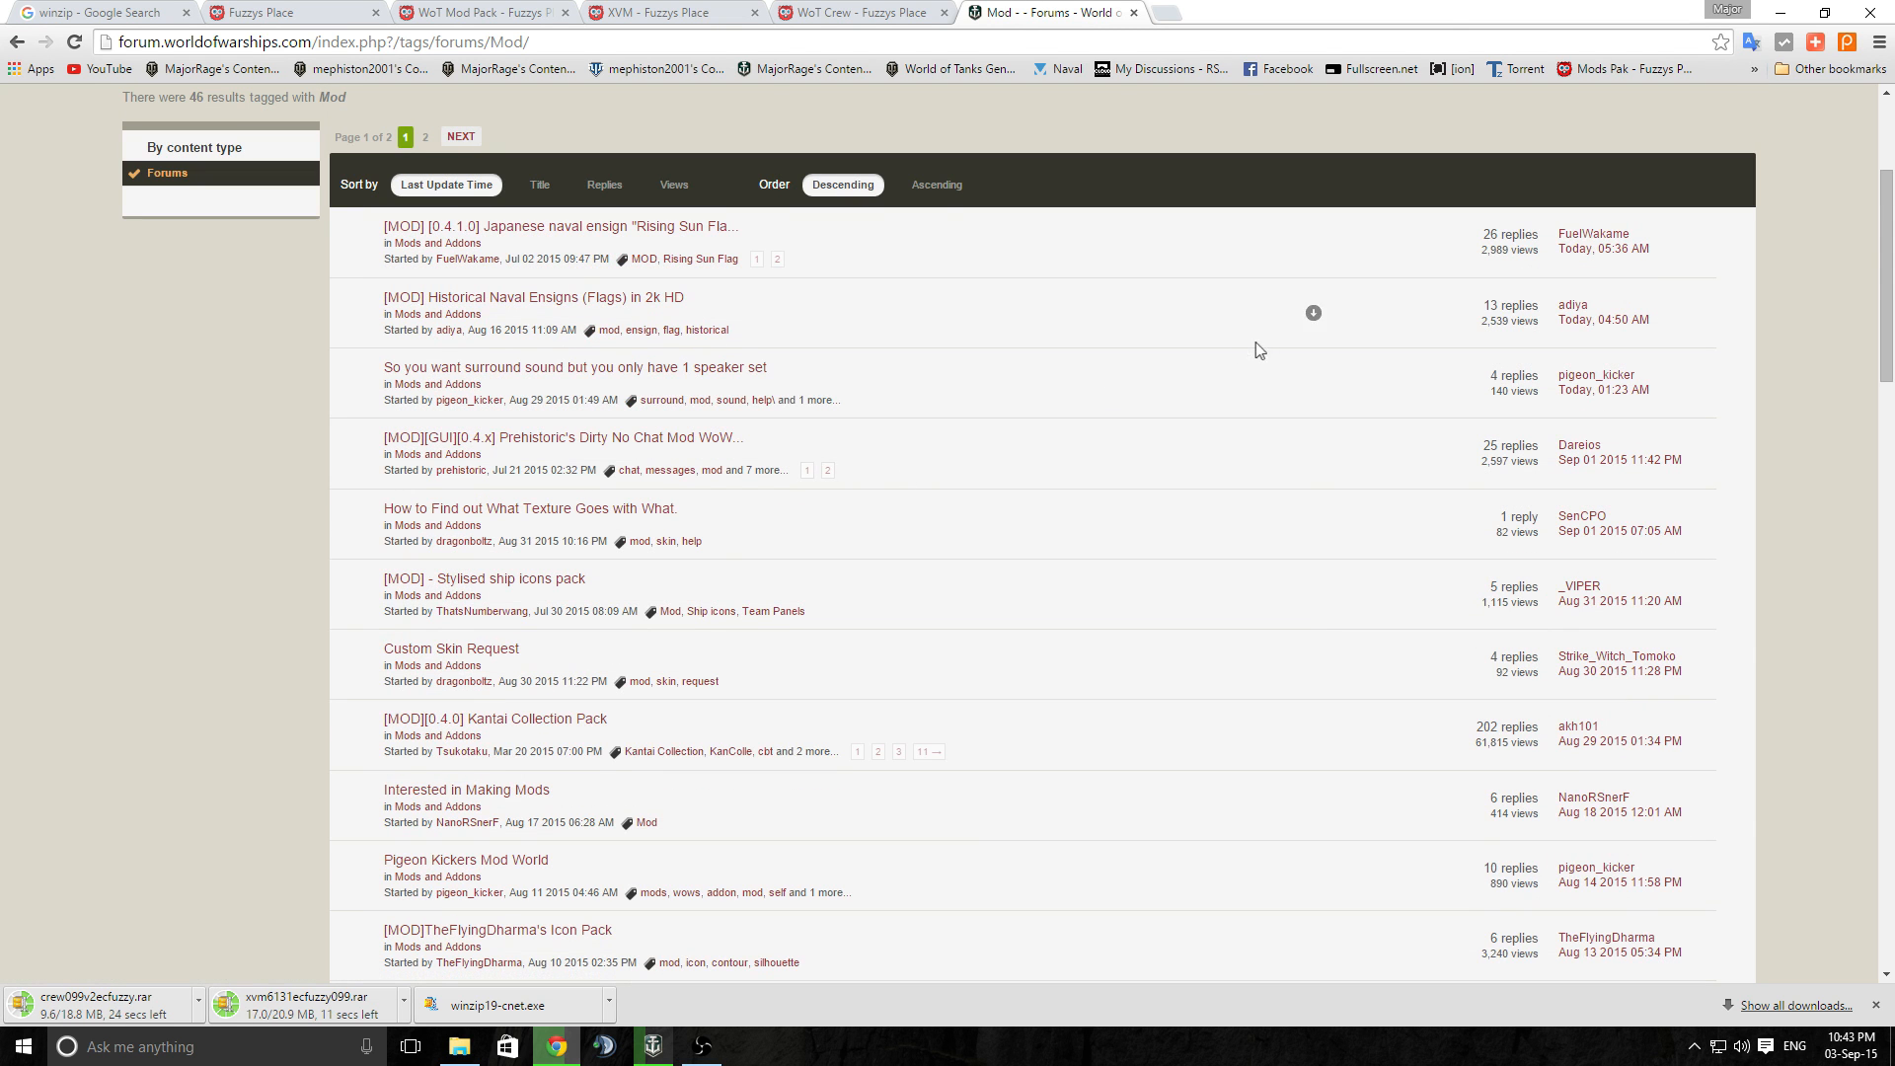
{"action": "mouse_move", "coordinate": [592, 241]}
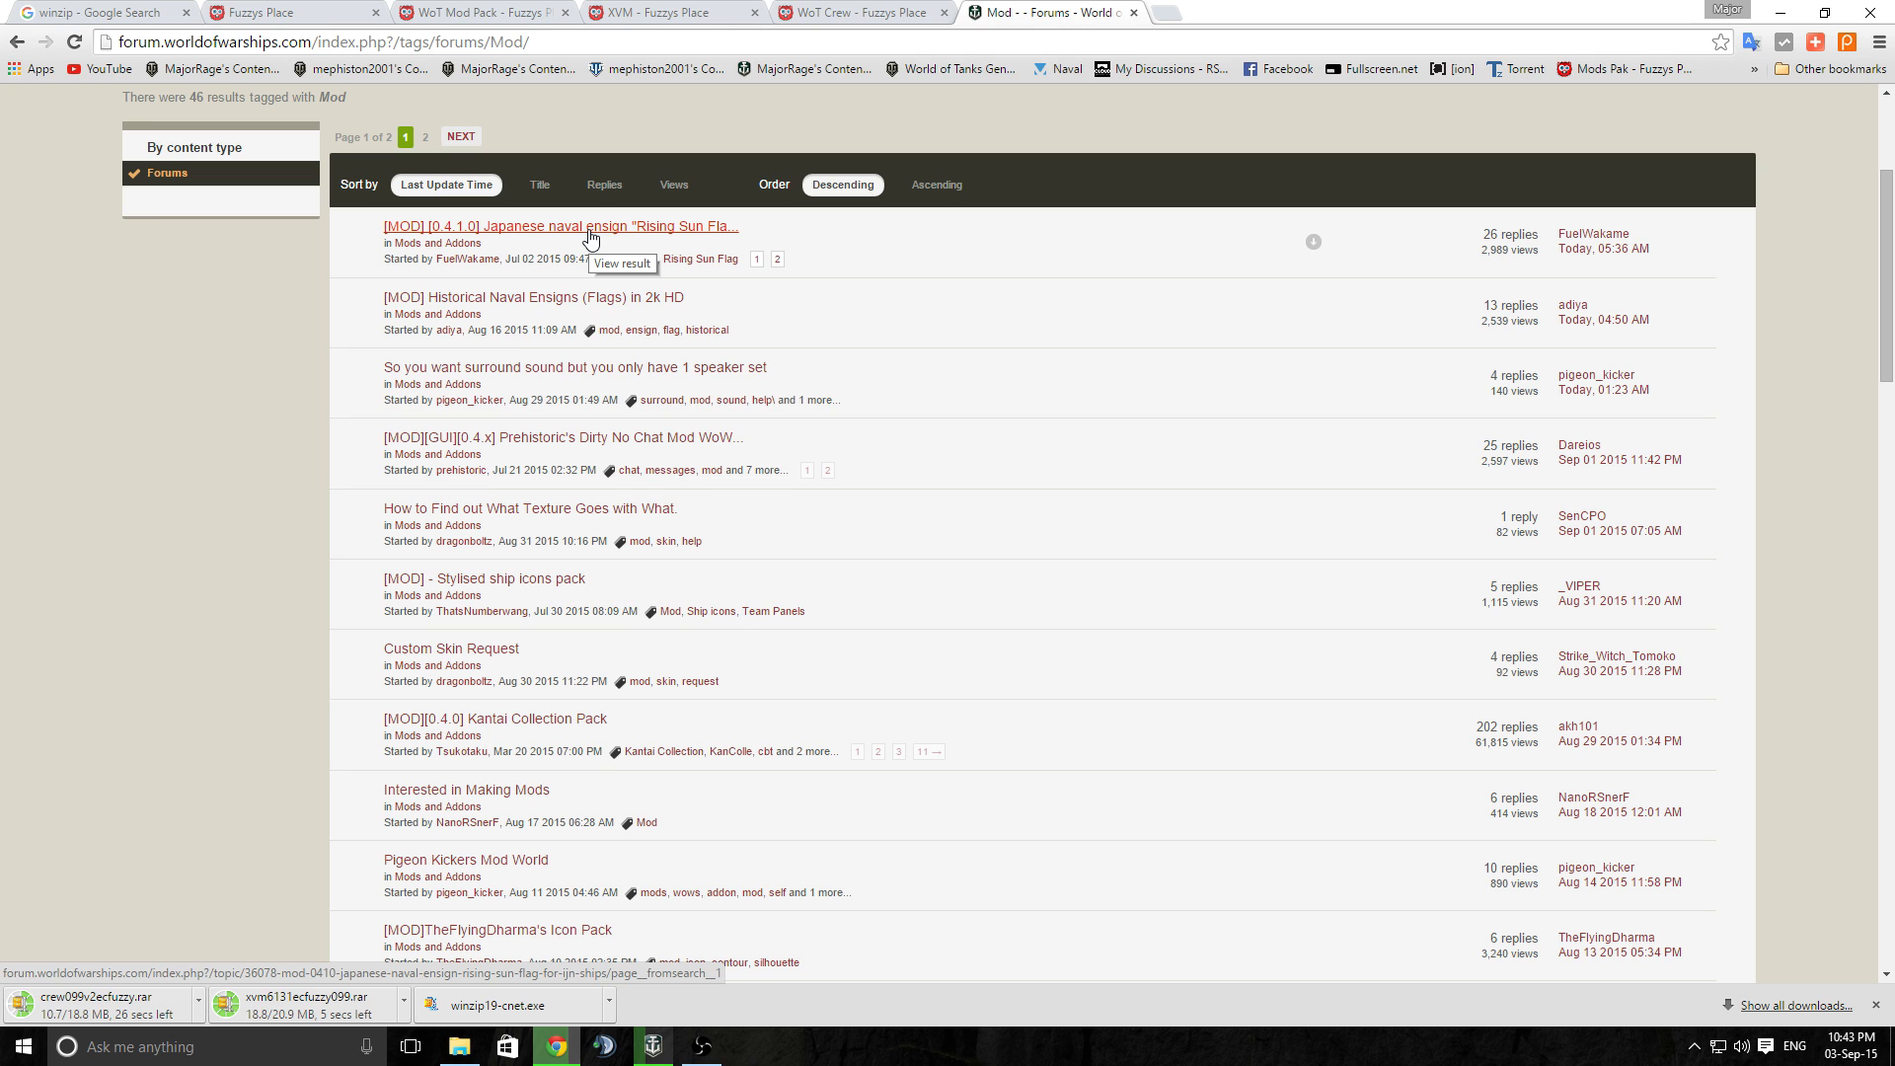
From the Rising Sun Flag topic, download the Kyokujitsu-ki flag mod zip via MediaFire
{"action": "left_click", "coordinate": [590, 233]}
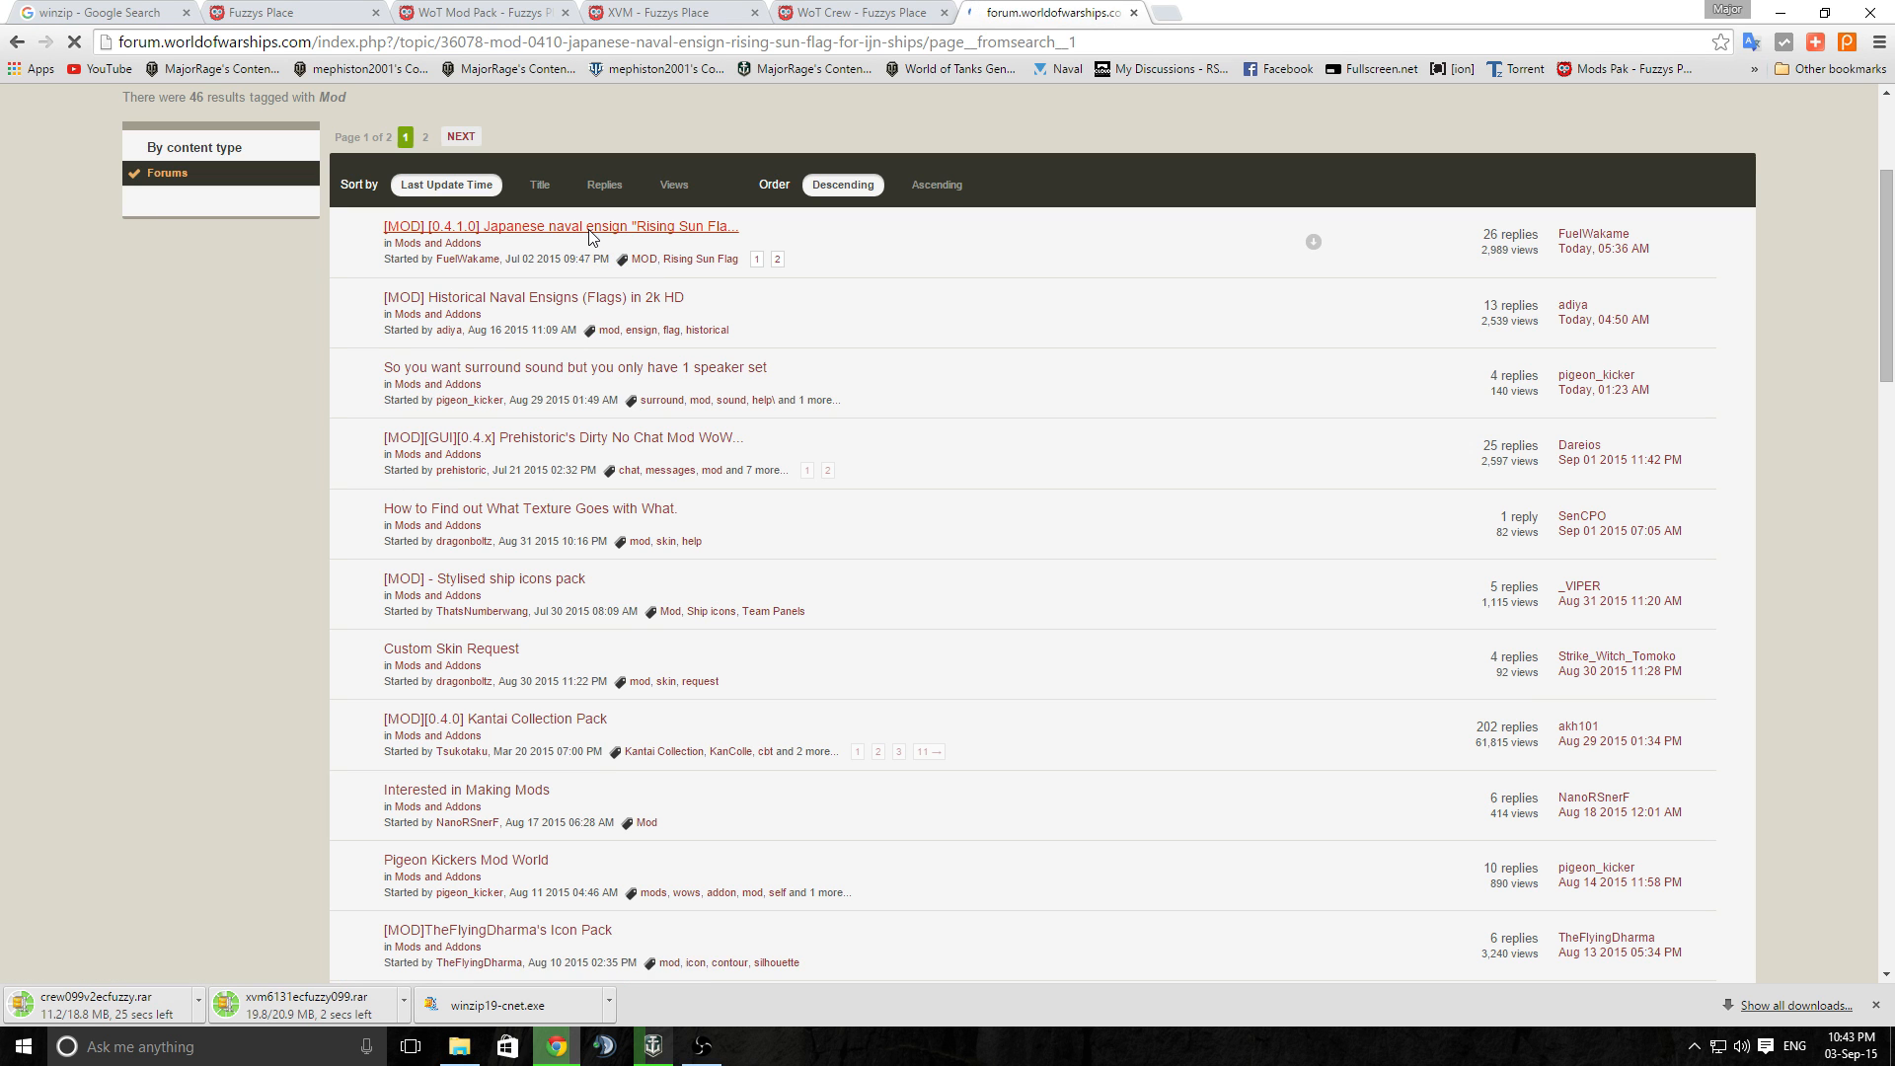
{"action": "left_click", "coordinate": [587, 225]}
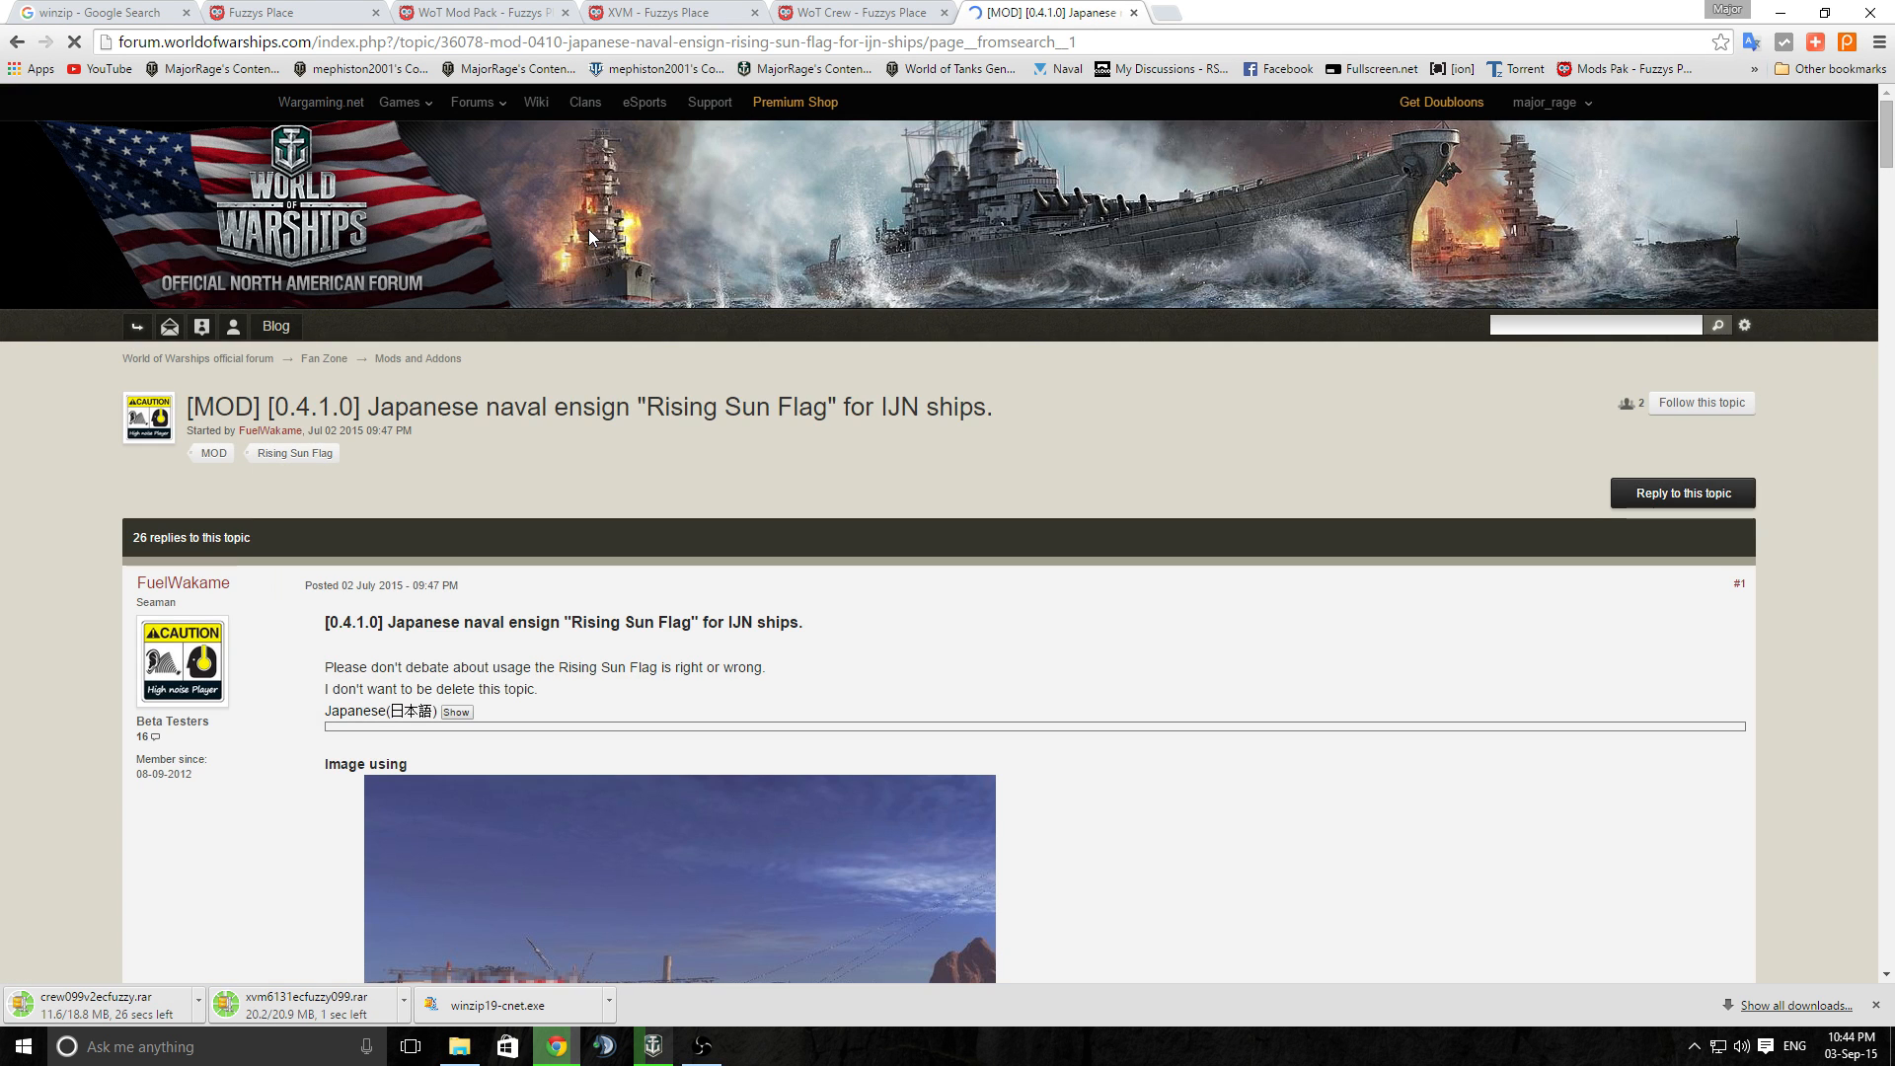
{"action": "scroll", "scroll_direction": "down", "scroll_amount": 3}
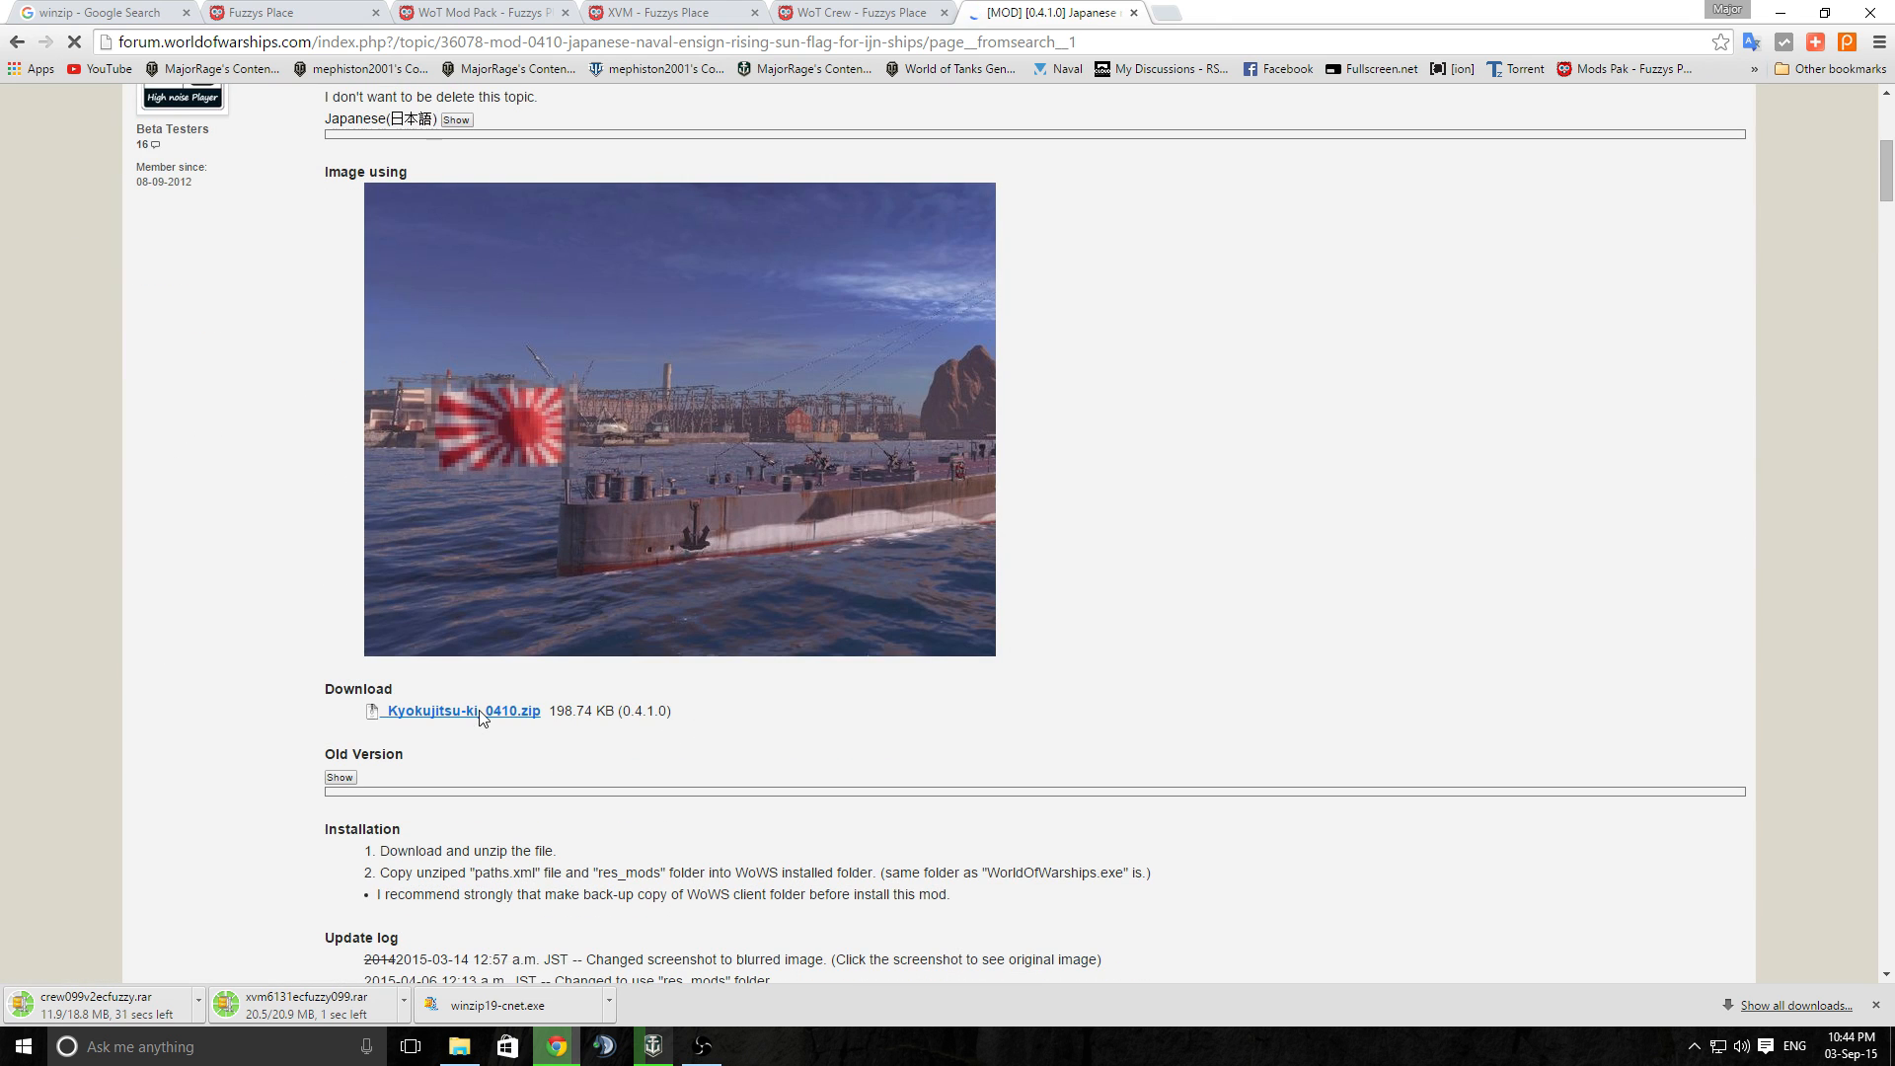
{"action": "left_click", "coordinate": [462, 709]}
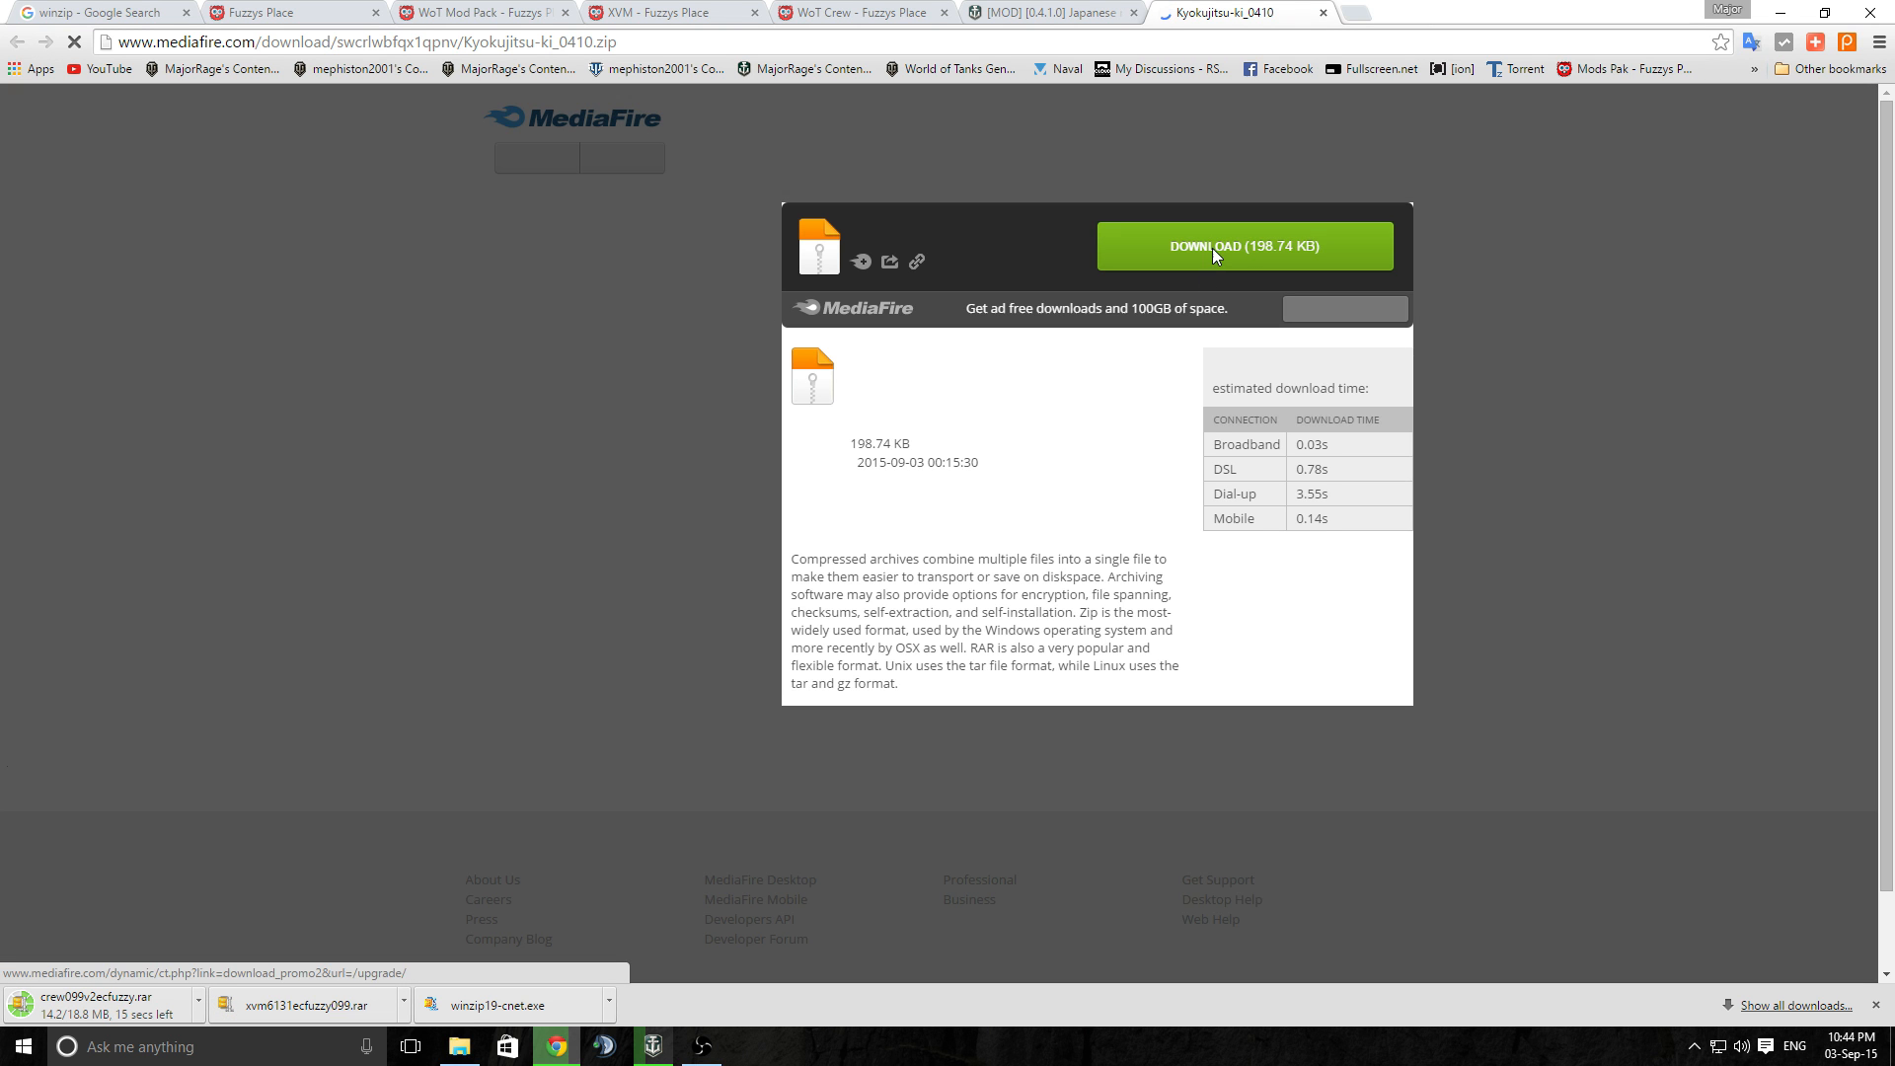
{"action": "left_click", "coordinate": [1244, 244]}
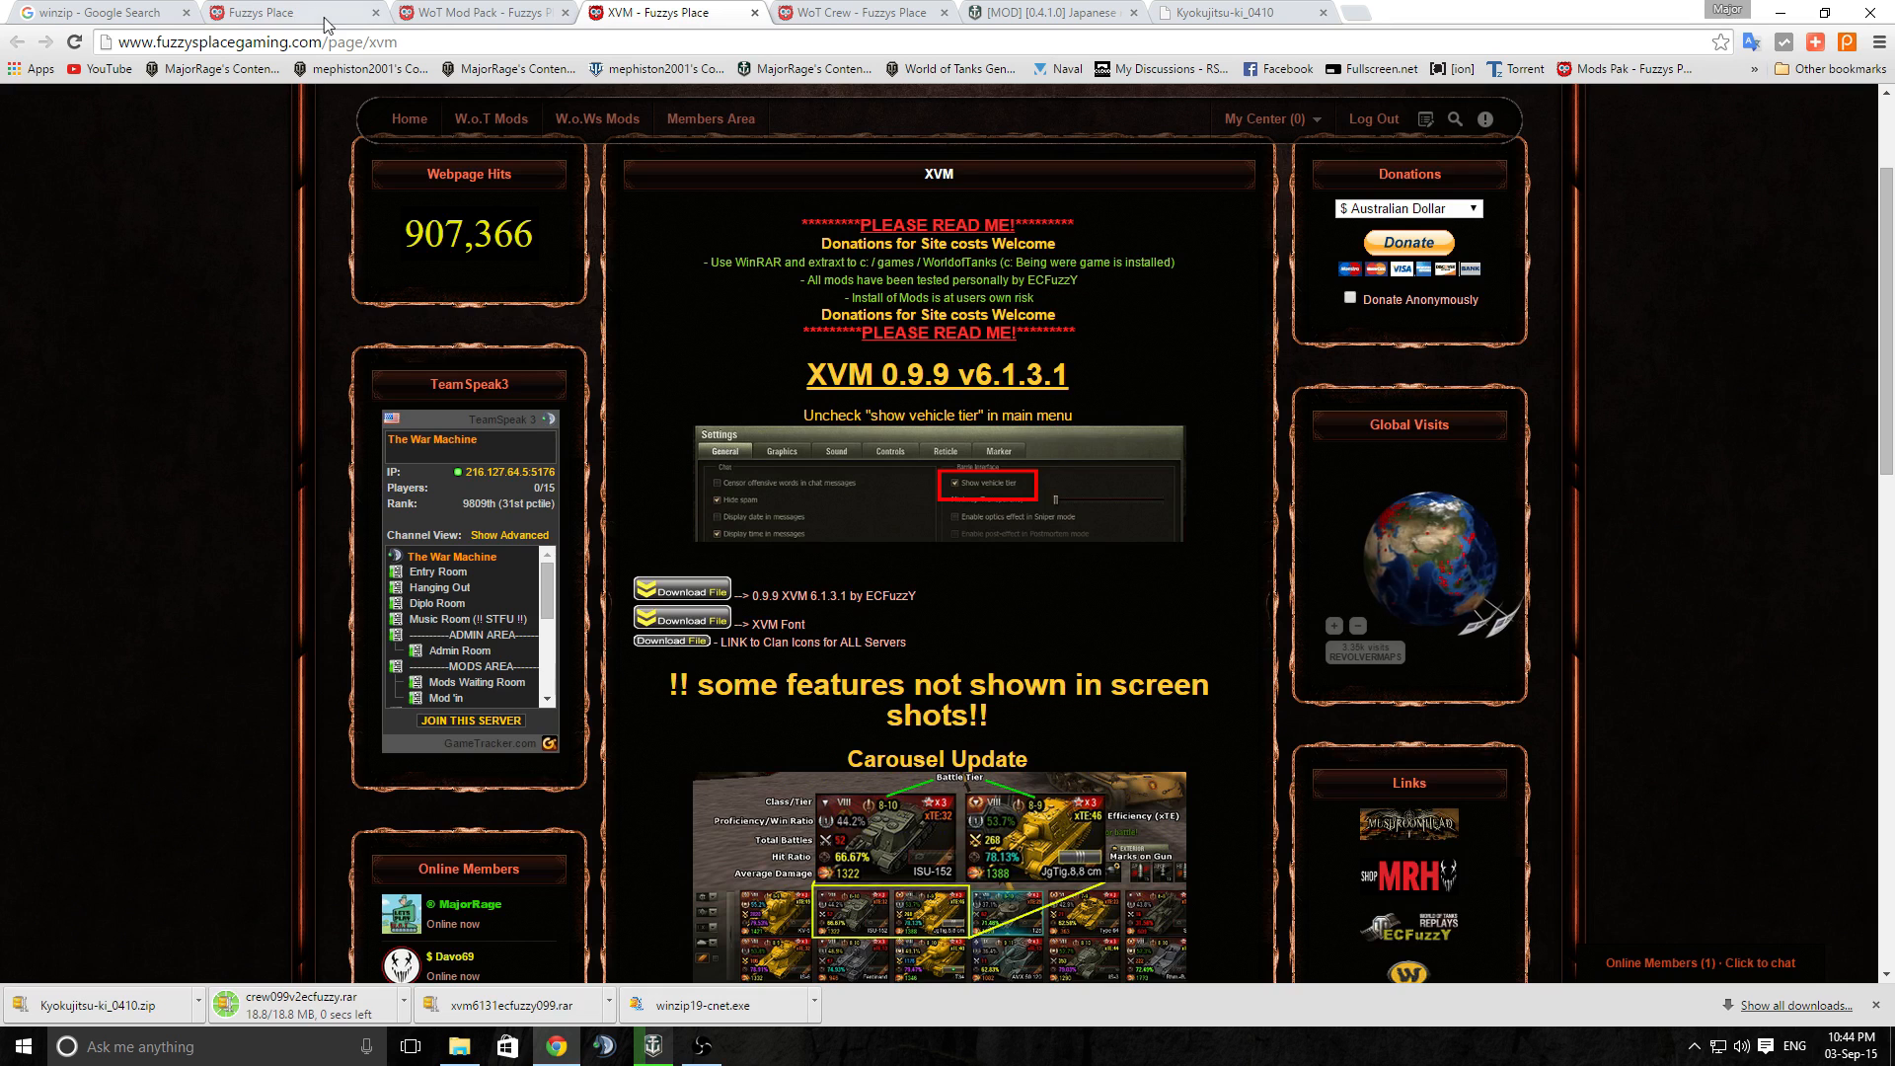
On Fuzzy's Mod Pack page, download the 0.9.10 v1 Mod Pack
{"action": "left_click", "coordinate": [509, 10]}
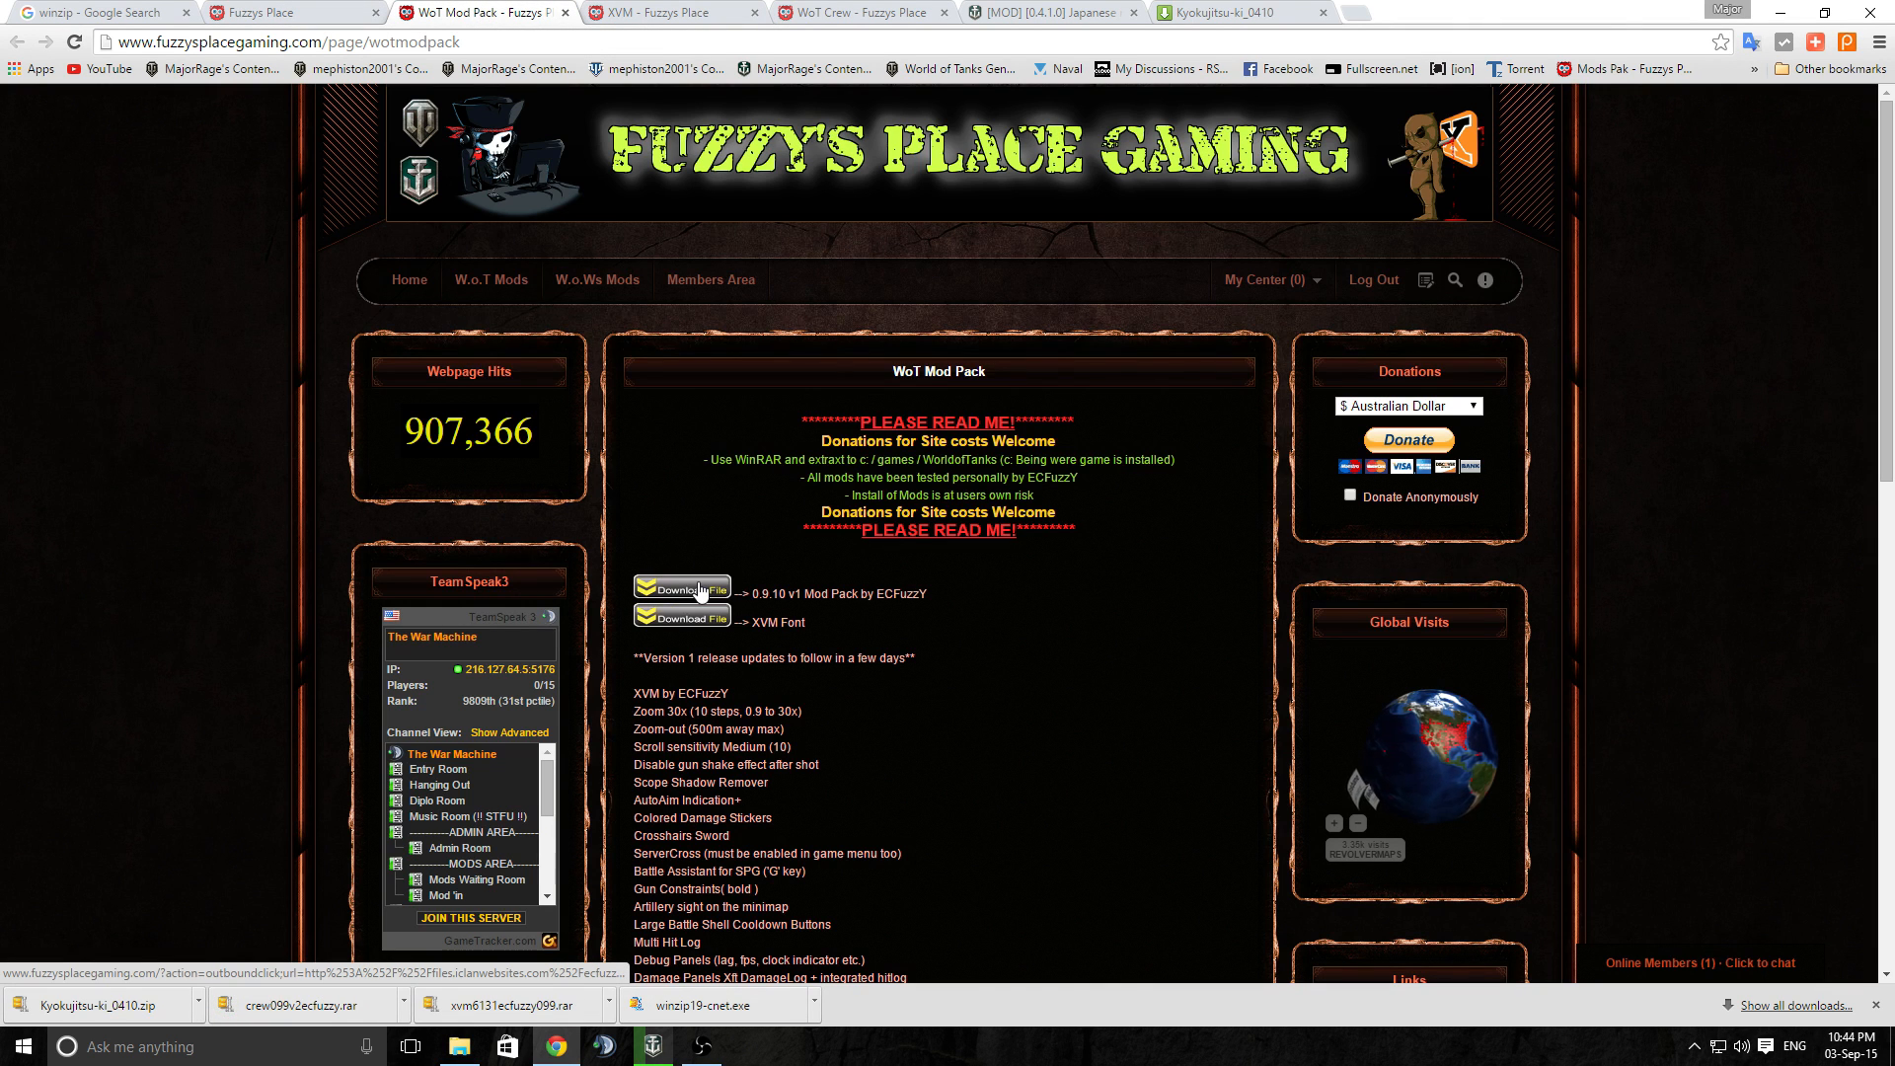
{"action": "left_click", "coordinate": [684, 589]}
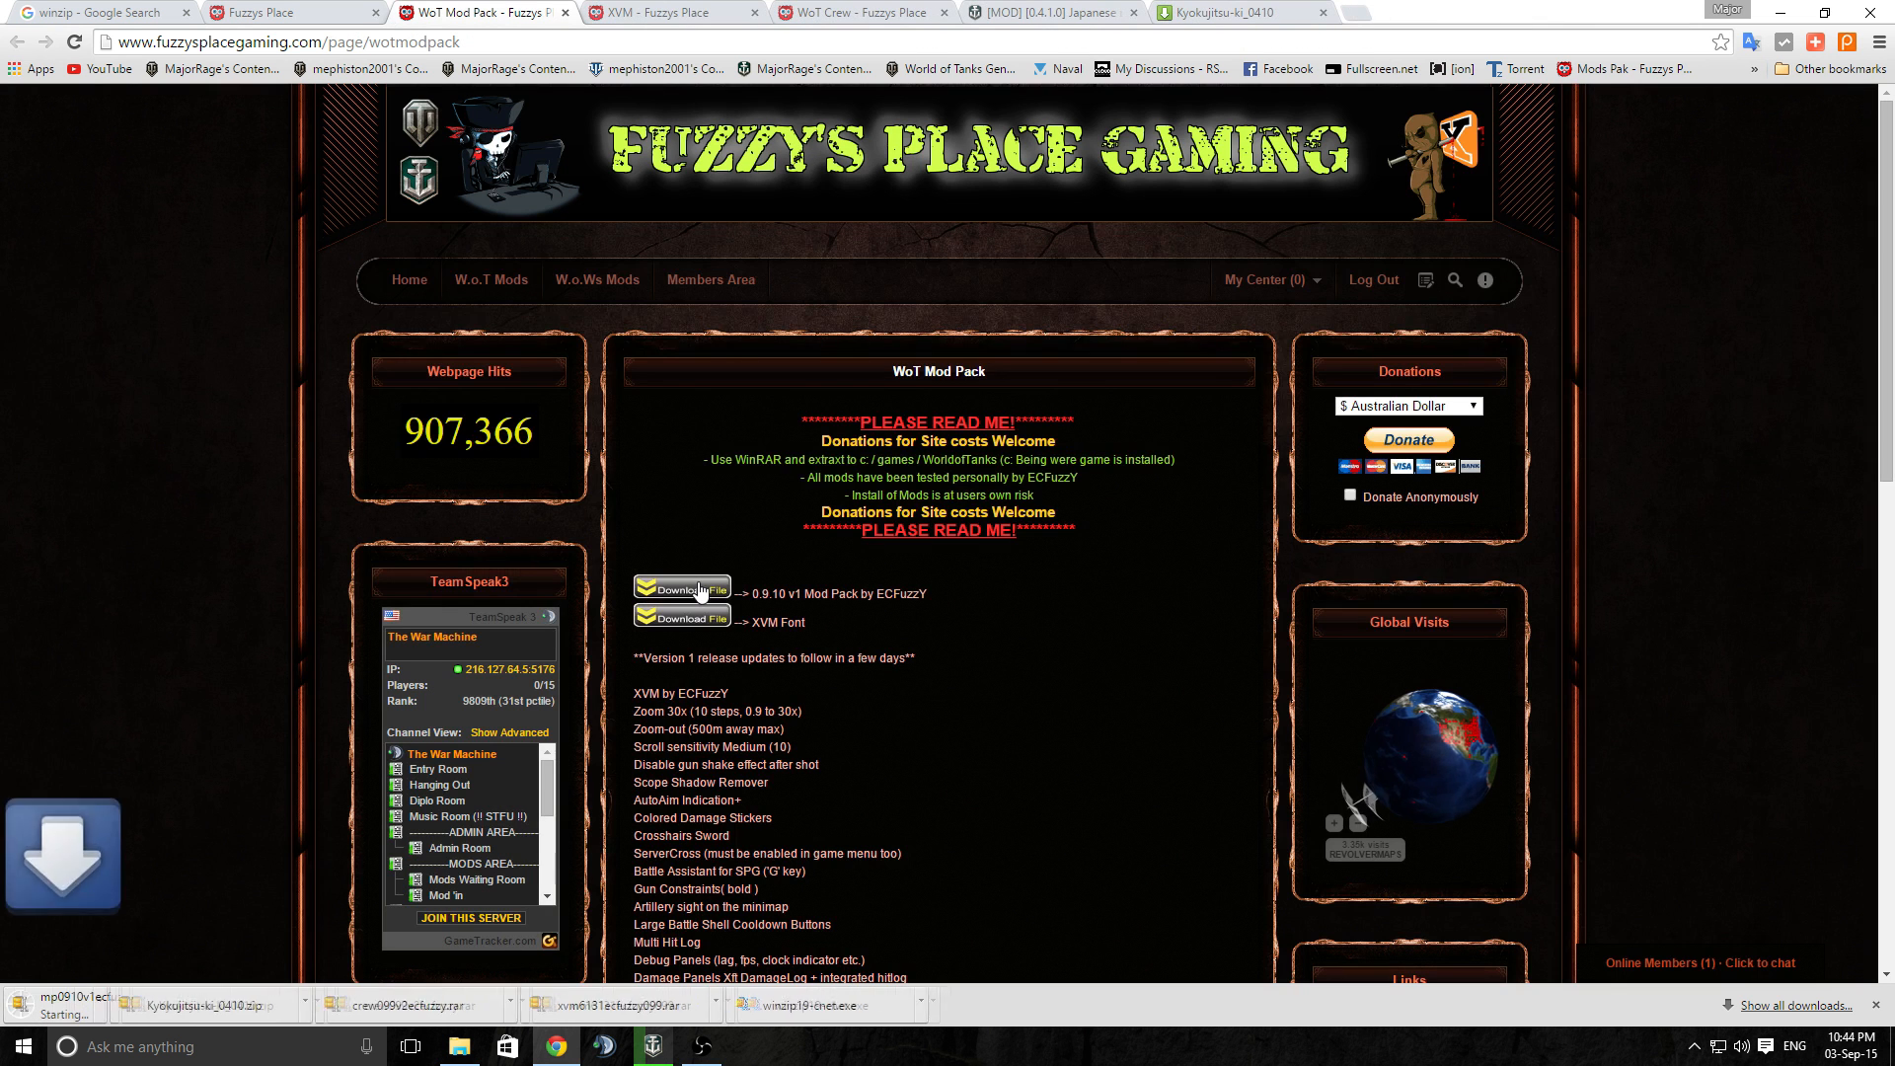
{"action": "left_click", "coordinate": [681, 588]}
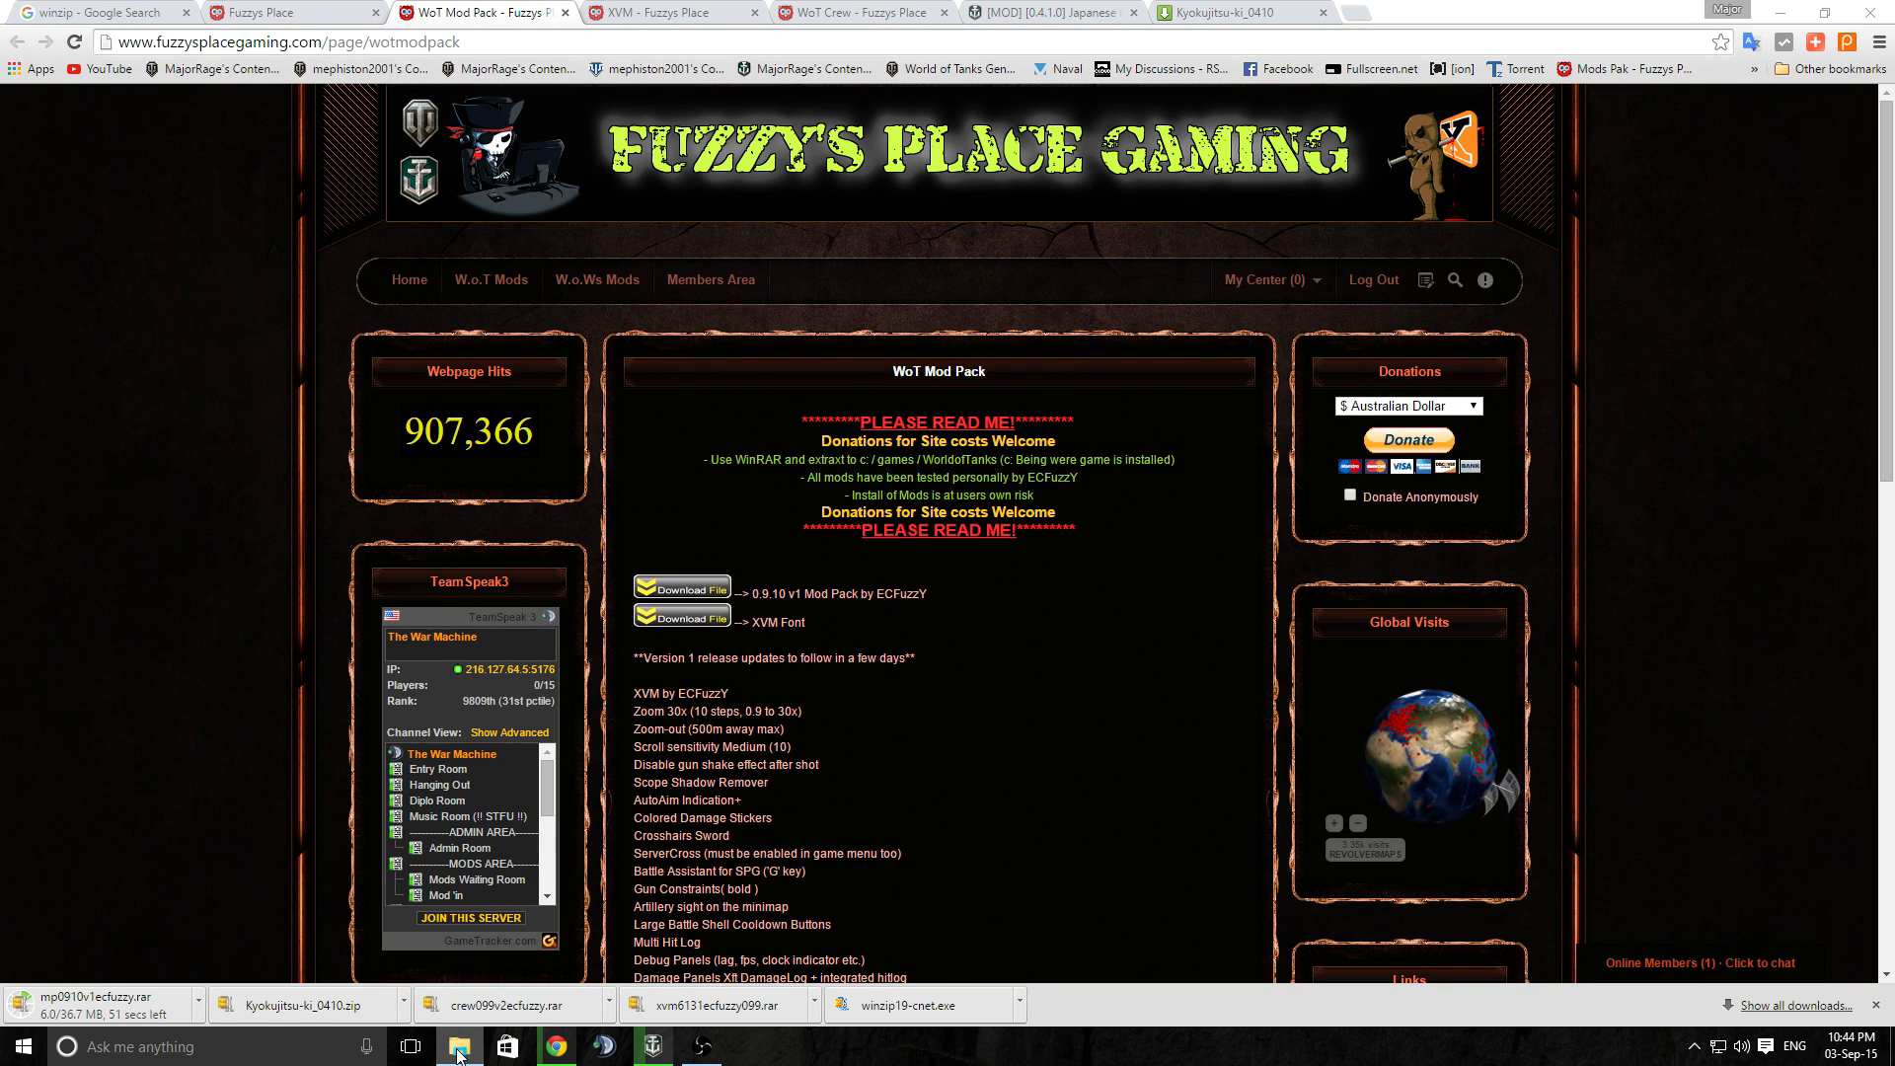
Launch File Explorer at This PC and enter the Data (D:) drive
{"action": "right_click", "coordinate": [458, 1054]}
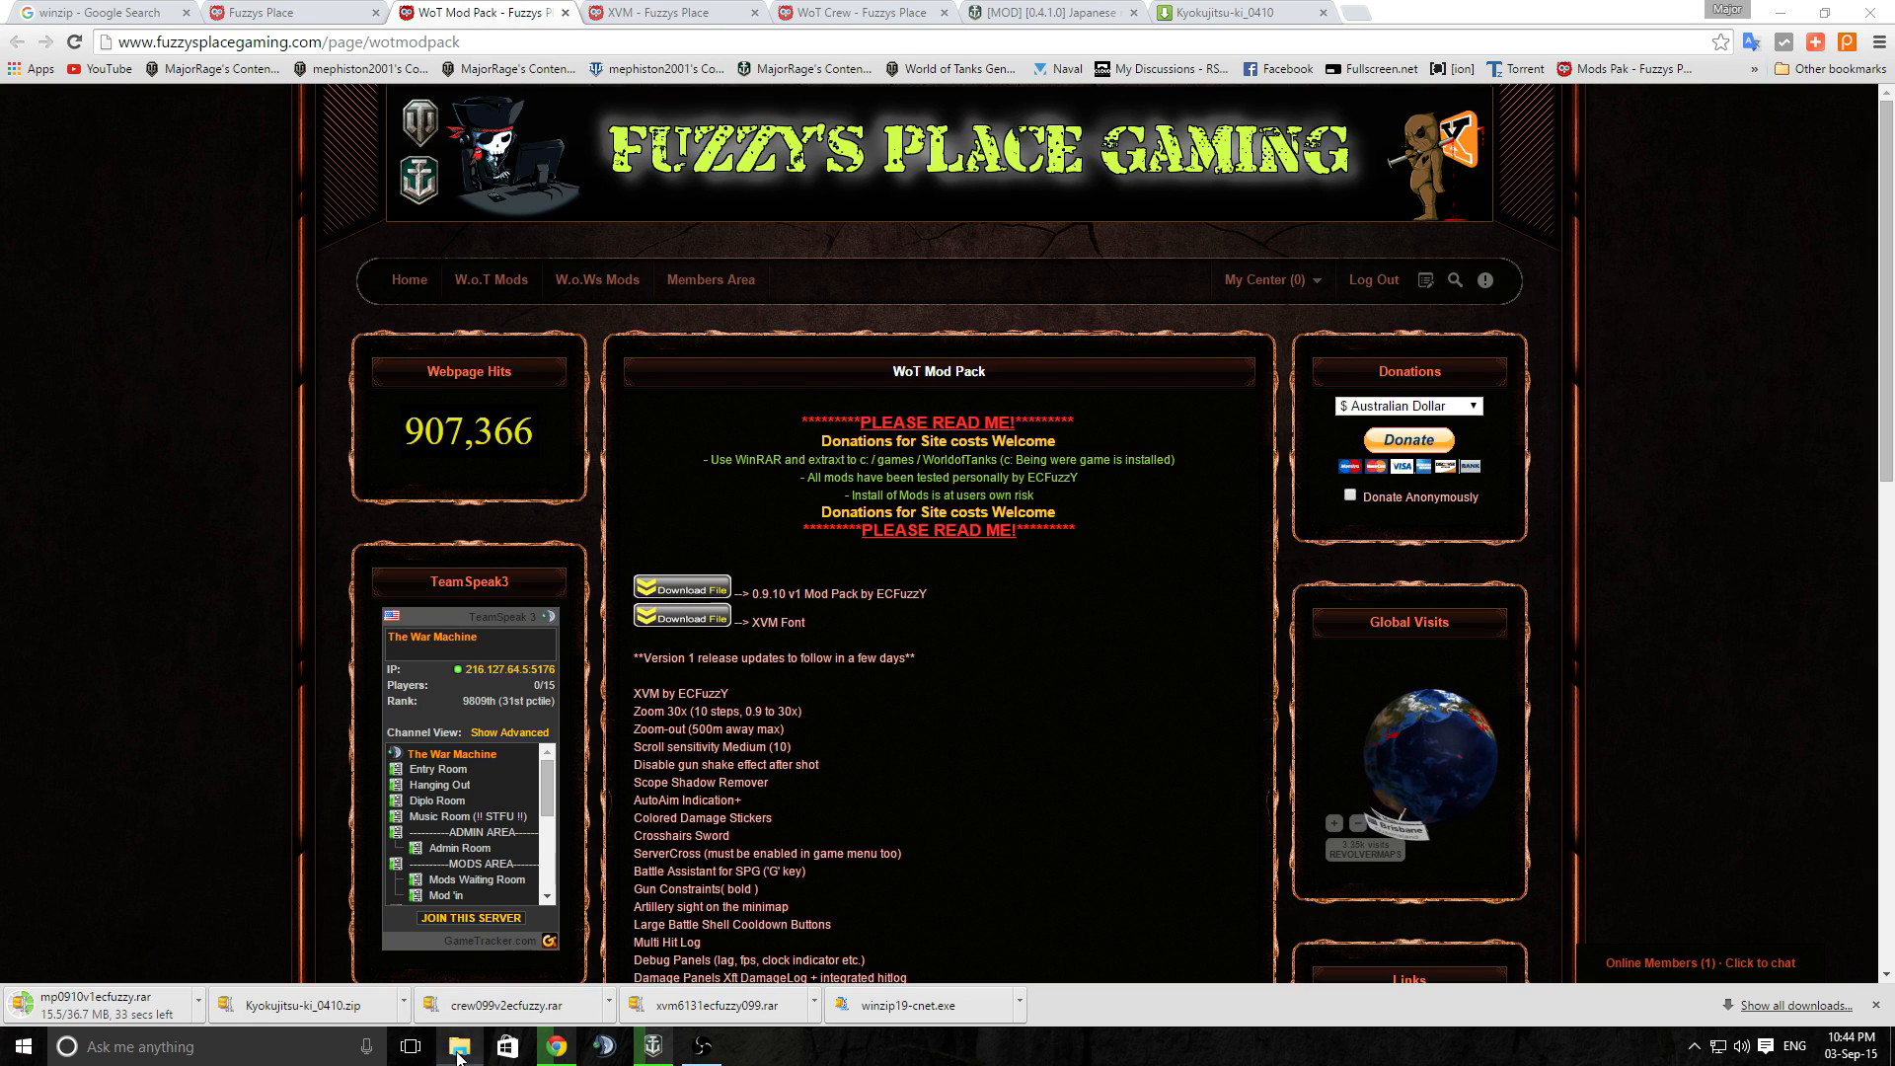
{"action": "left_click", "coordinate": [454, 1046]}
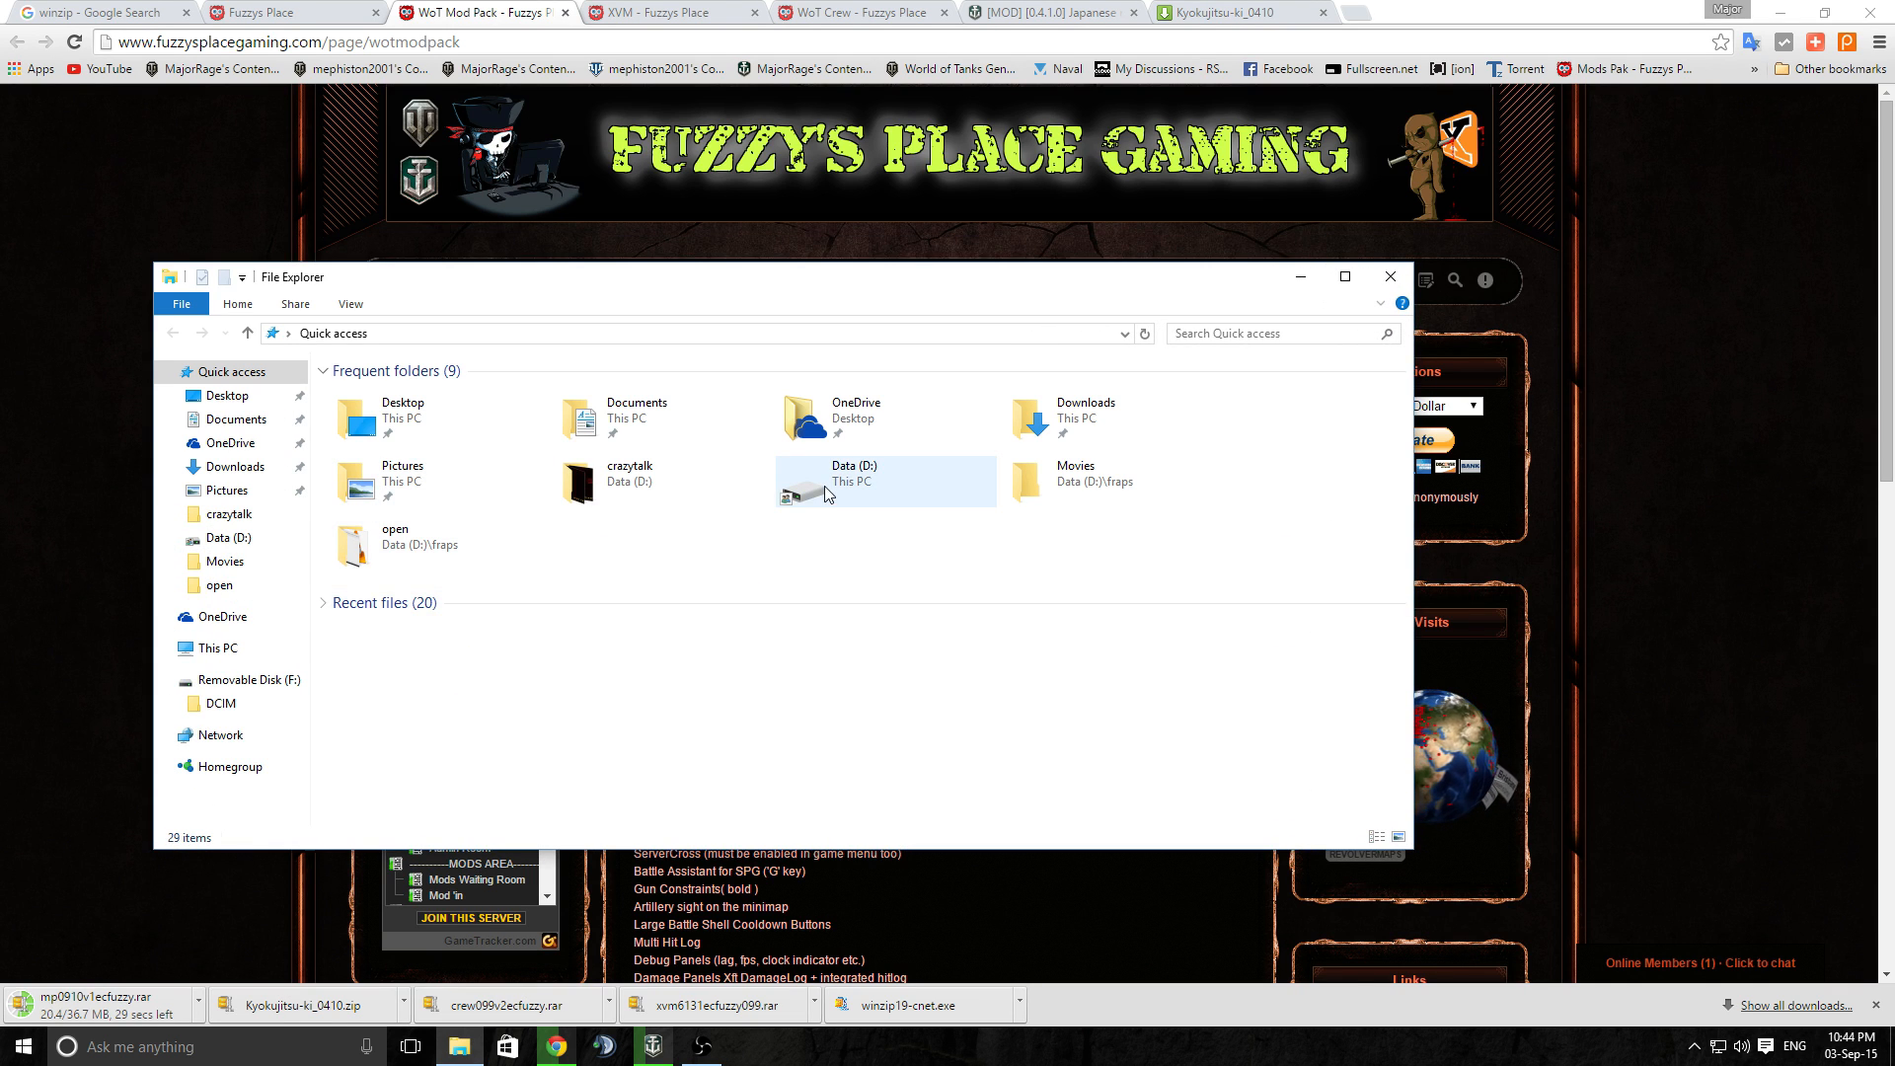
{"action": "mouse_move", "coordinate": [829, 494]}
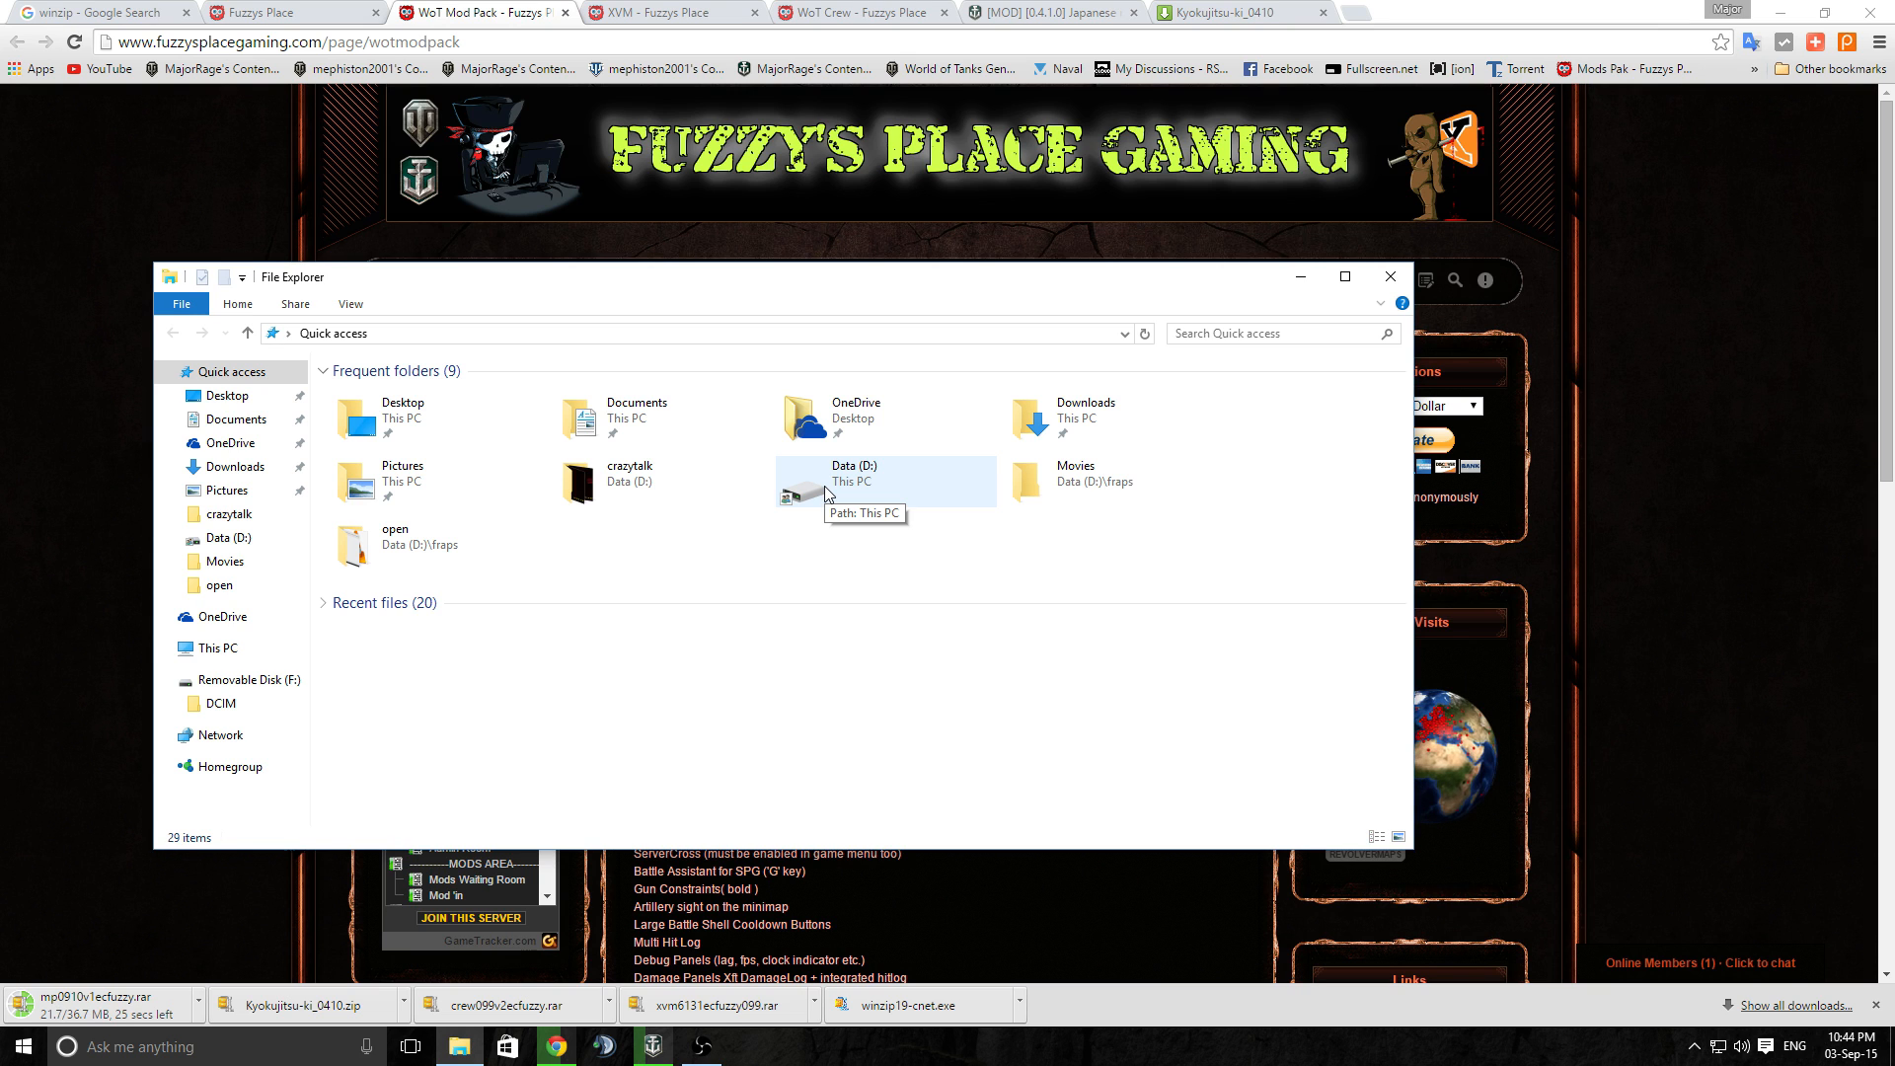
{"action": "left_click", "coordinate": [165, 679]}
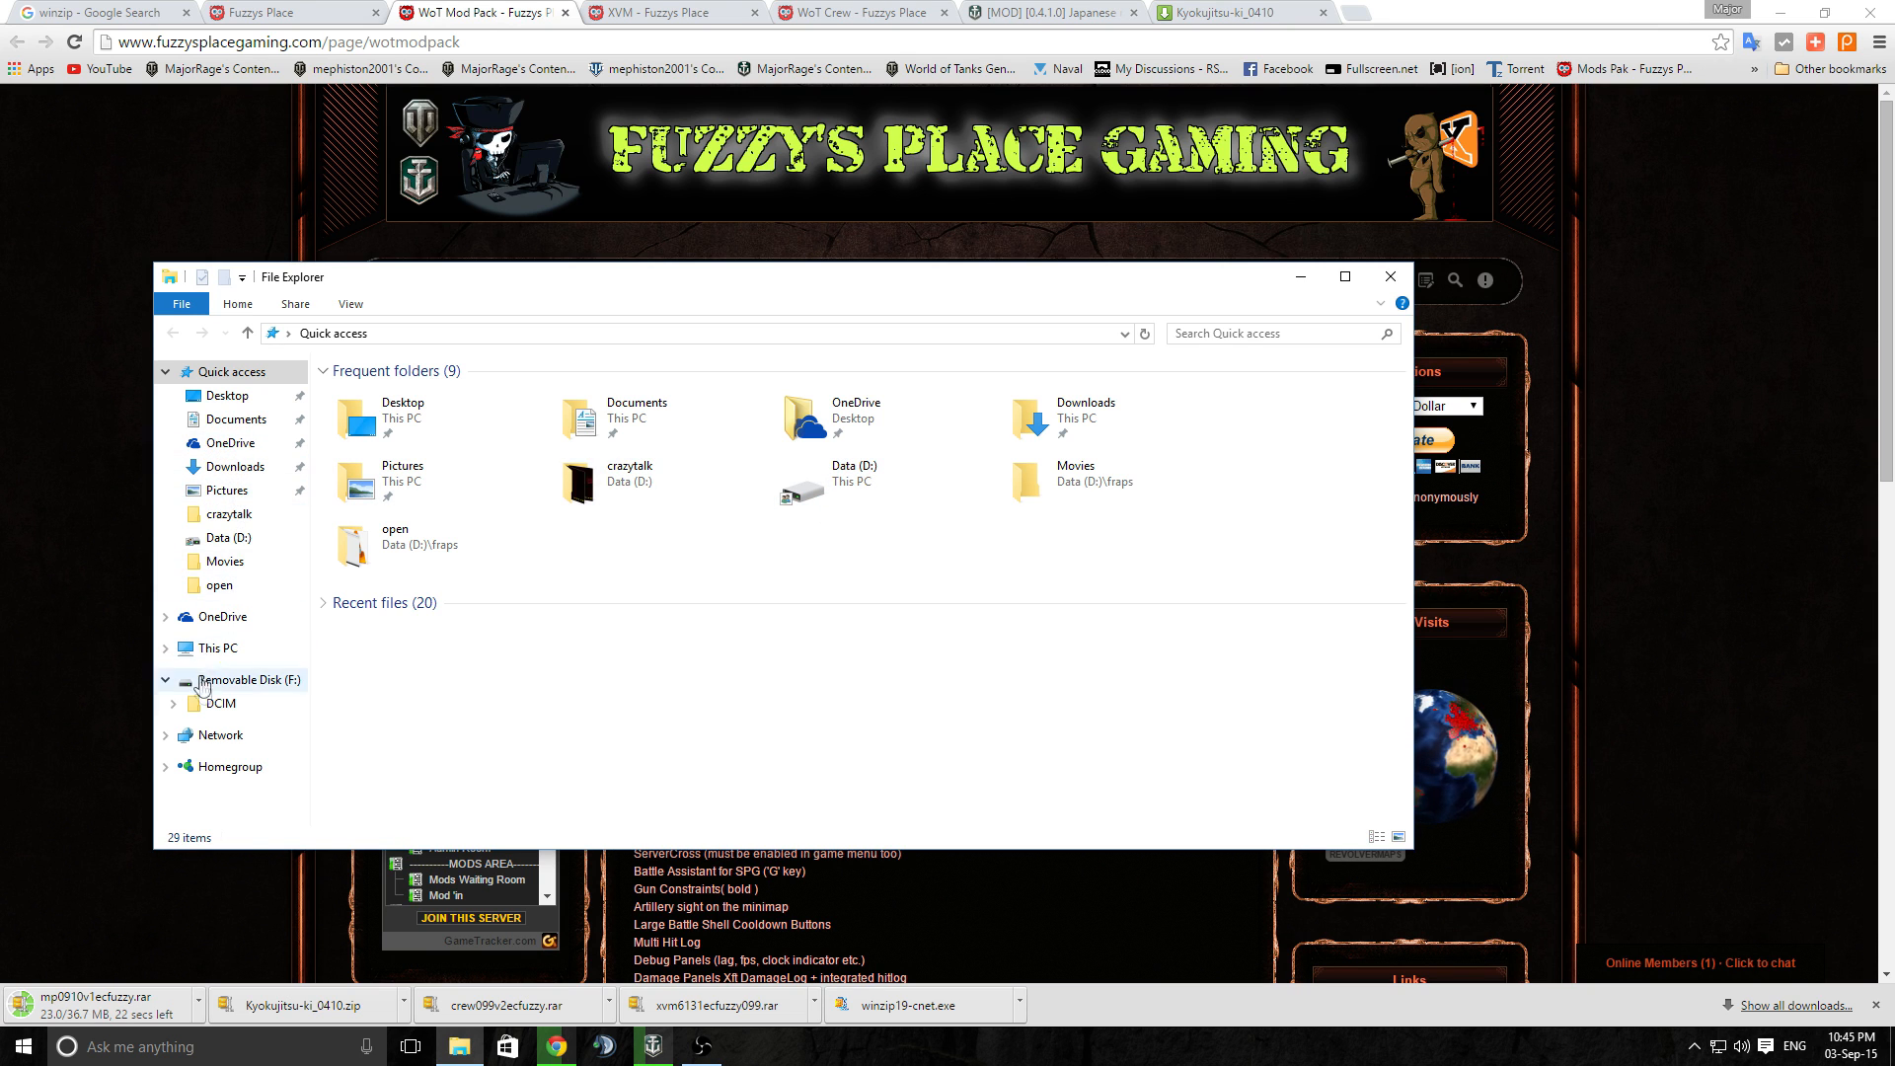
{"action": "left_click", "coordinate": [213, 647]}
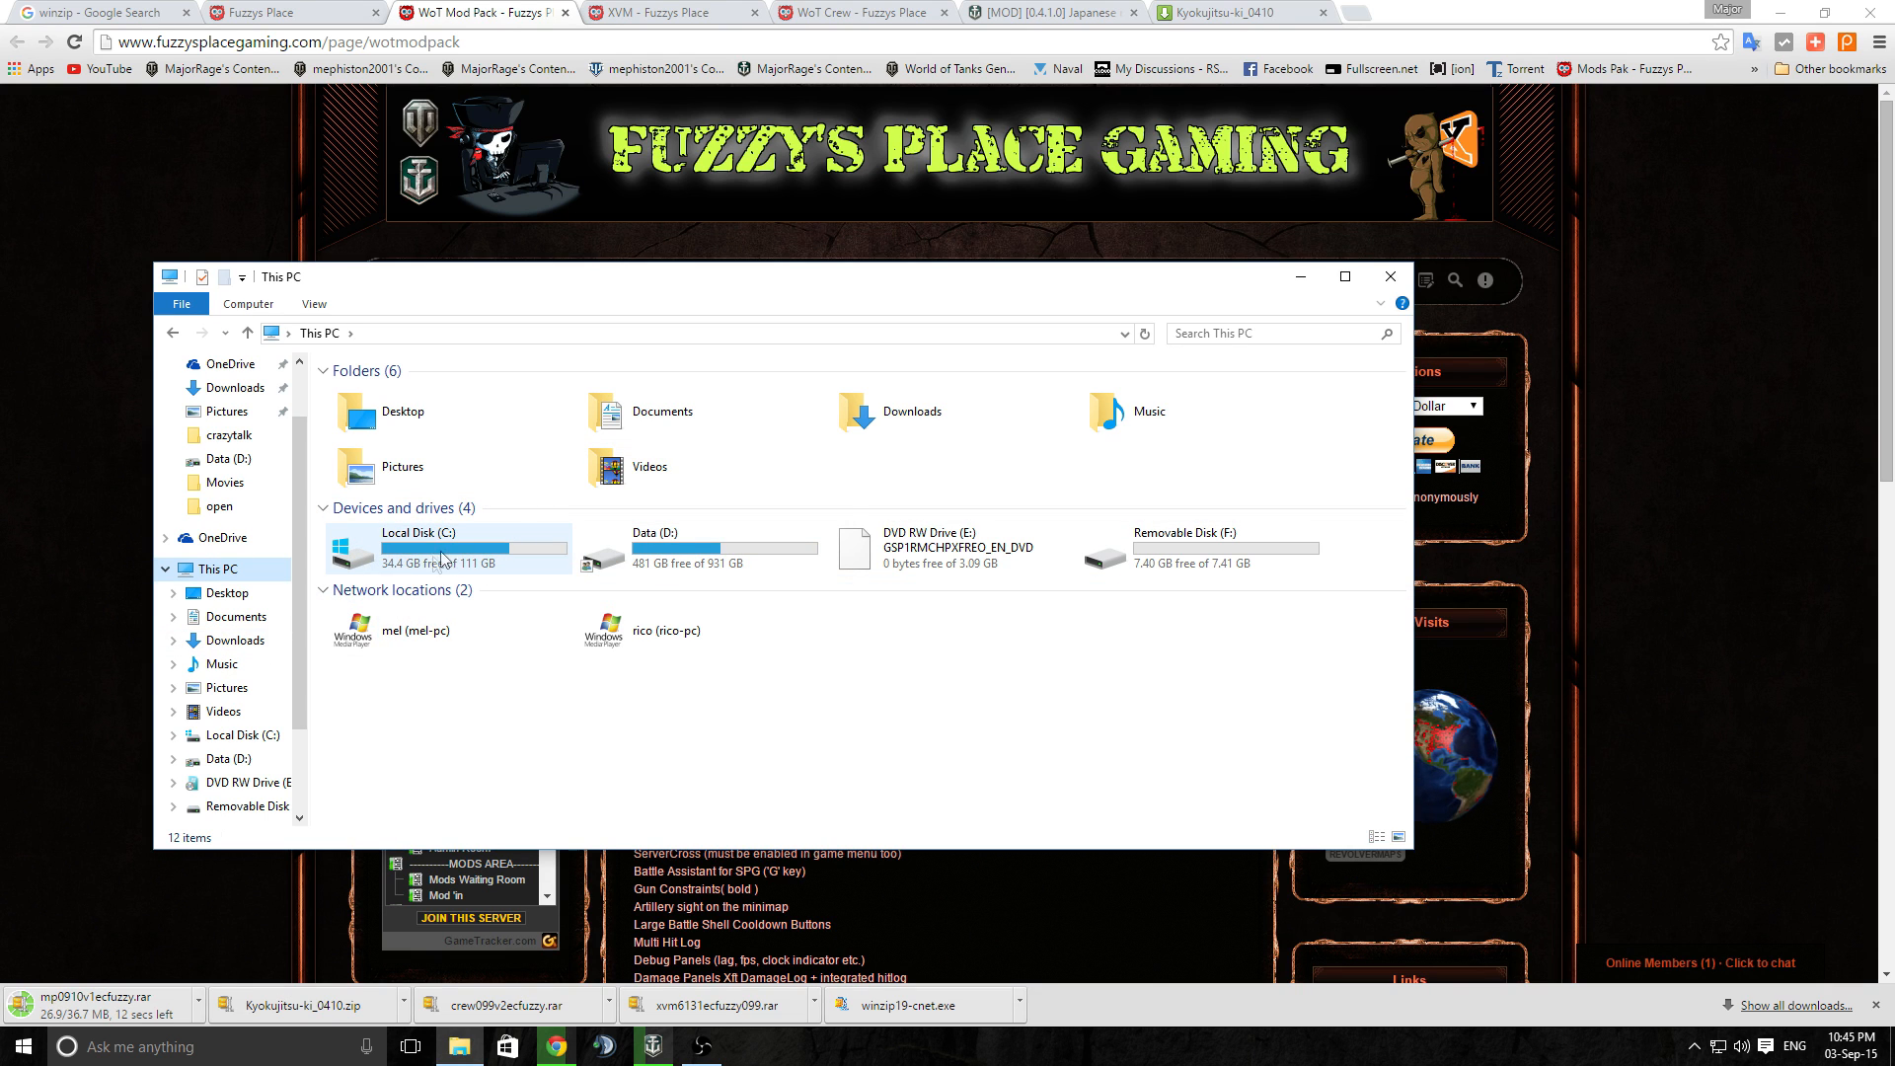
{"action": "left_click", "coordinate": [695, 549]}
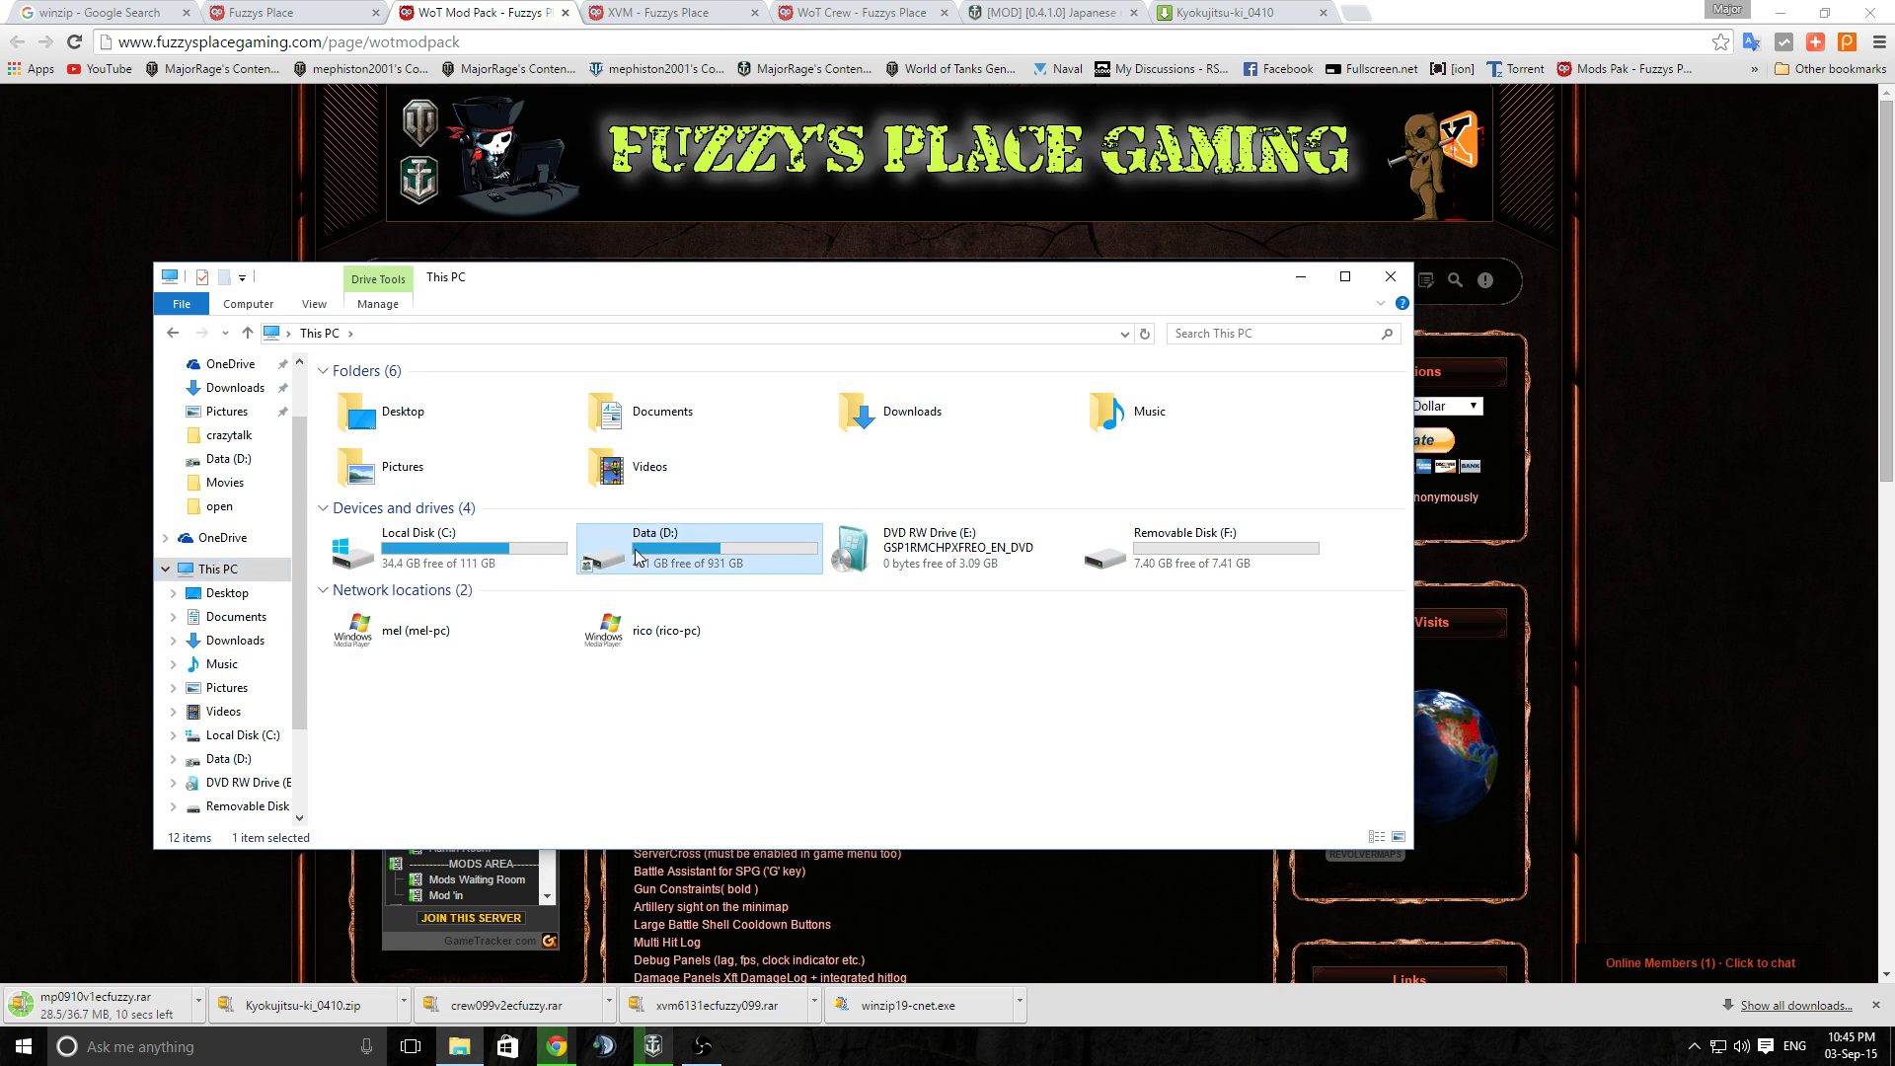
{"action": "double_click", "coordinate": [652, 549]}
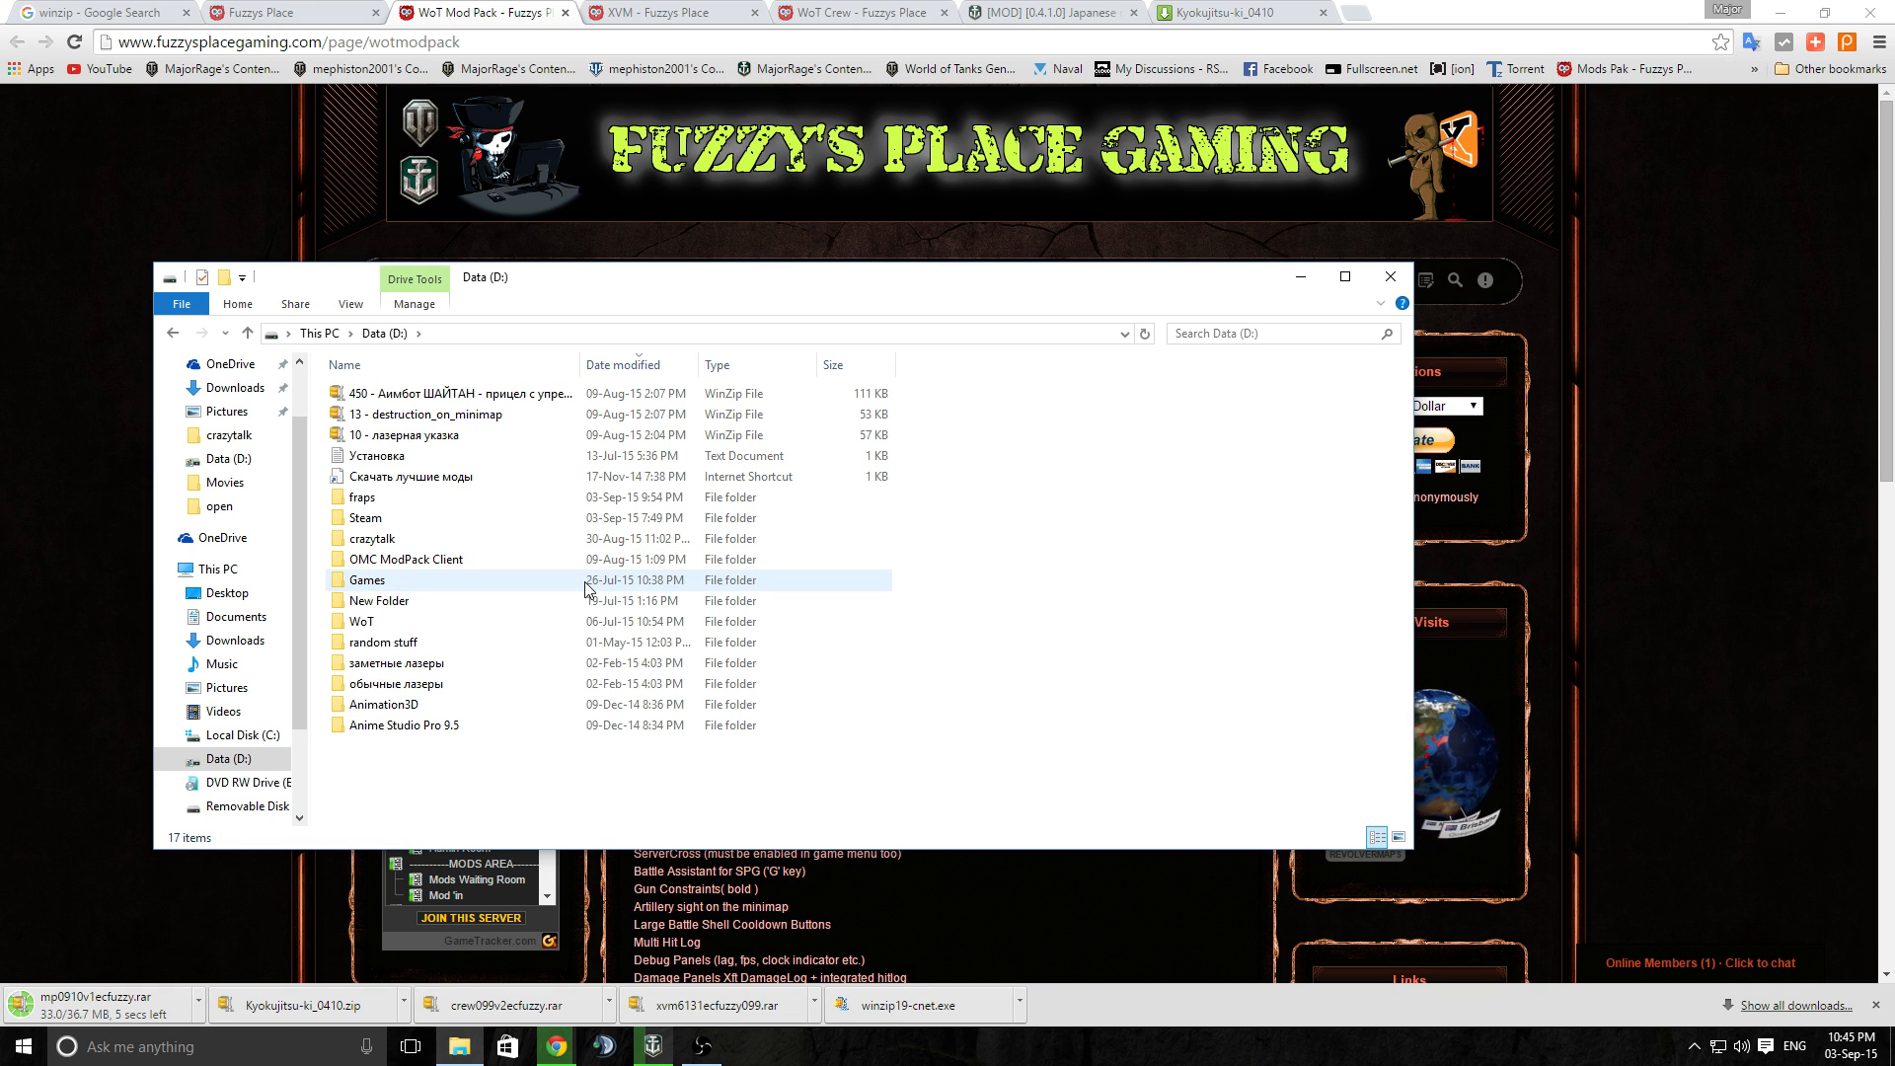
Go into Games \ WoT \ res_mods, which holds a 0.9.10 folder
{"action": "double_click", "coordinate": [367, 580]}
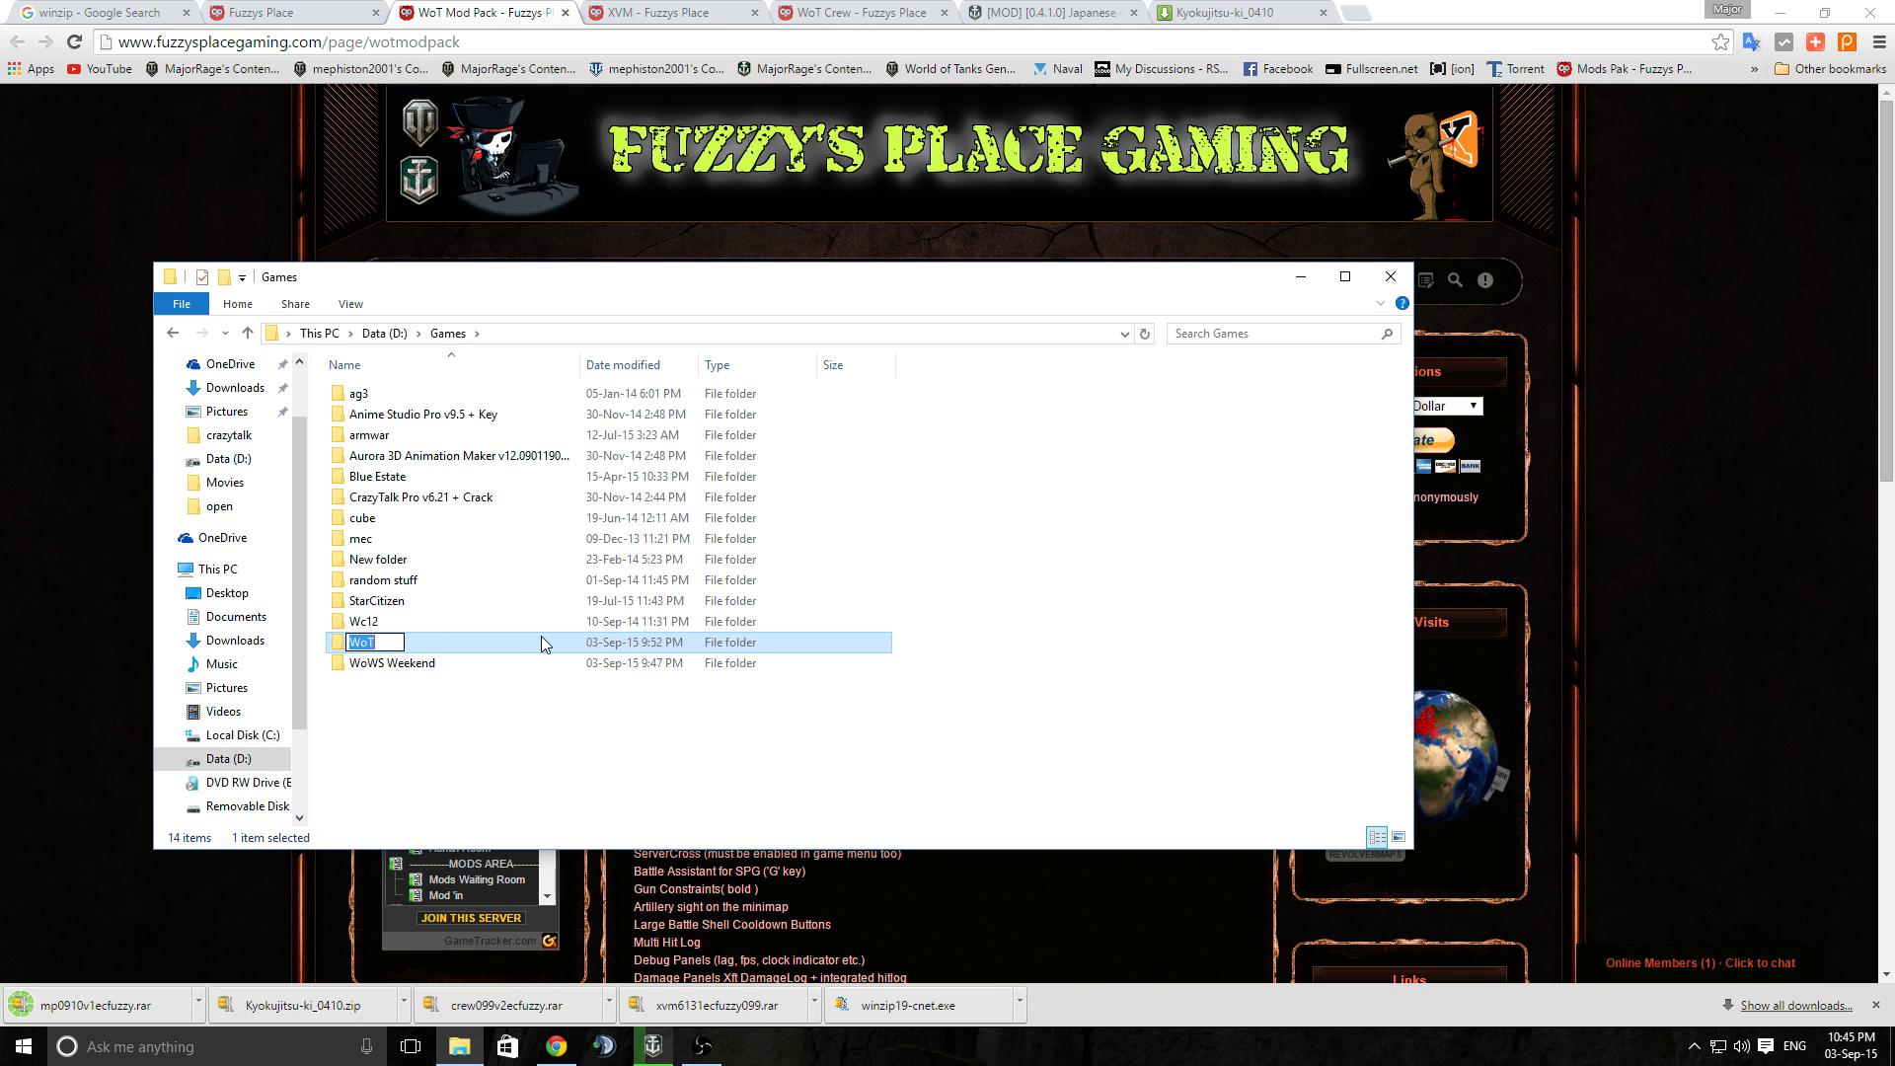
{"action": "double_click", "coordinate": [361, 642]}
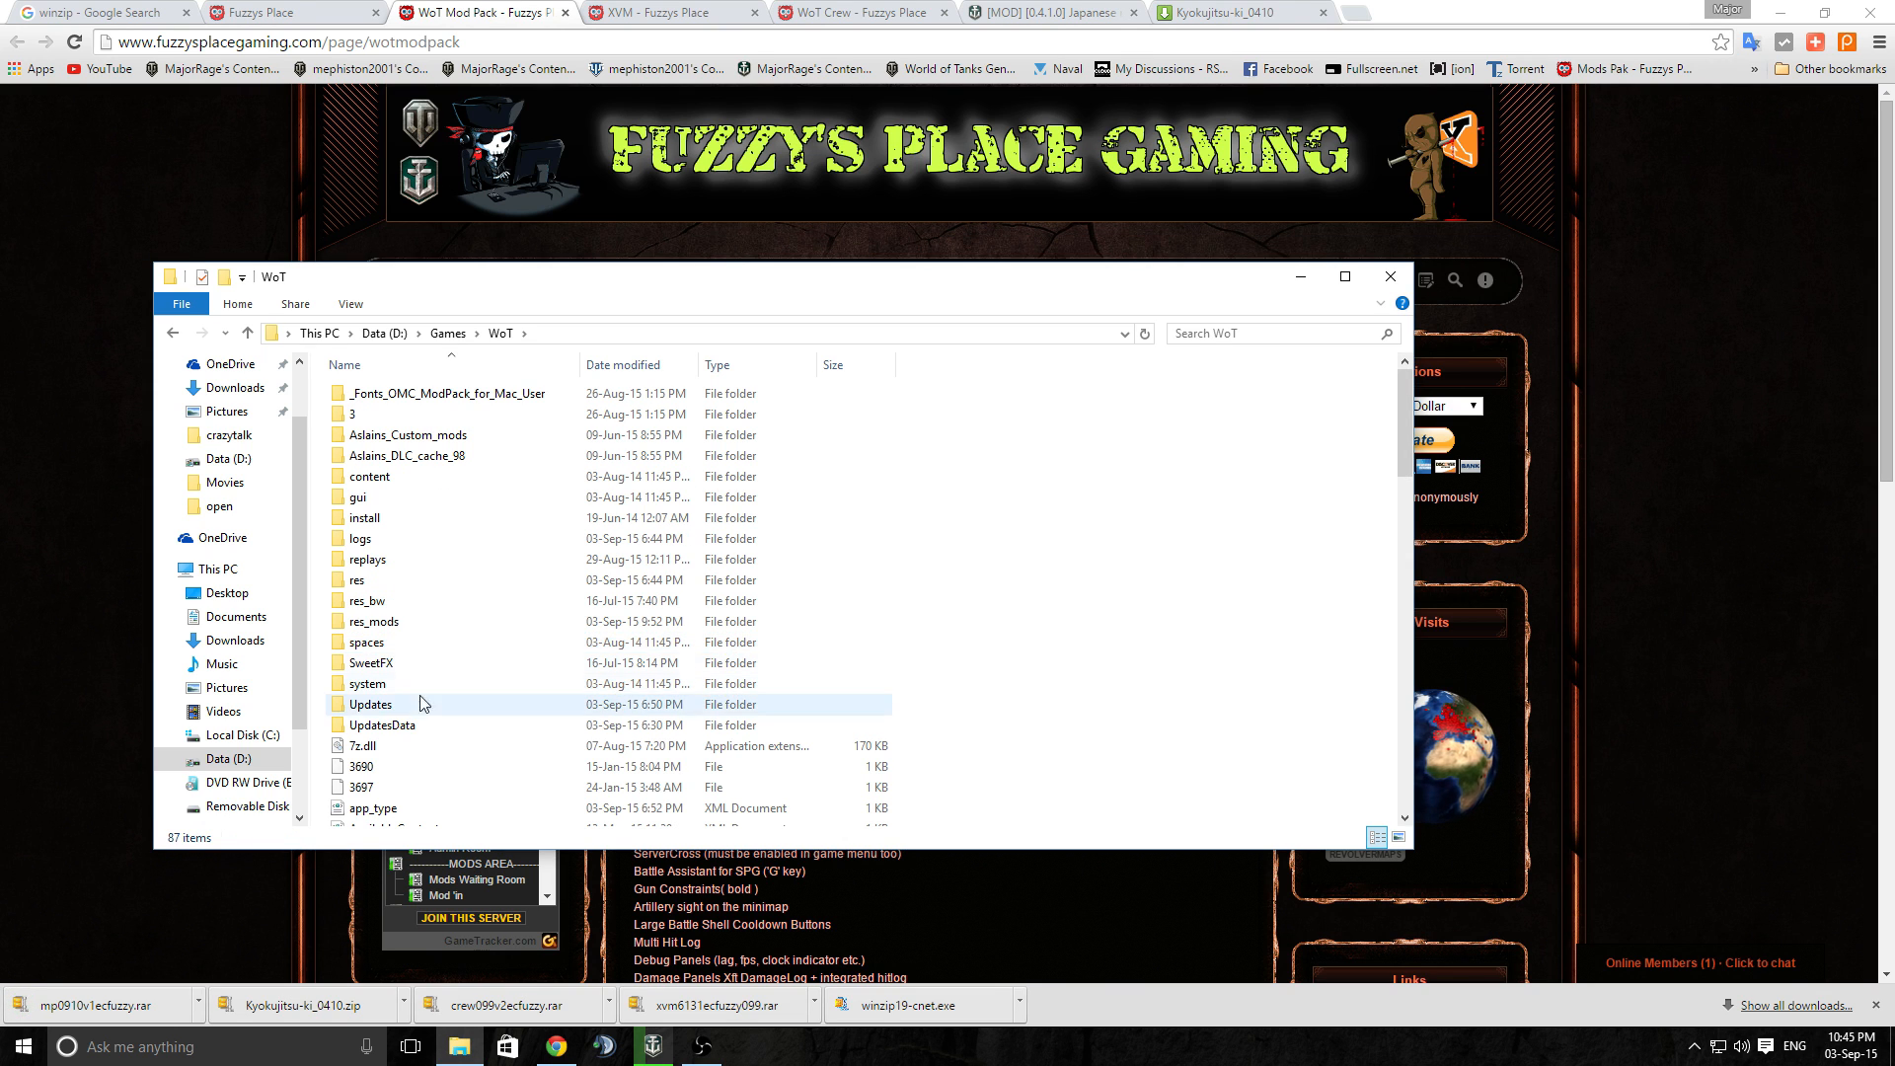
{"action": "double_click", "coordinate": [375, 620]}
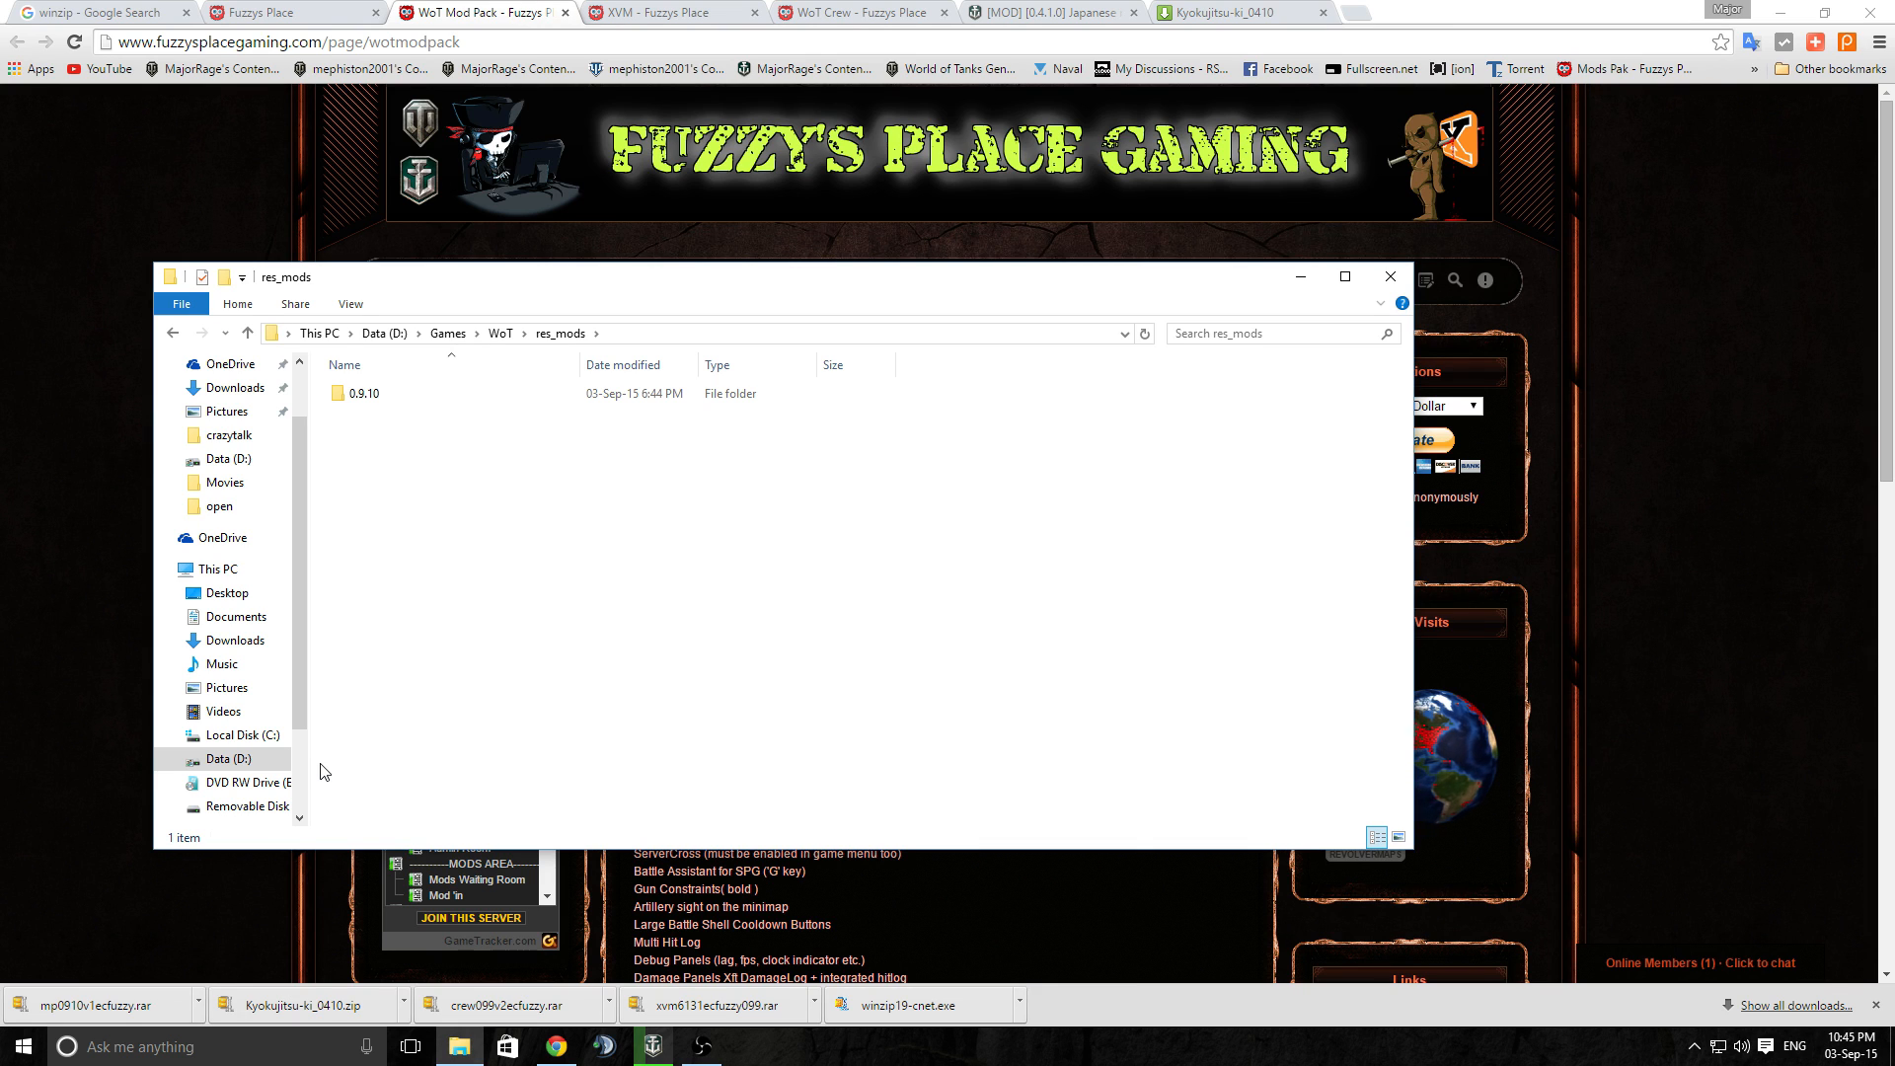
{"action": "mouse_move", "coordinate": [310, 569]}
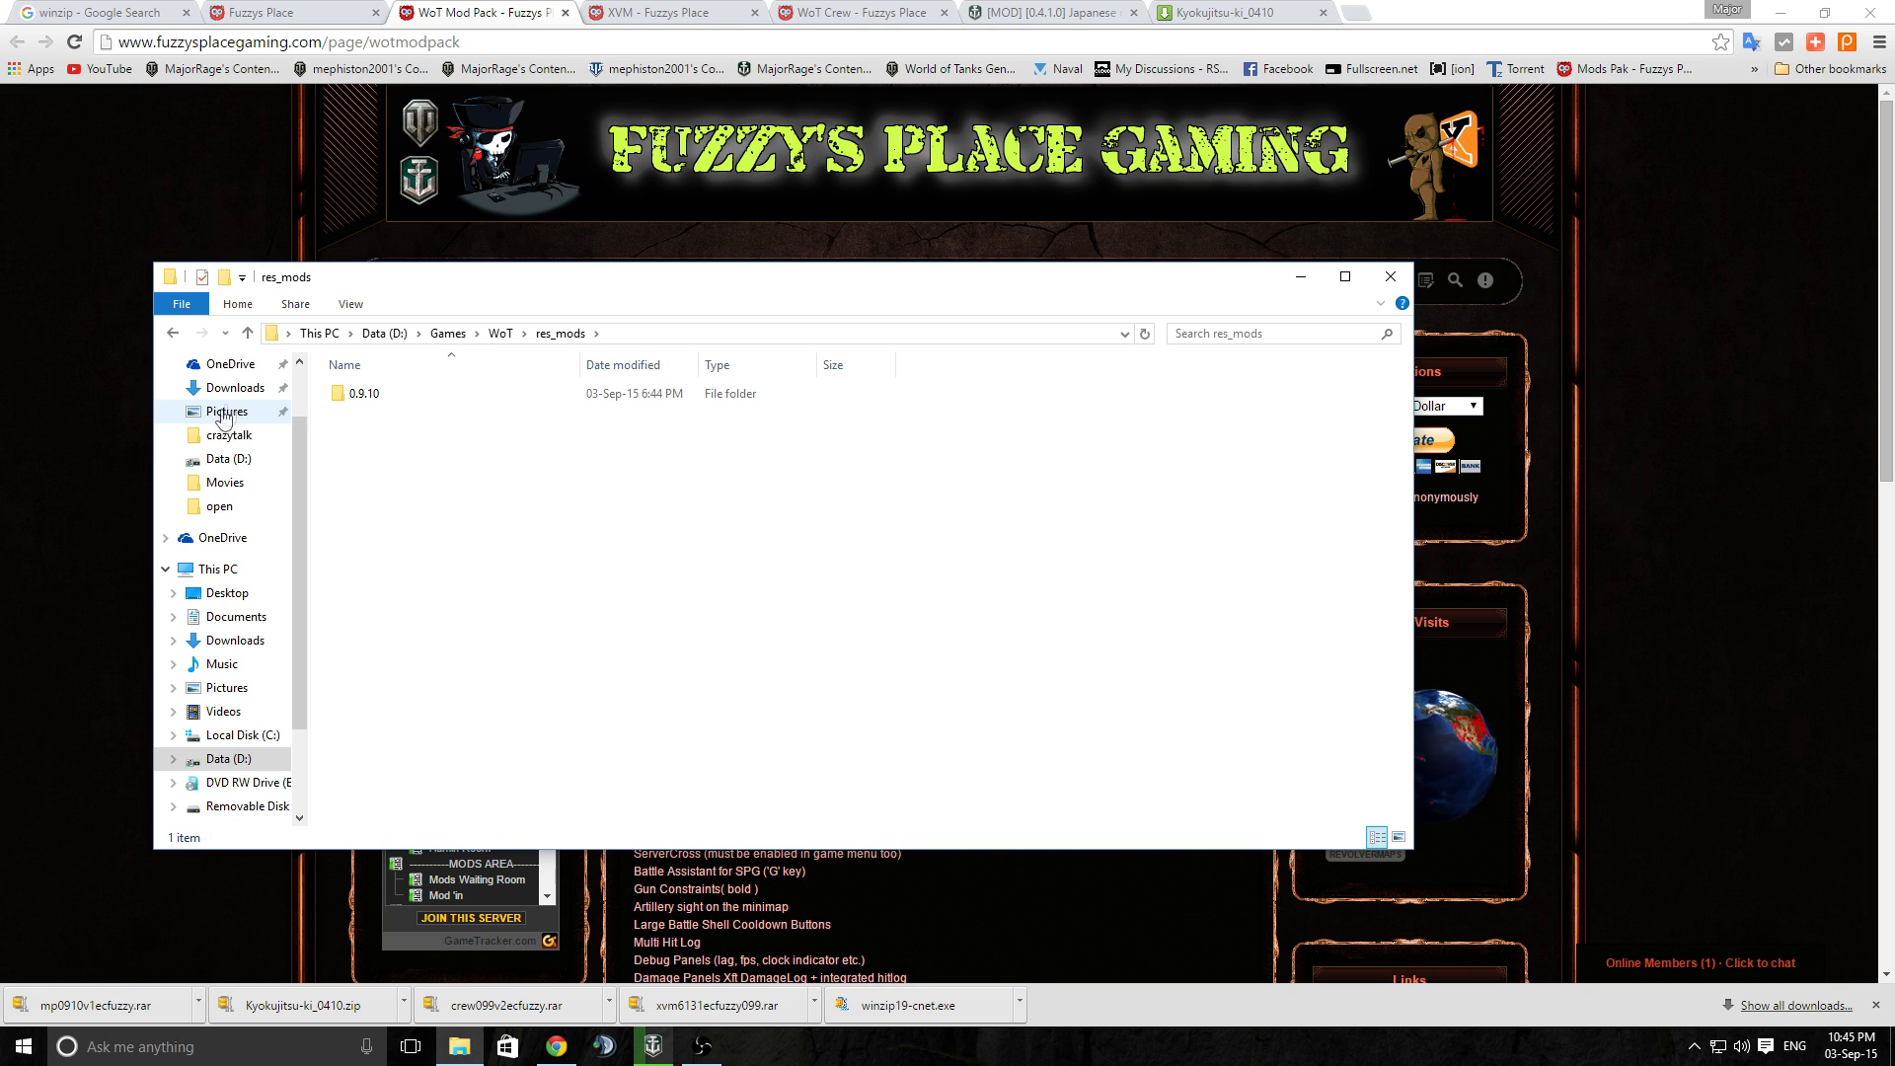
Cut the mod pack, crew and XVM .rar archives from Downloads and paste them into D:\Games\WoT\res_mods
{"action": "left_click", "coordinate": [237, 387]}
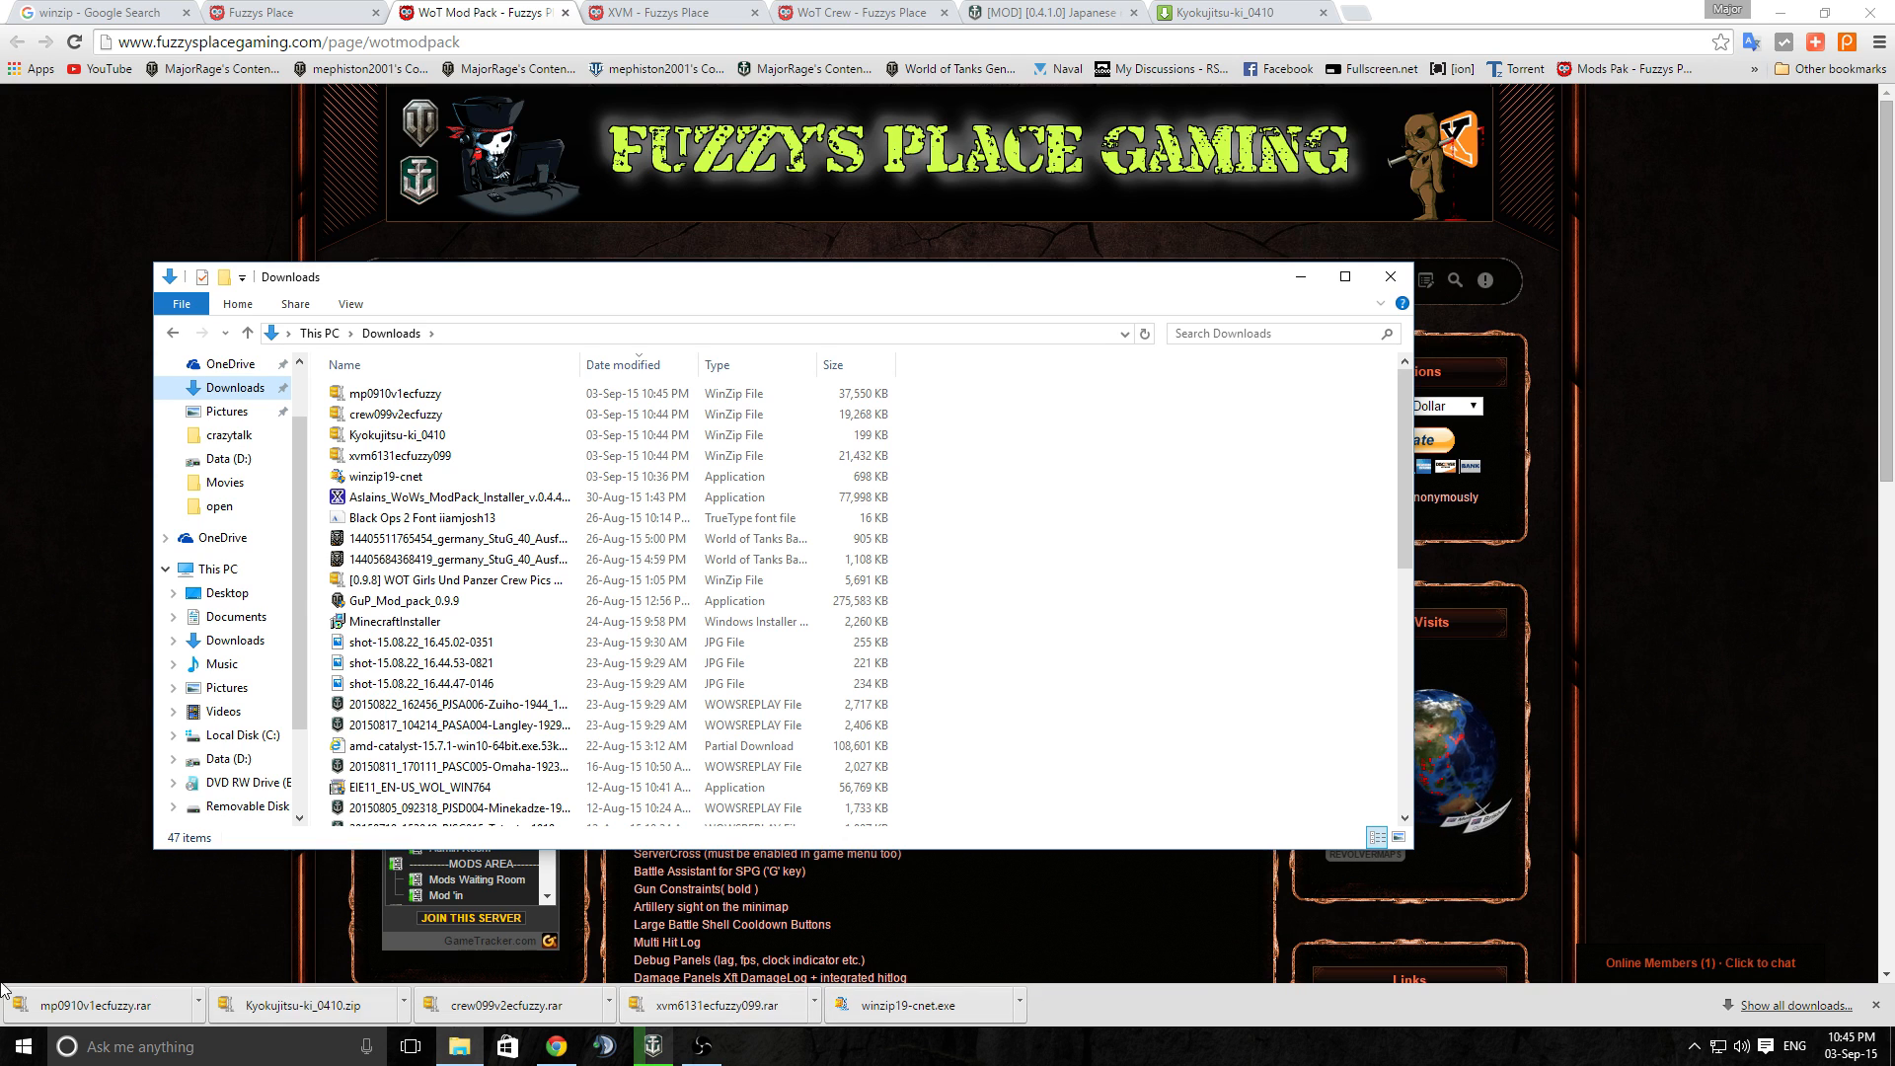
{"action": "mouse_move", "coordinate": [446, 476]}
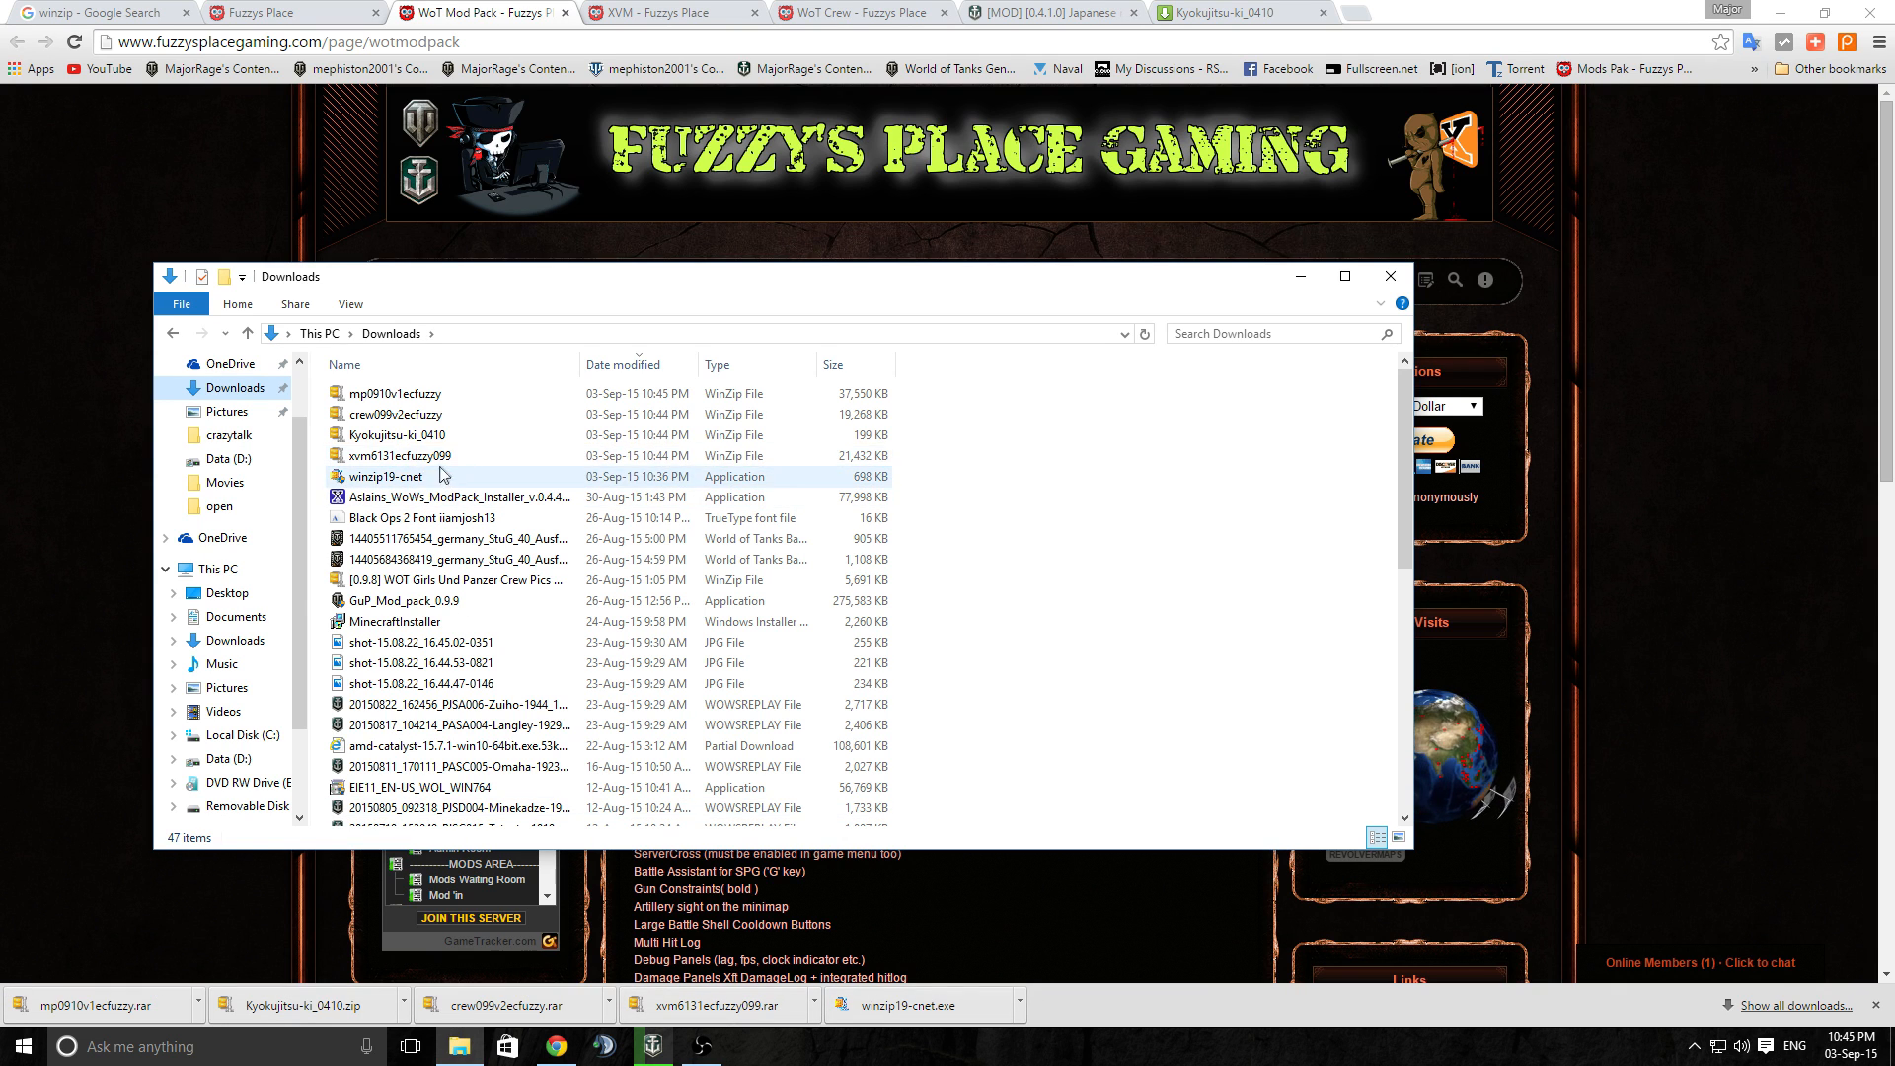
{"action": "left_click", "coordinate": [401, 454]}
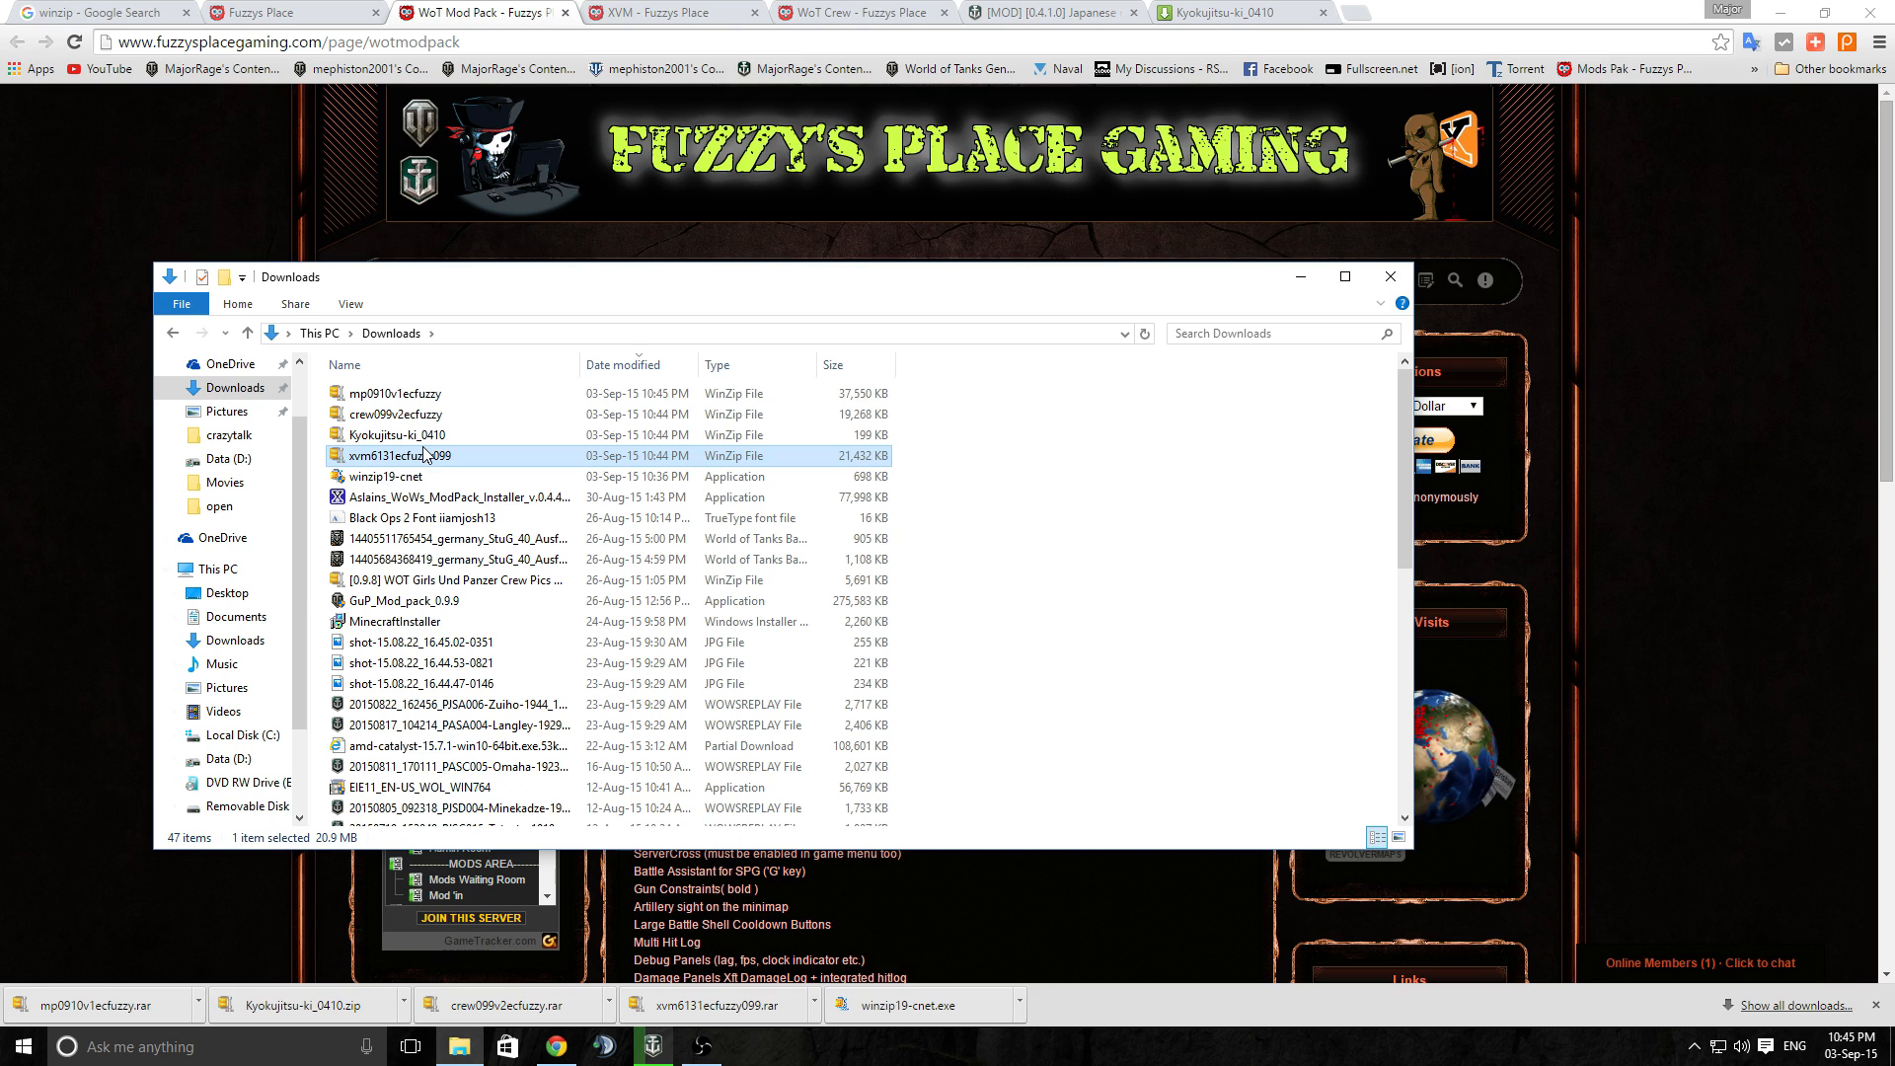
{"action": "left_click", "coordinate": [395, 415]}
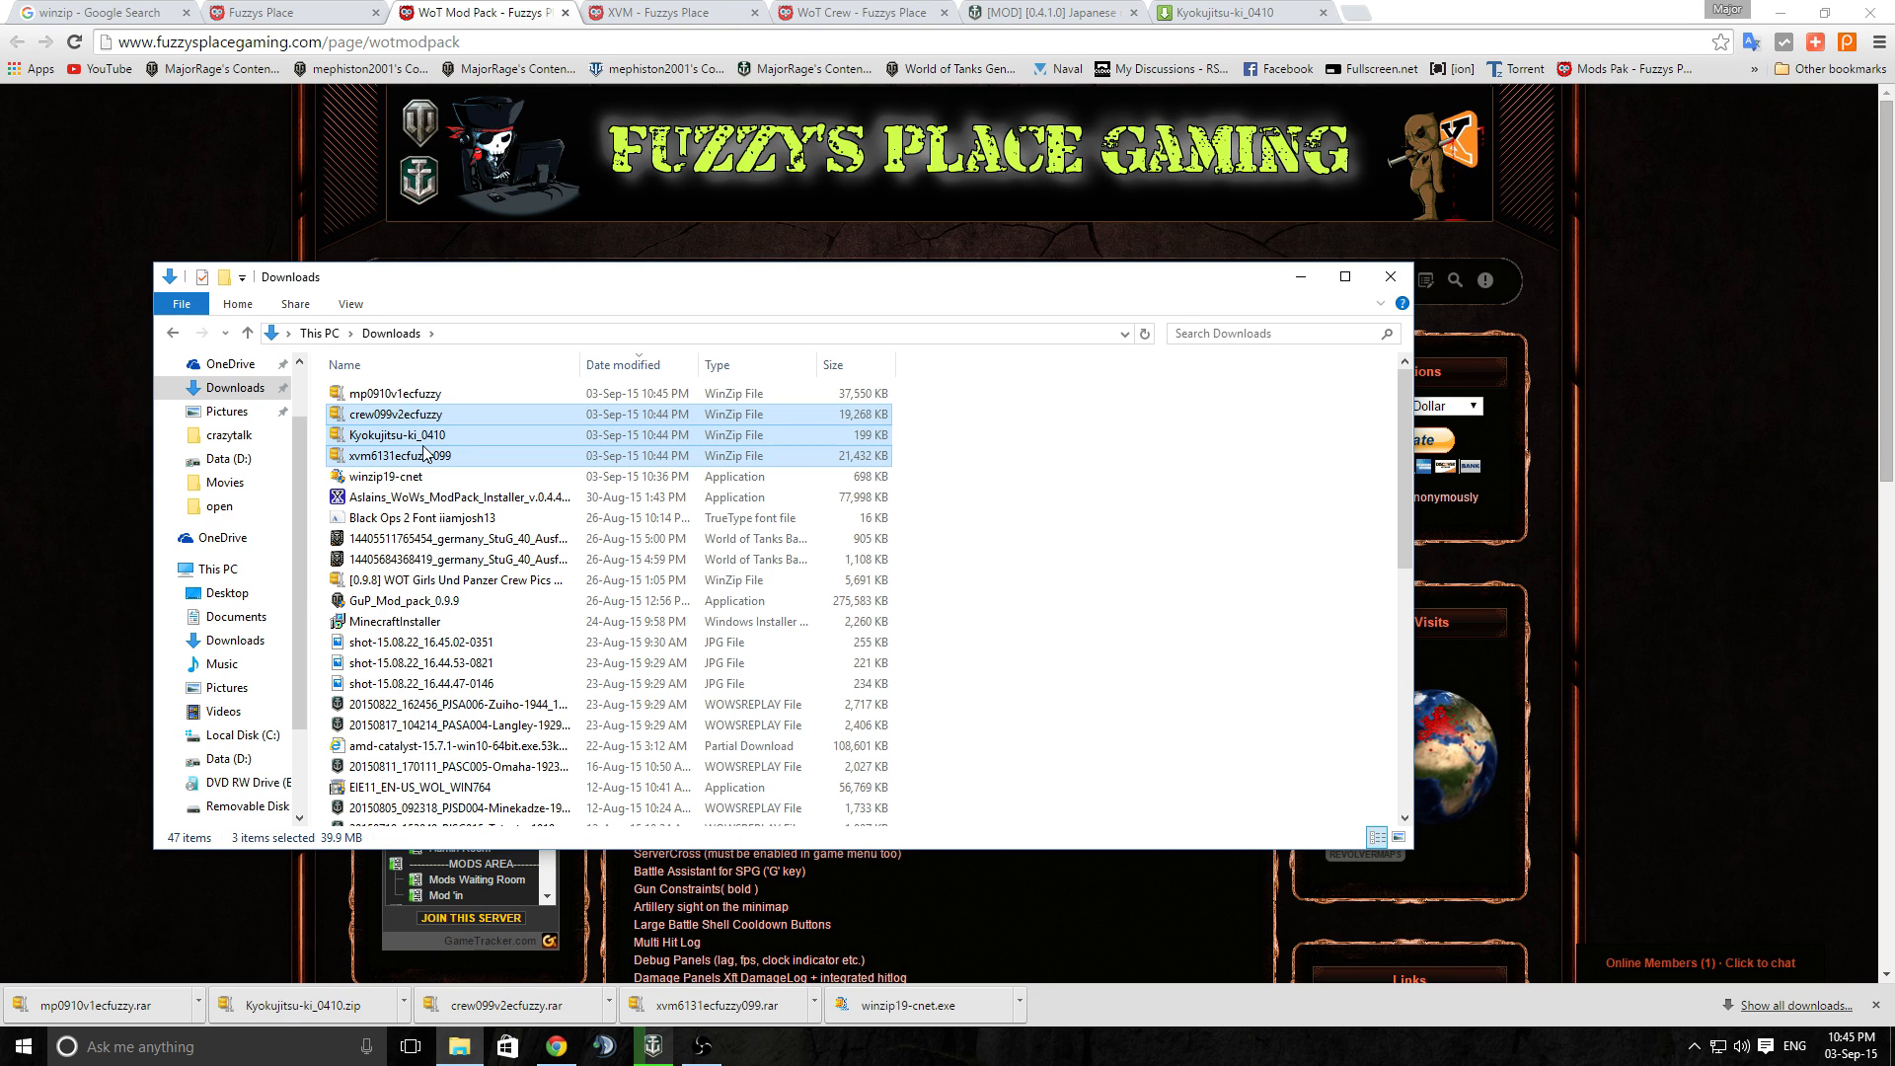
{"action": "left_click", "coordinate": [418, 454]}
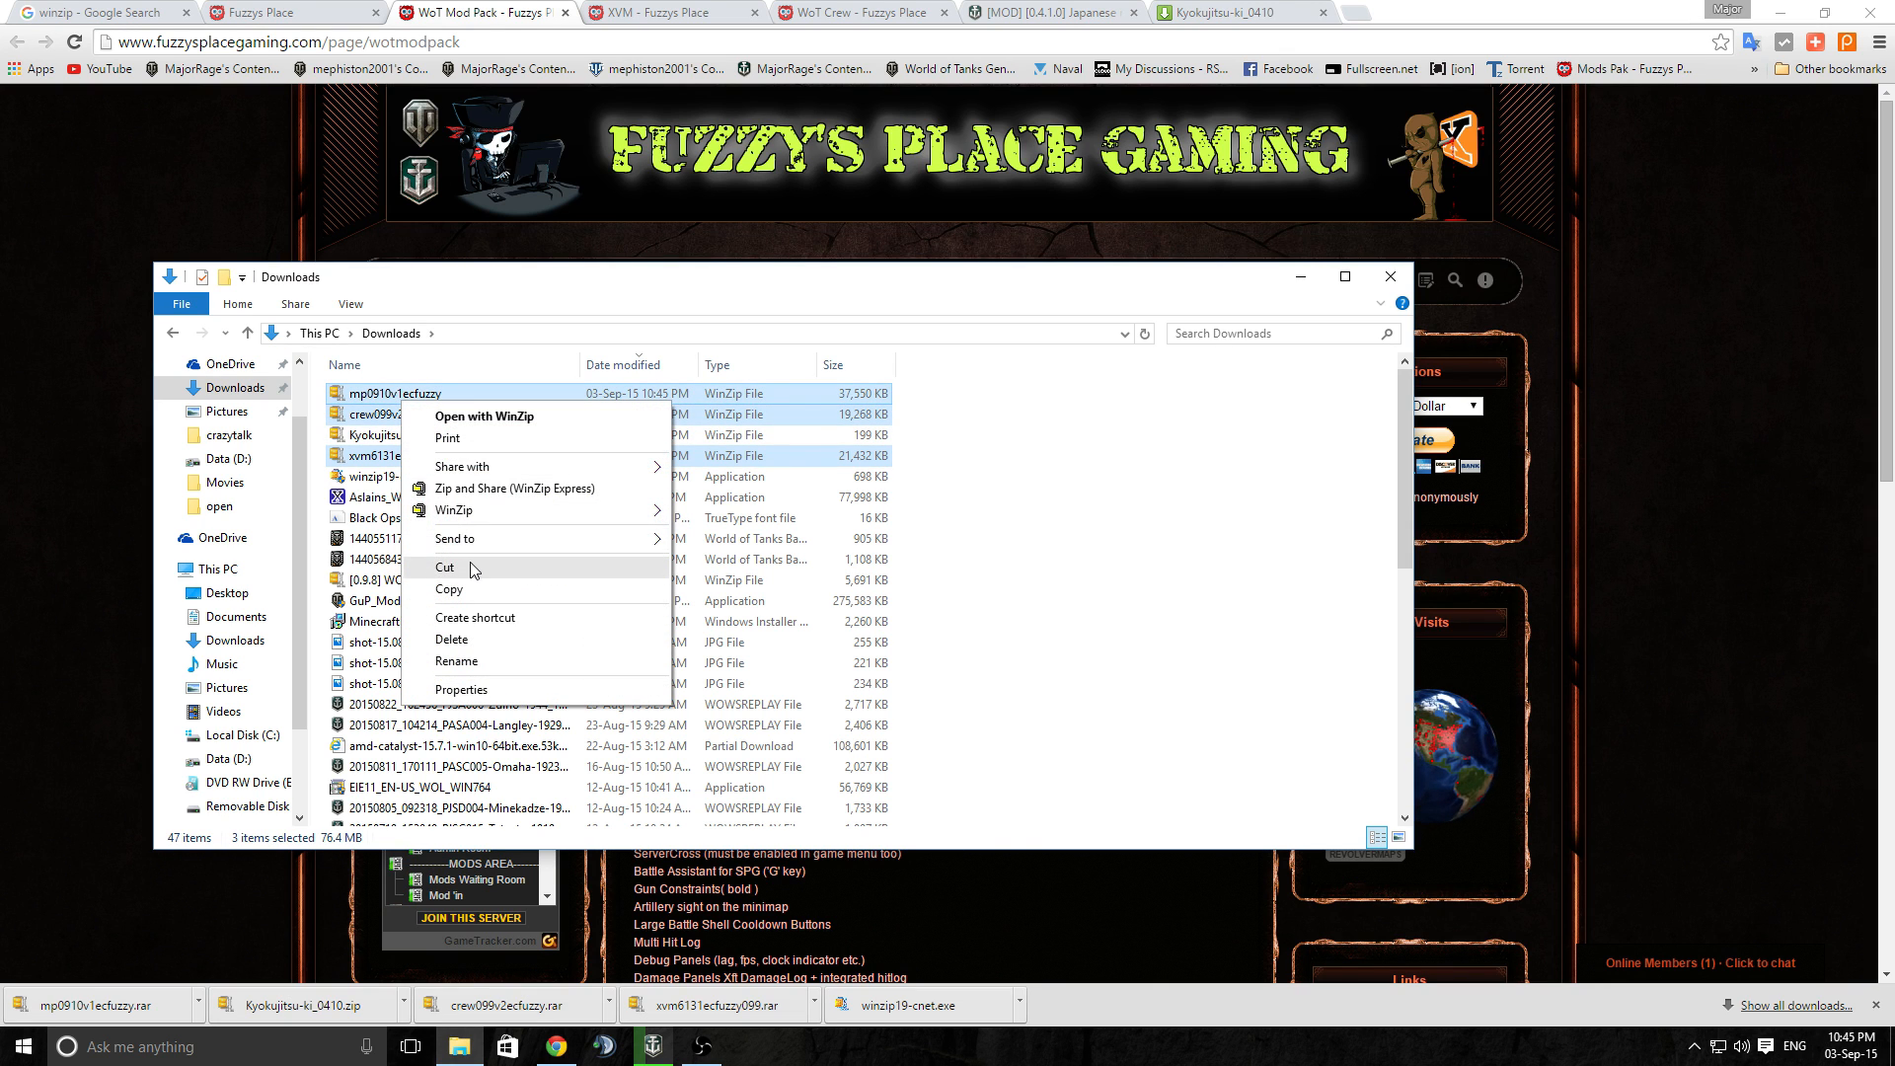
{"action": "left_click", "coordinate": [103, 677]}
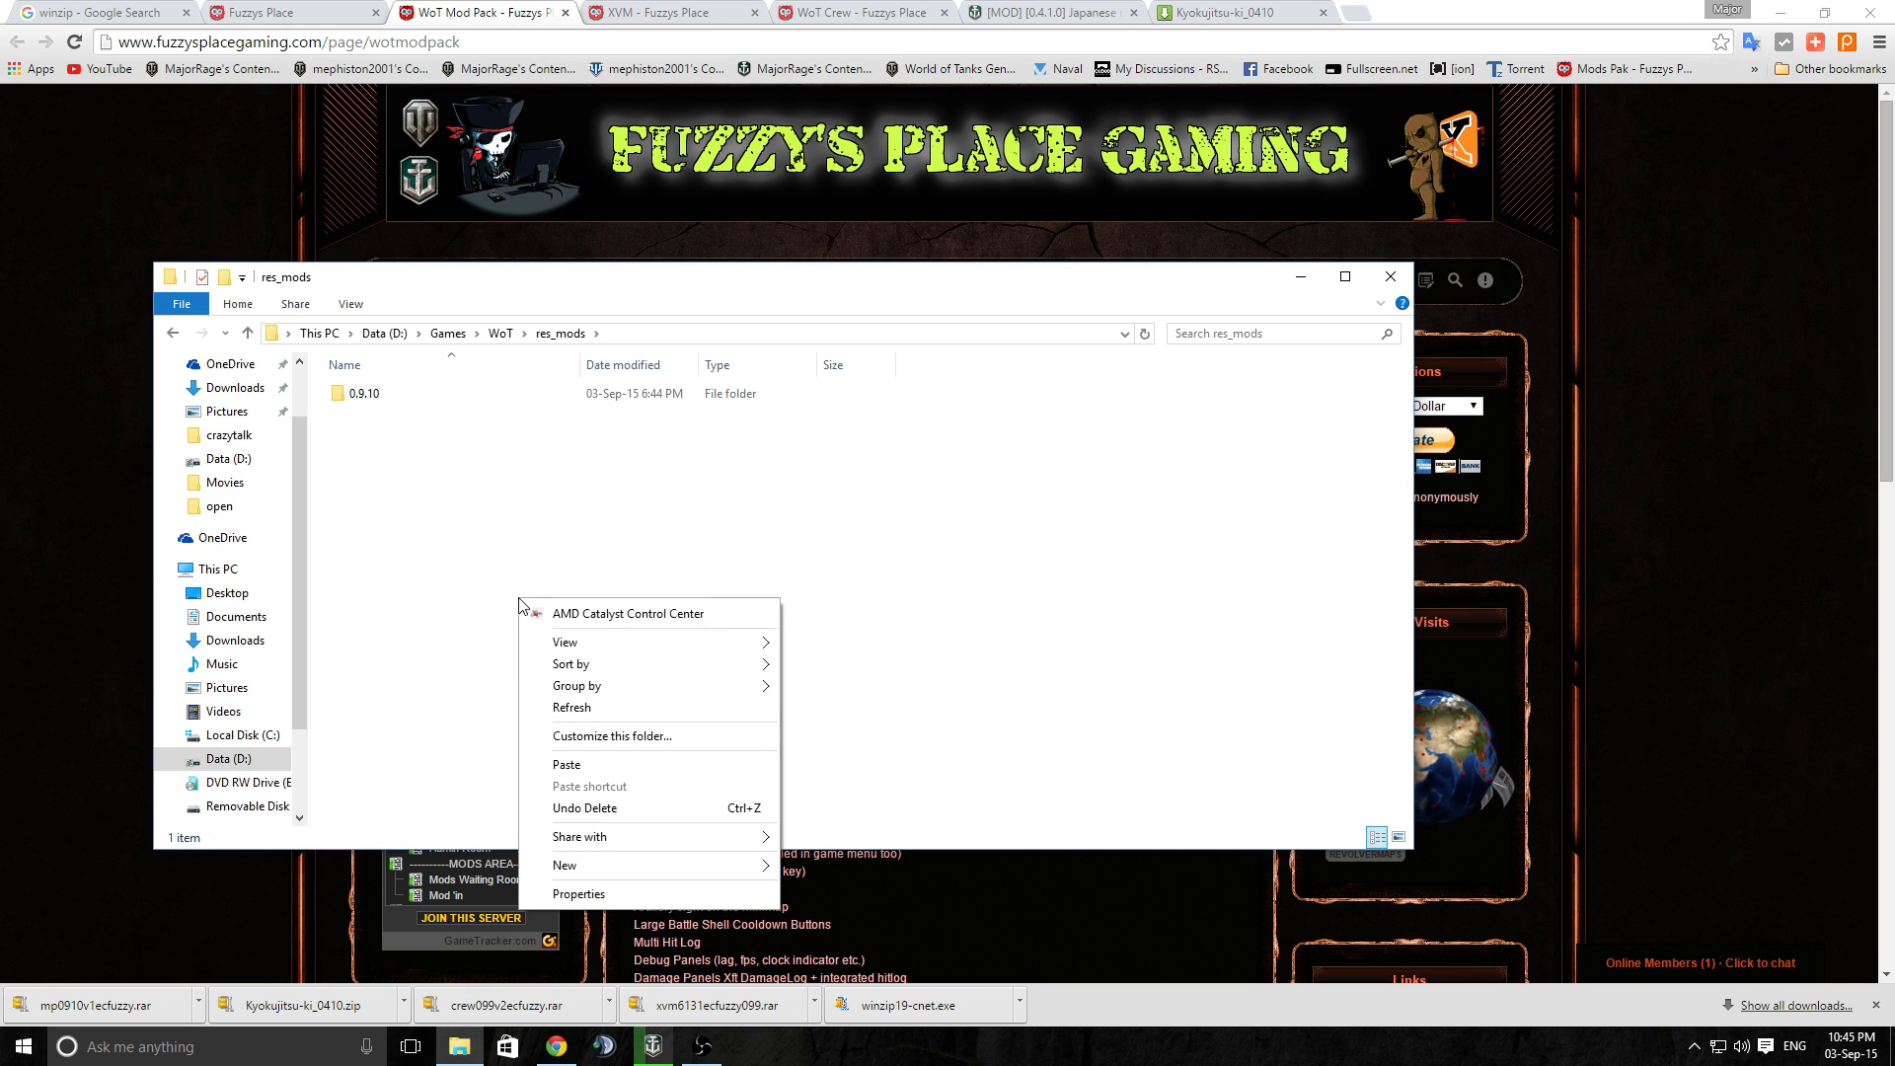
{"action": "left_click", "coordinate": [565, 764]}
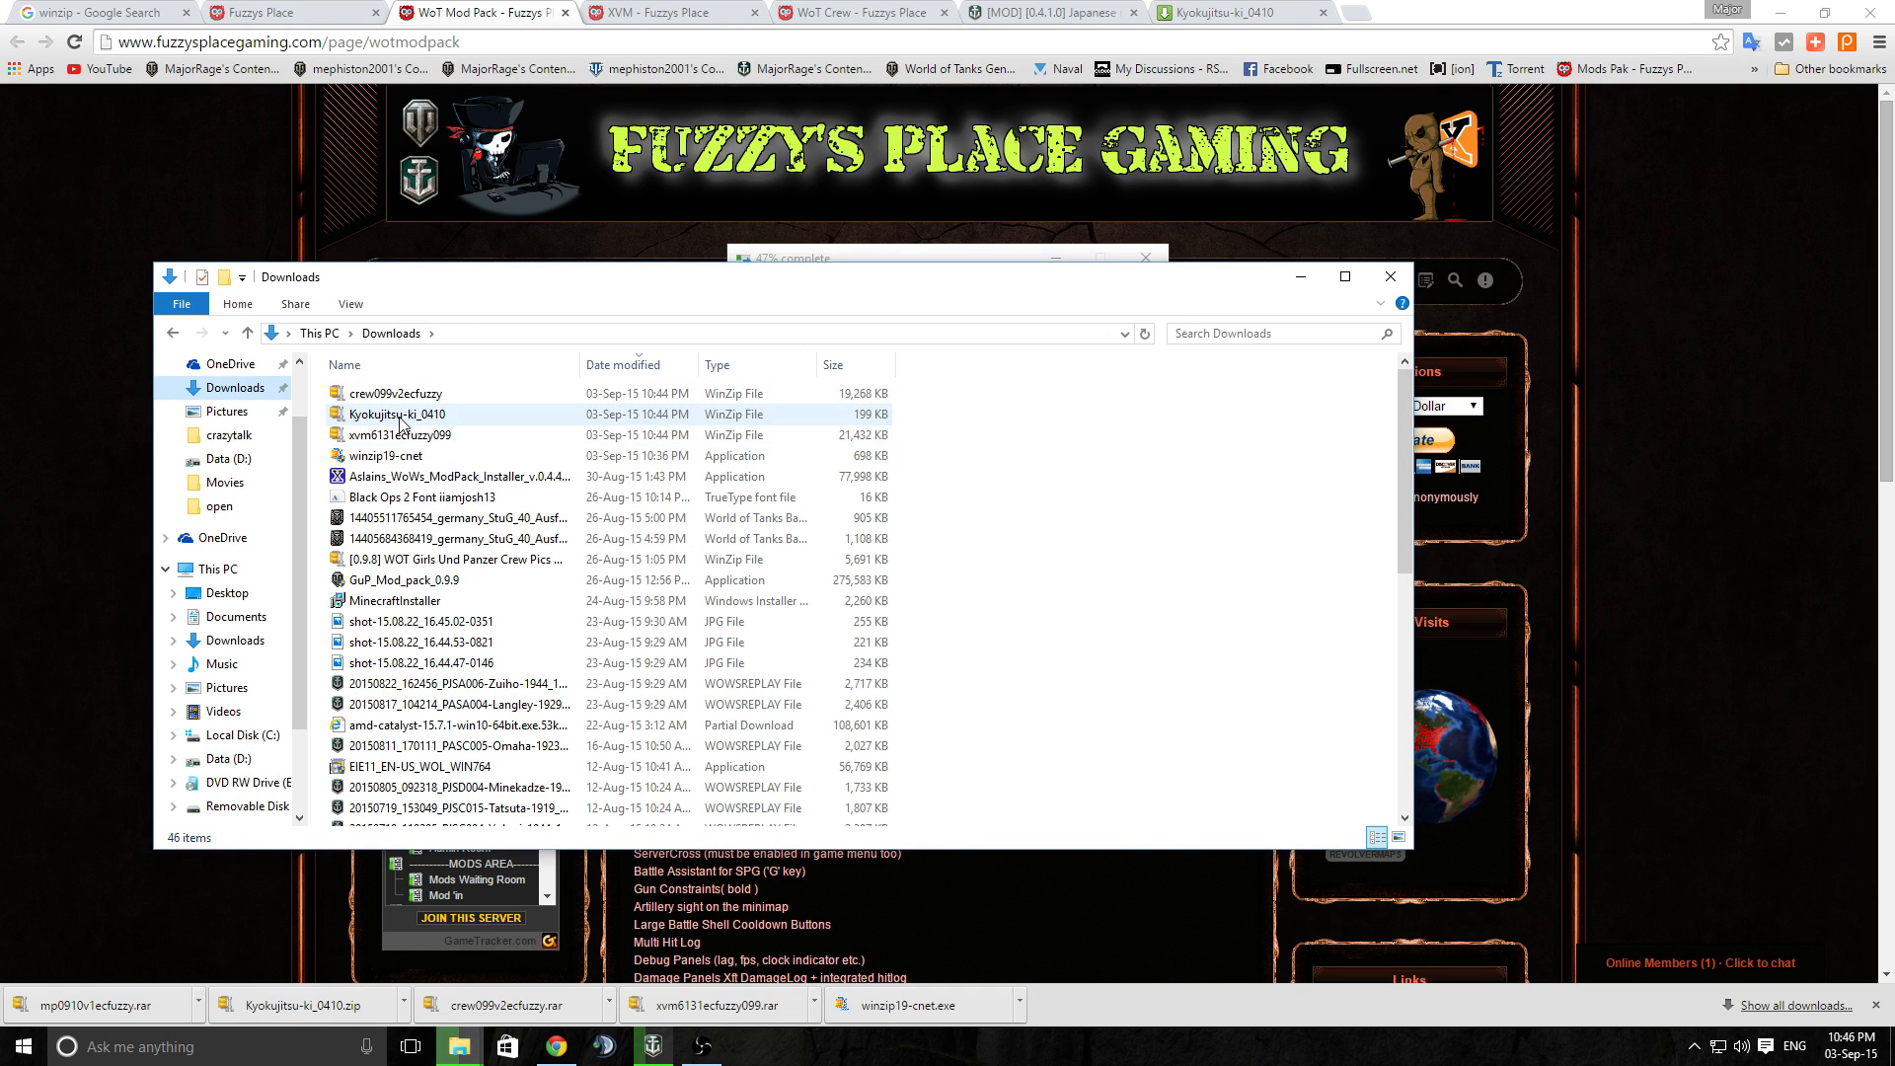
Cut Kyokujitsu-ki_0410 and paste it into D:\Games\WoWS Weekend\res_mods beside the 0.4.0 folder
{"action": "right_click", "coordinate": [399, 415]}
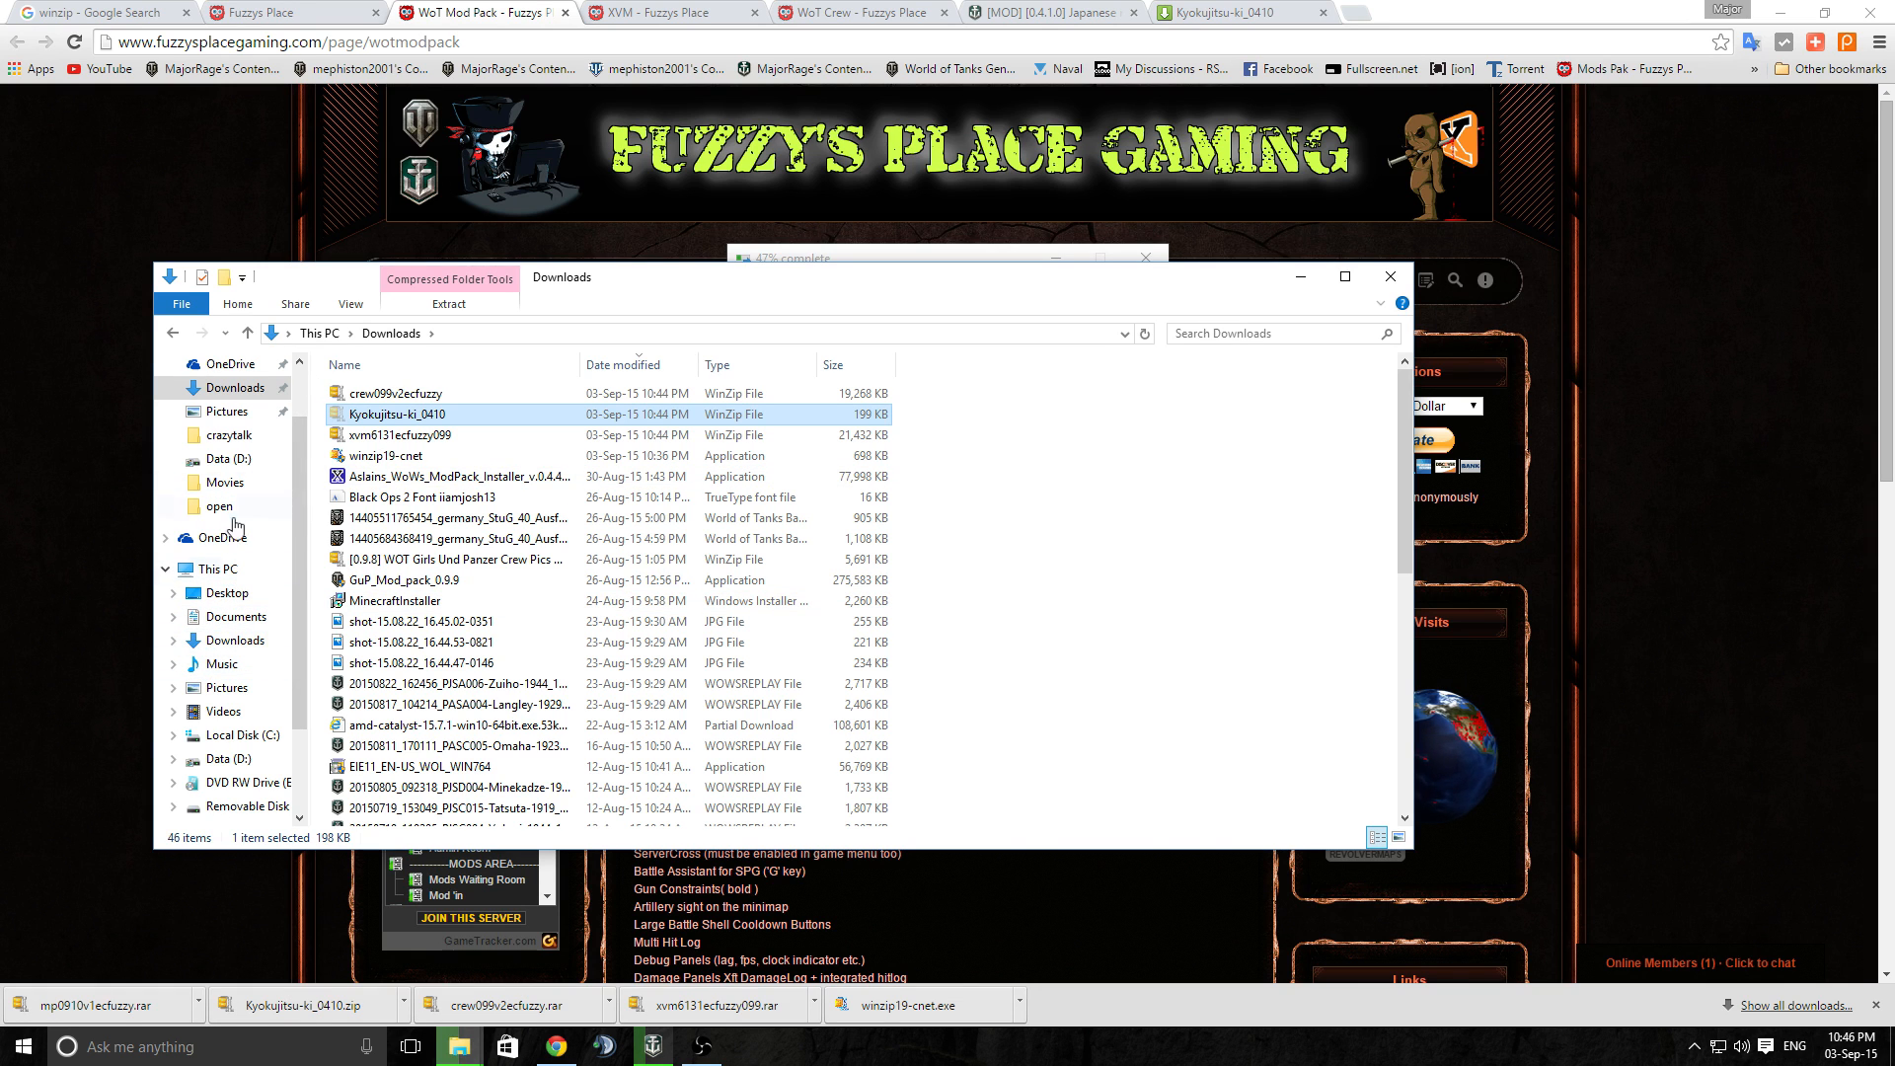
{"action": "left_click", "coordinate": [230, 758]}
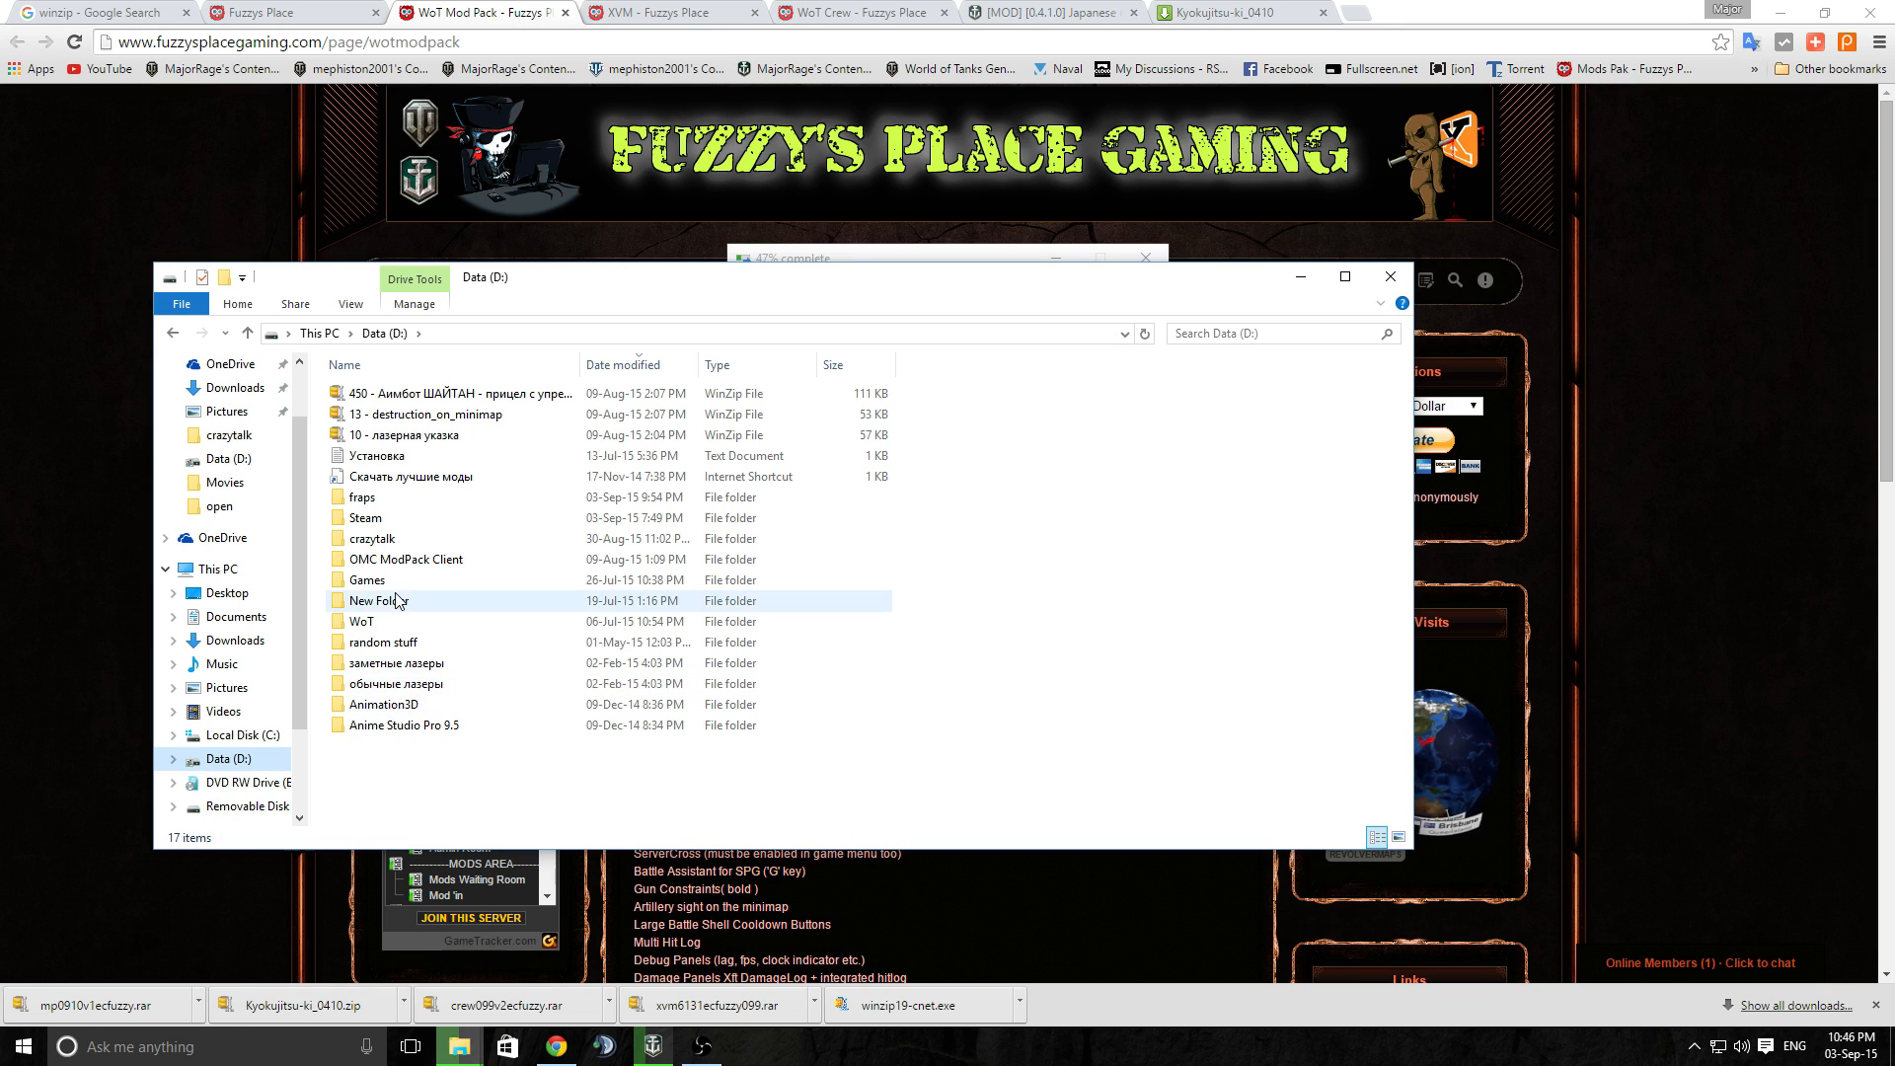
{"action": "double_click", "coordinate": [385, 580]}
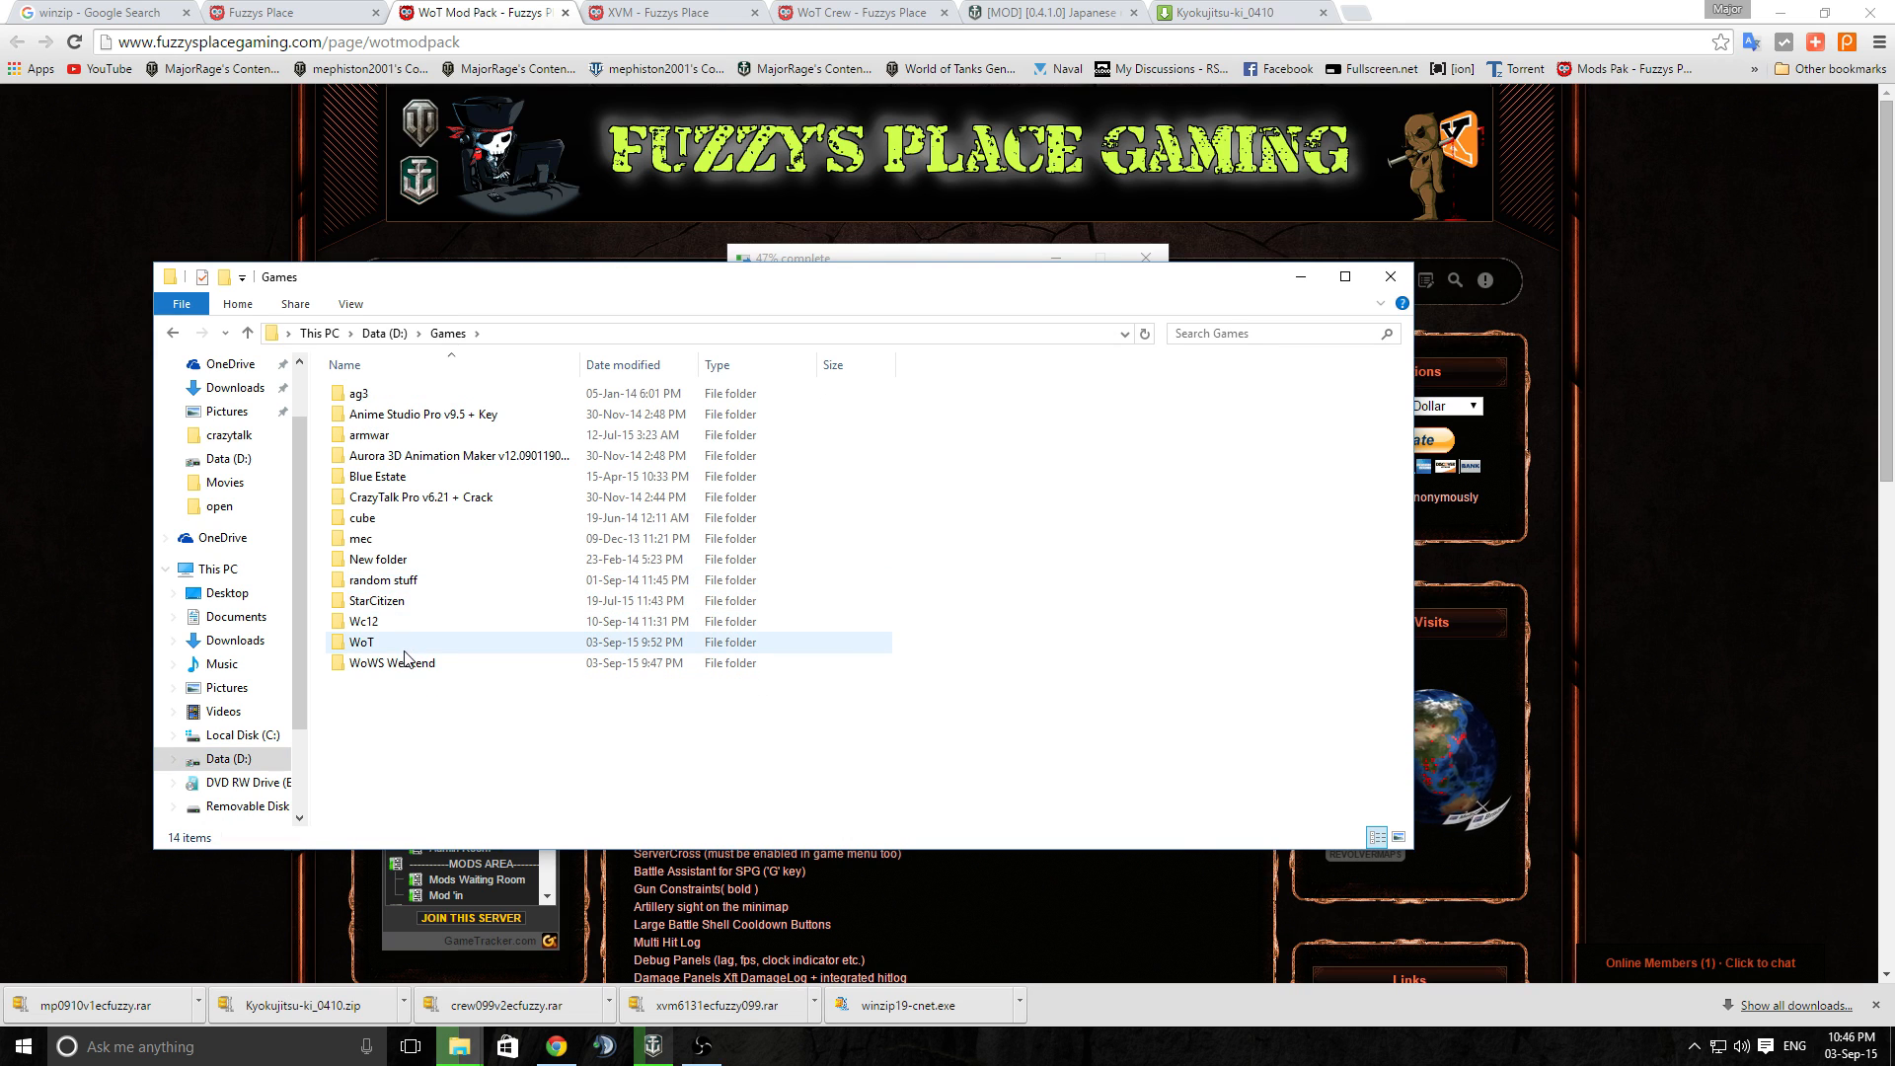
{"action": "mouse_move", "coordinate": [407, 654]}
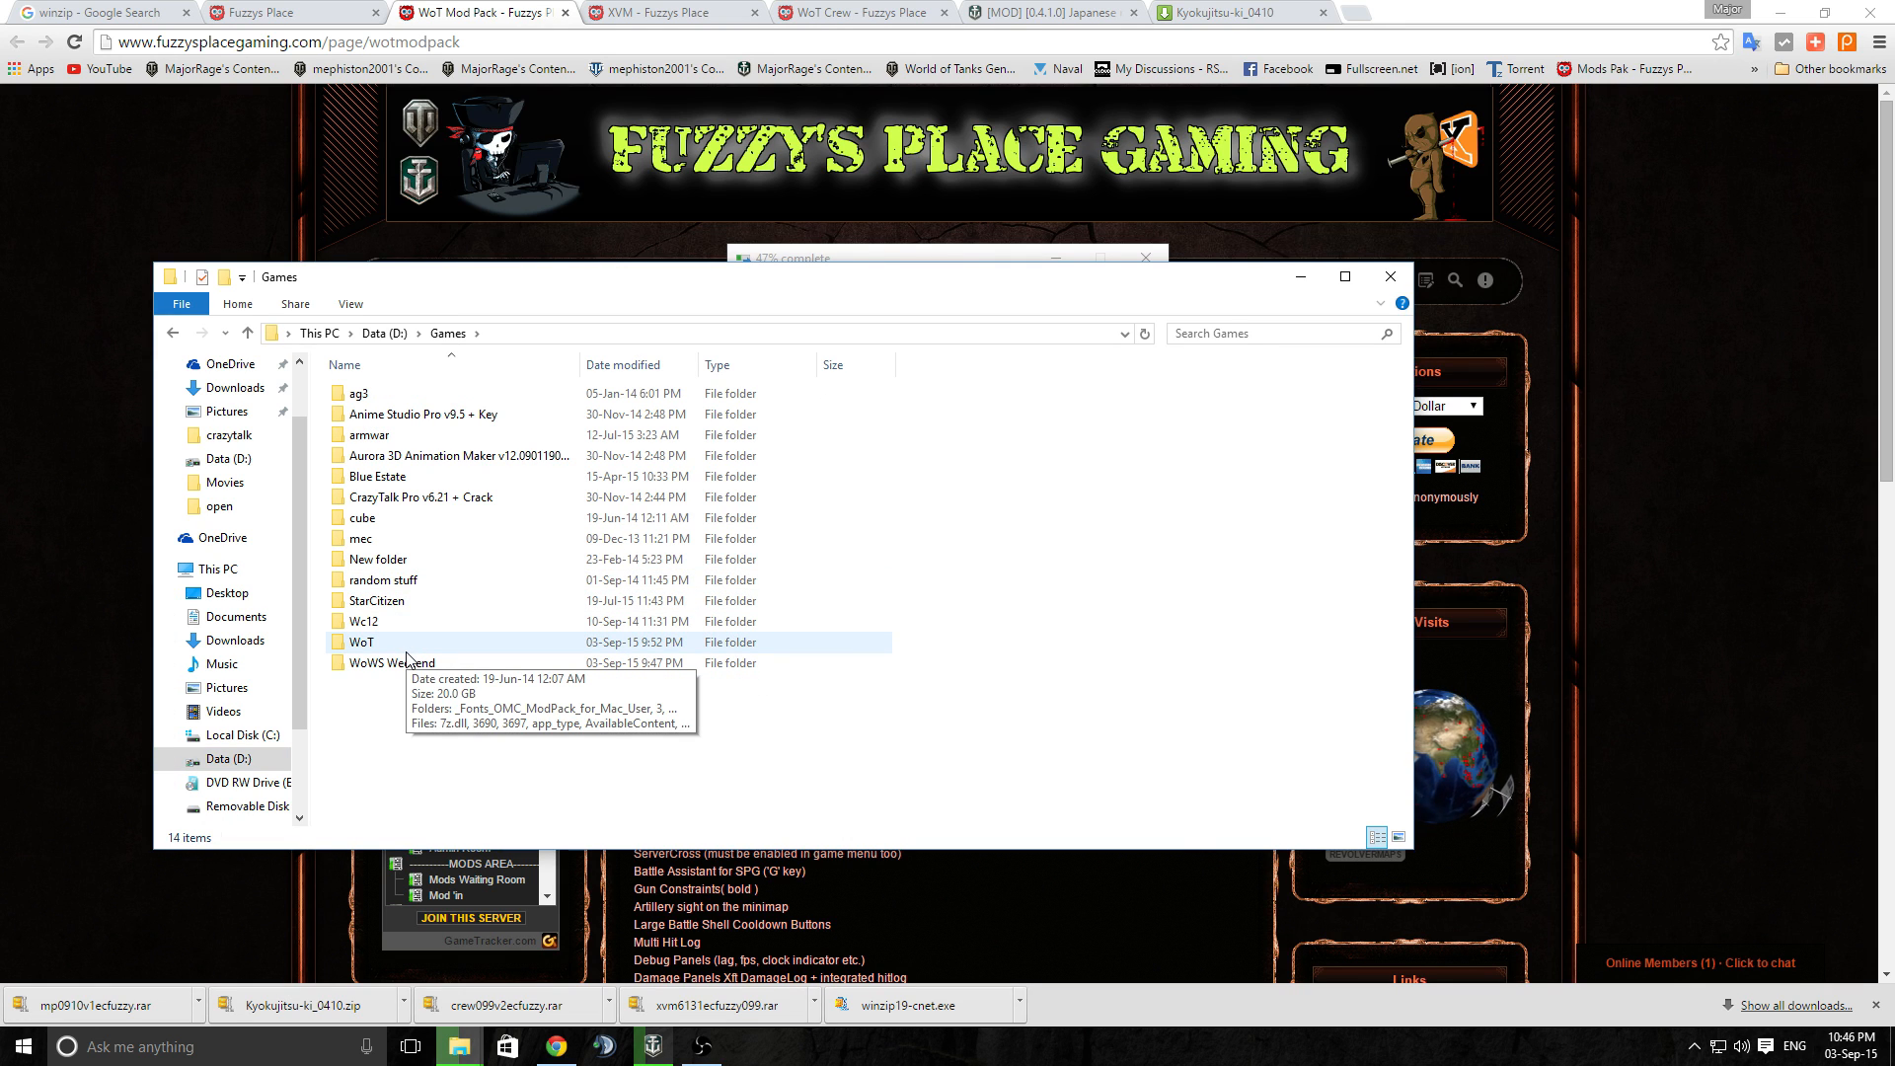
{"action": "left_click", "coordinate": [391, 664]}
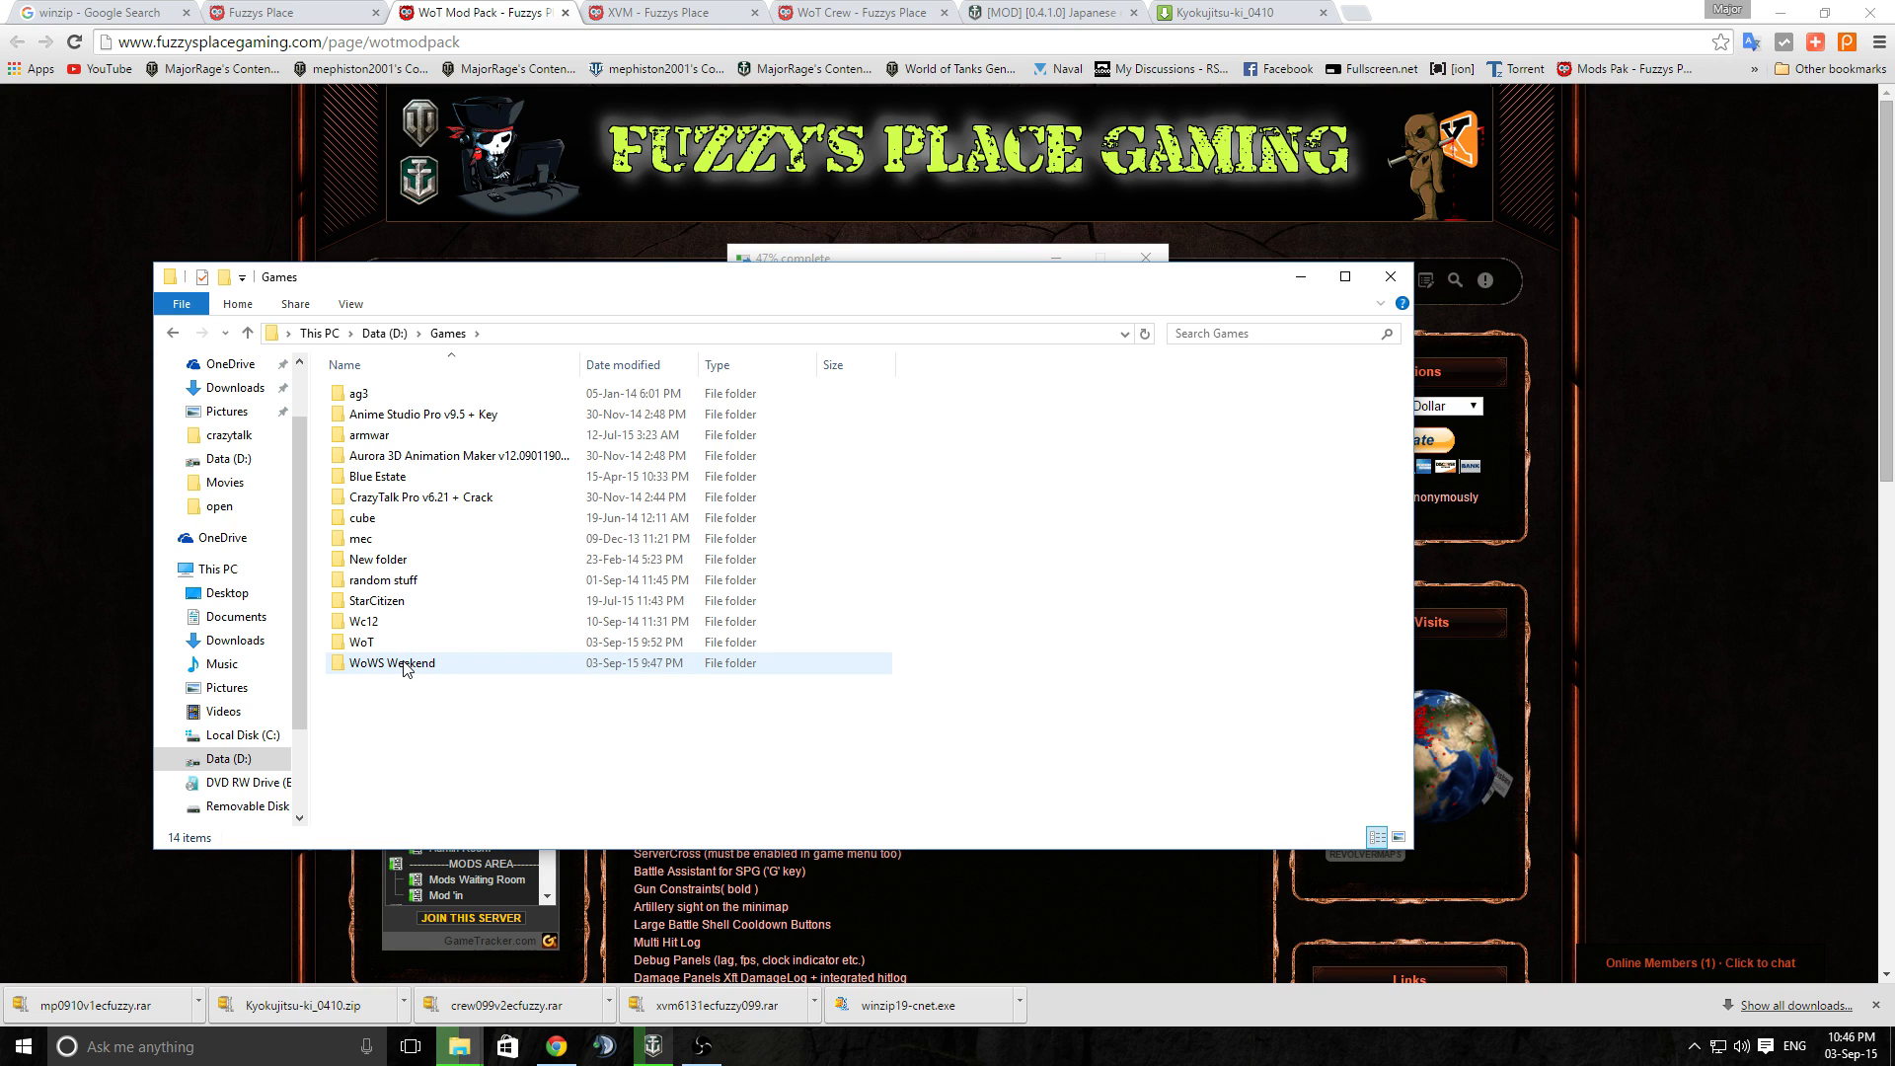
{"action": "double_click", "coordinate": [391, 663]}
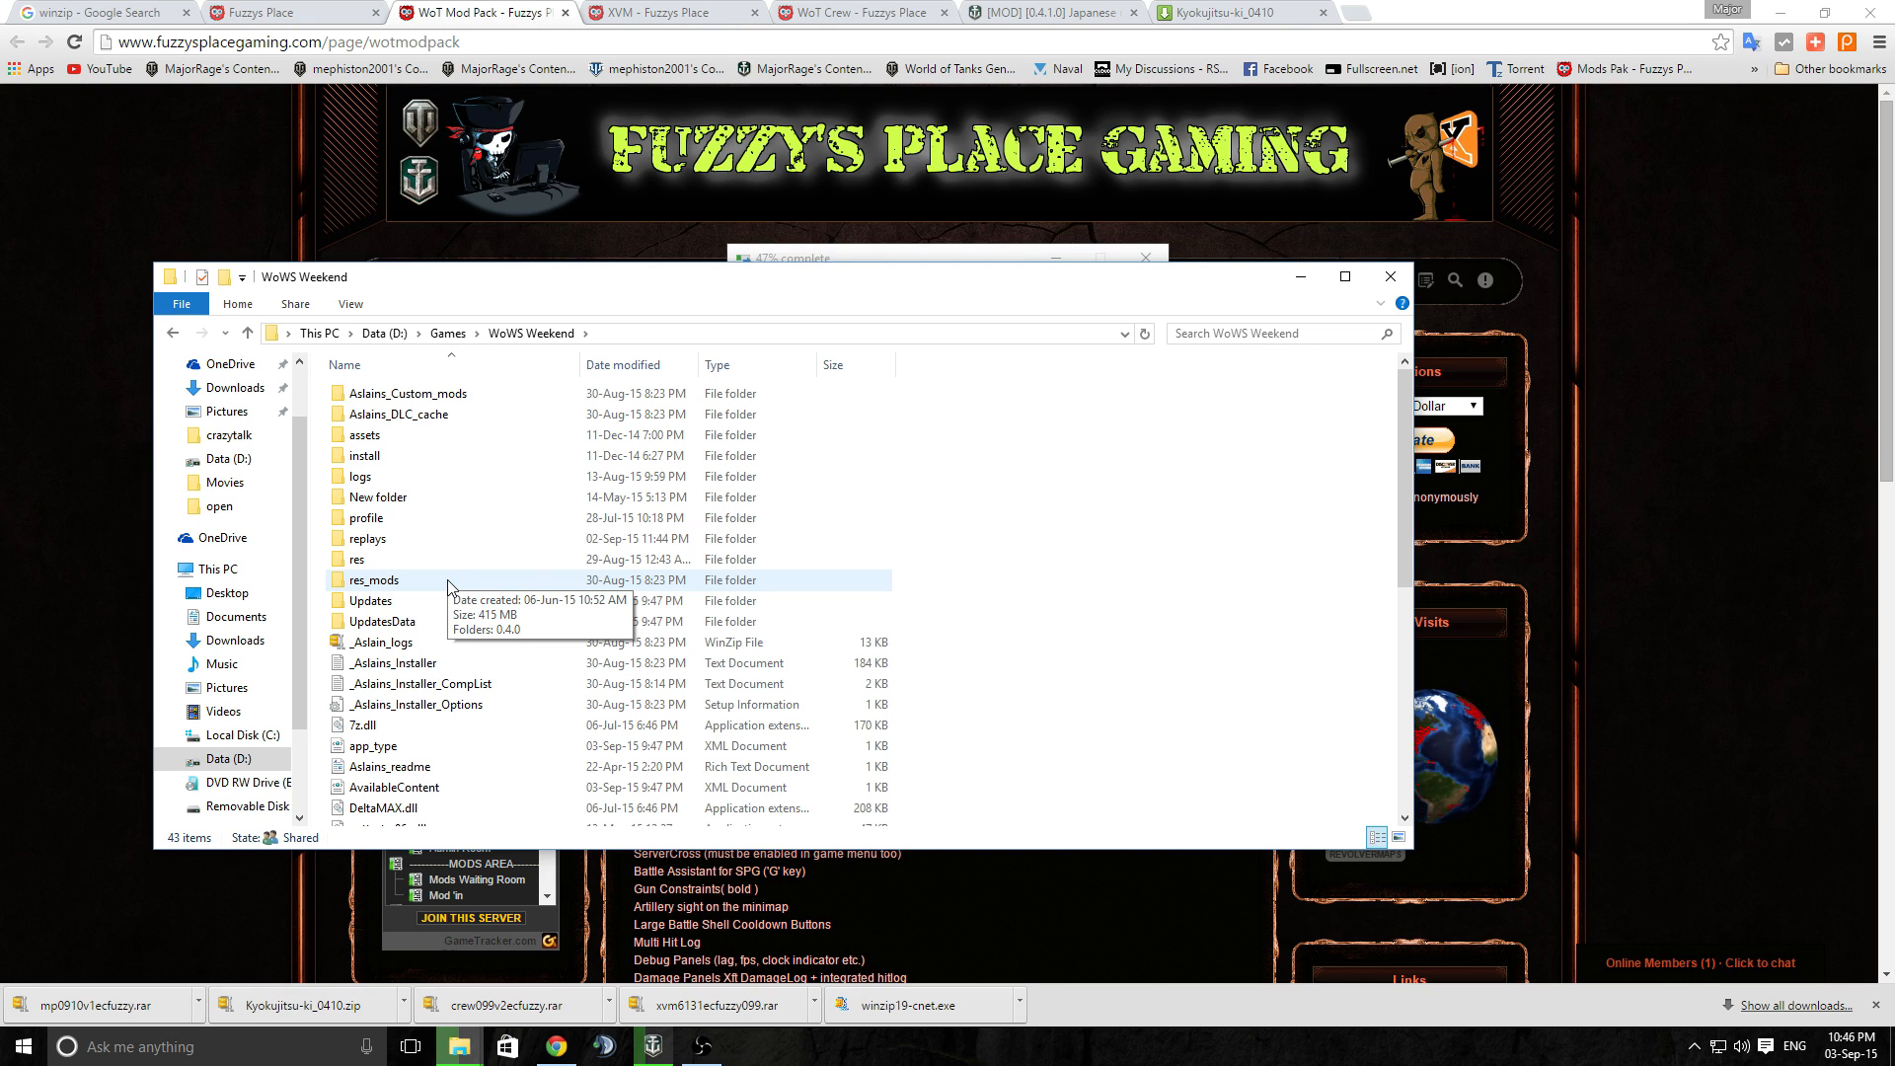
{"action": "left_click", "coordinate": [371, 580]}
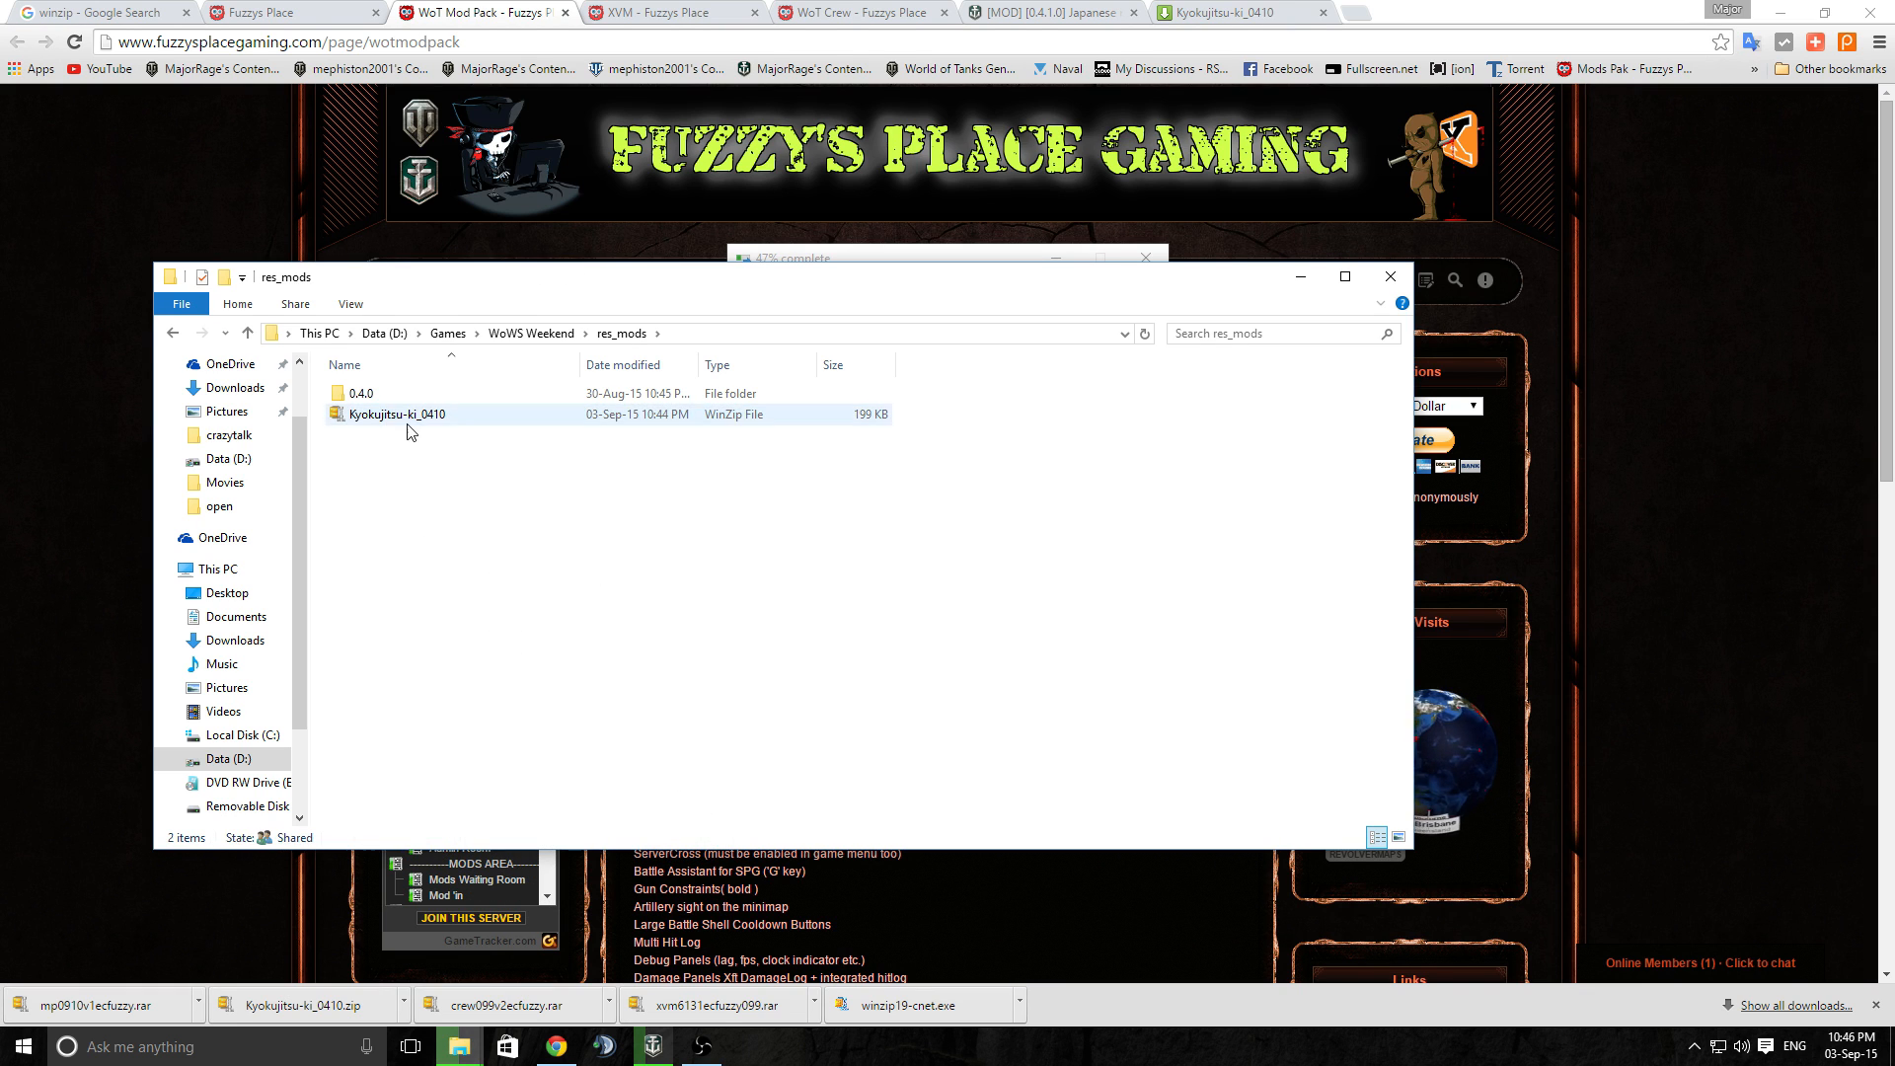
Extract the Kyokujitsu-ki_0410 archive here into the WoWS Weekend res_mods folder with WinZip
{"action": "right_click", "coordinate": [397, 414]}
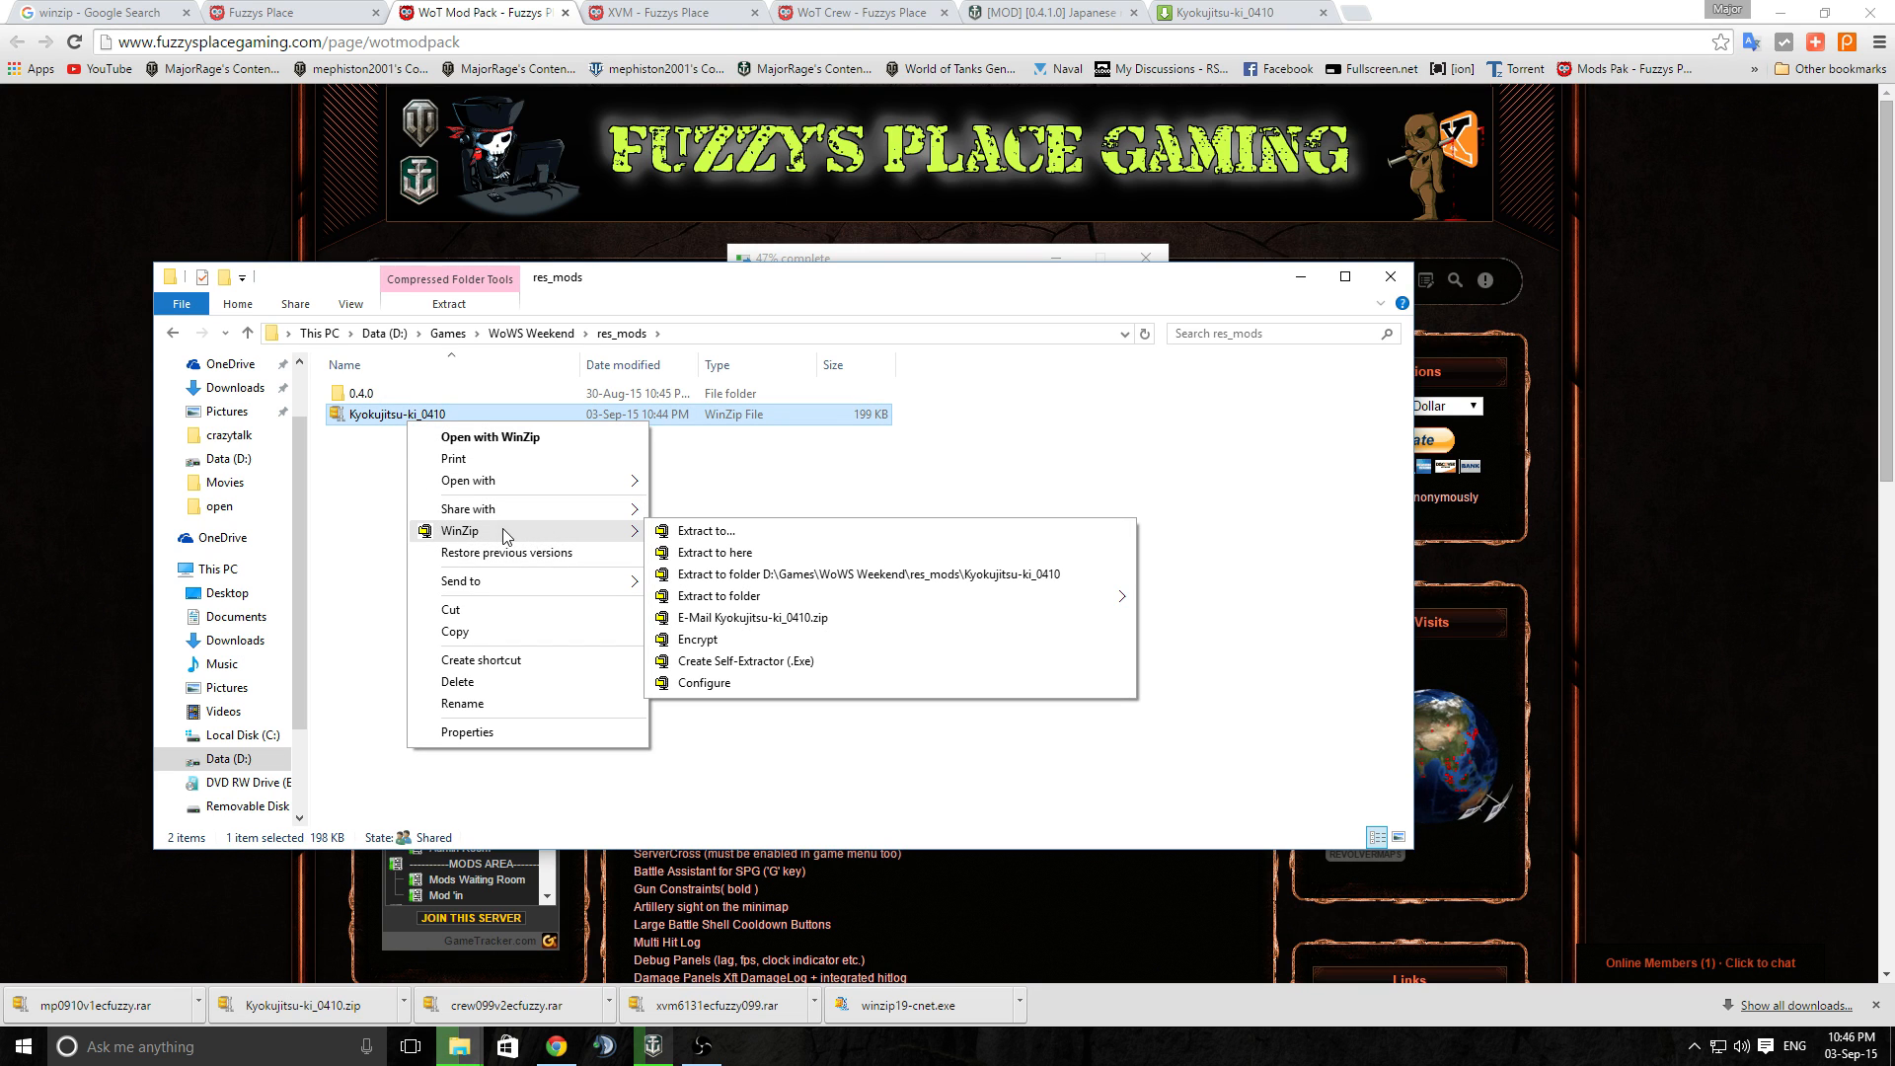
{"action": "left_click", "coordinate": [458, 703]}
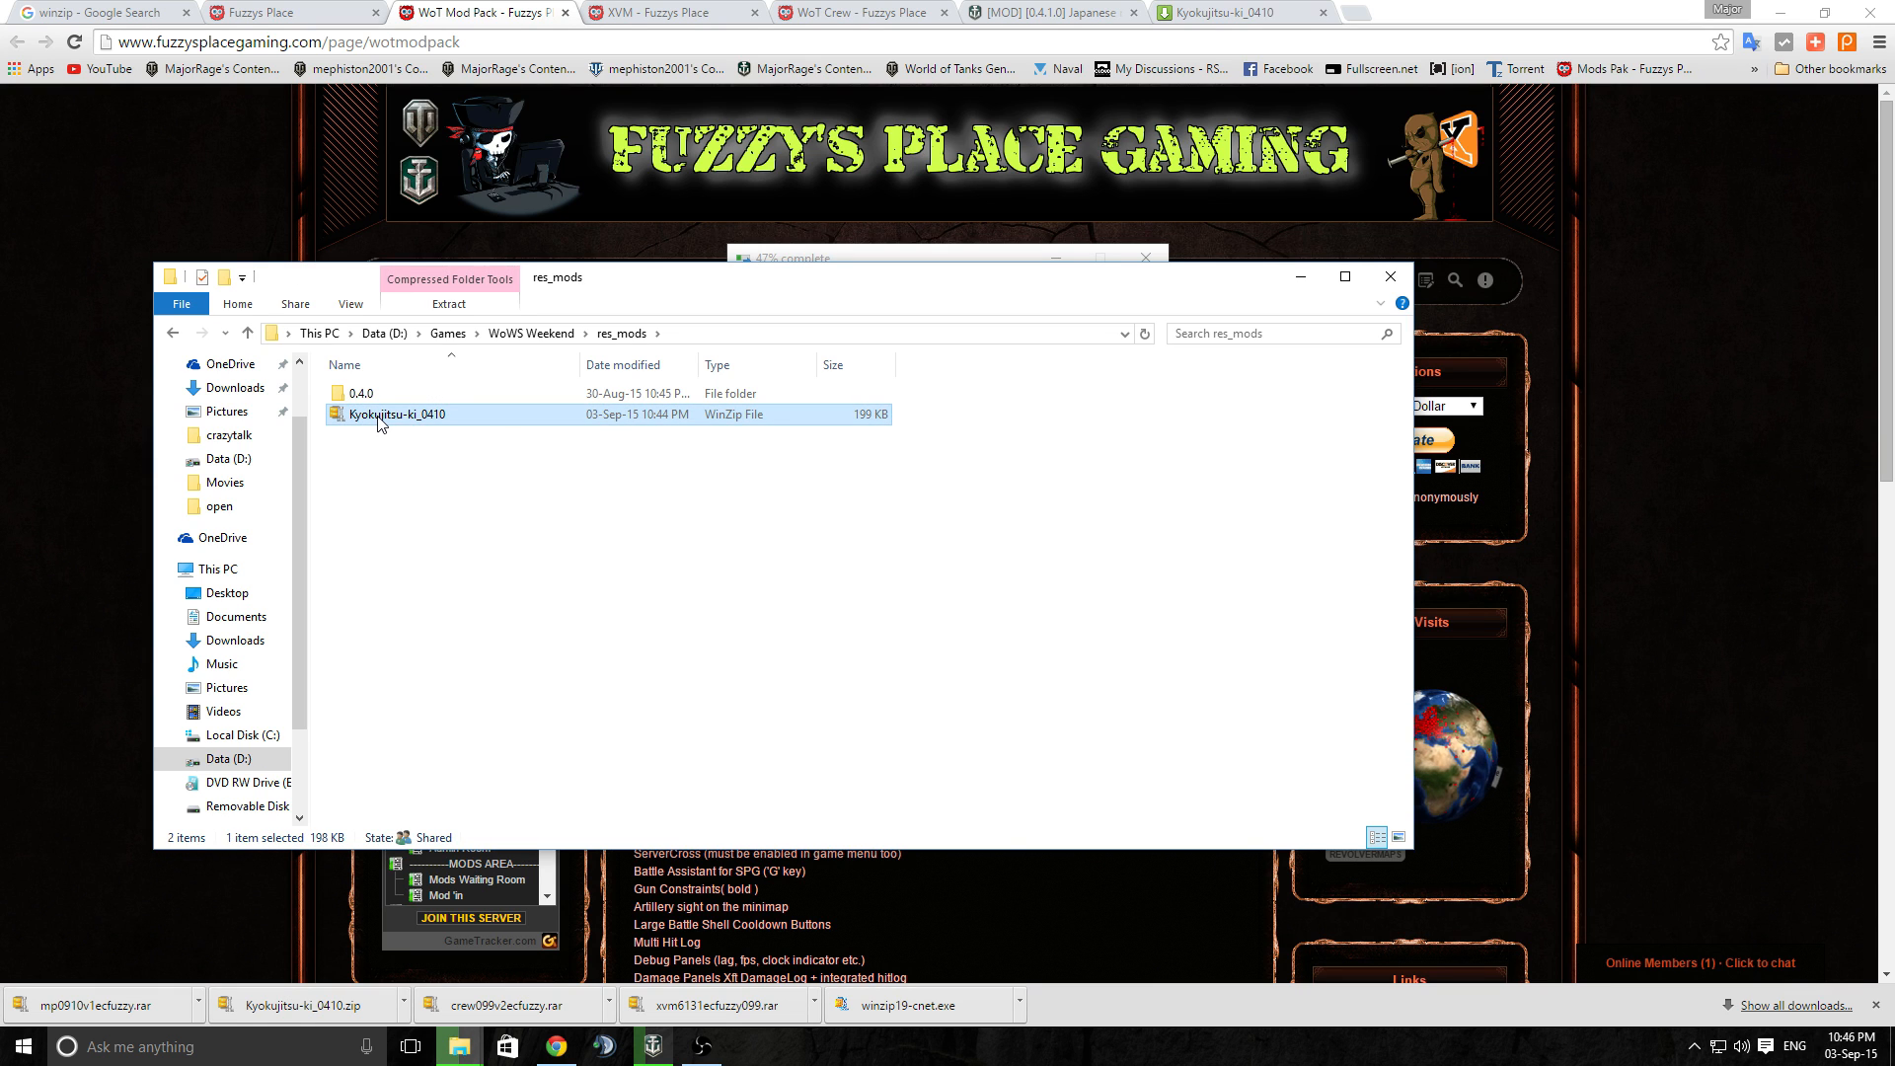
{"action": "right_click", "coordinate": [379, 415]}
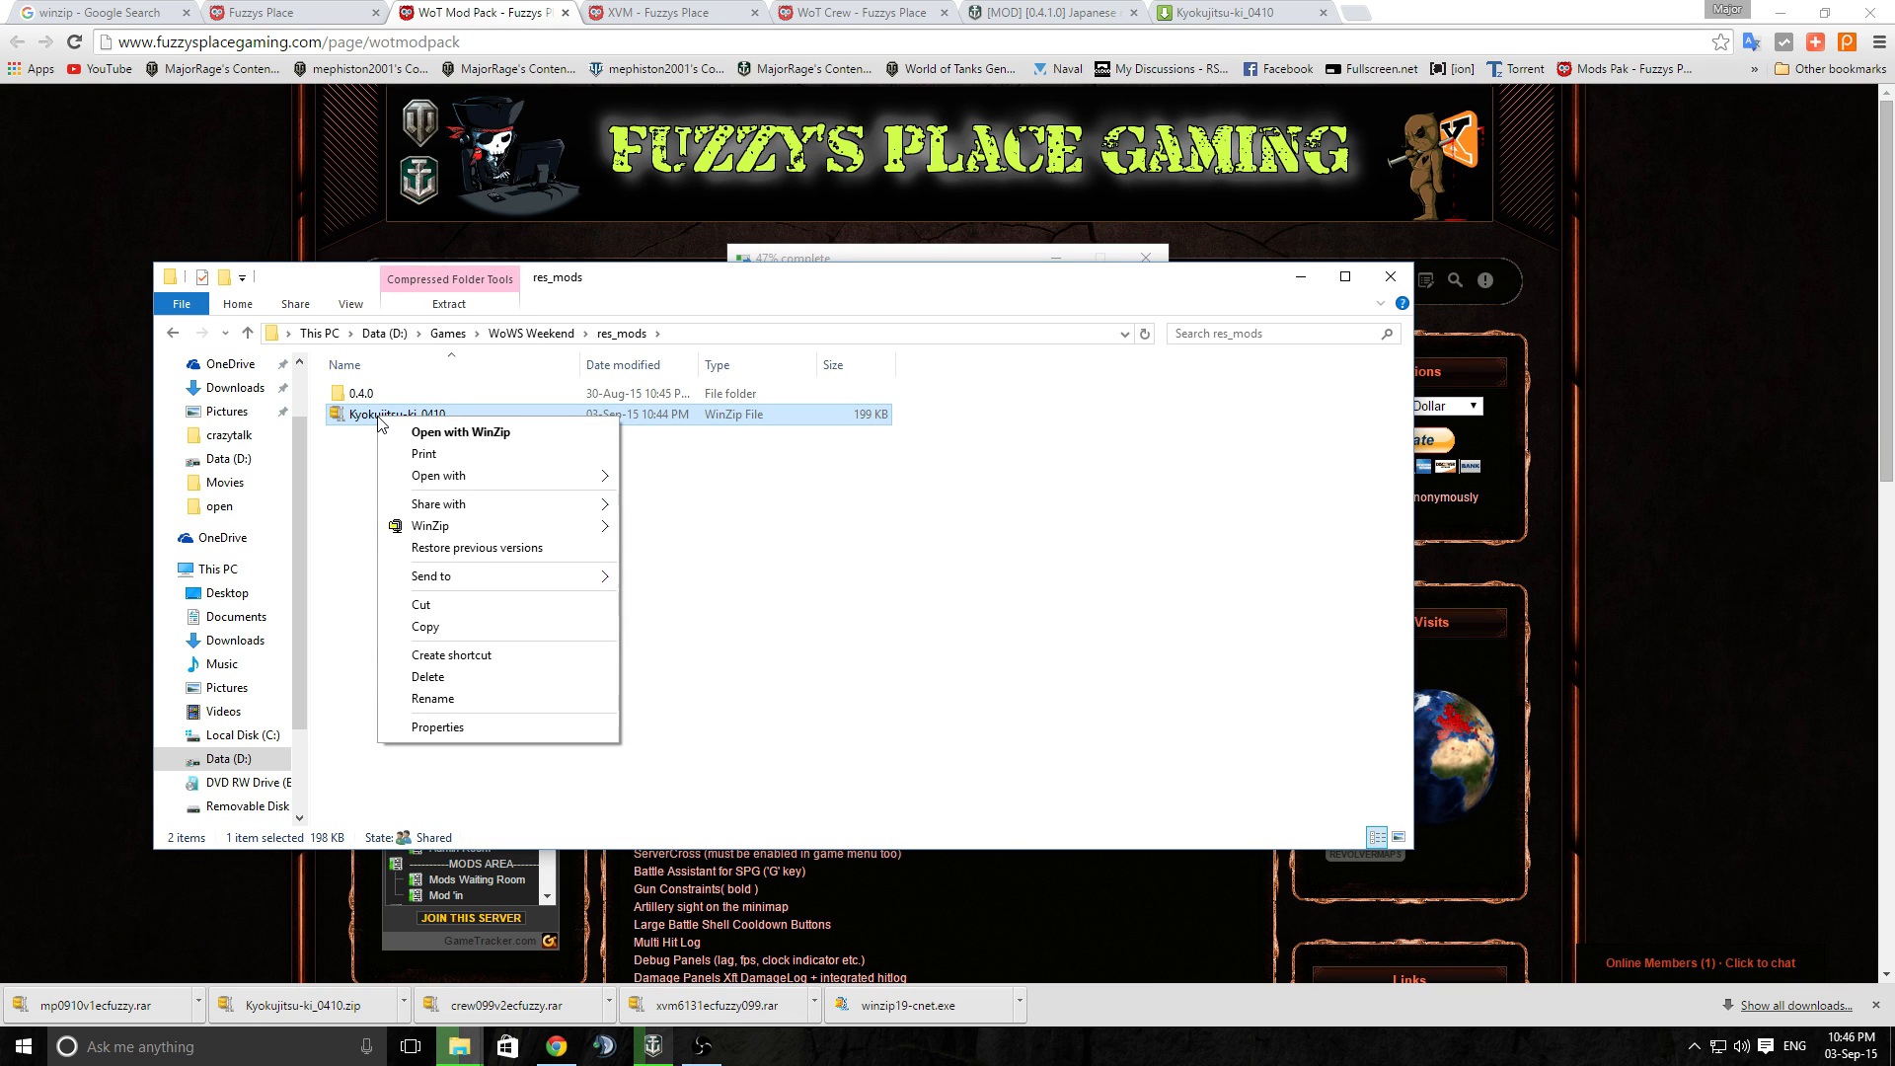
{"action": "left_click", "coordinate": [430, 525]}
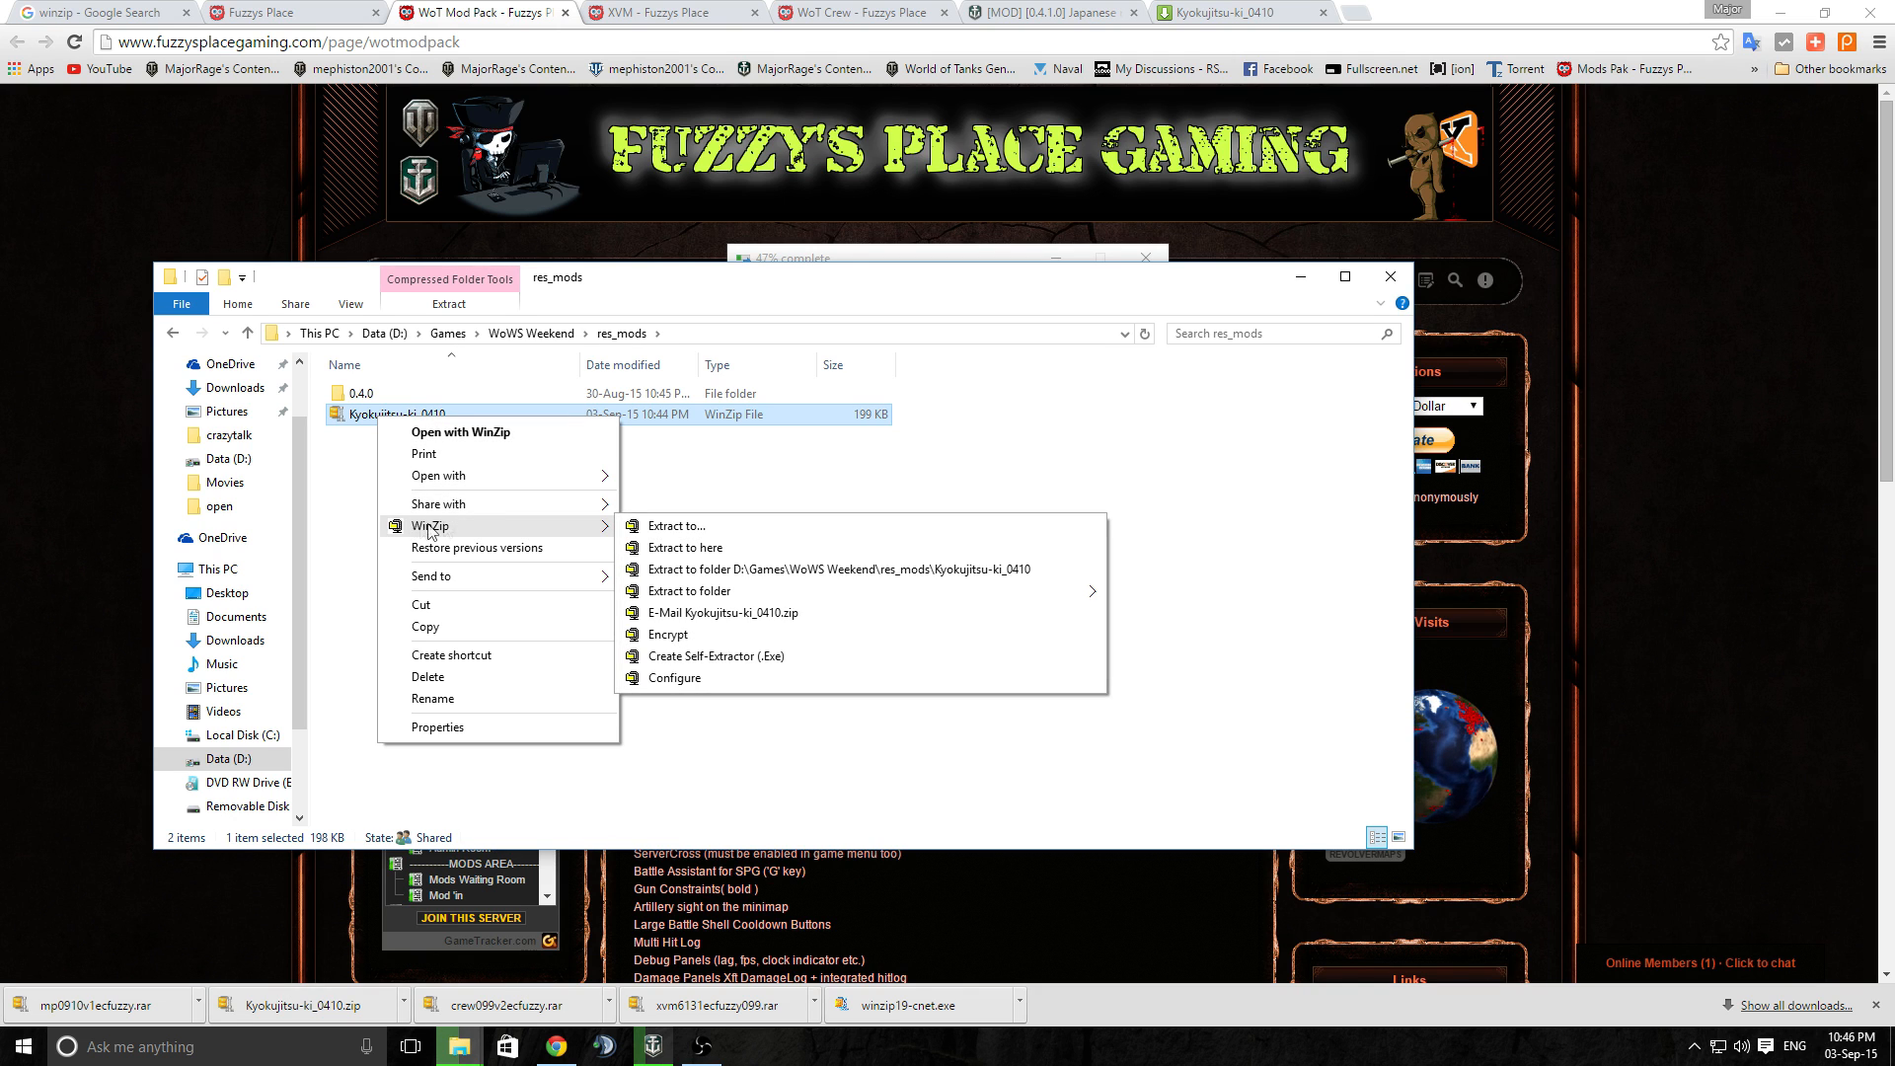
{"action": "mouse_move", "coordinate": [656, 549]}
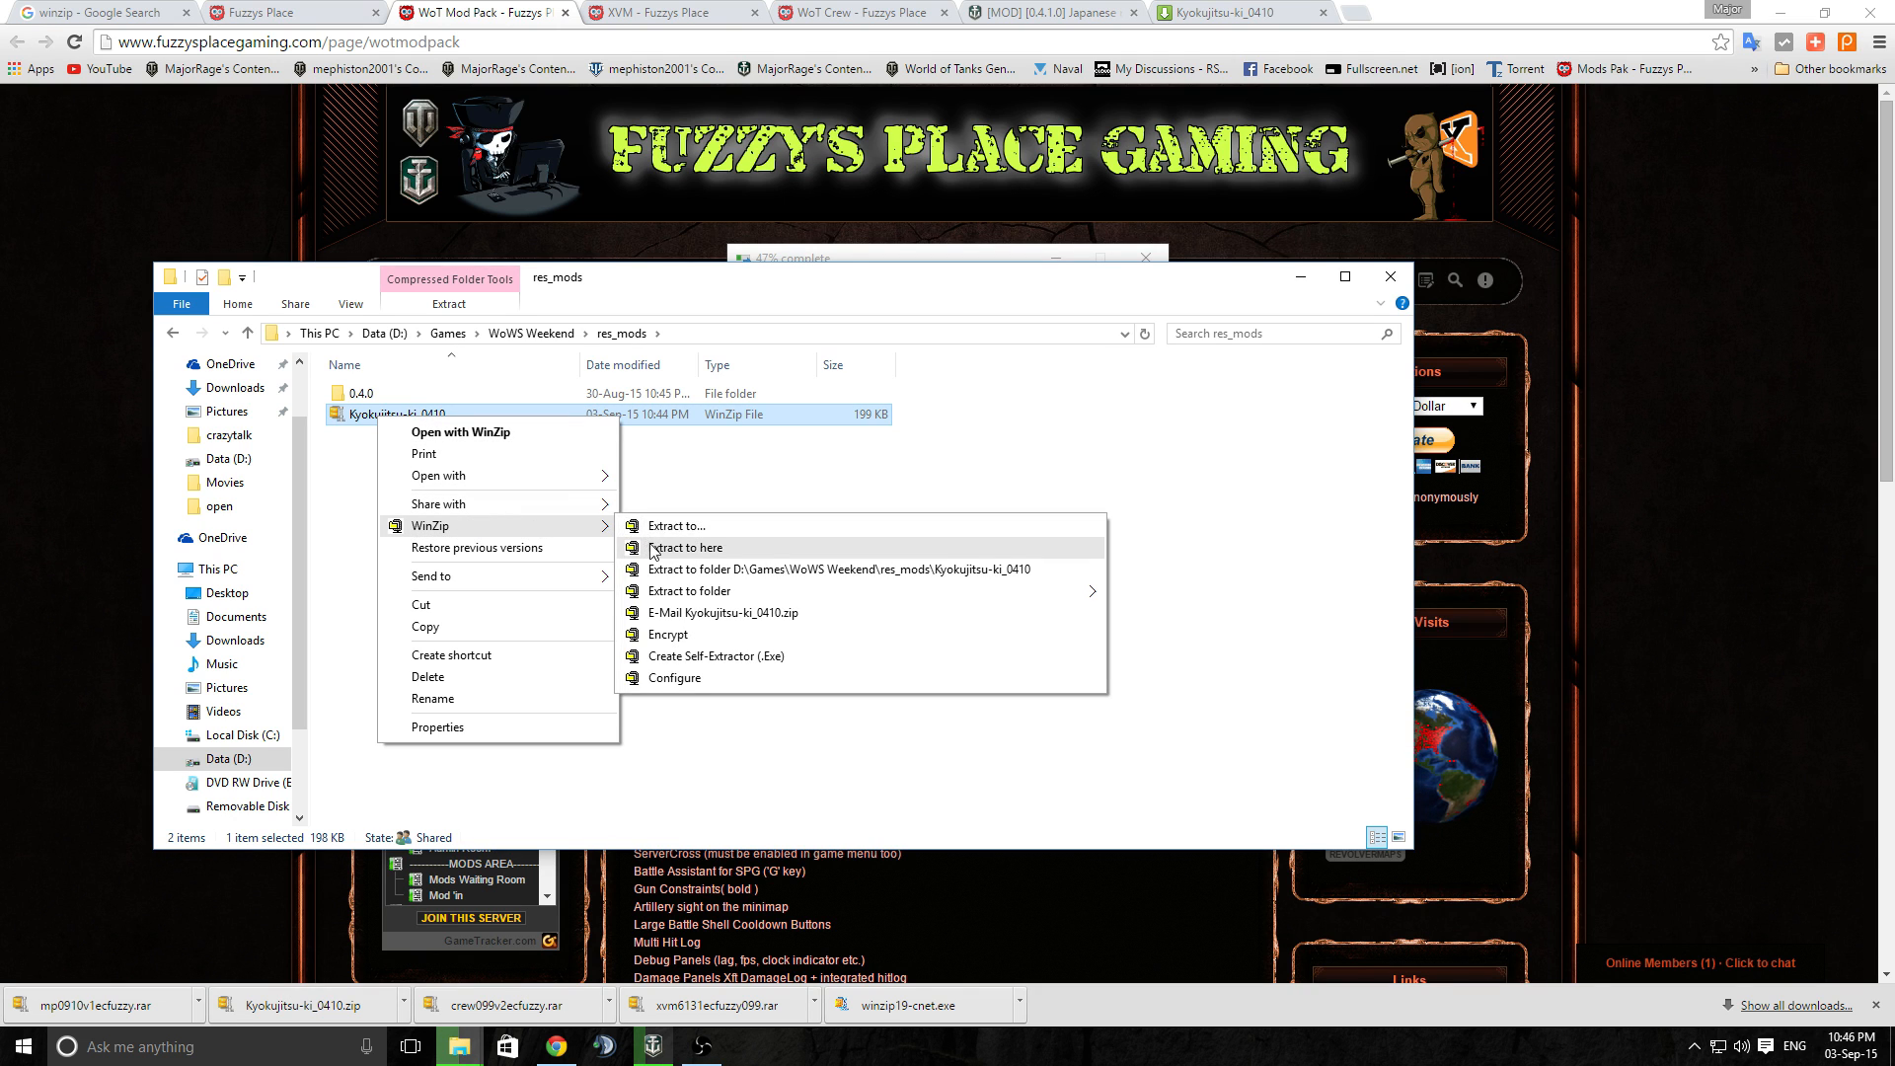
{"action": "left_click", "coordinate": [684, 547]}
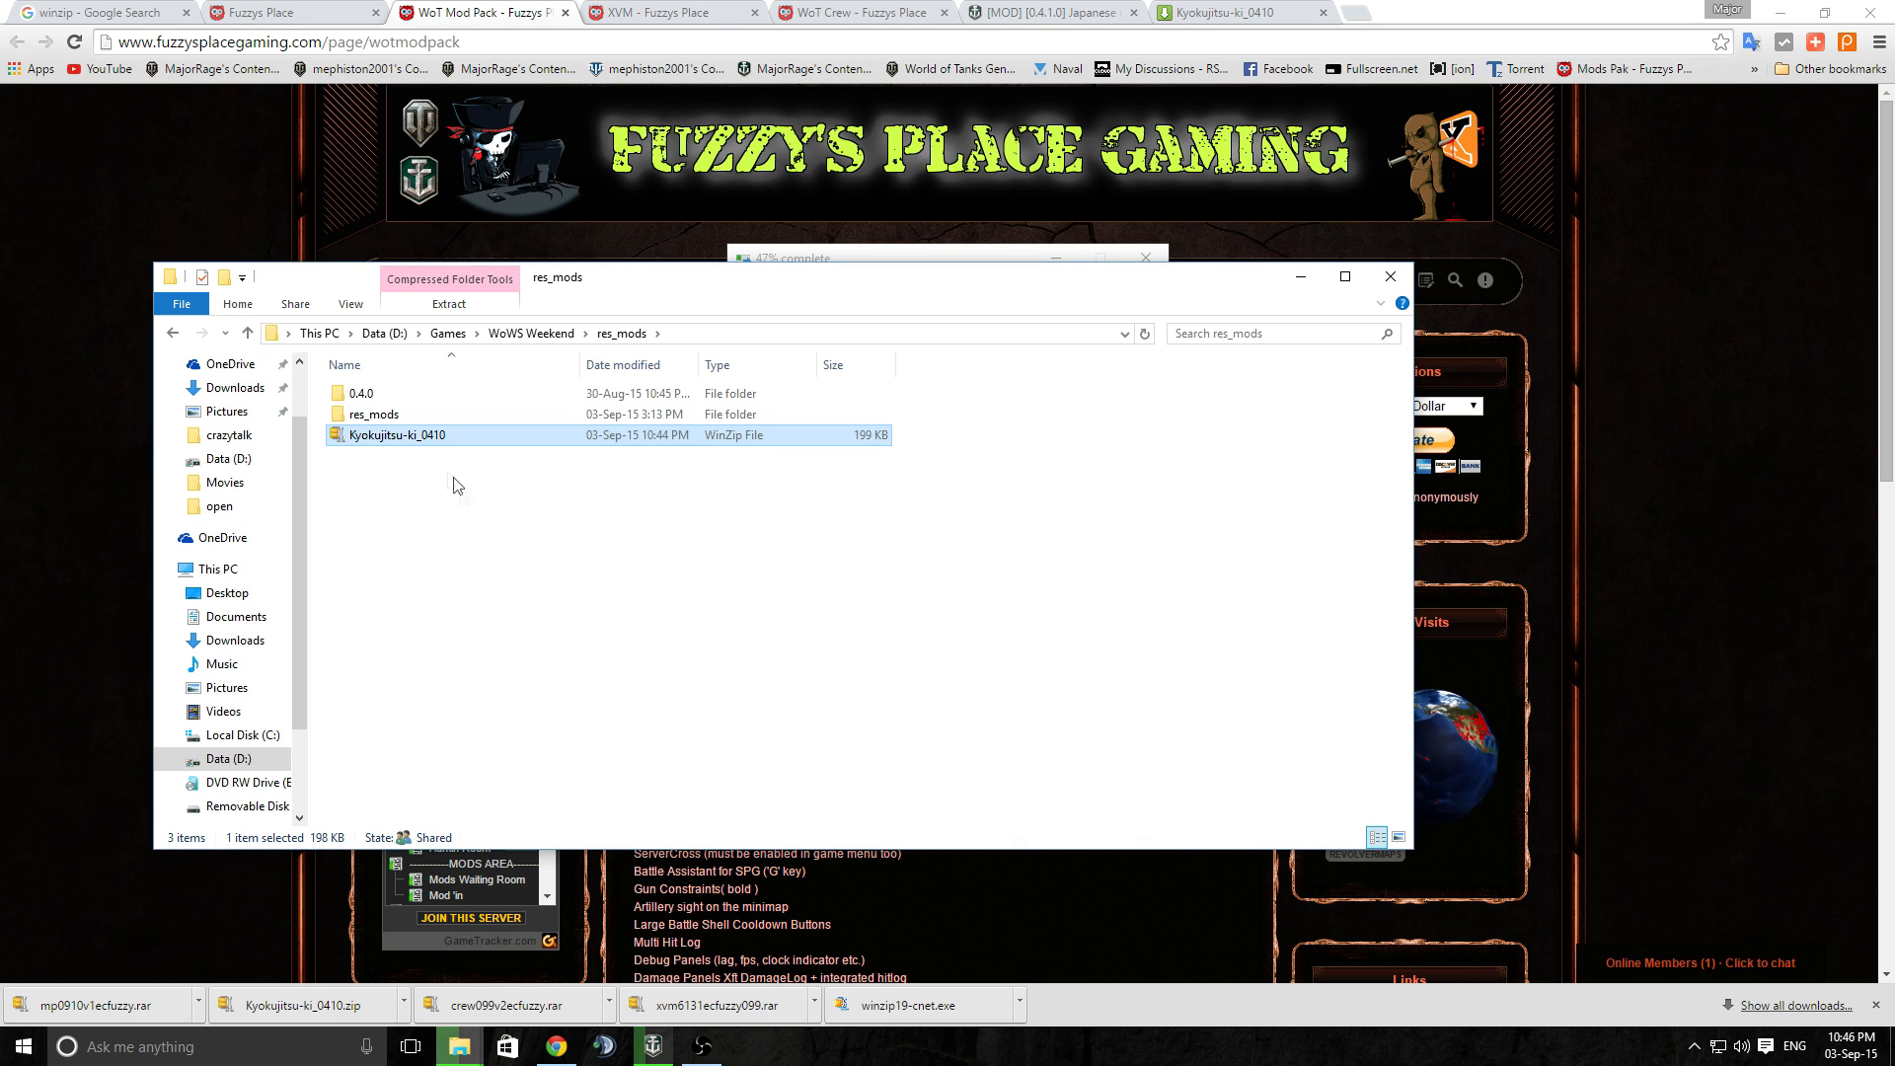
Enter the newly extracted res_mods folder and select its 0.4.1.0 folder
{"action": "left_click", "coordinate": [375, 415]}
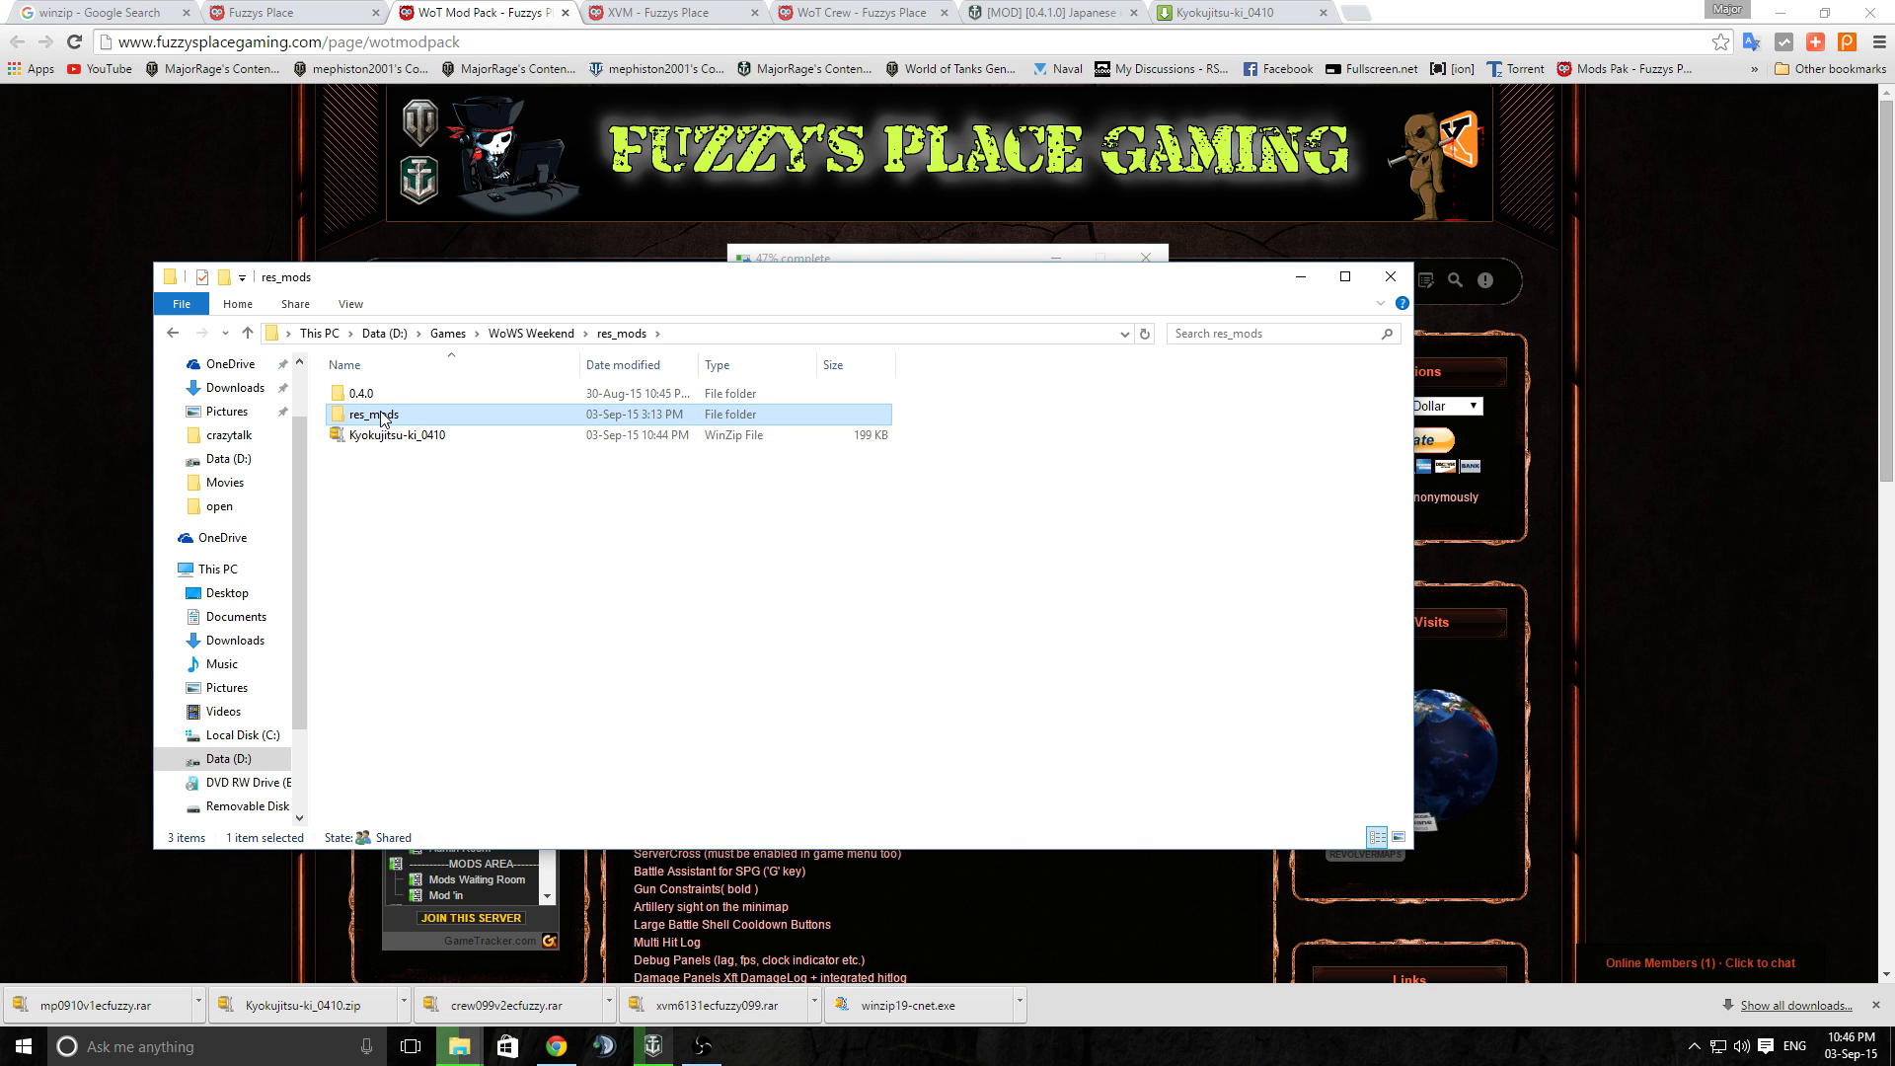
{"action": "double_click", "coordinate": [373, 414]}
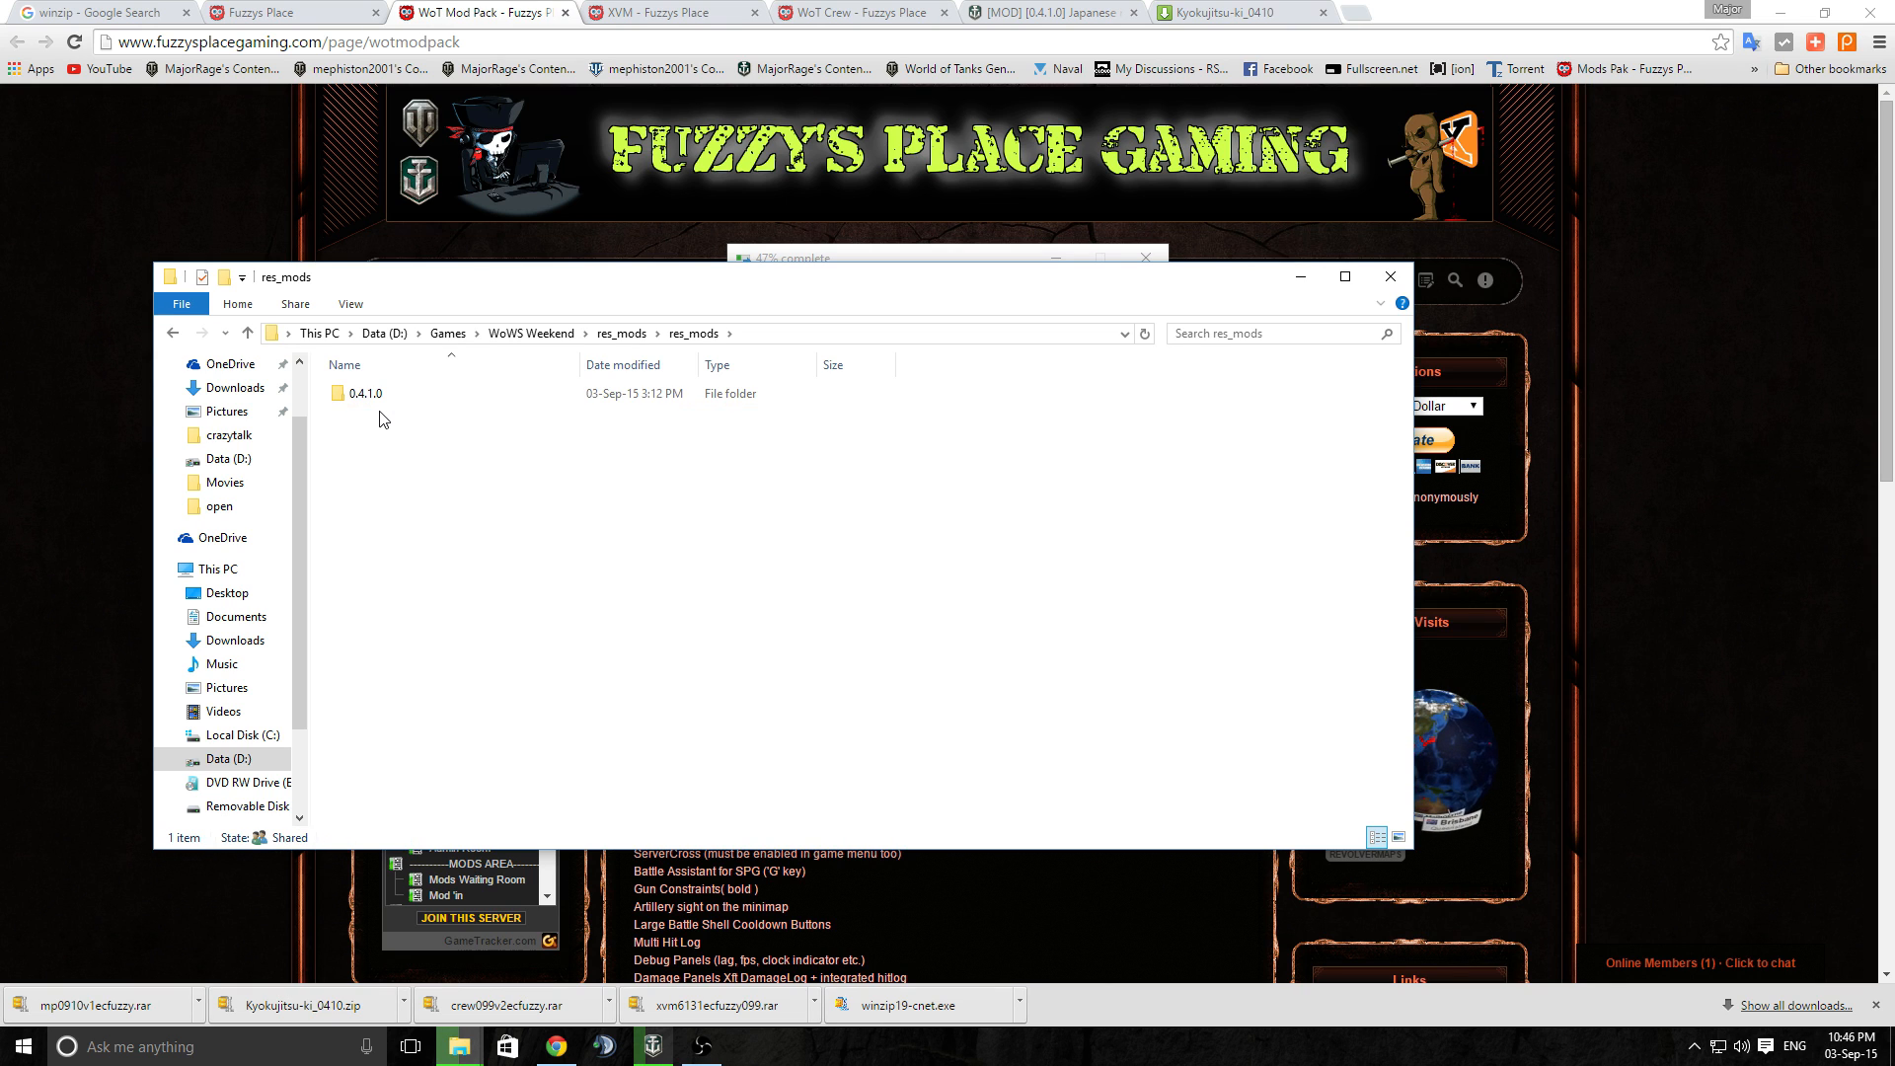
{"action": "left_click", "coordinate": [364, 393]}
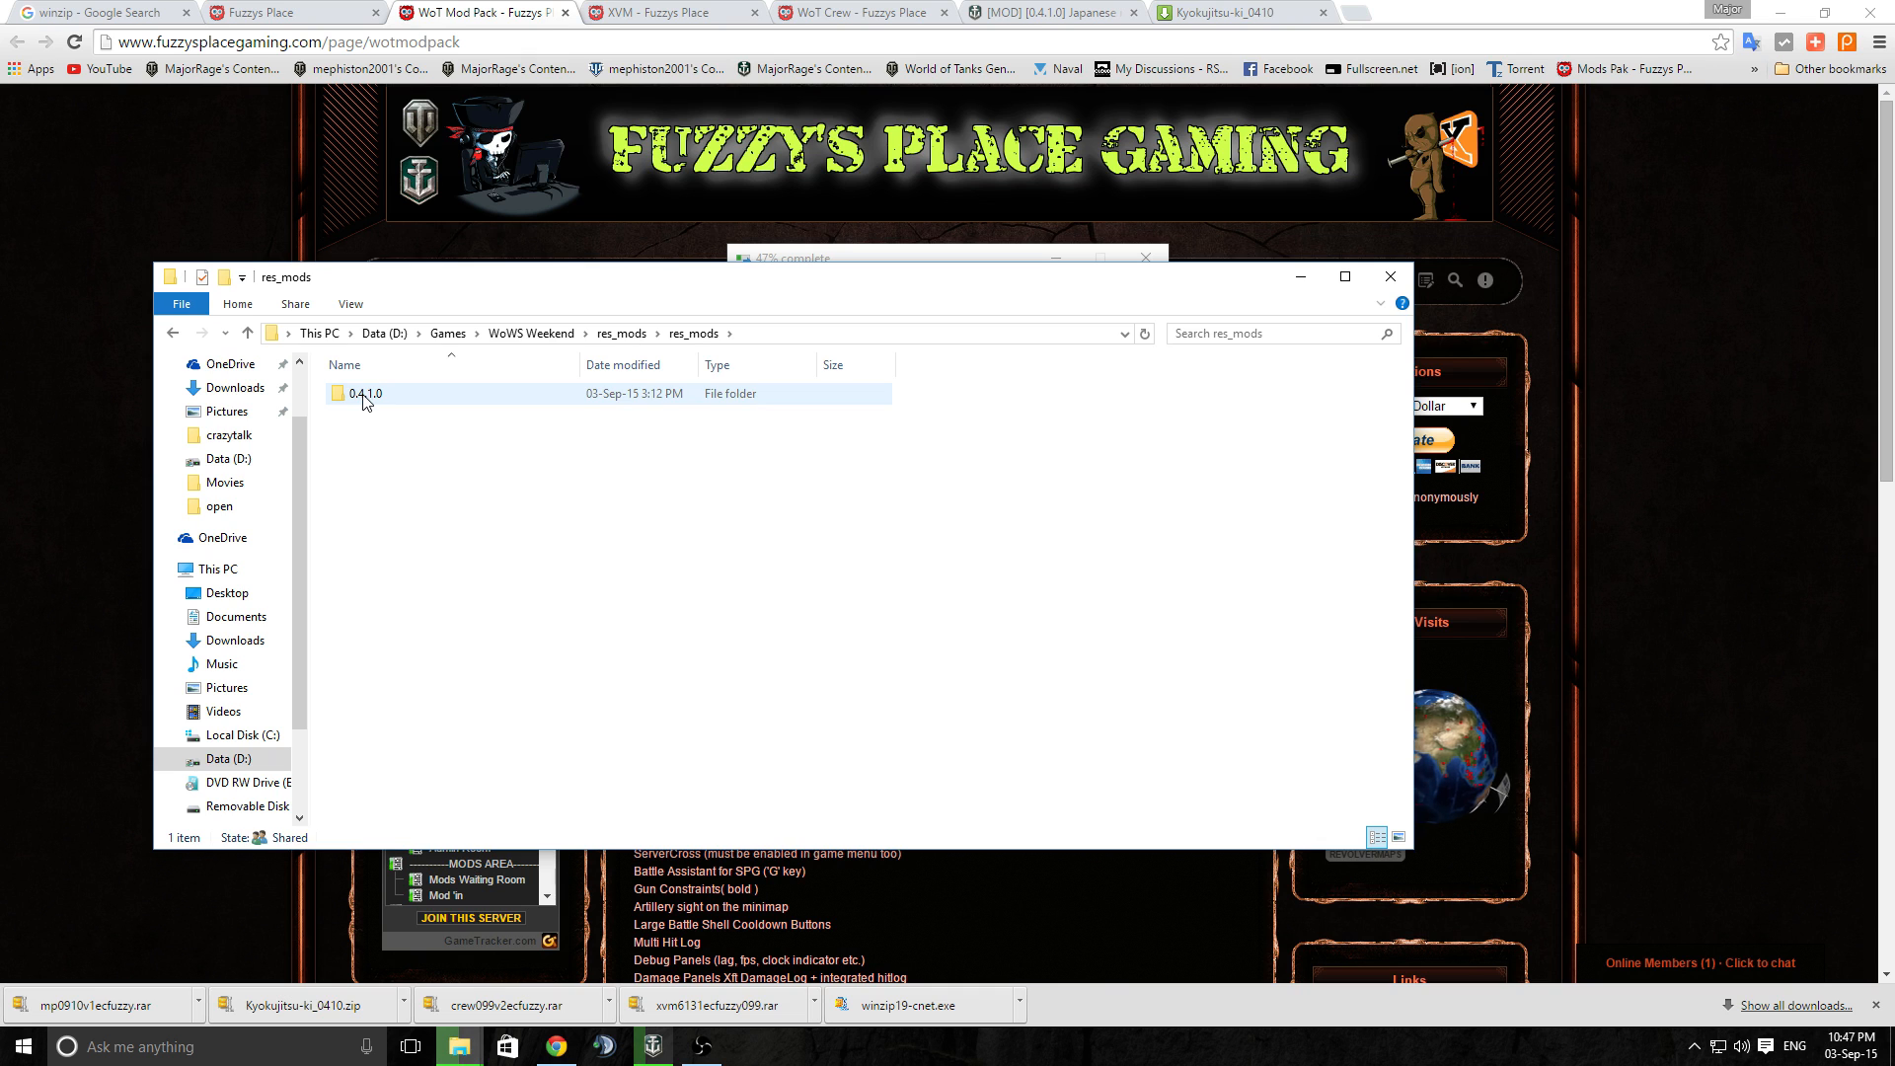
Move the 0.4.1.0 folder up into WoWS res_mods and remove the empty inner res_mods
{"action": "right_click", "coordinate": [363, 393]}
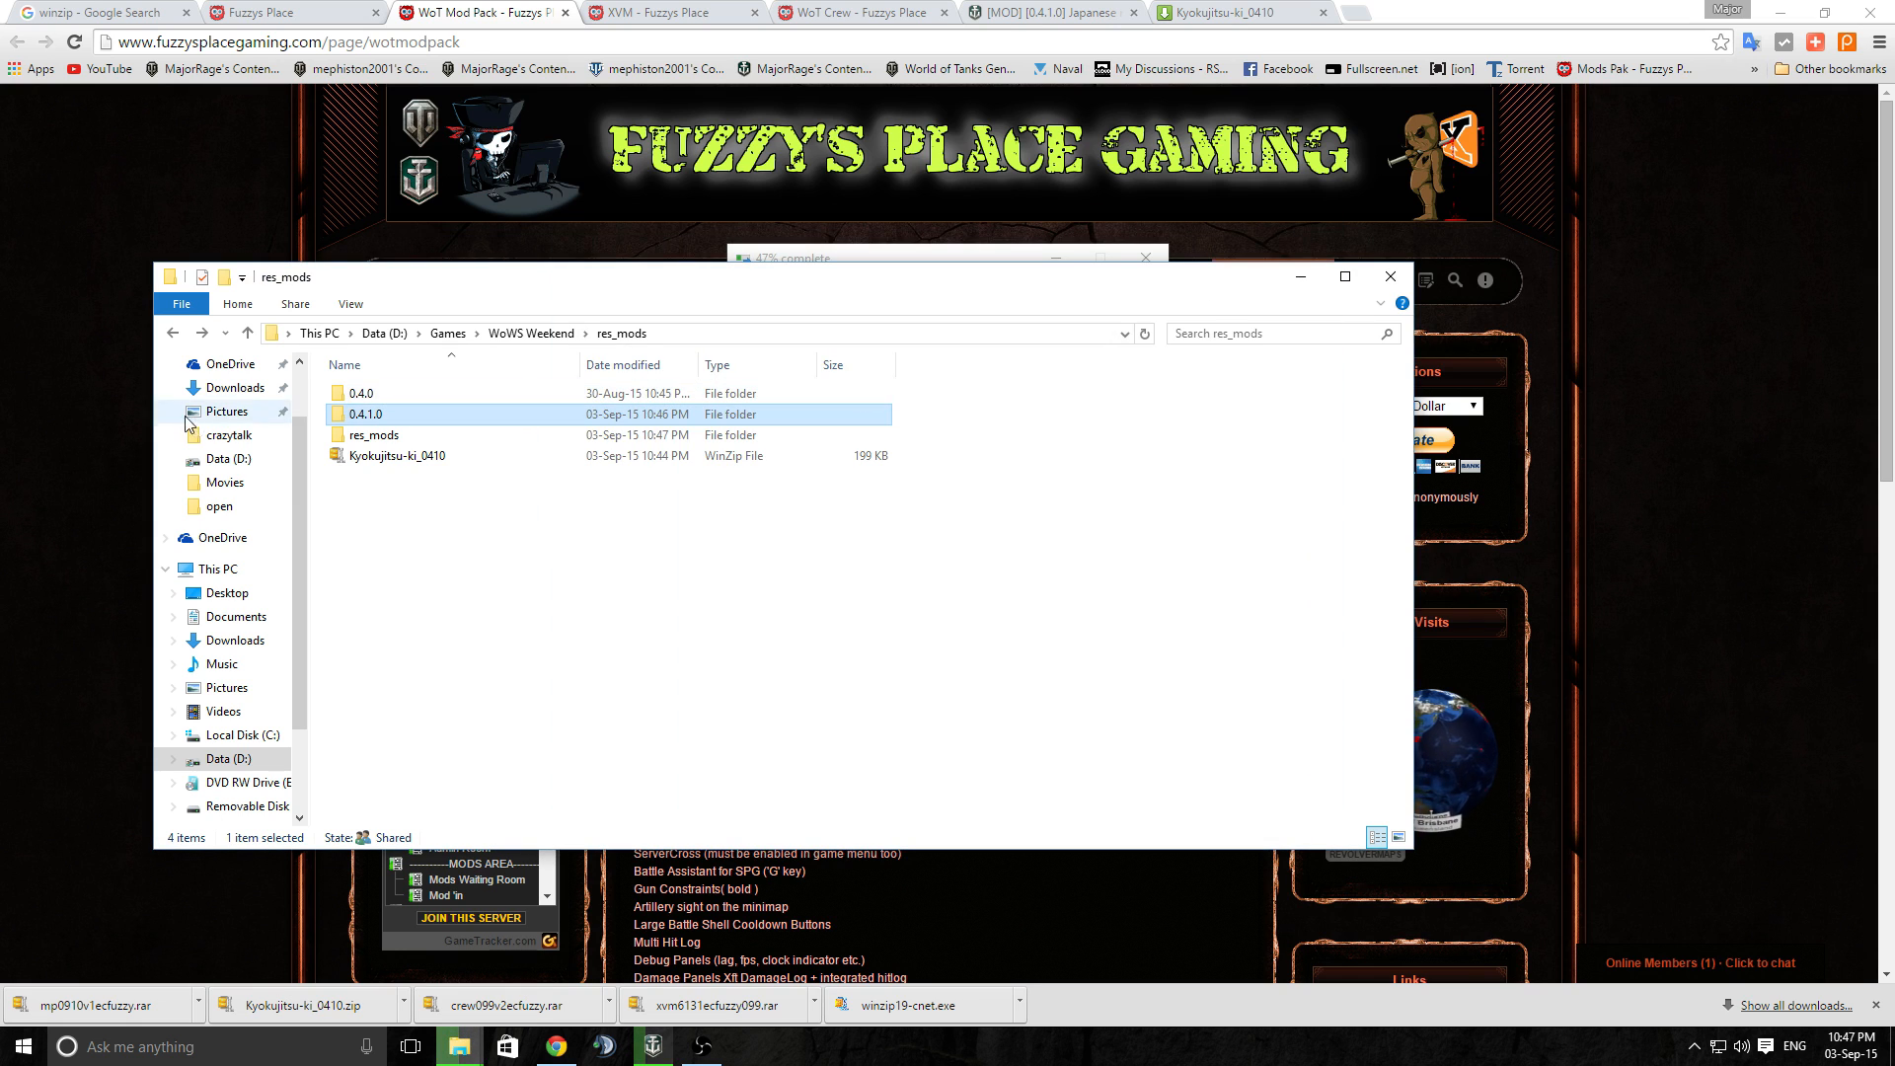
{"action": "left_click", "coordinate": [376, 434]}
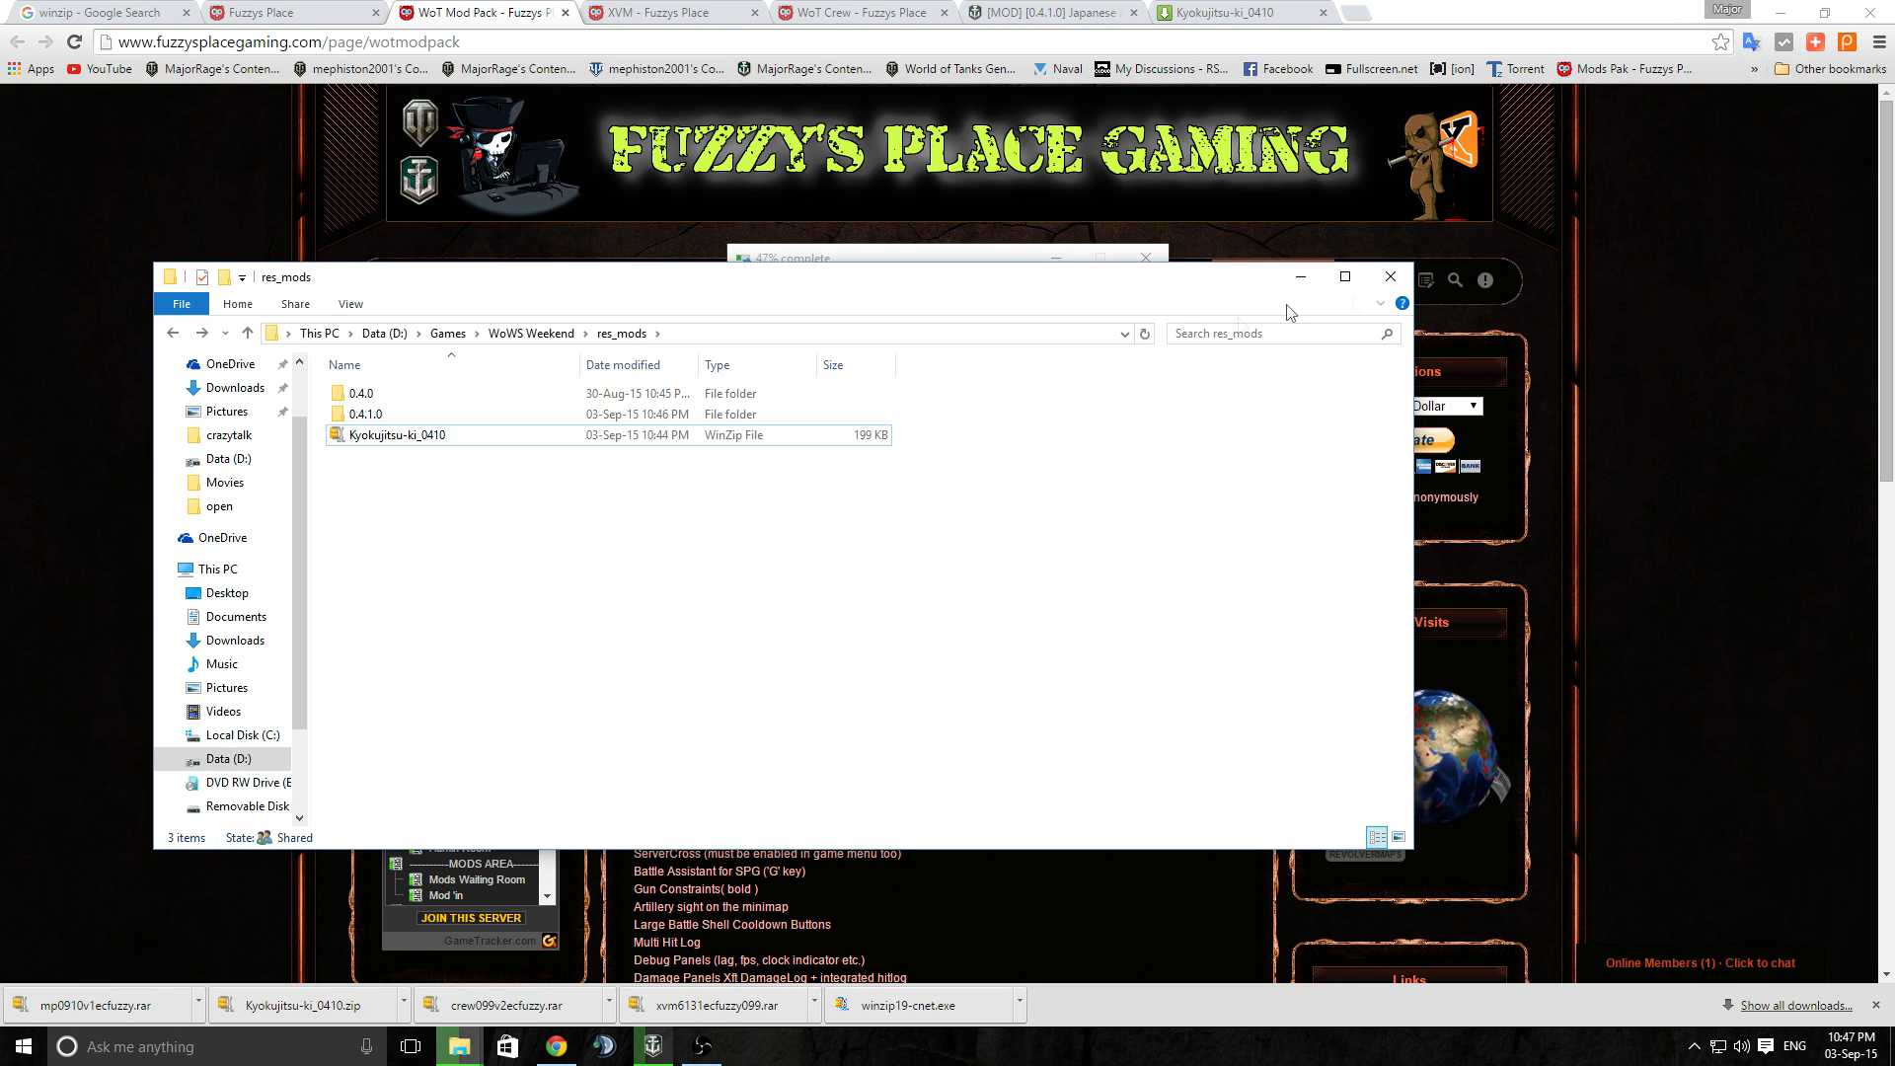
{"action": "mouse_move", "coordinate": [1299, 277]}
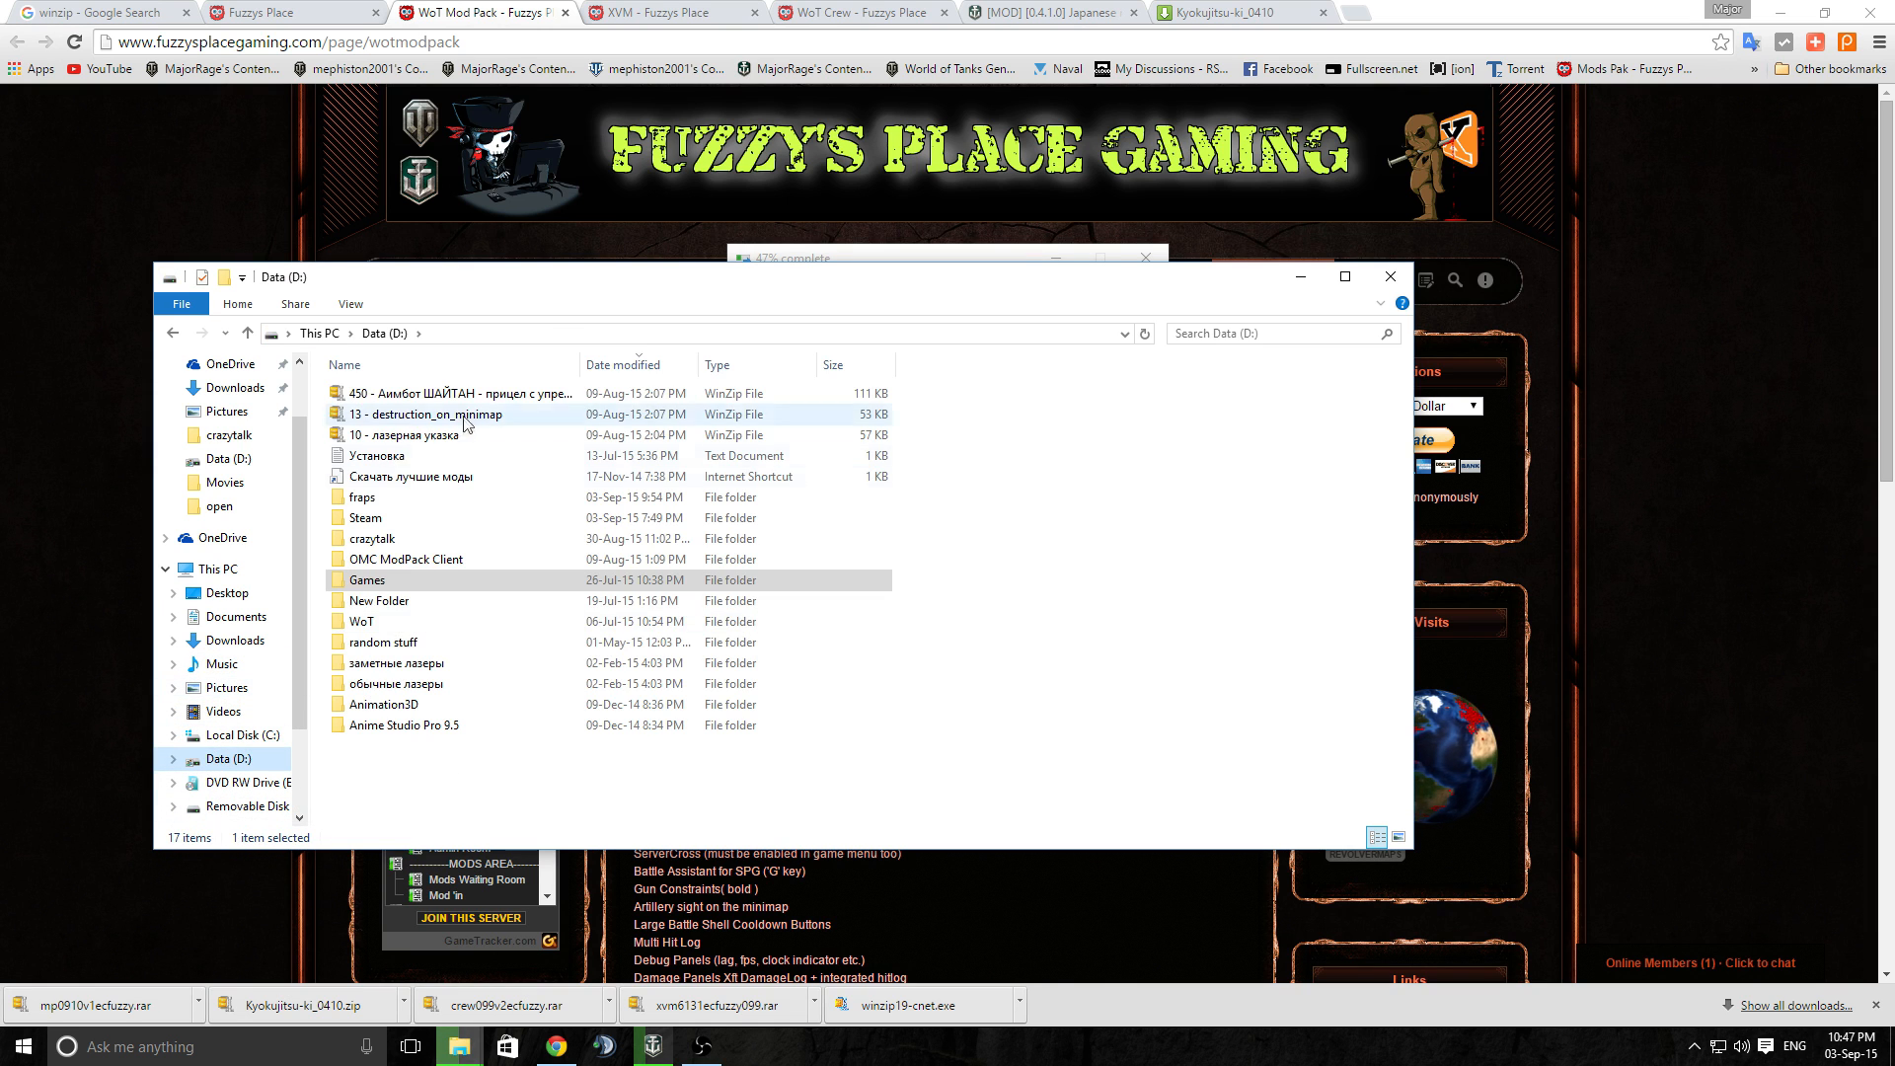
Browse into D:\Games\WoT\res_mods, which holds the mod pack and XVM zips
{"action": "double_click", "coordinate": [367, 580]}
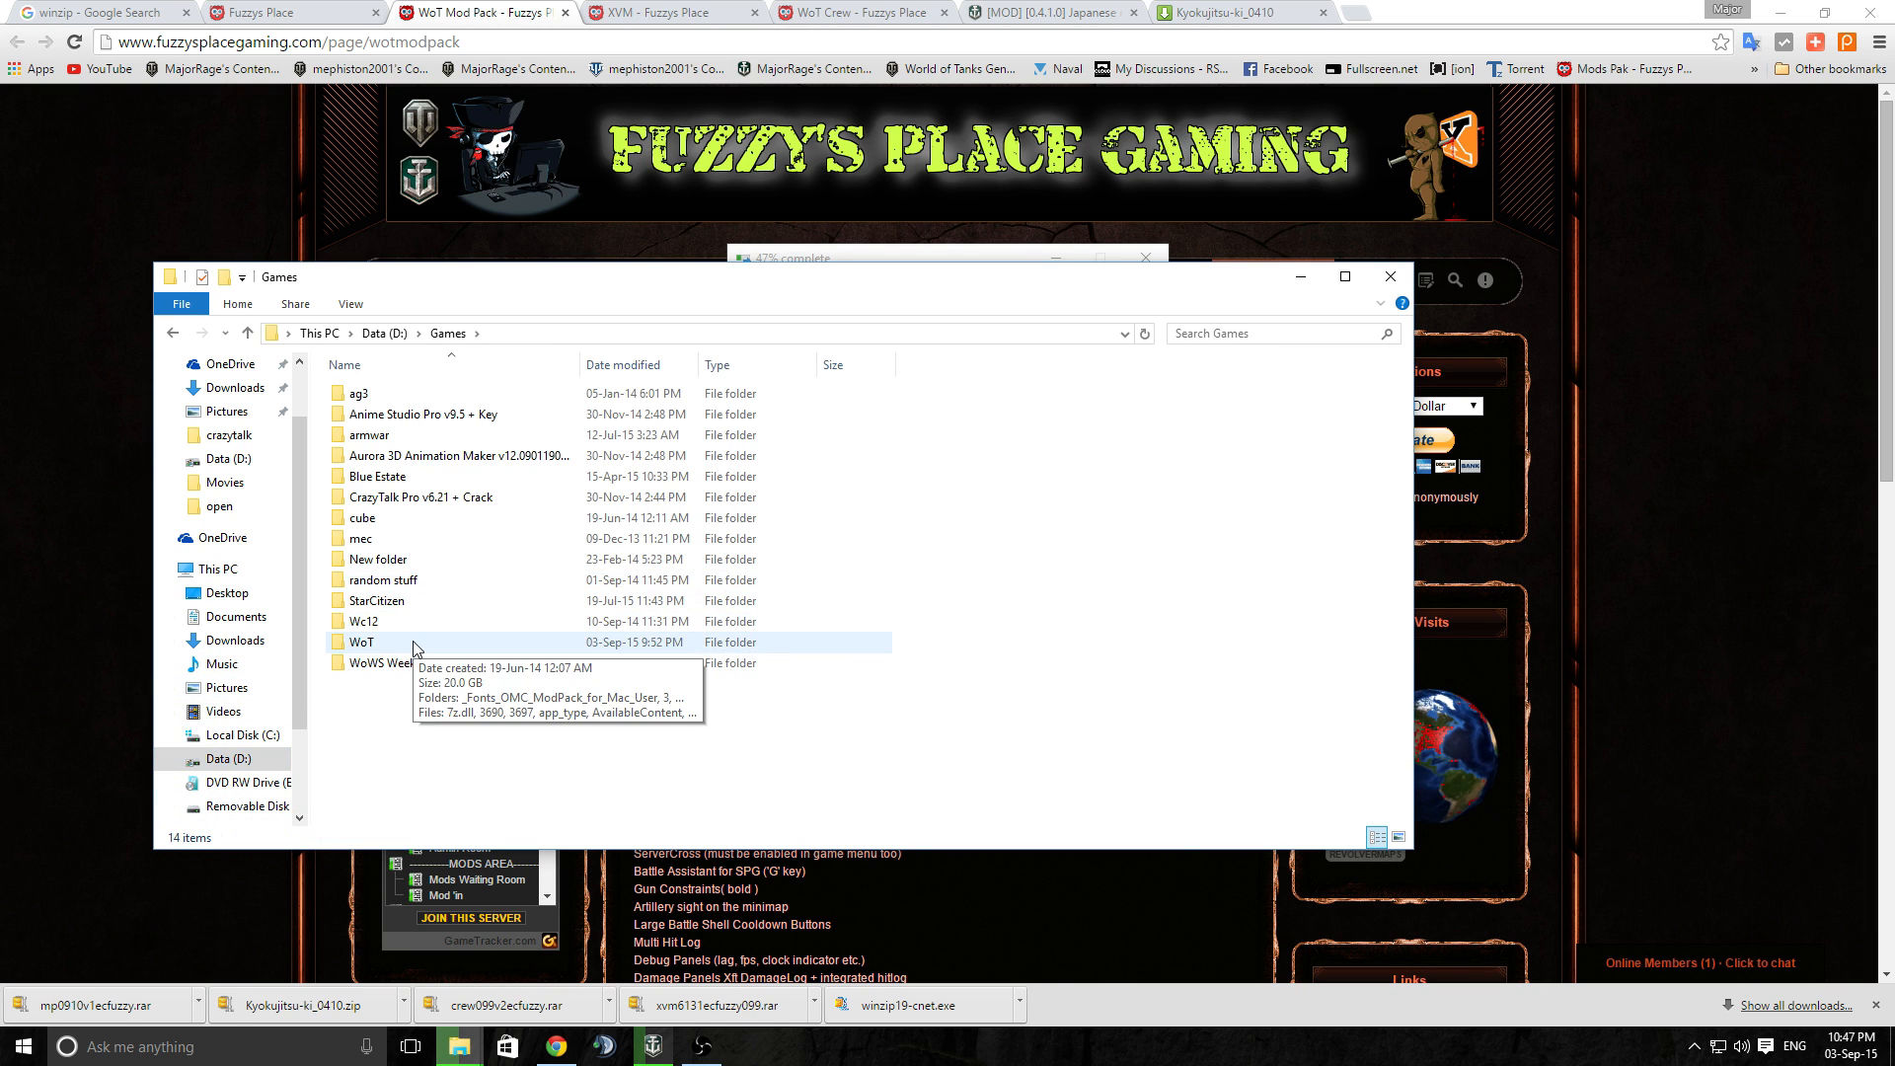
{"action": "double_click", "coordinate": [361, 642]}
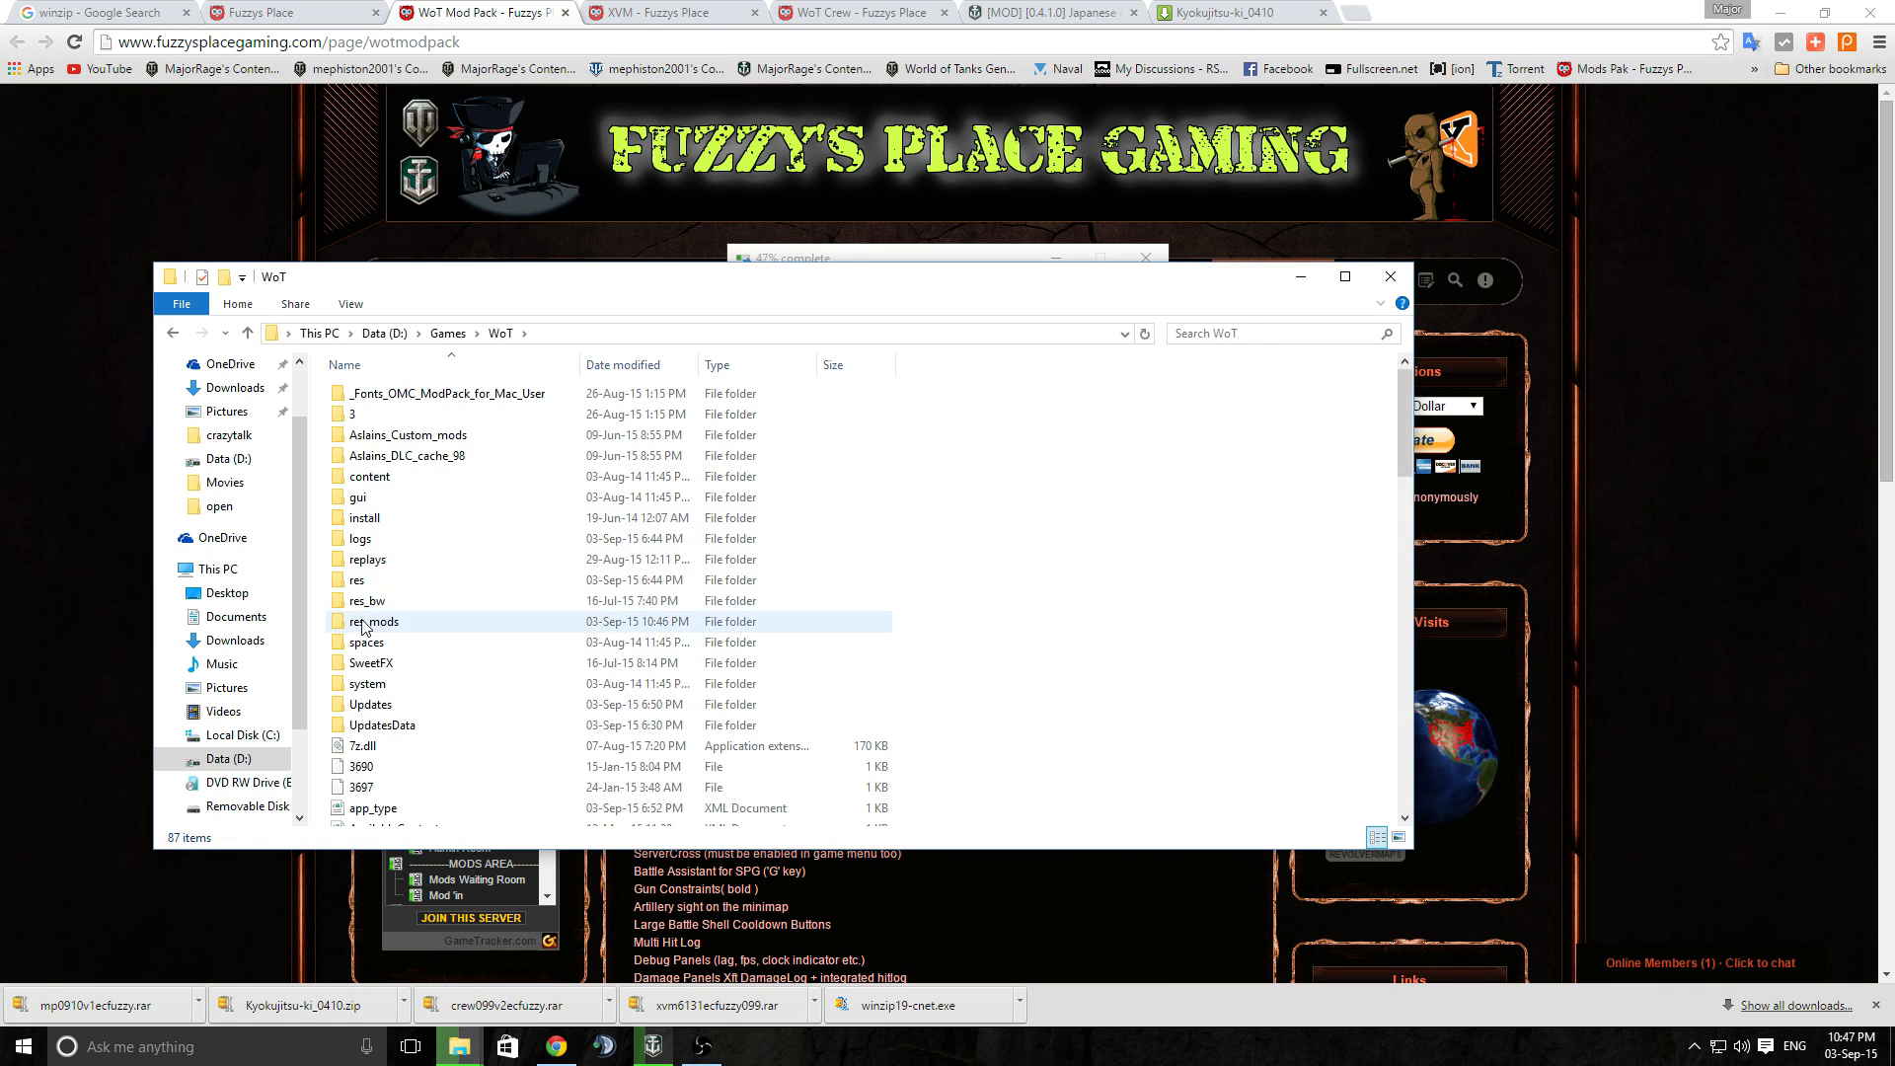
{"action": "double_click", "coordinate": [373, 620]}
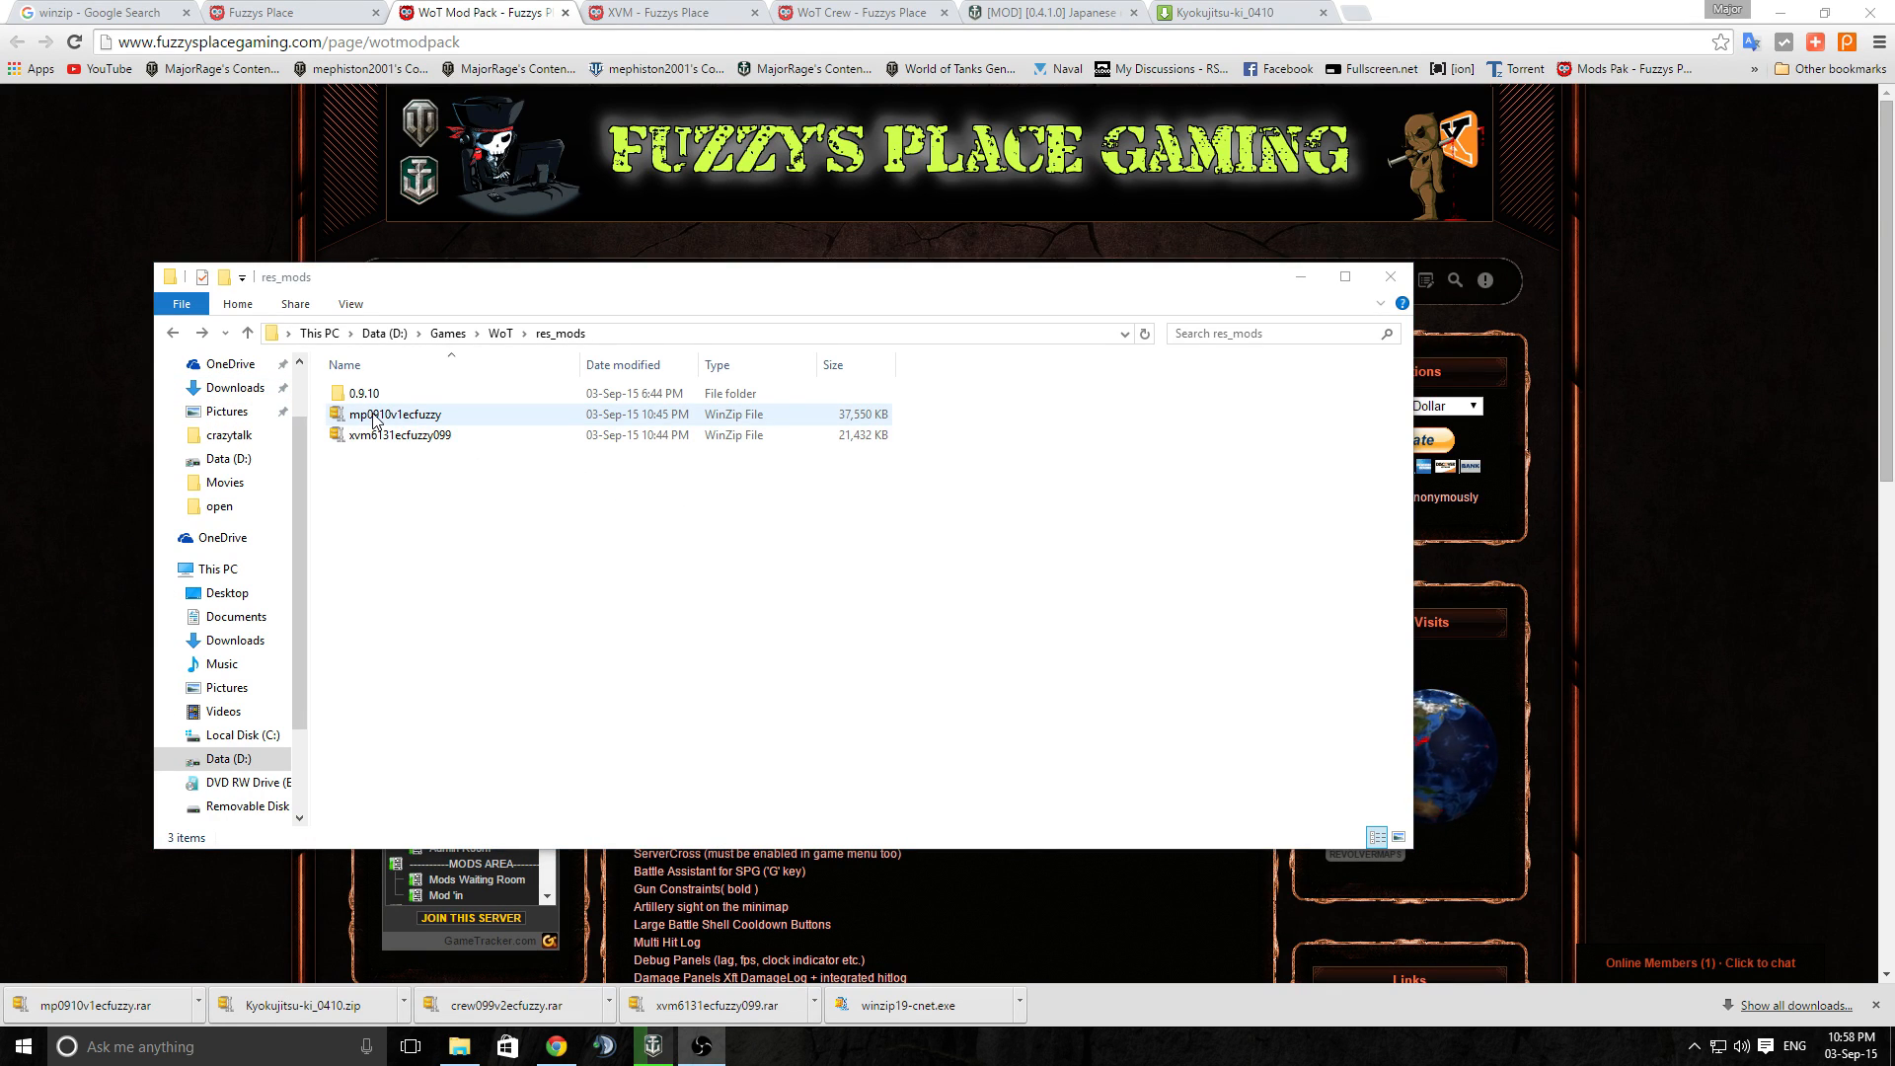
Extract the mp0910v1ecfuzzy mod pack here into WoT's res_mods, then select both archives
{"action": "right_click", "coordinate": [381, 415]}
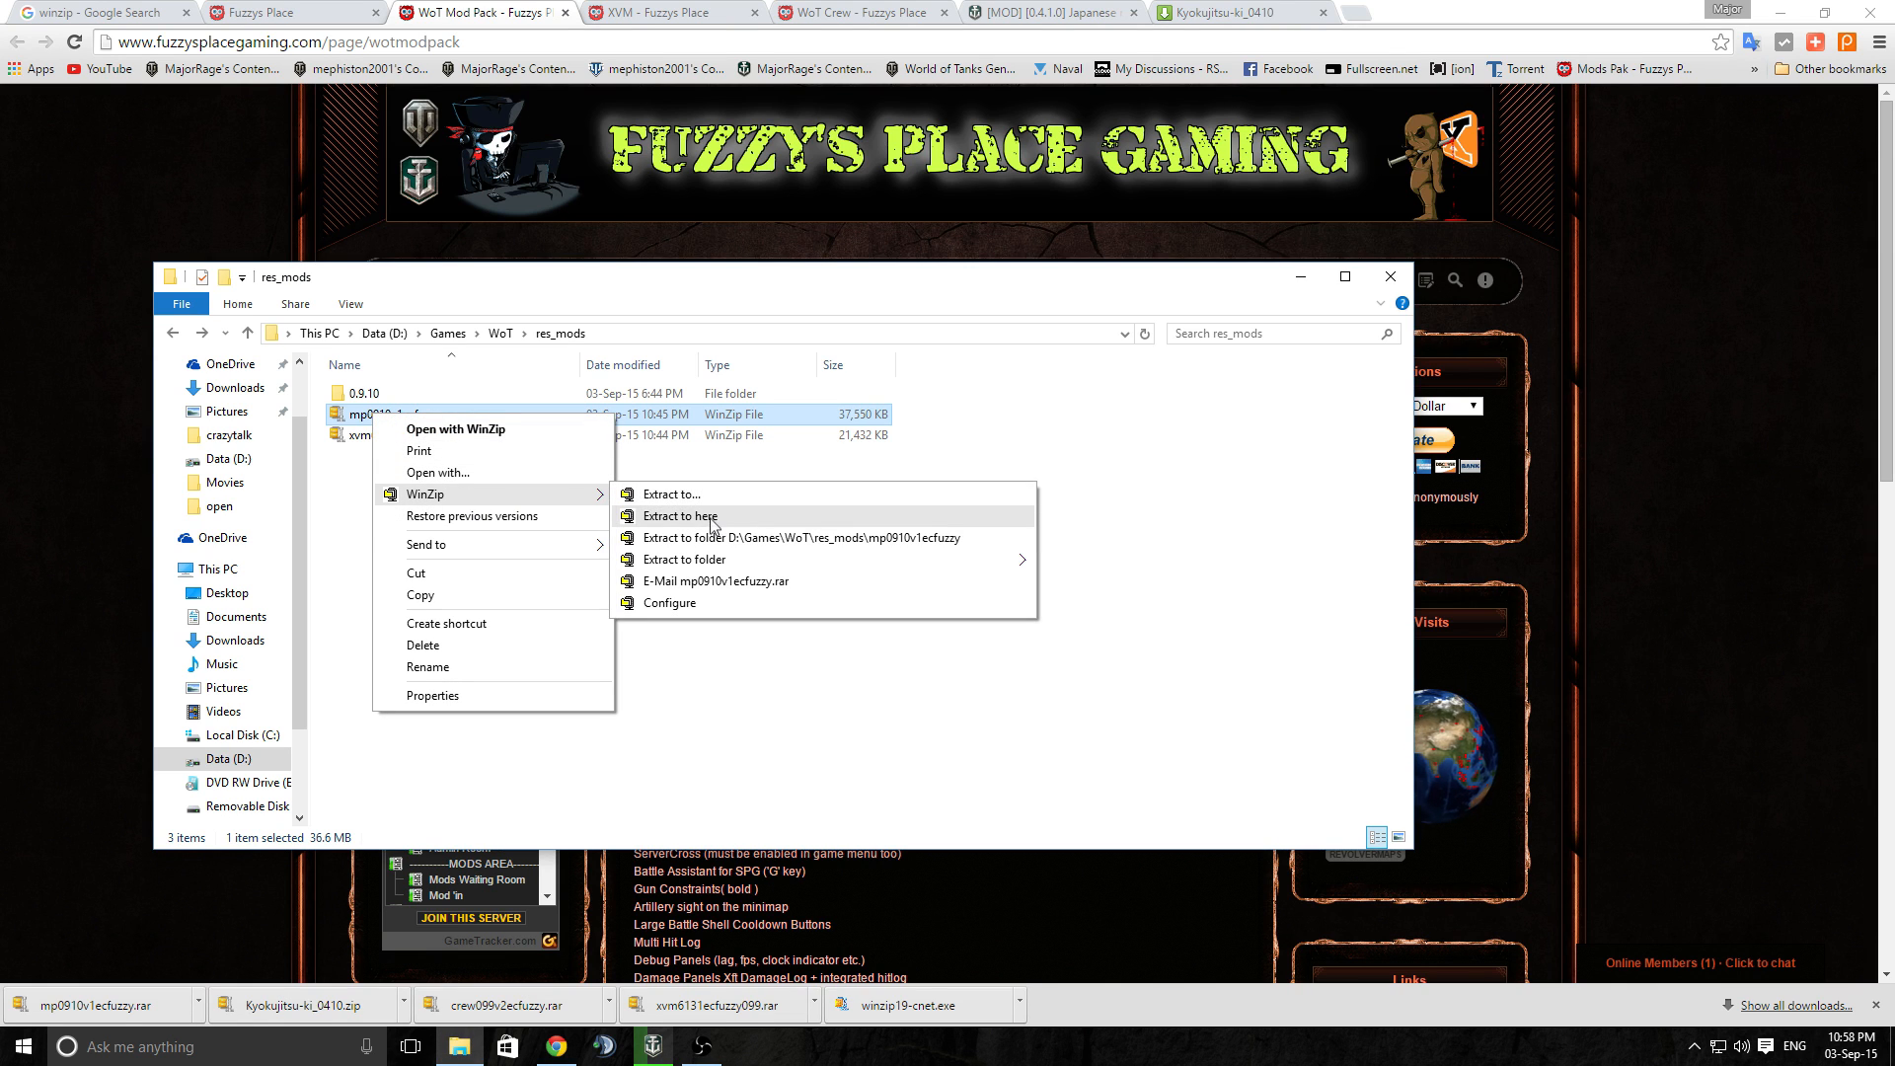
{"action": "left_click", "coordinate": [681, 516]}
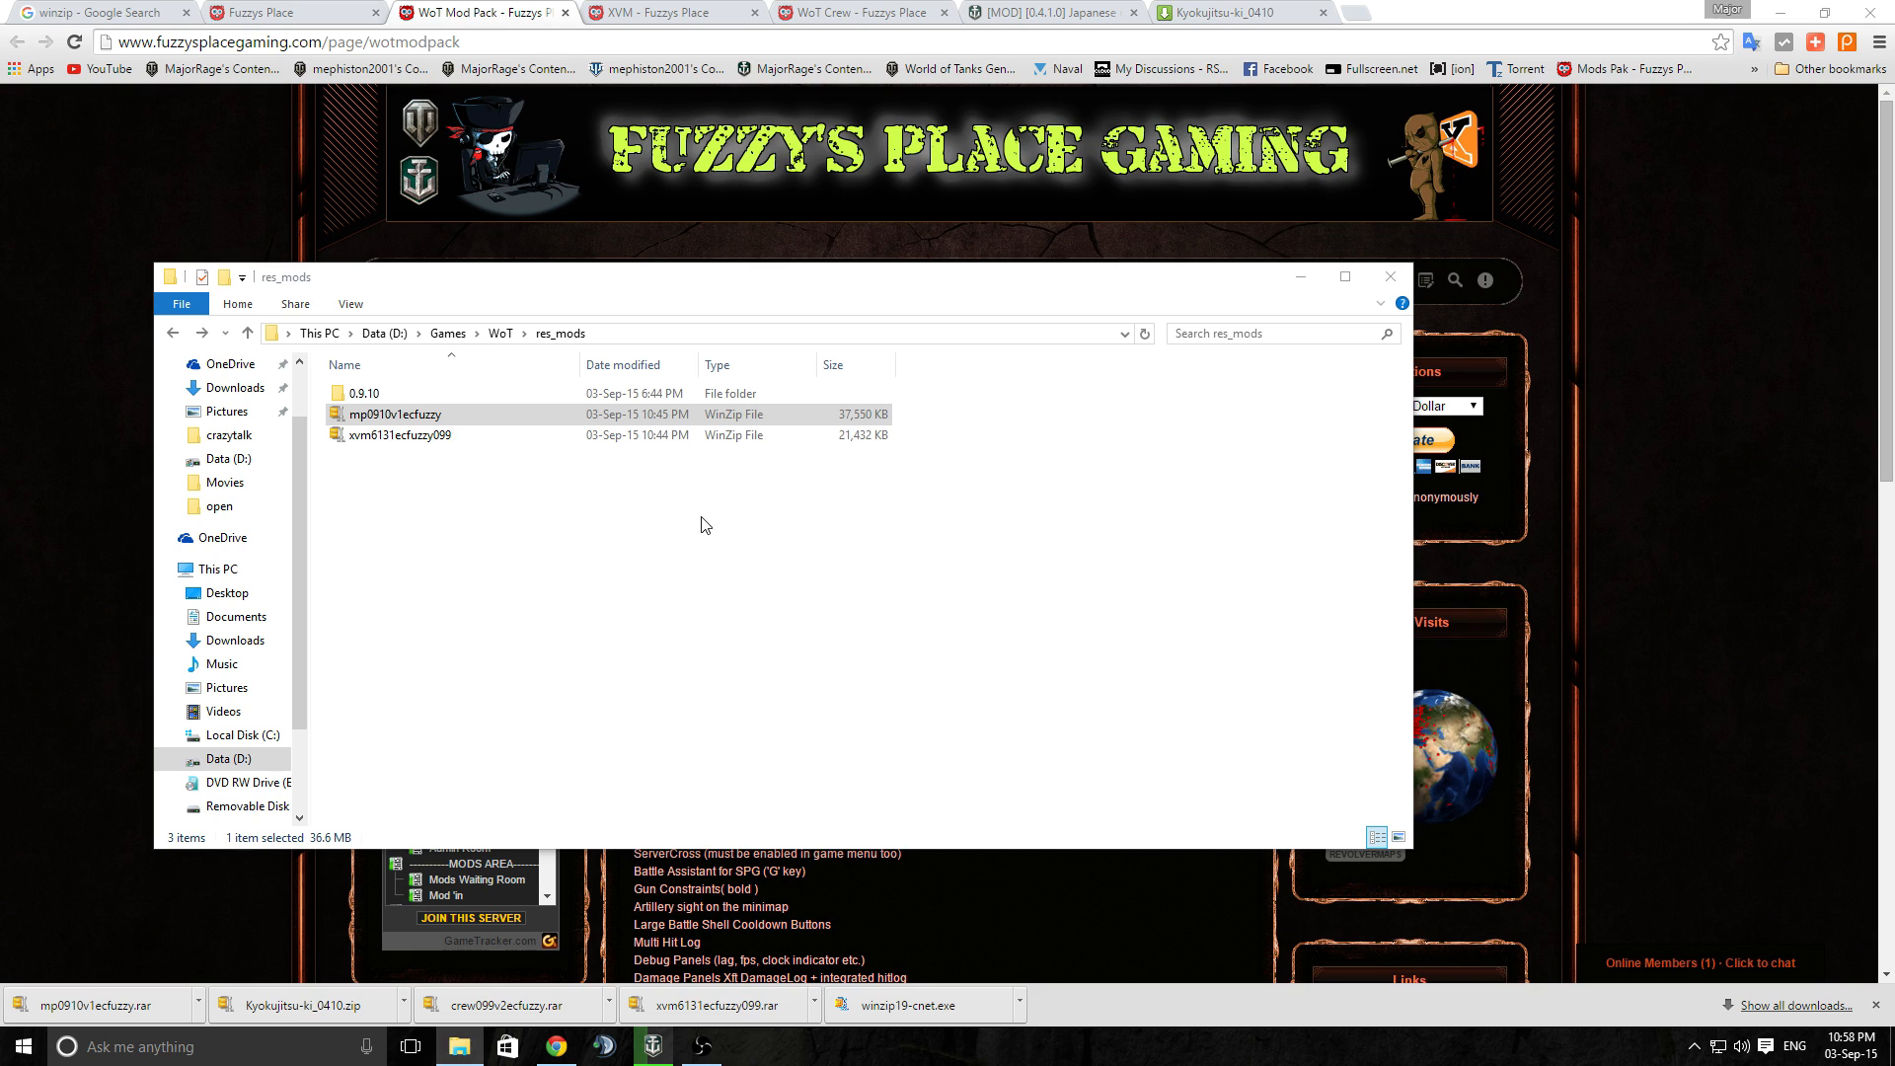
{"action": "left_click", "coordinate": [397, 434]}
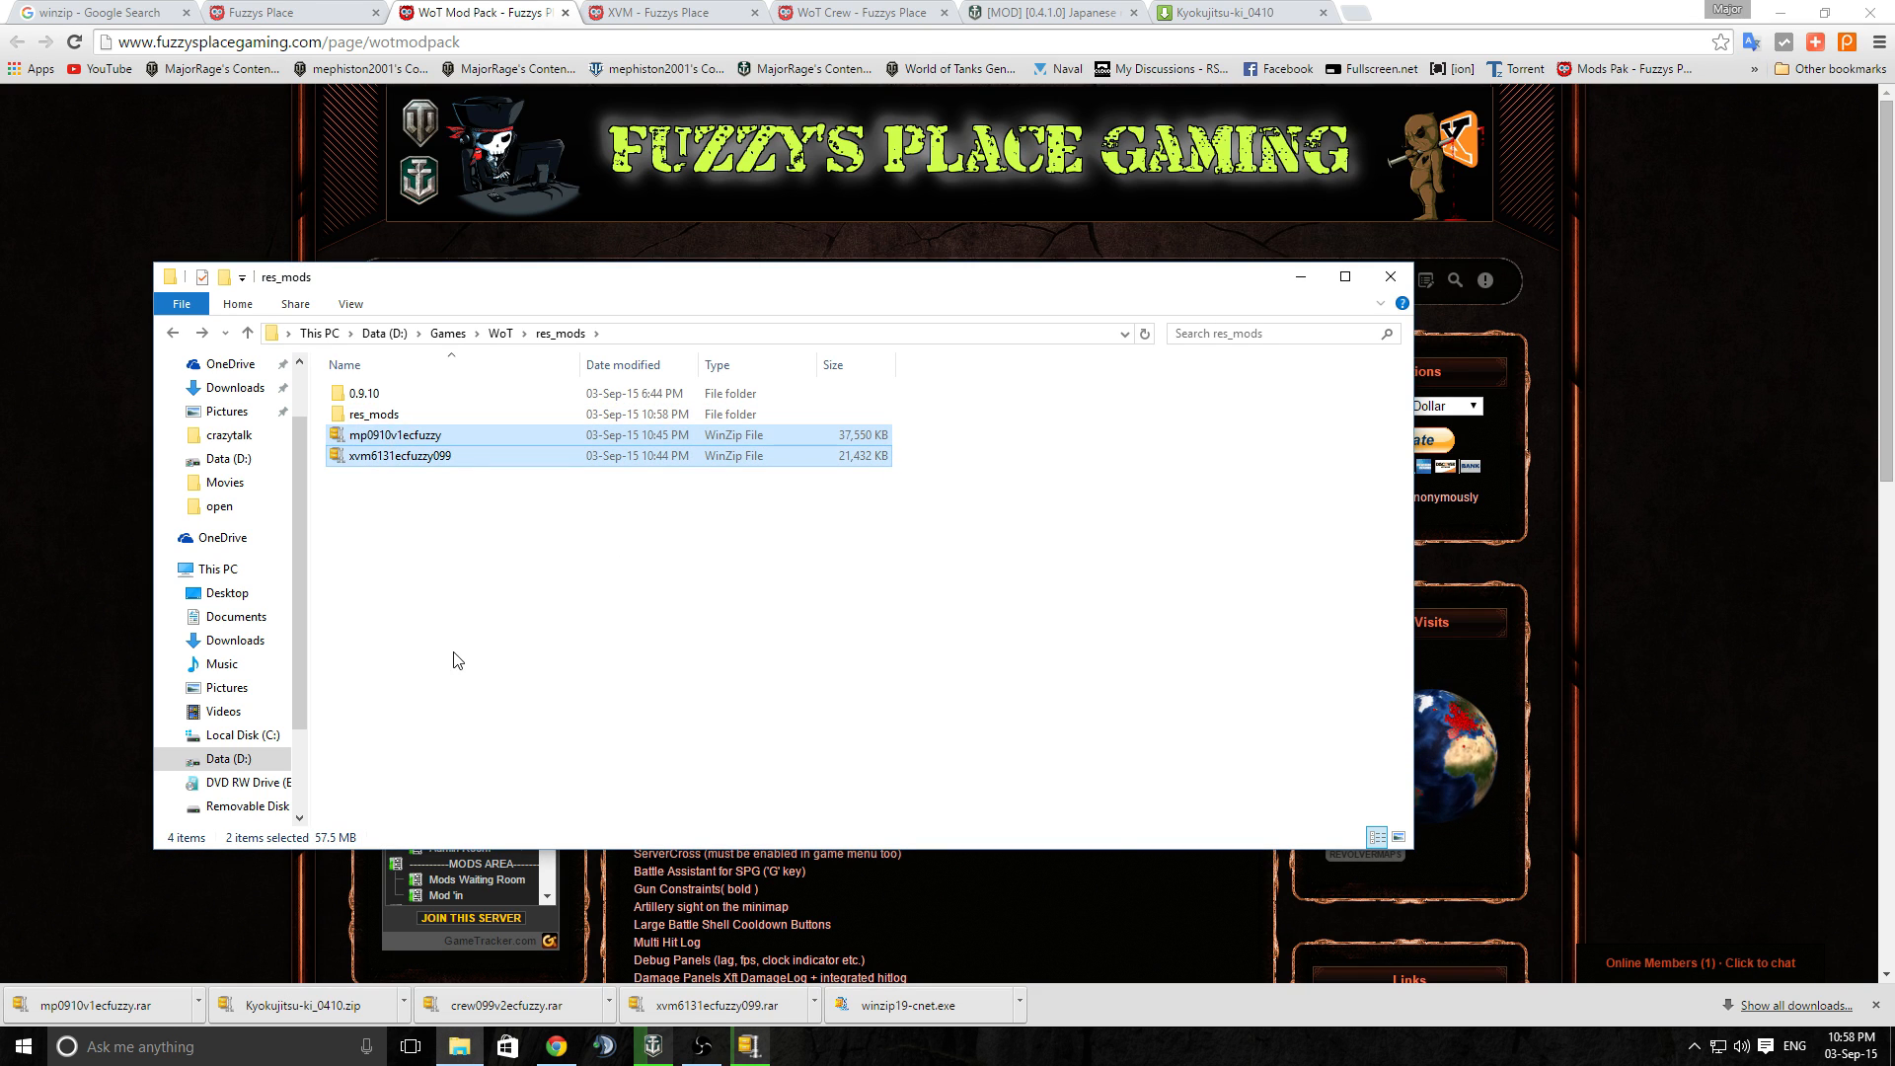
{"action": "right_click", "coordinate": [399, 454]}
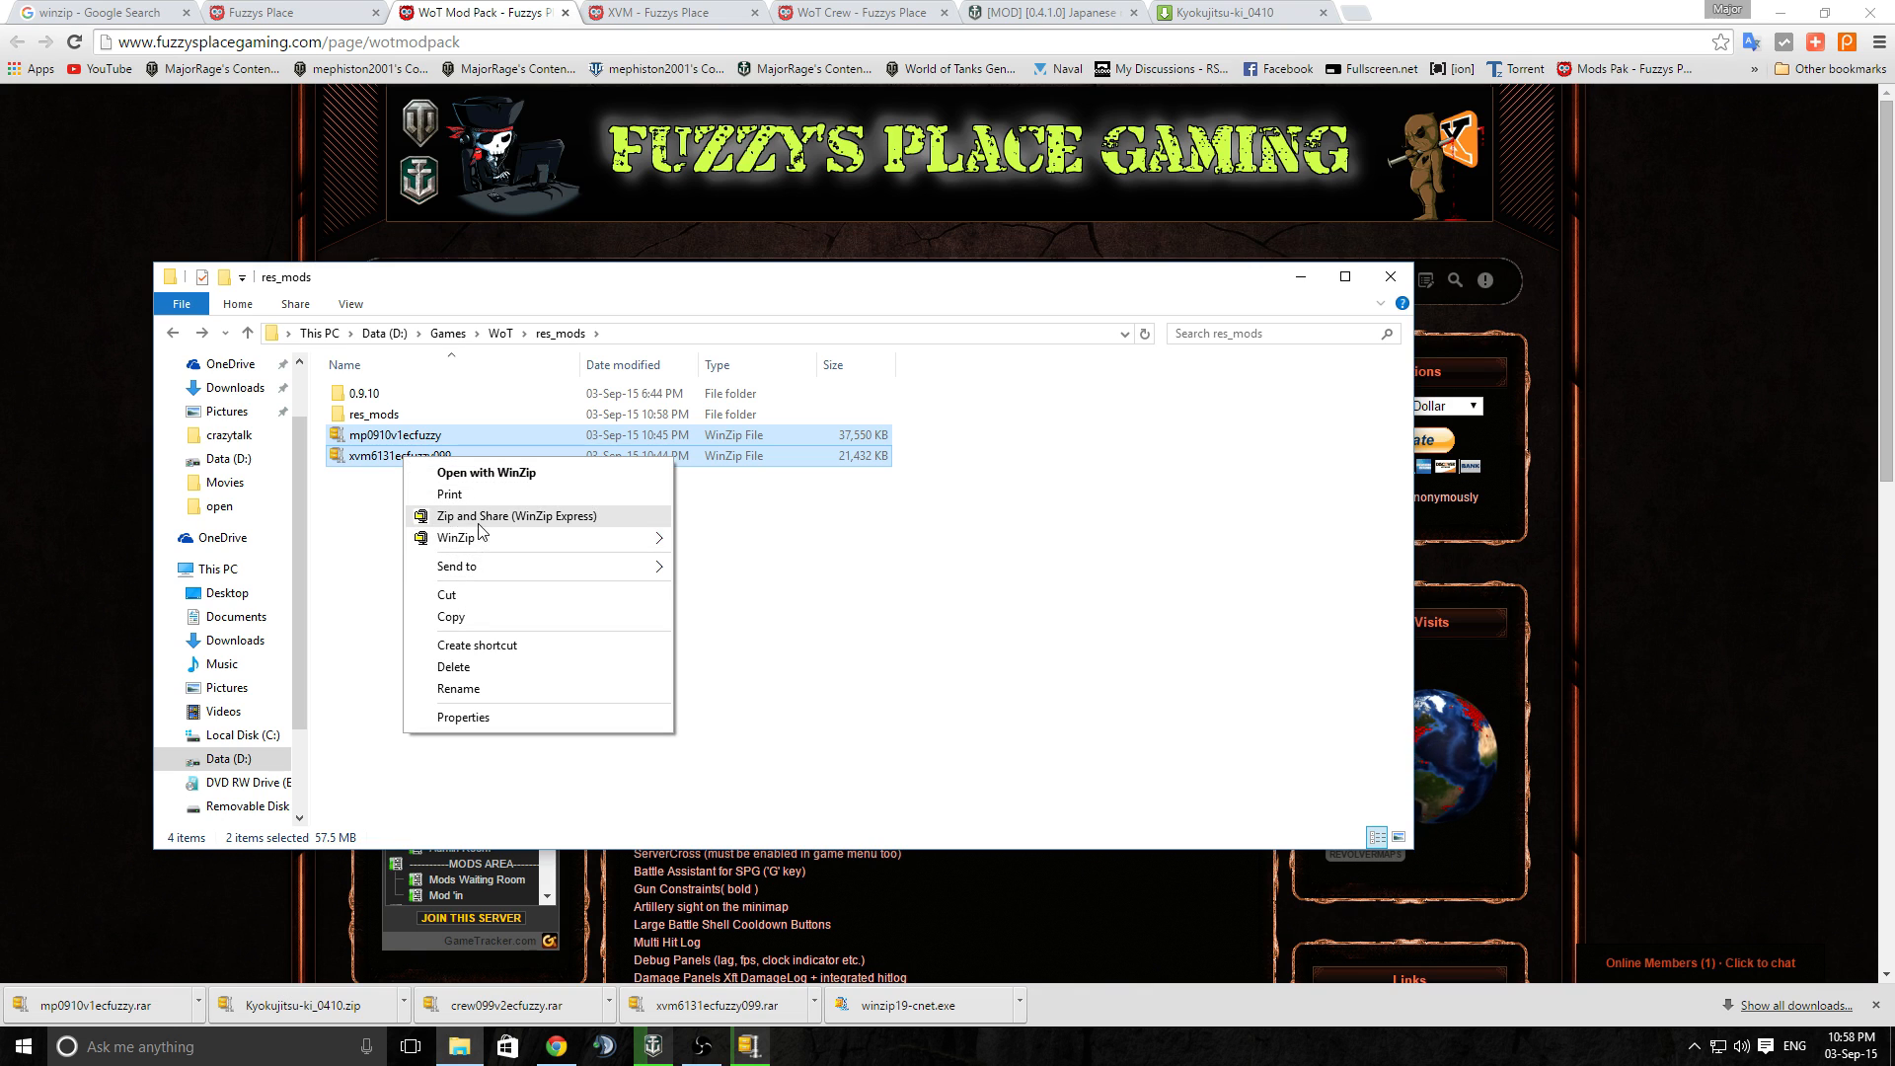
{"action": "mouse_move", "coordinate": [279, 671]}
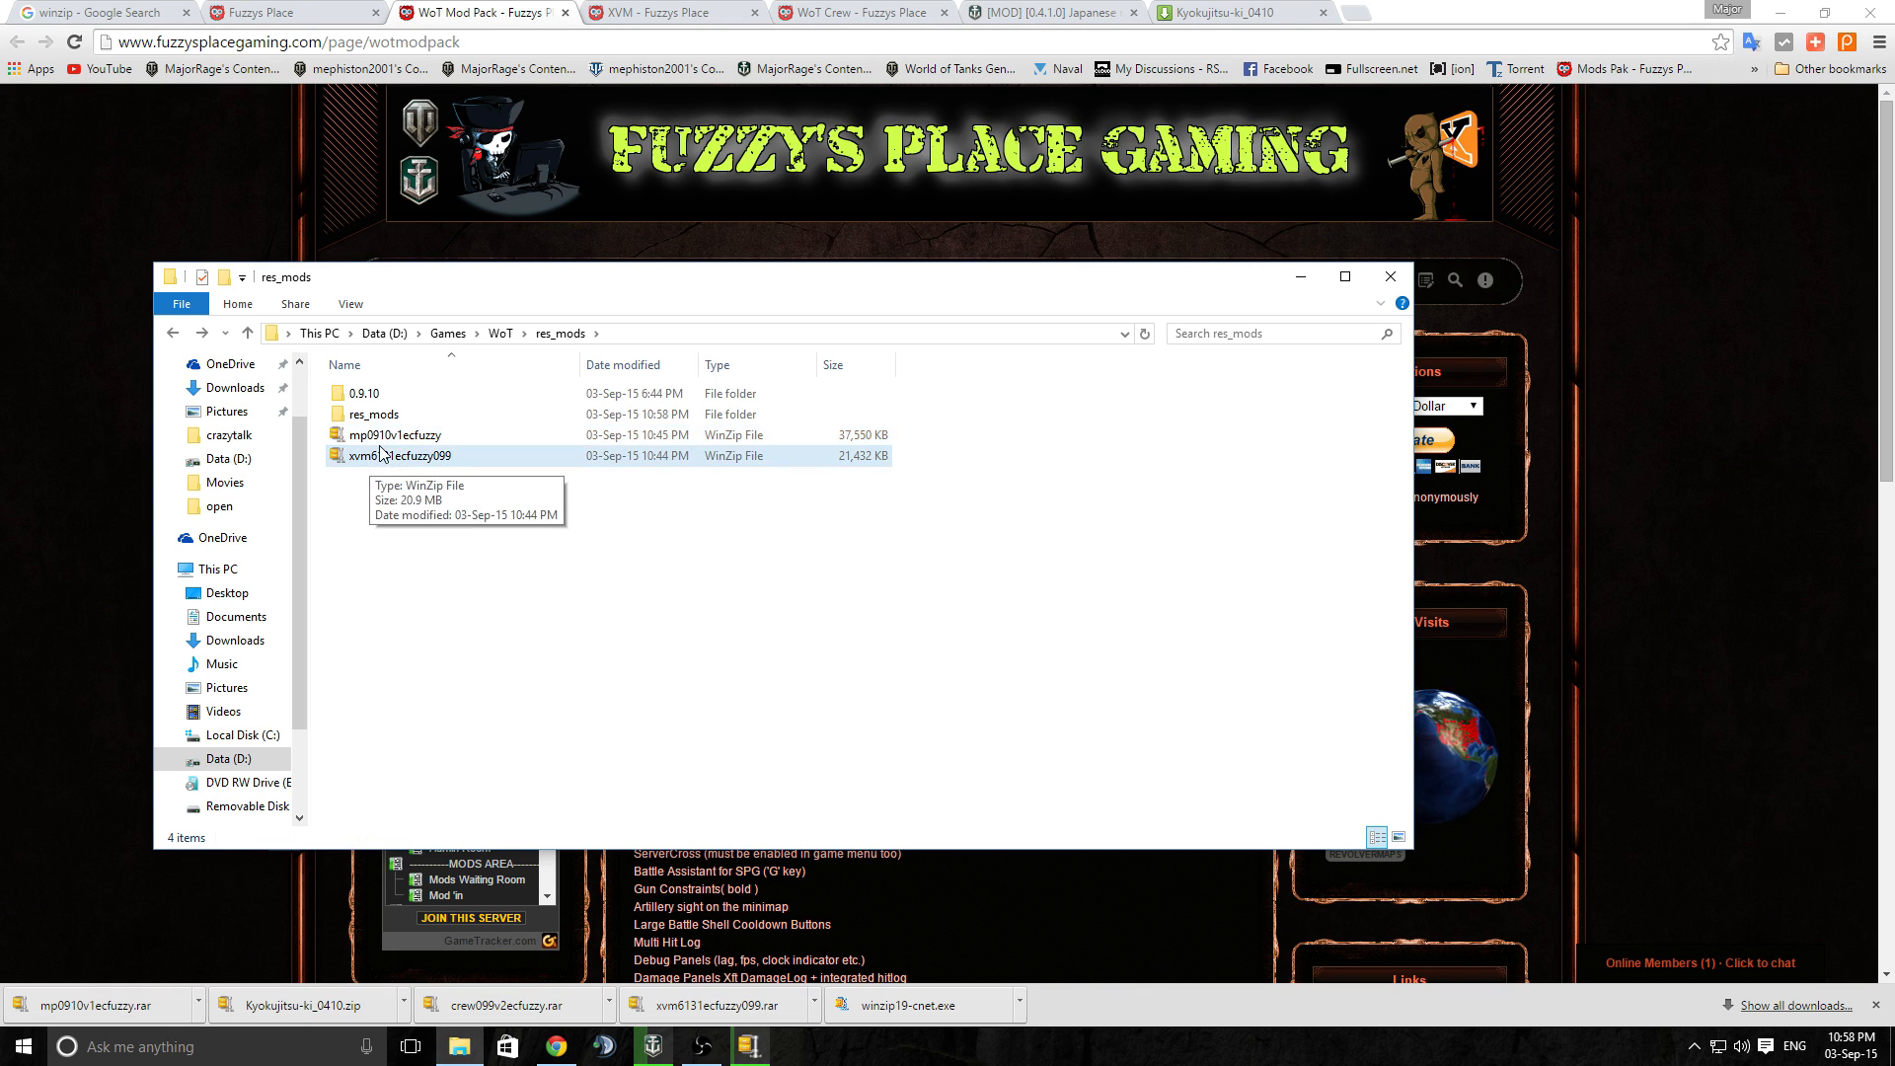
Extract the xvm6131ecfuzzy099 archive here into WoT's res_mods with WinZip
{"action": "right_click", "coordinate": [403, 454]}
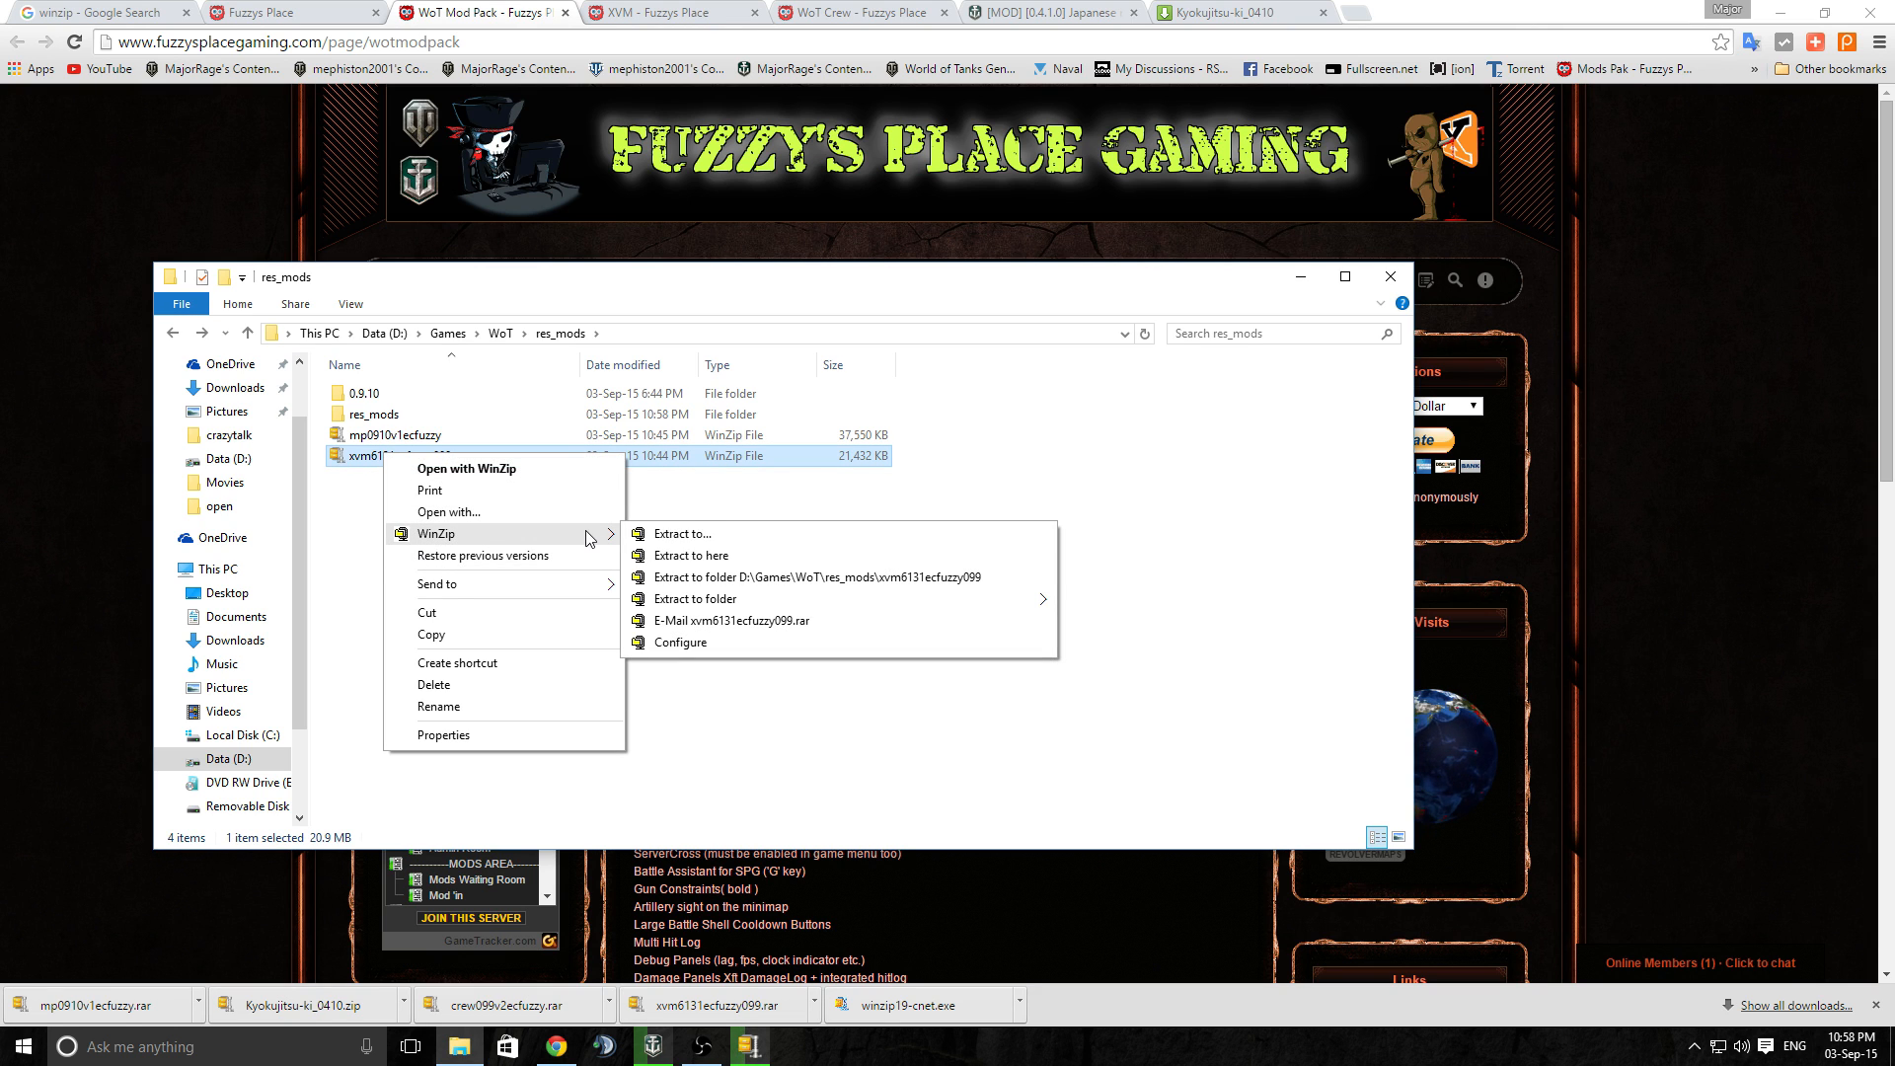
{"action": "mouse_move", "coordinate": [703, 554]}
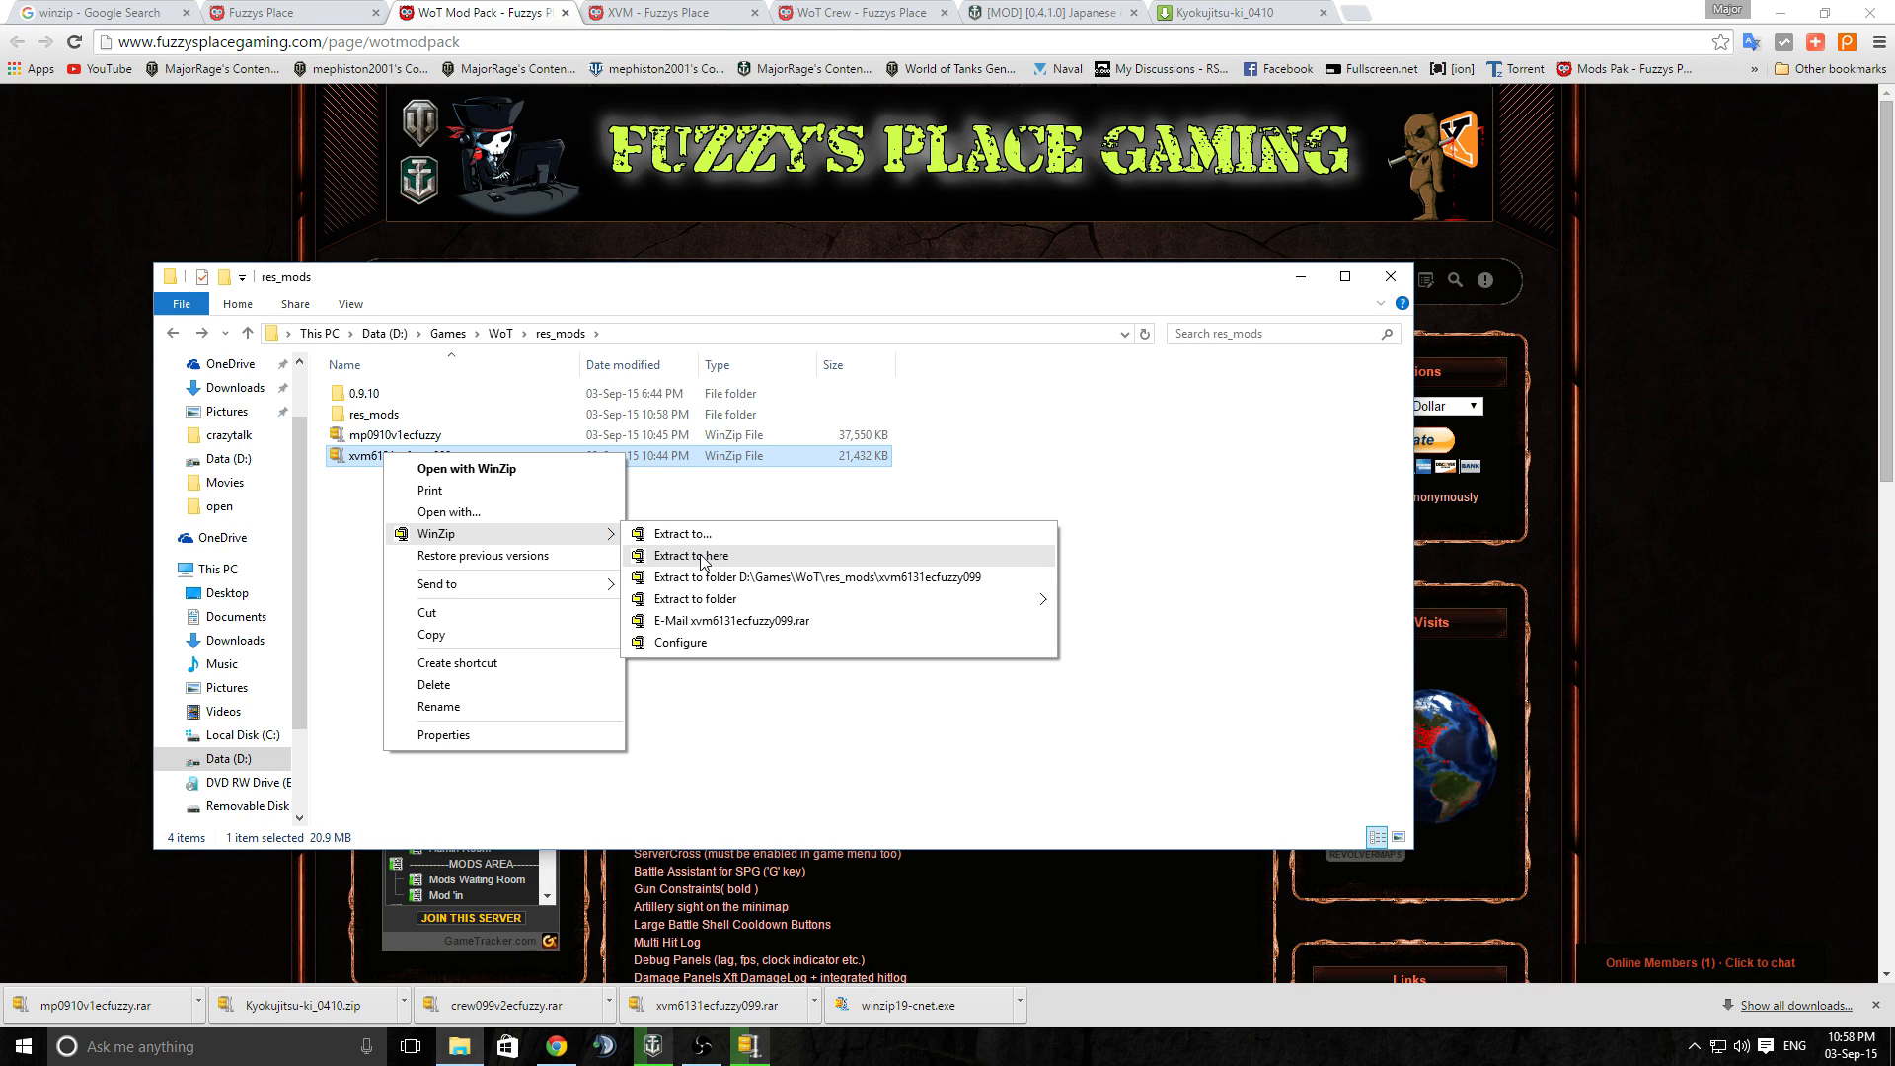
{"action": "left_click", "coordinate": [691, 555]}
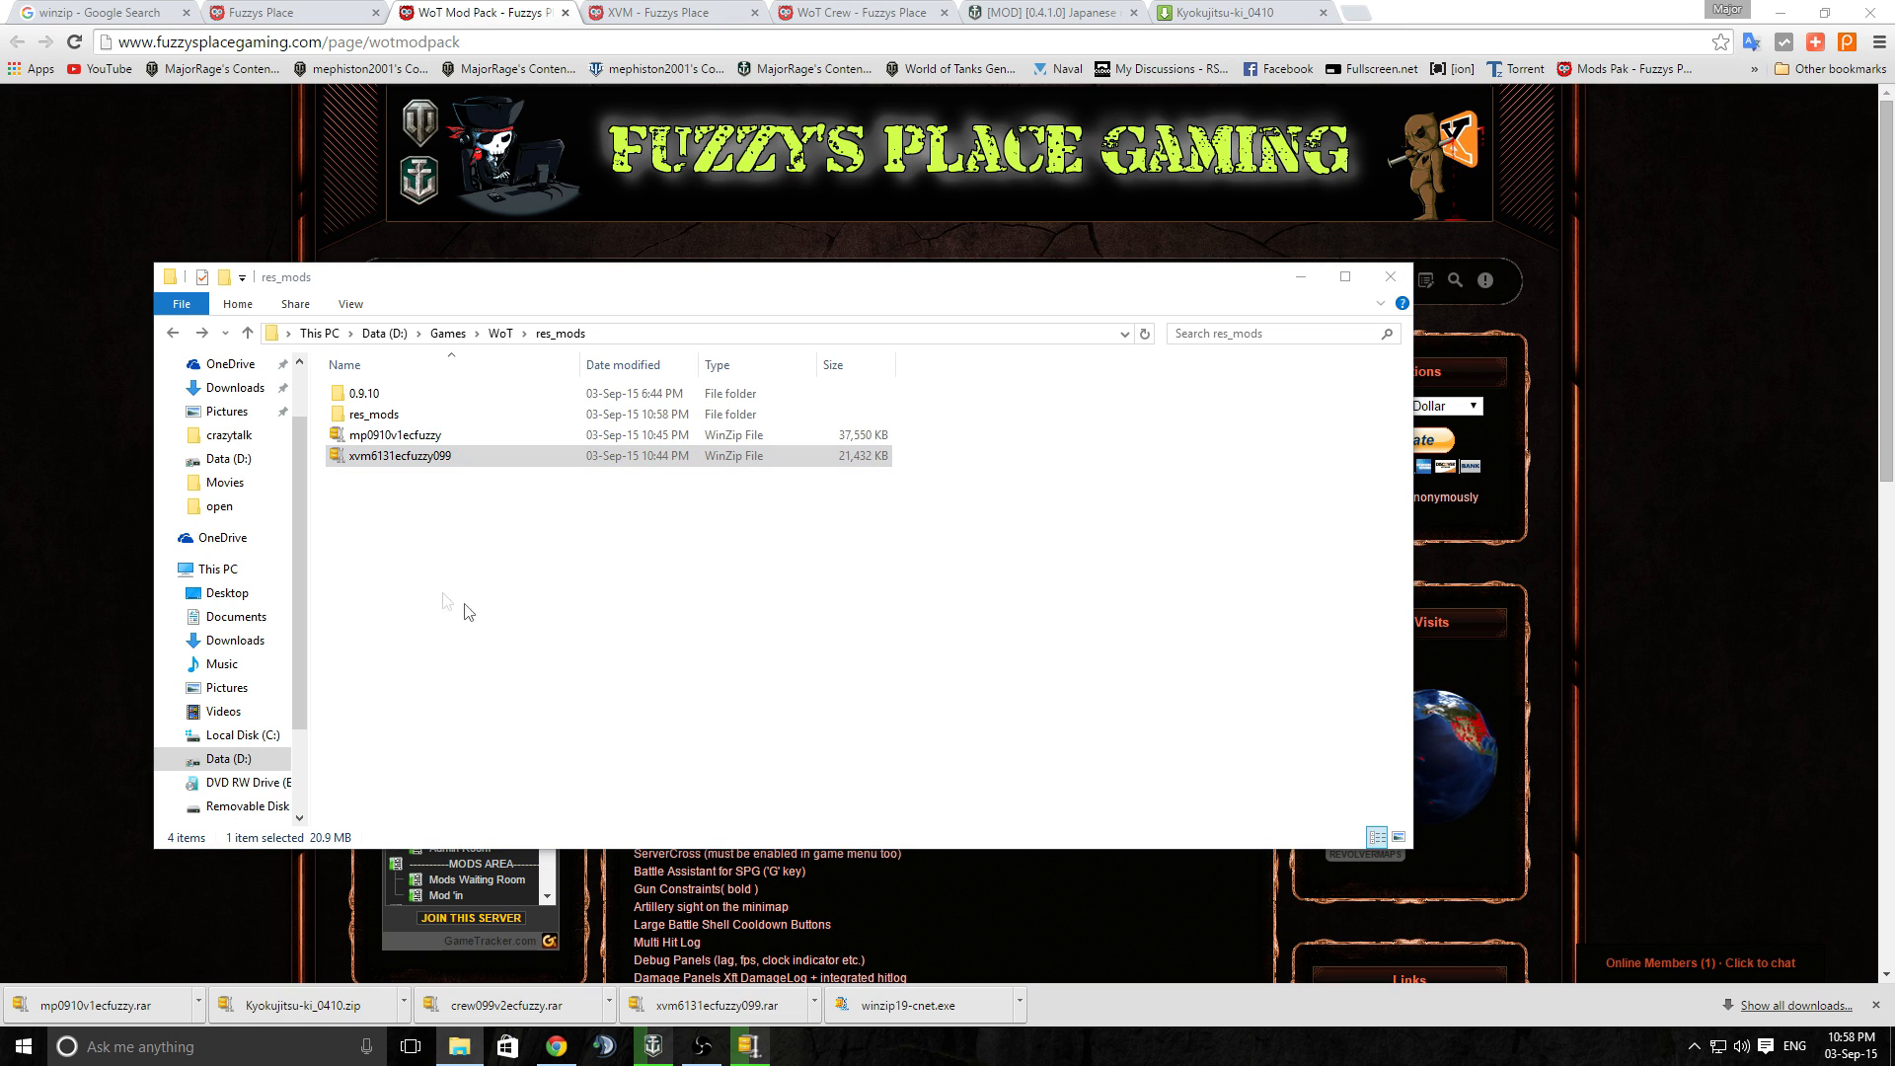
Inspect the extracted res_mods contents — 0.9.9, mods, 0.9.10 — while the mod pack extracts
{"action": "double_click", "coordinate": [399, 455]}
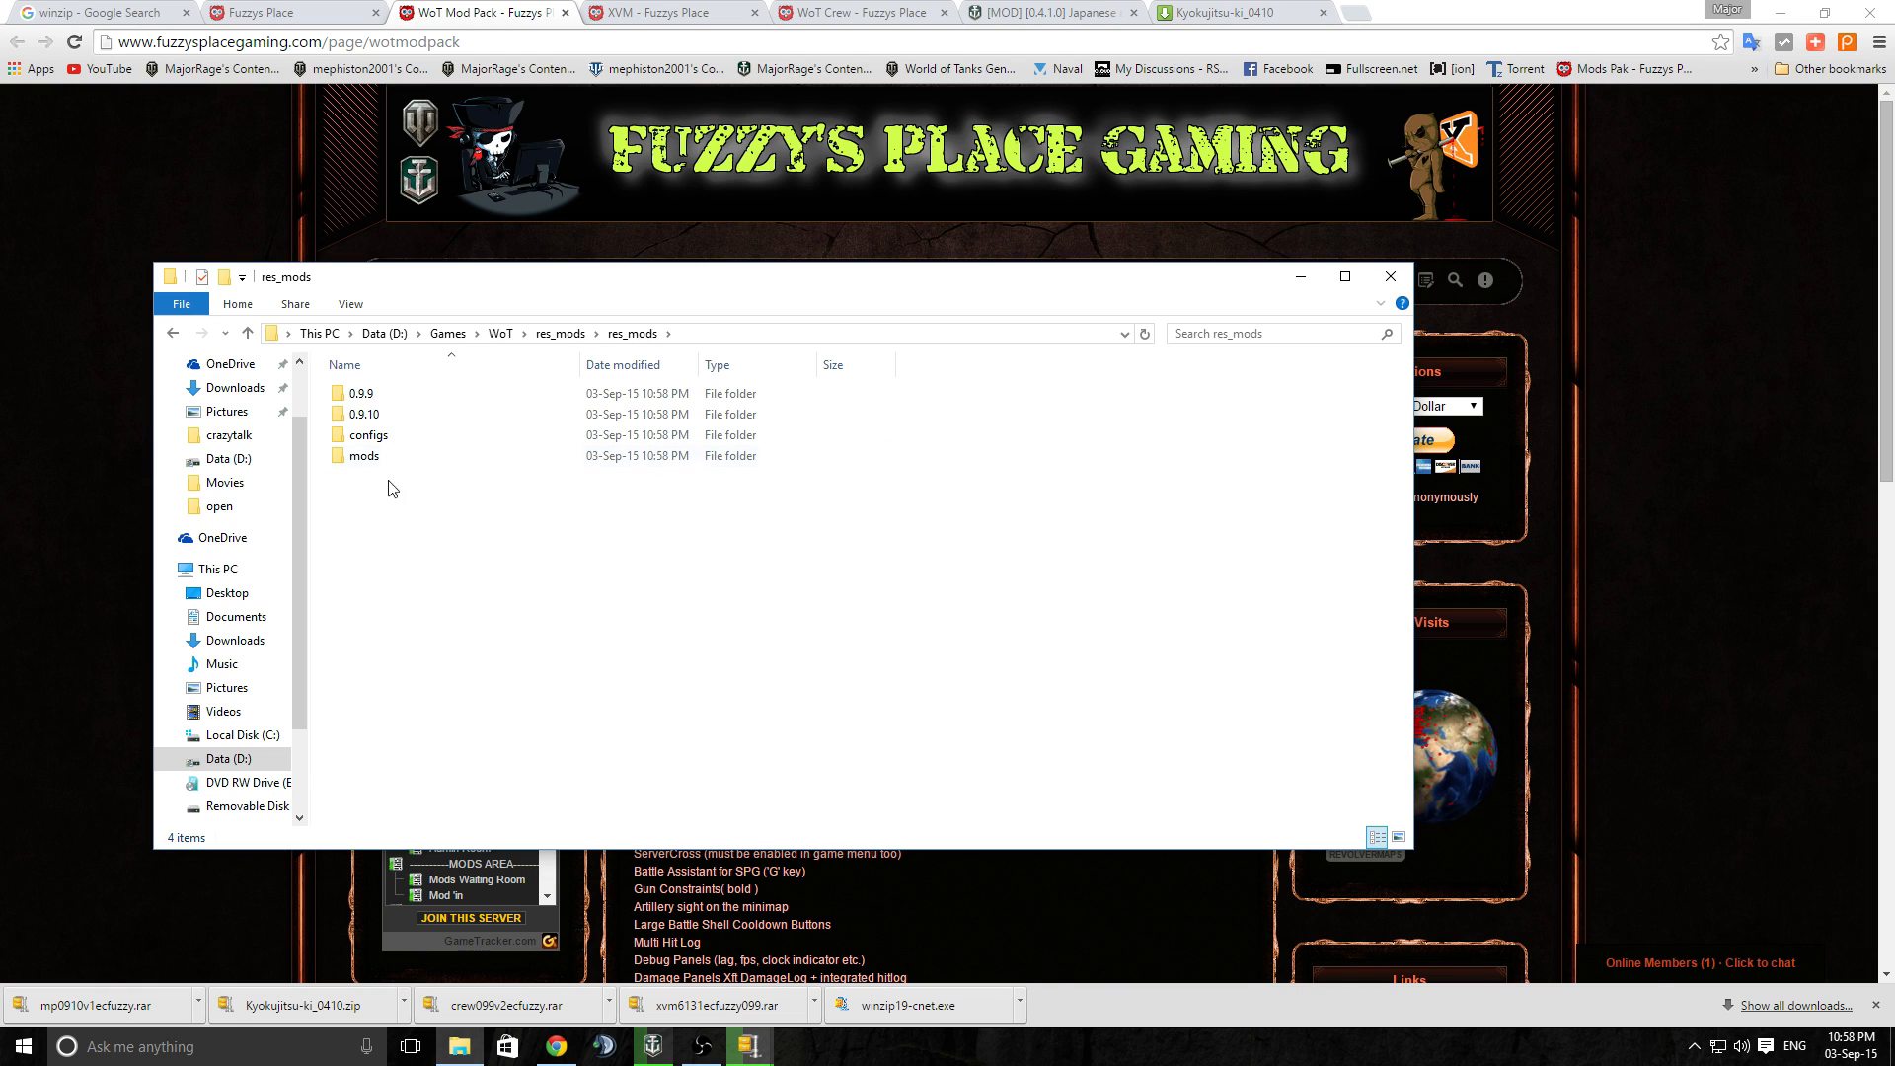
{"action": "mouse_move", "coordinate": [407, 533]}
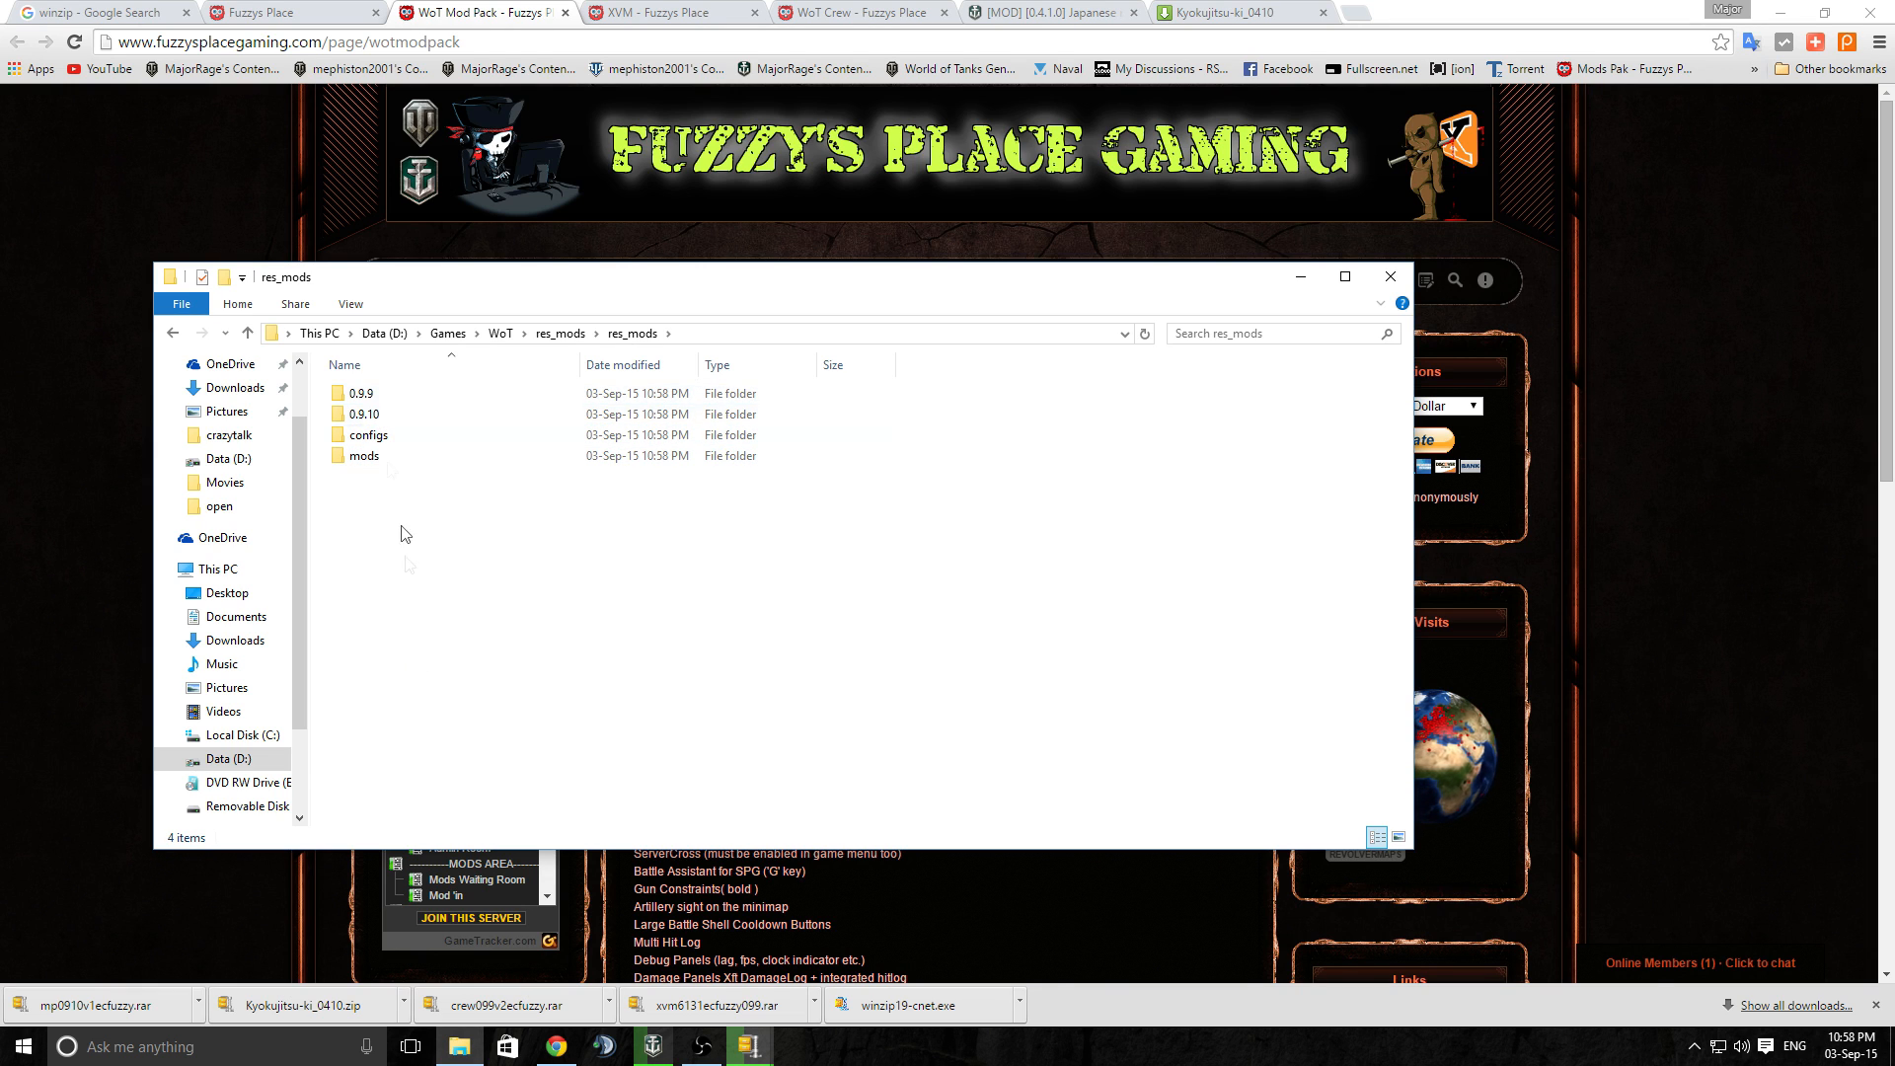
{"action": "left_click", "coordinate": [361, 393]}
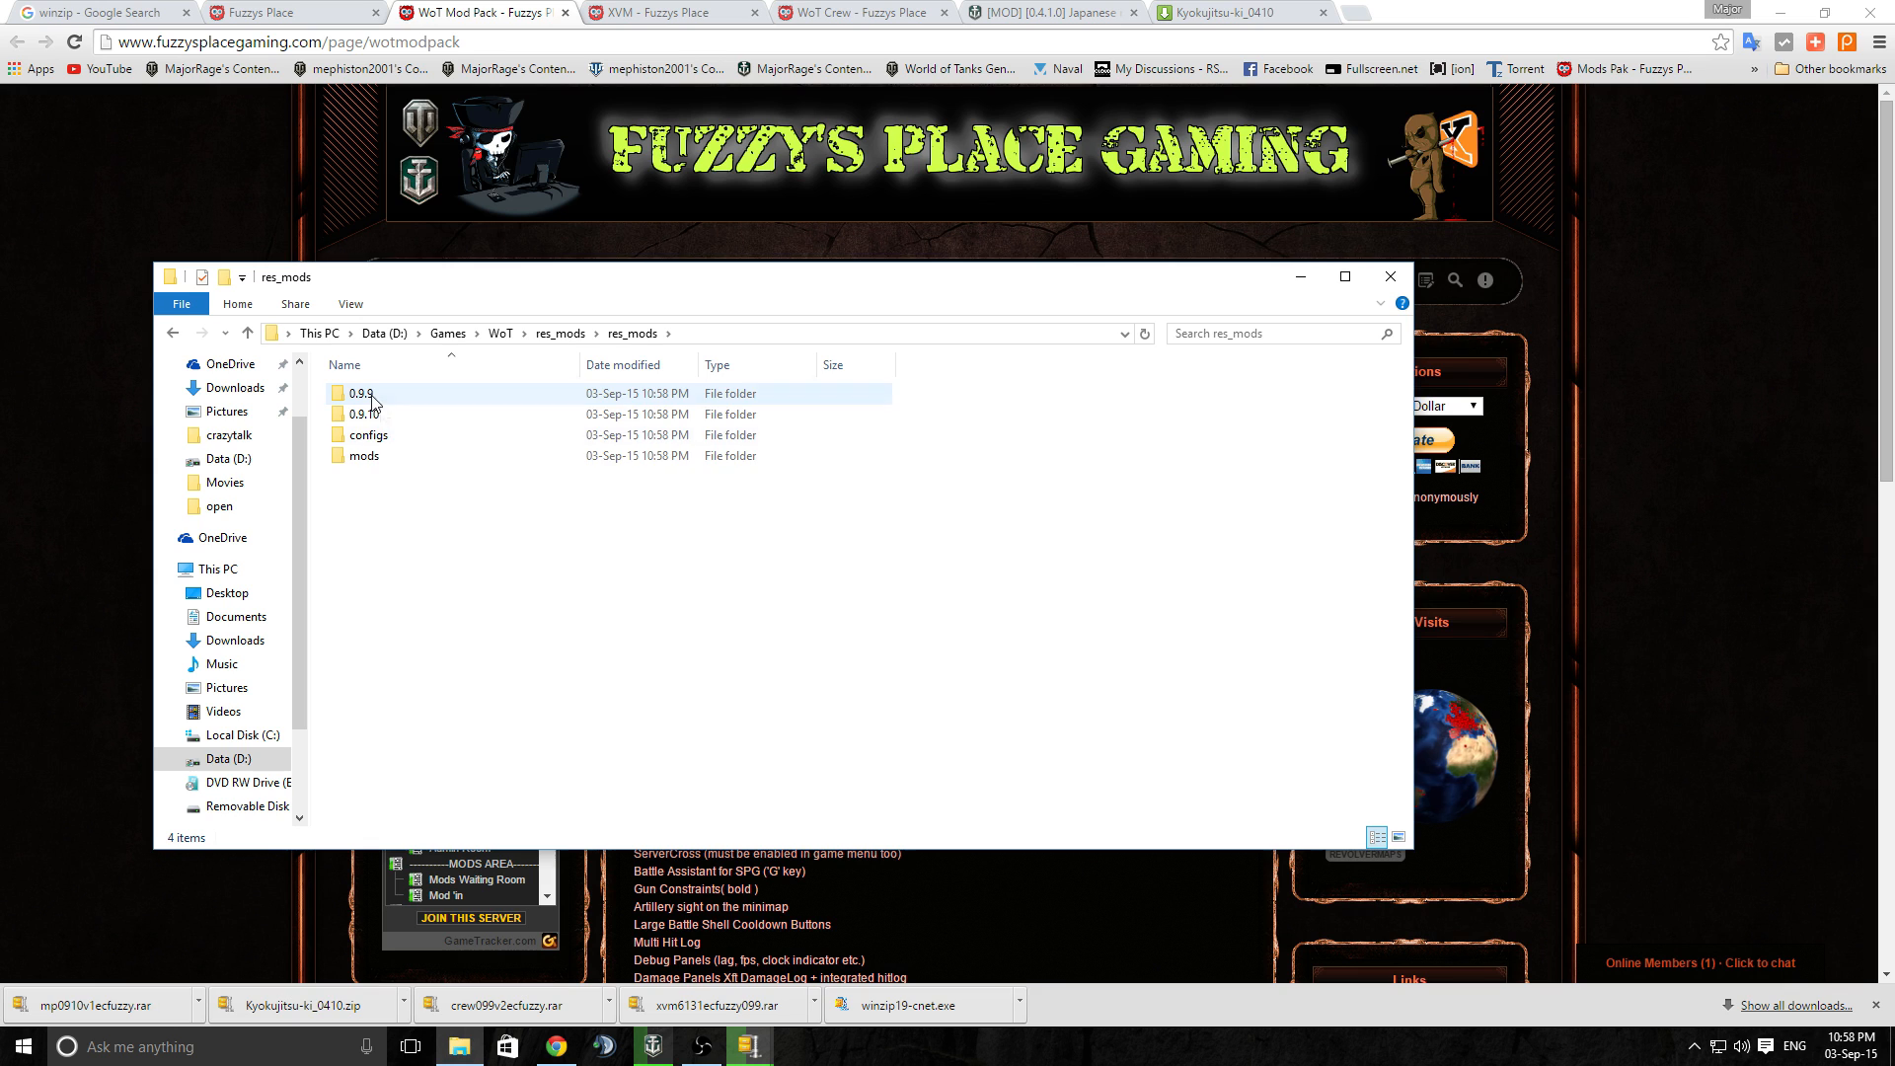
{"action": "mouse_move", "coordinate": [363, 454]}
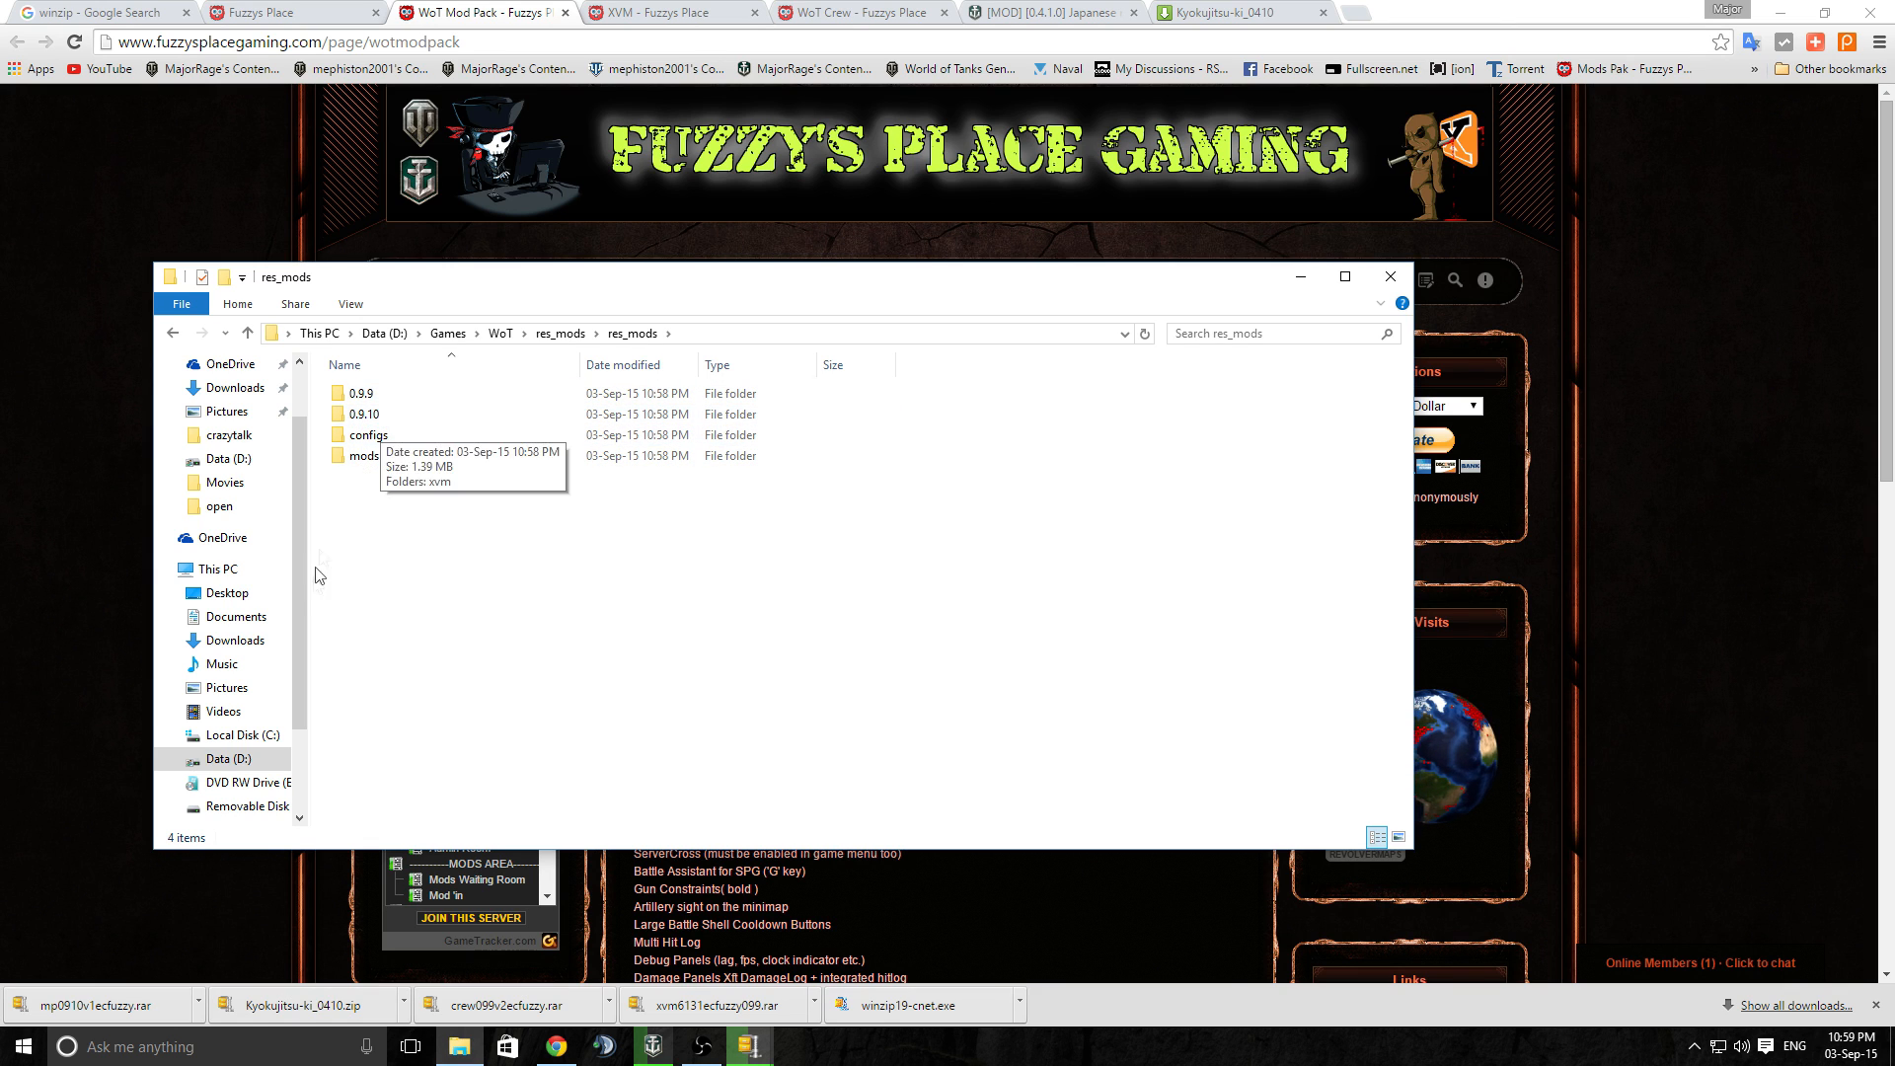
{"action": "left_click", "coordinate": [364, 454]}
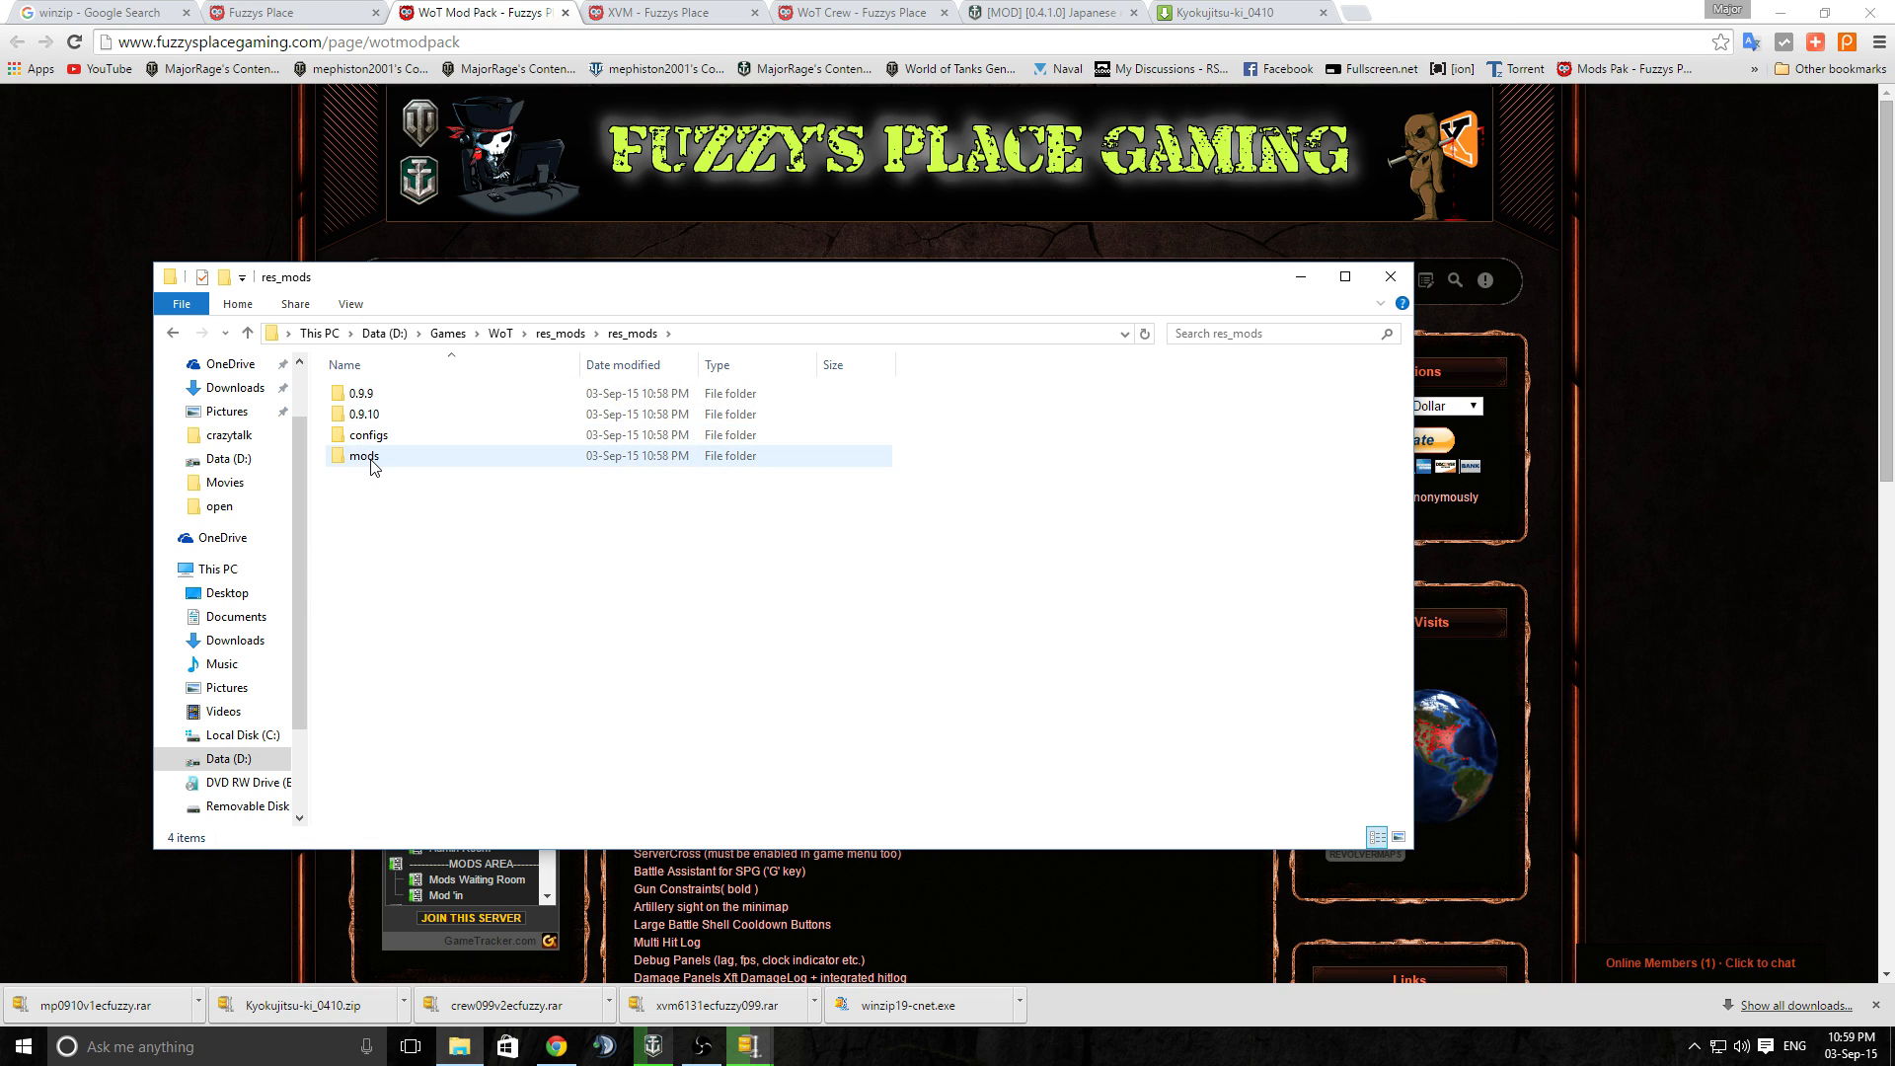
{"action": "left_click", "coordinate": [364, 415]}
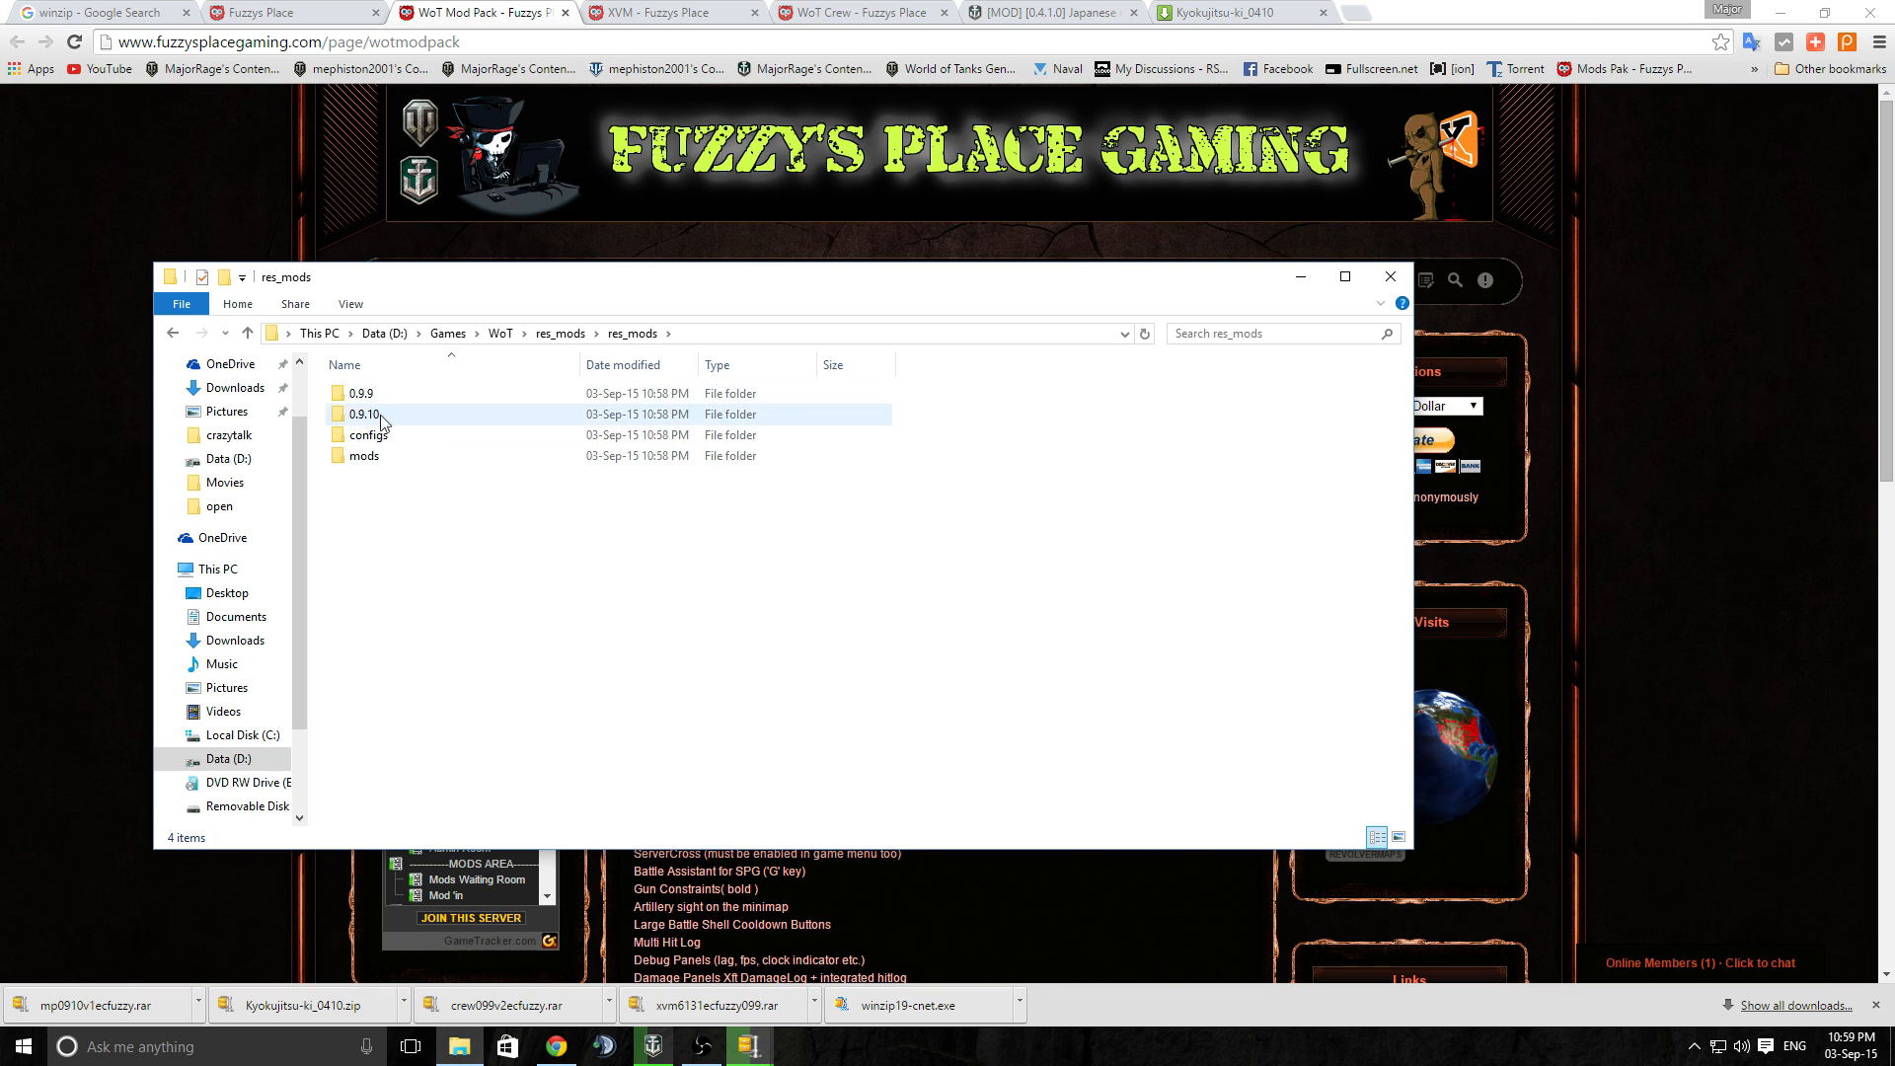
{"action": "double_click", "coordinate": [363, 414]}
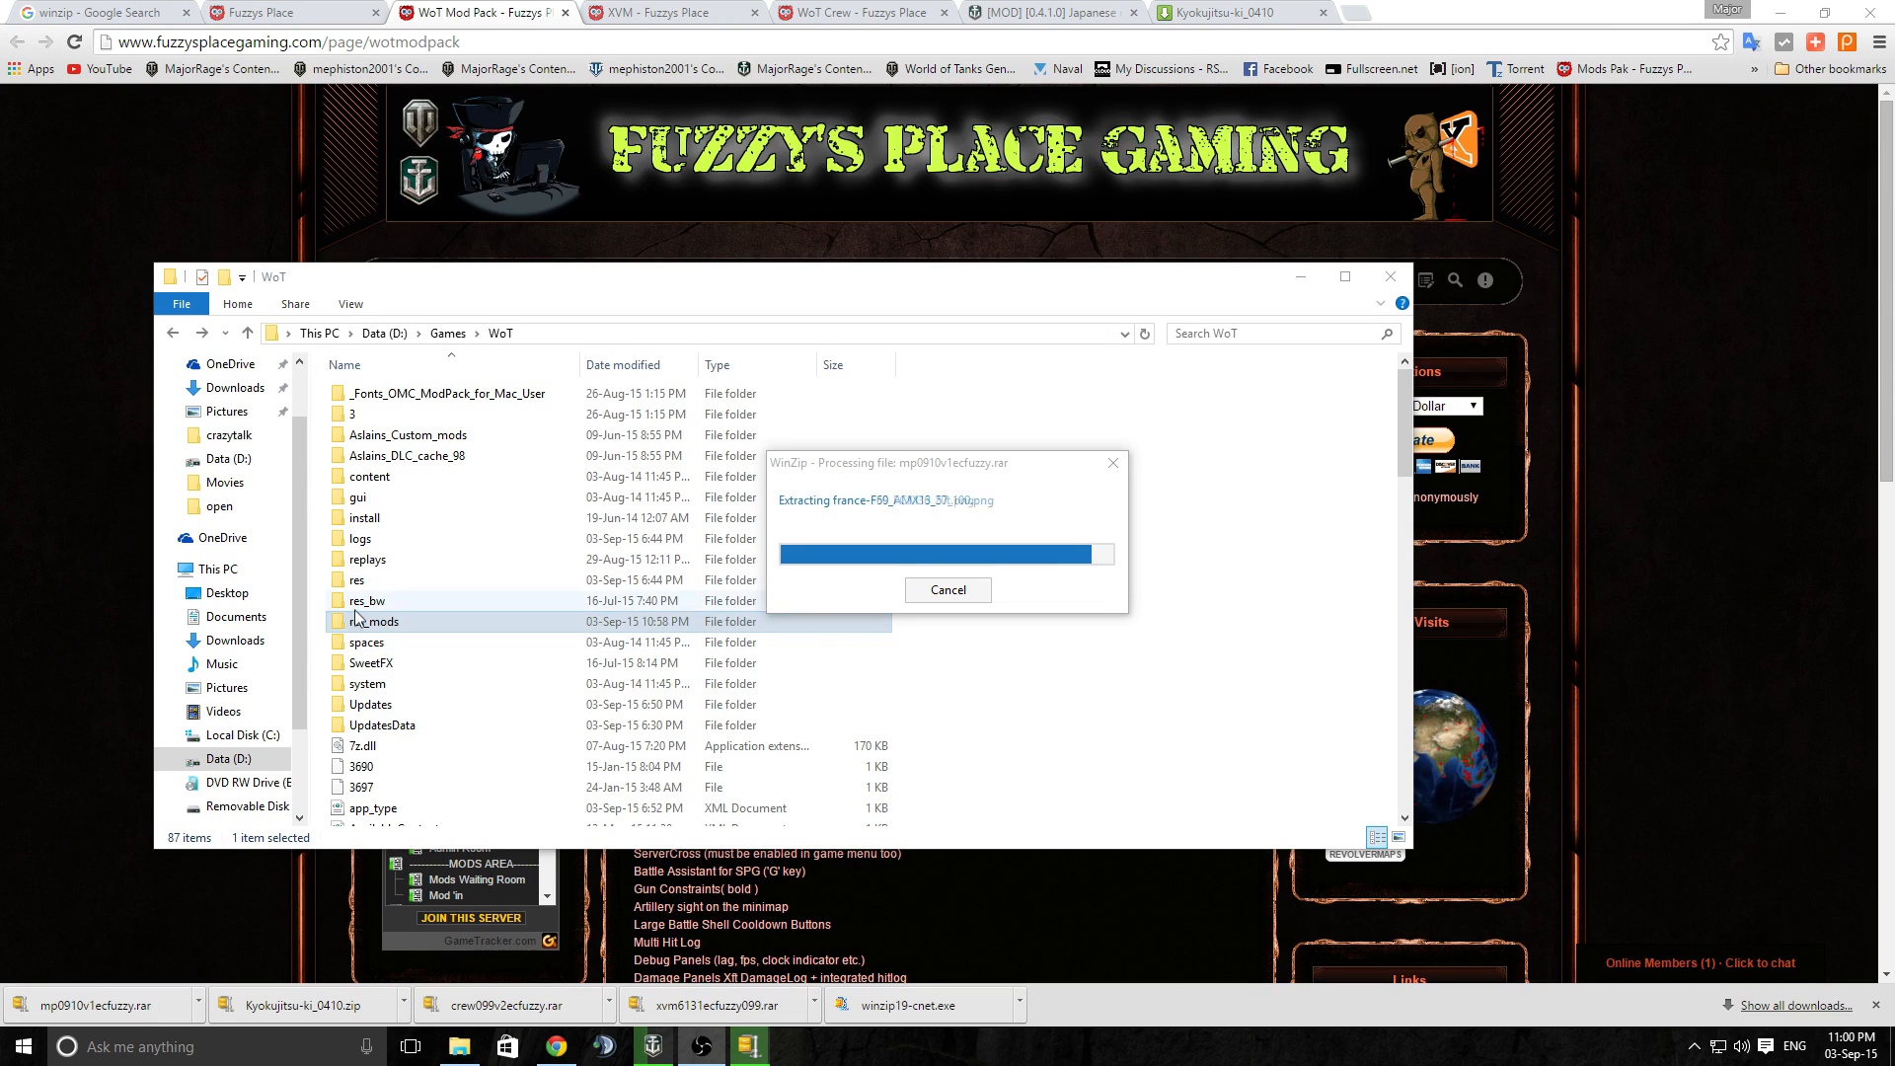
Cut the extracted inner res_mods folder from WoT\res_mods
{"action": "double_click", "coordinate": [375, 620]}
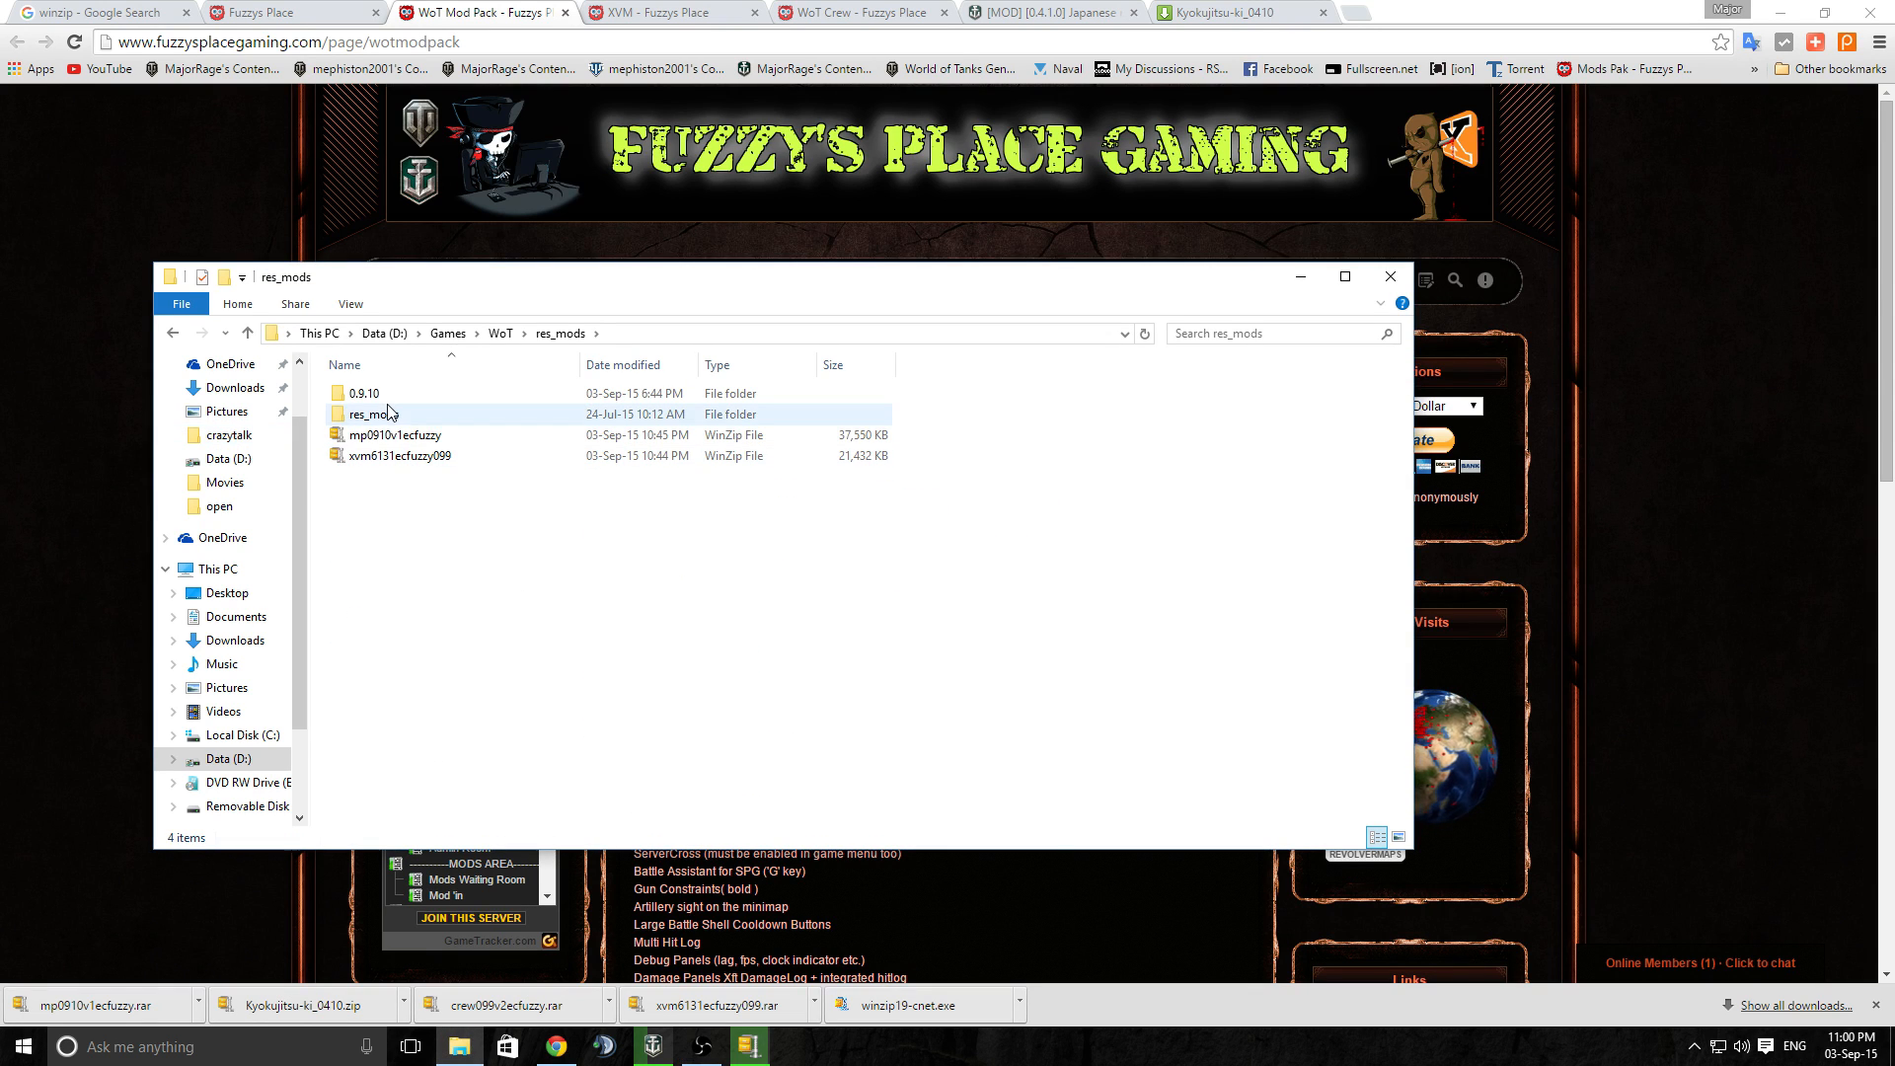
{"action": "left_click", "coordinate": [370, 415]}
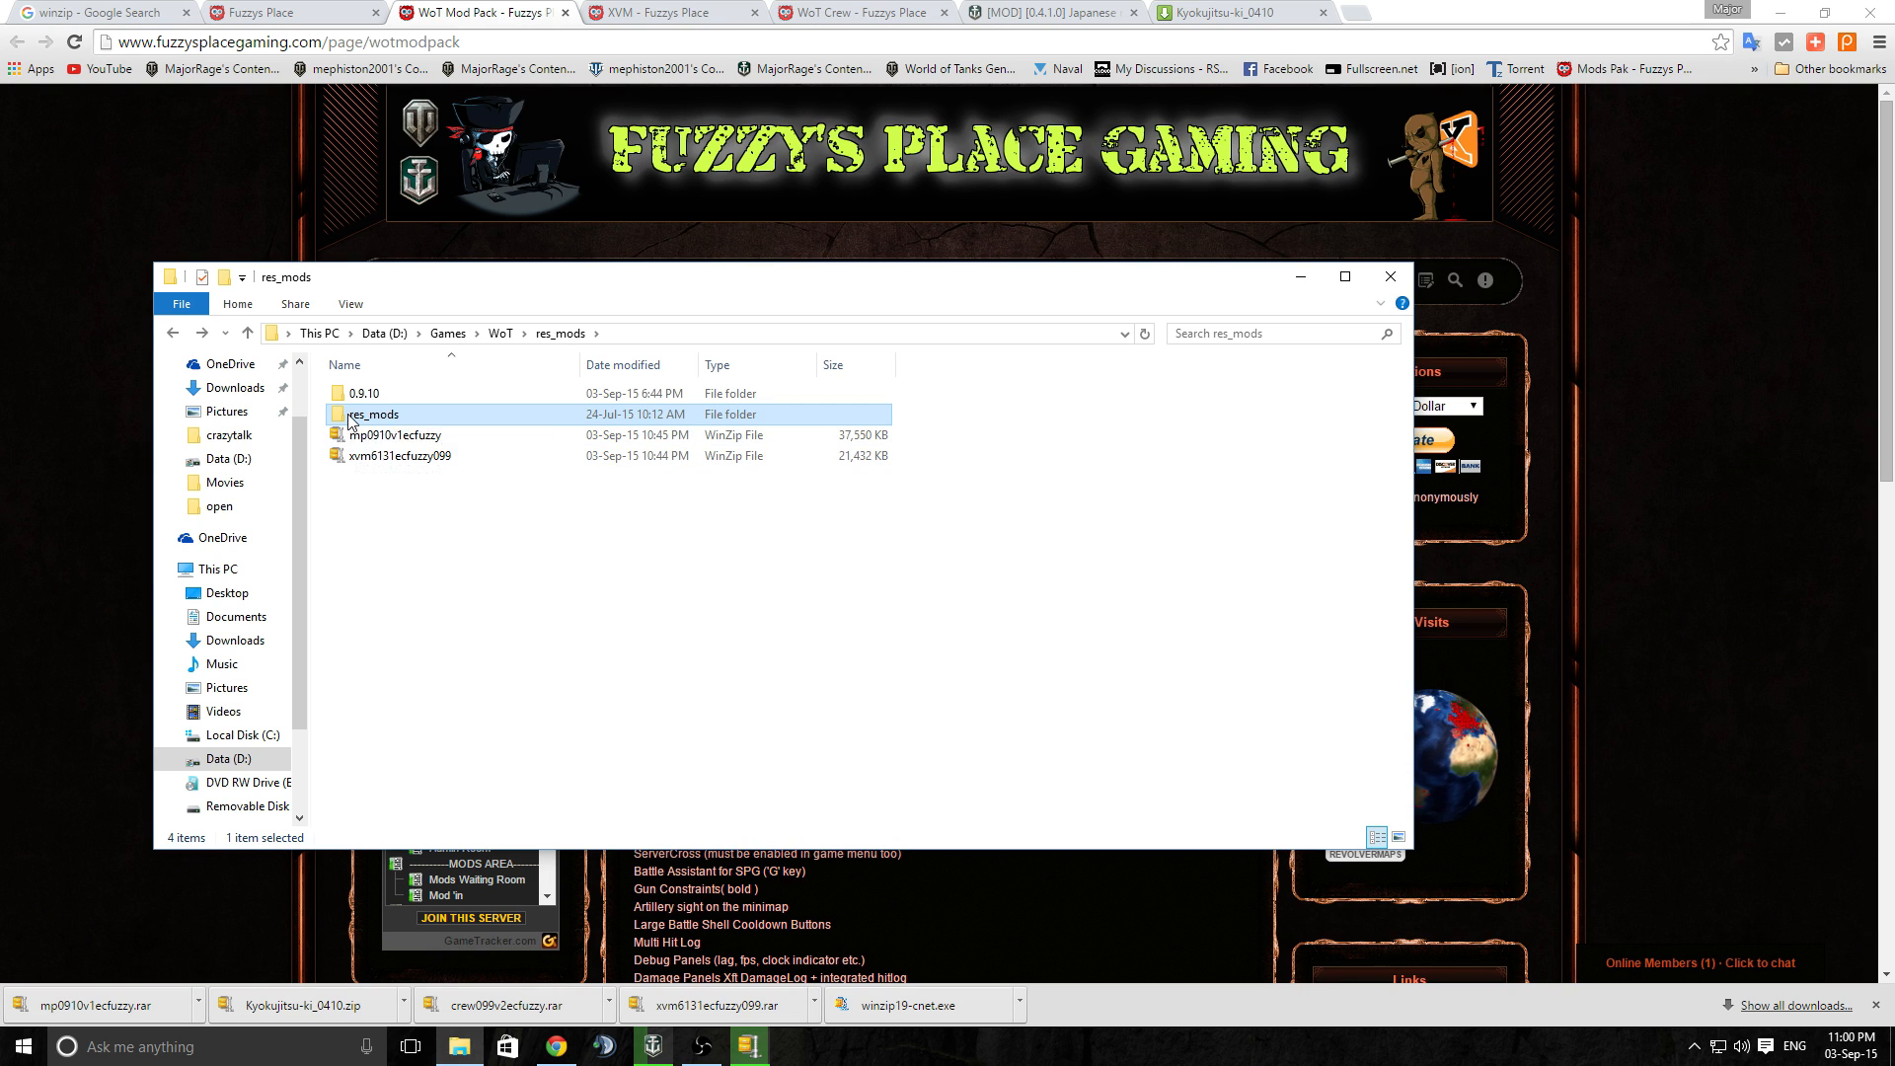
{"action": "right_click", "coordinate": [372, 415]}
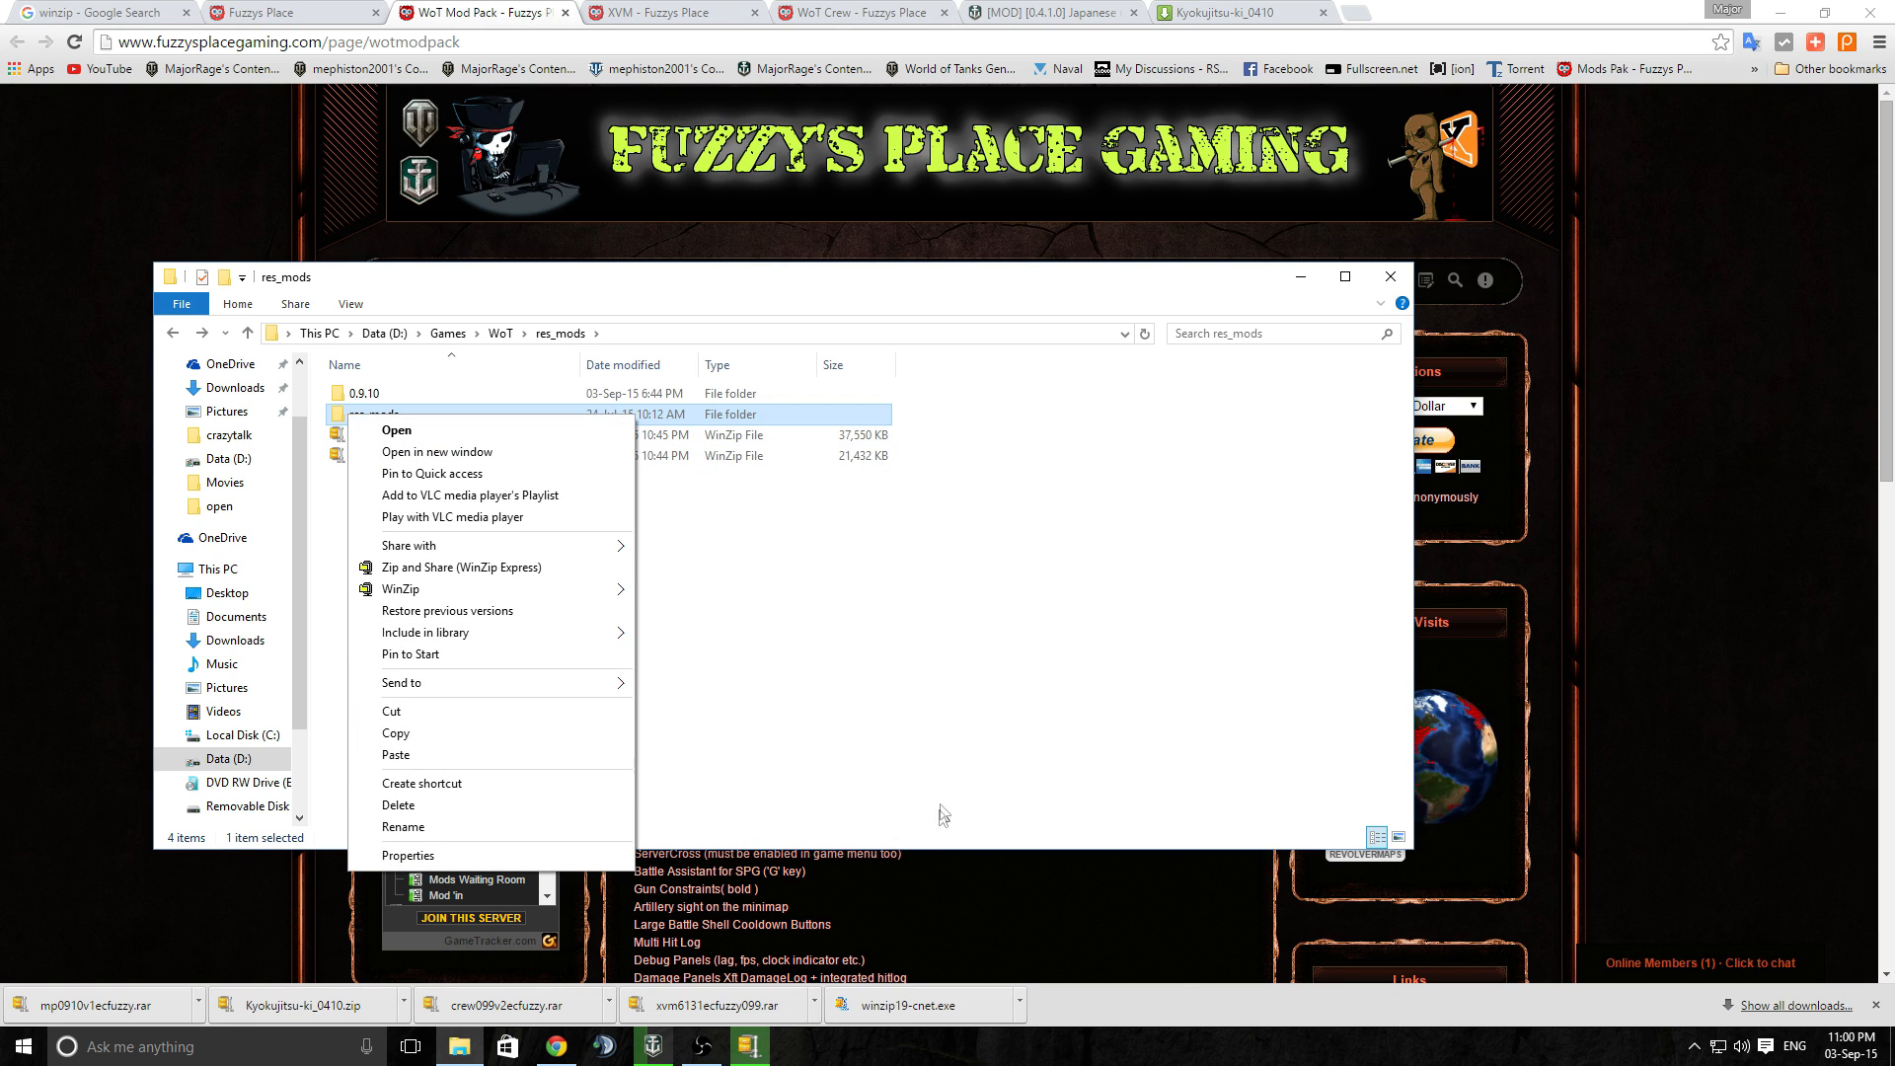
{"action": "left_click", "coordinate": [727, 537]}
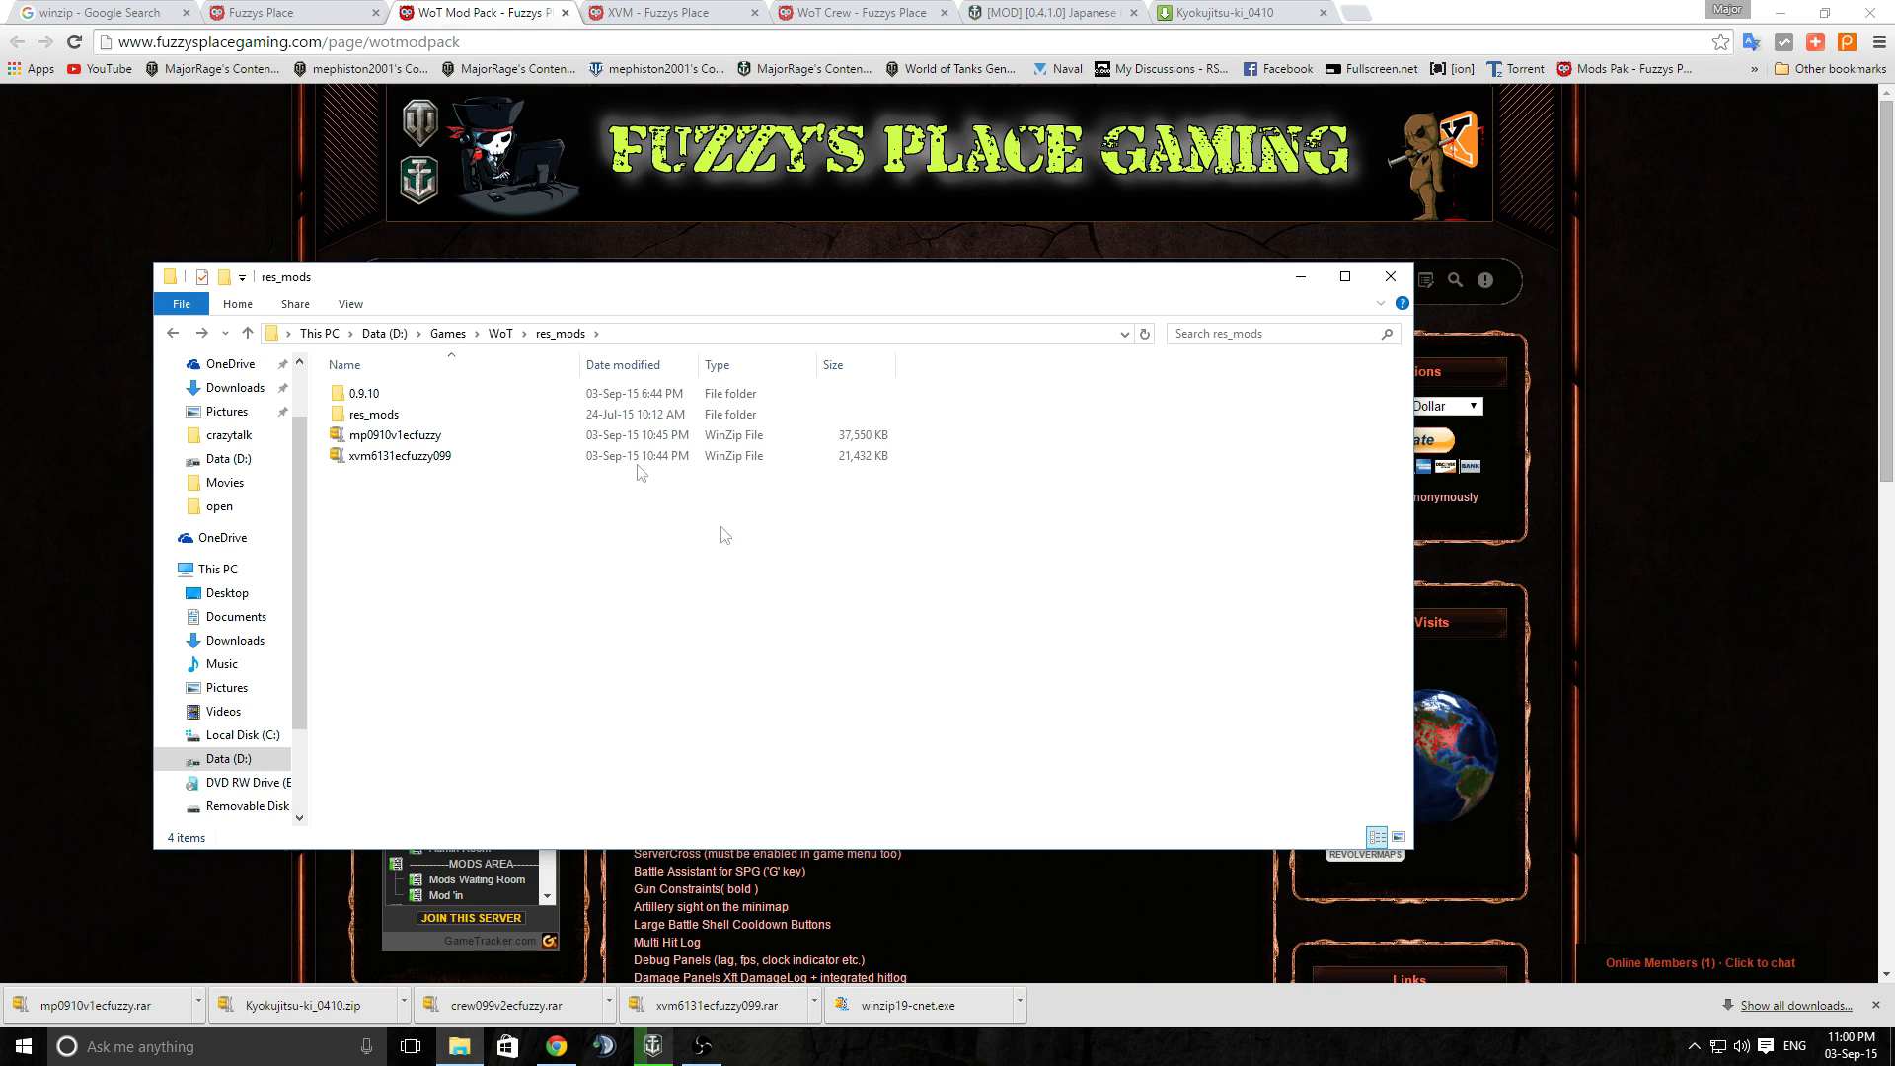
Paste it into the WoT game folder, merging it with the existing res_mods
{"action": "right_click", "coordinate": [371, 415]}
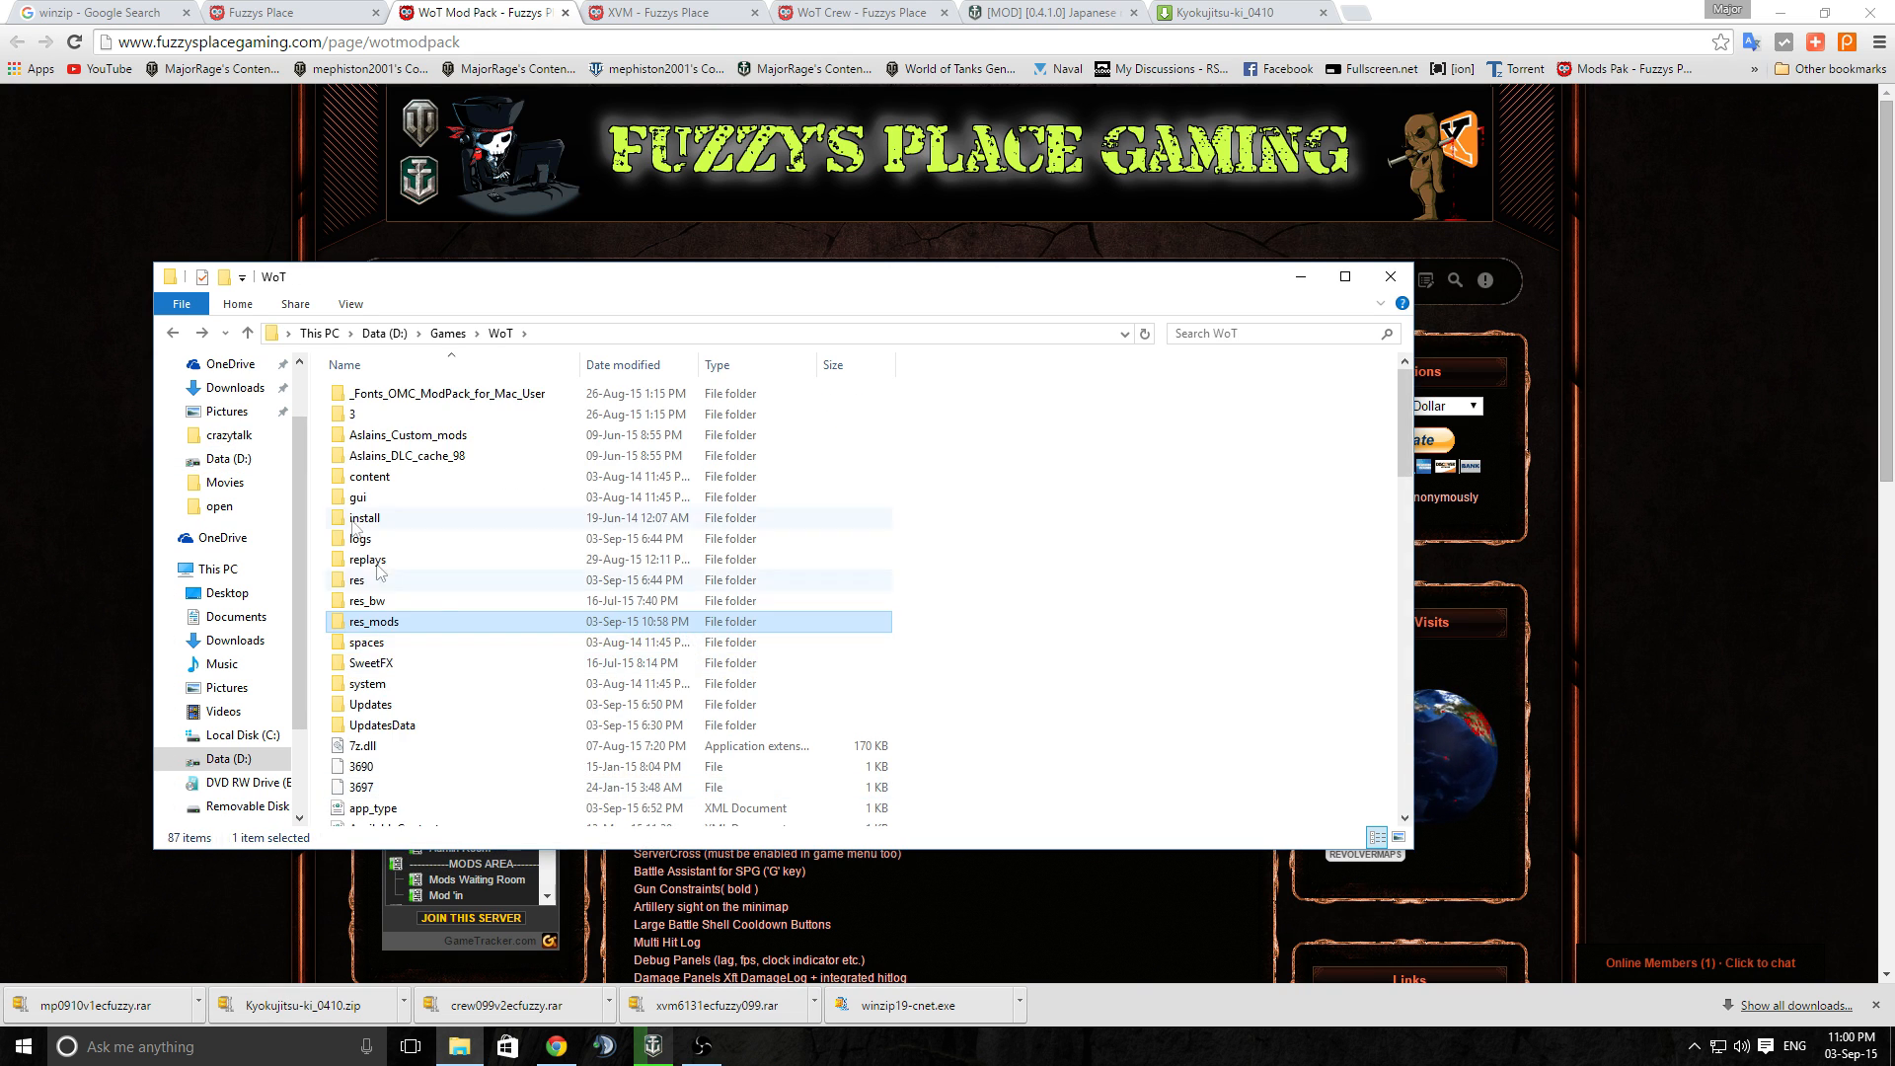
{"action": "mouse_move", "coordinate": [486, 634]}
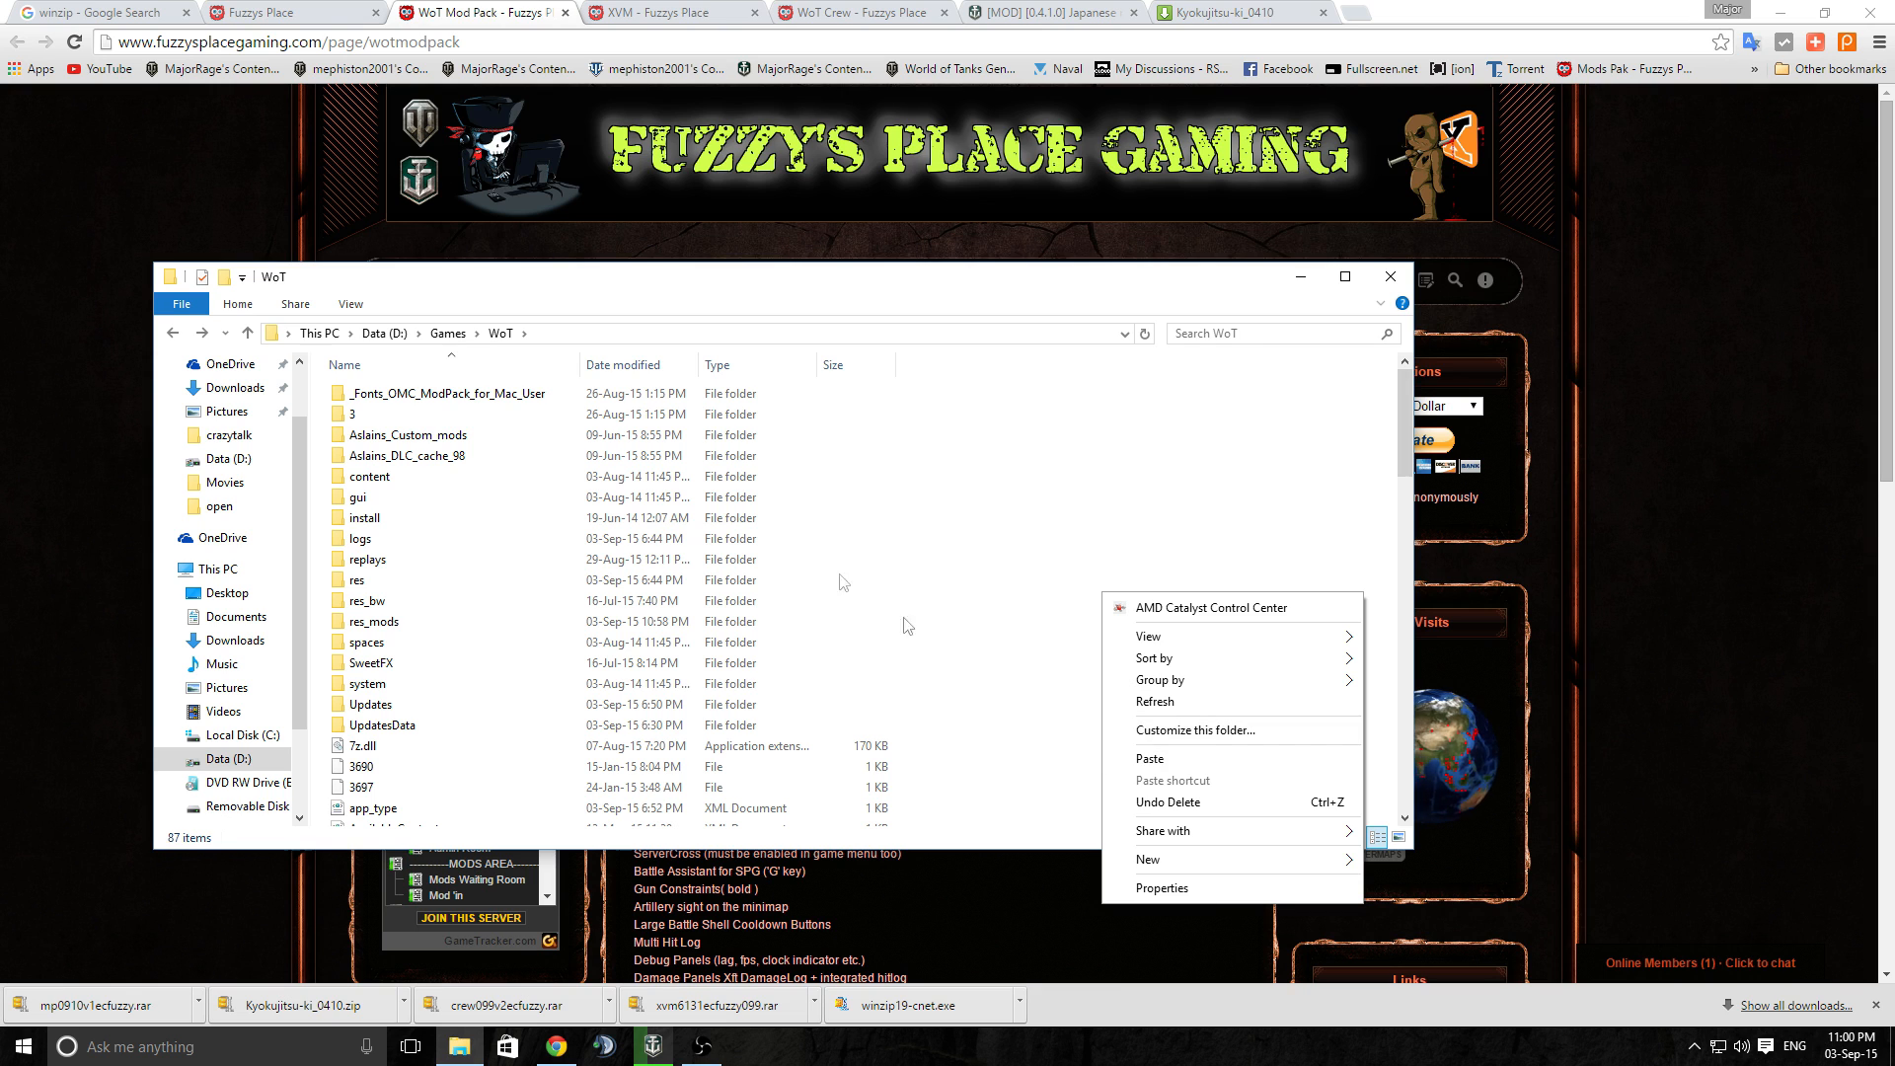
{"action": "mouse_move", "coordinate": [1143, 825]}
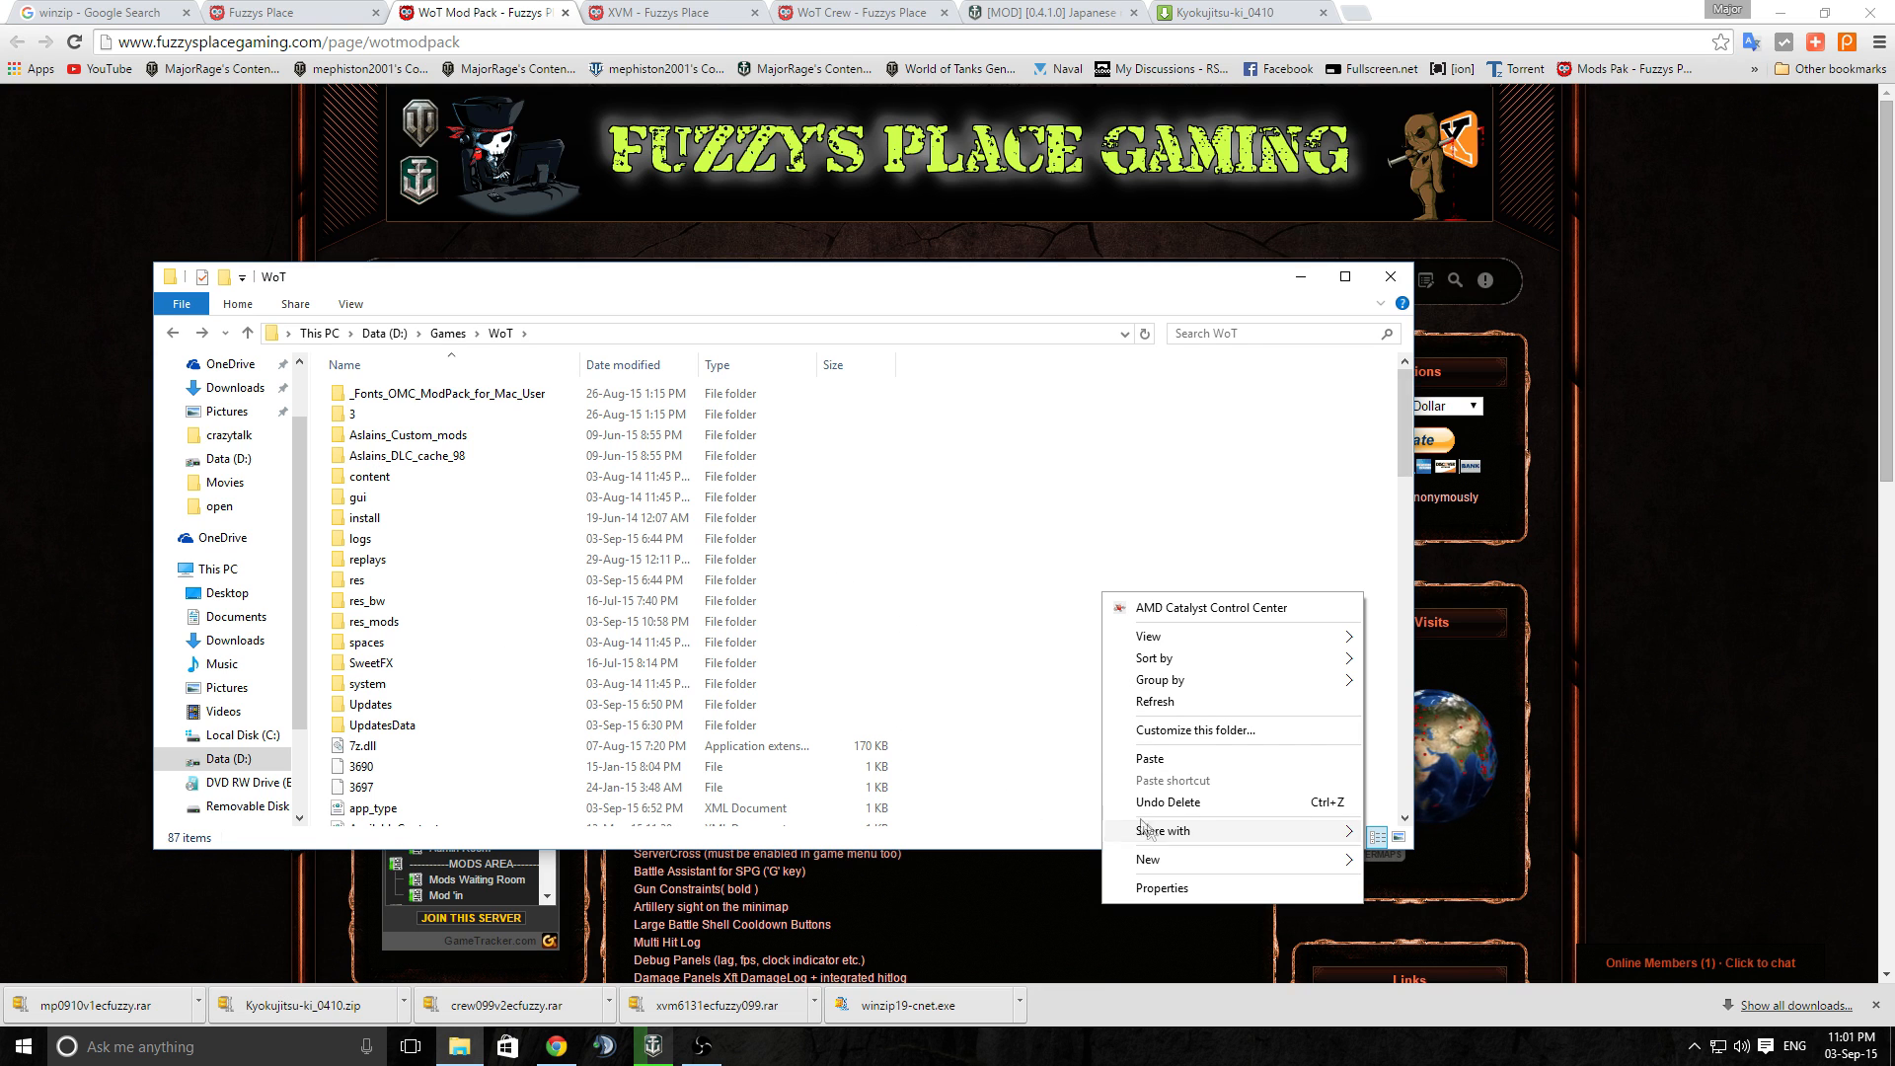
{"action": "left_click", "coordinate": [1149, 766]}
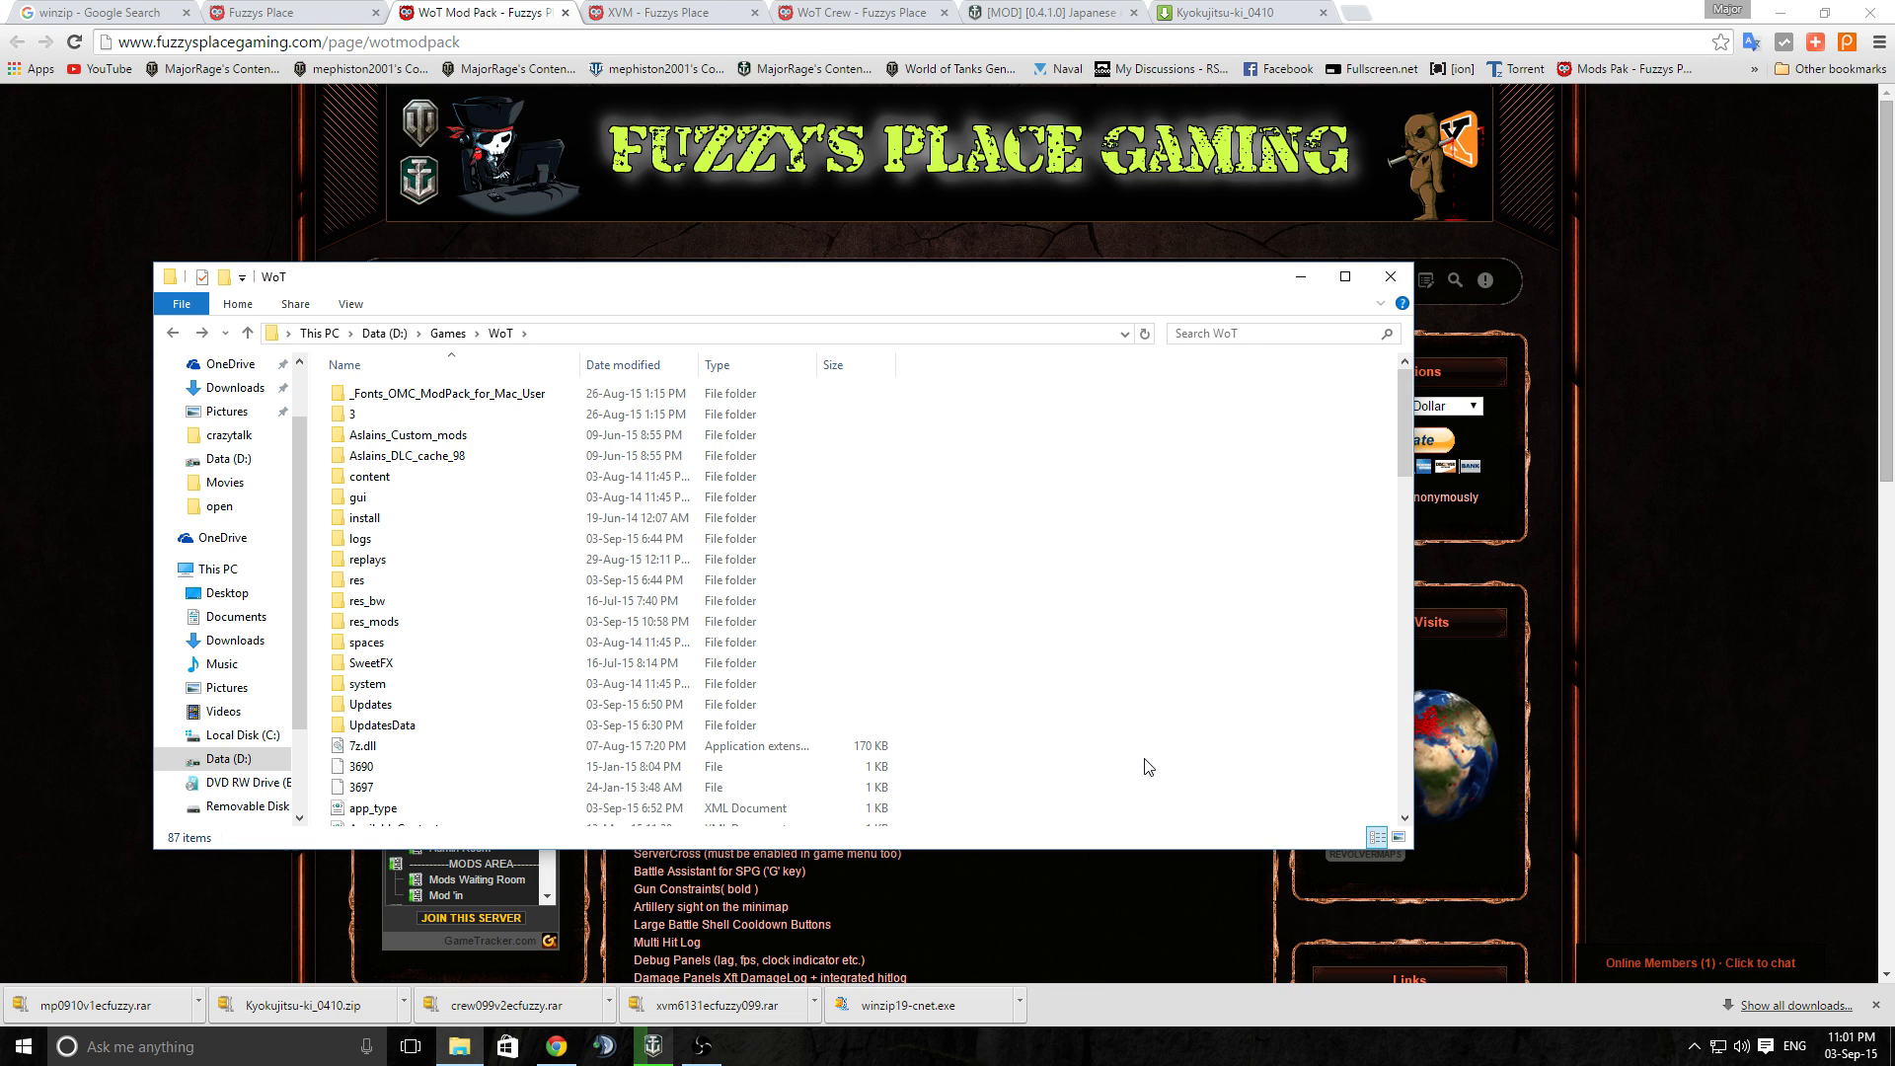
{"action": "left_click", "coordinate": [375, 620]}
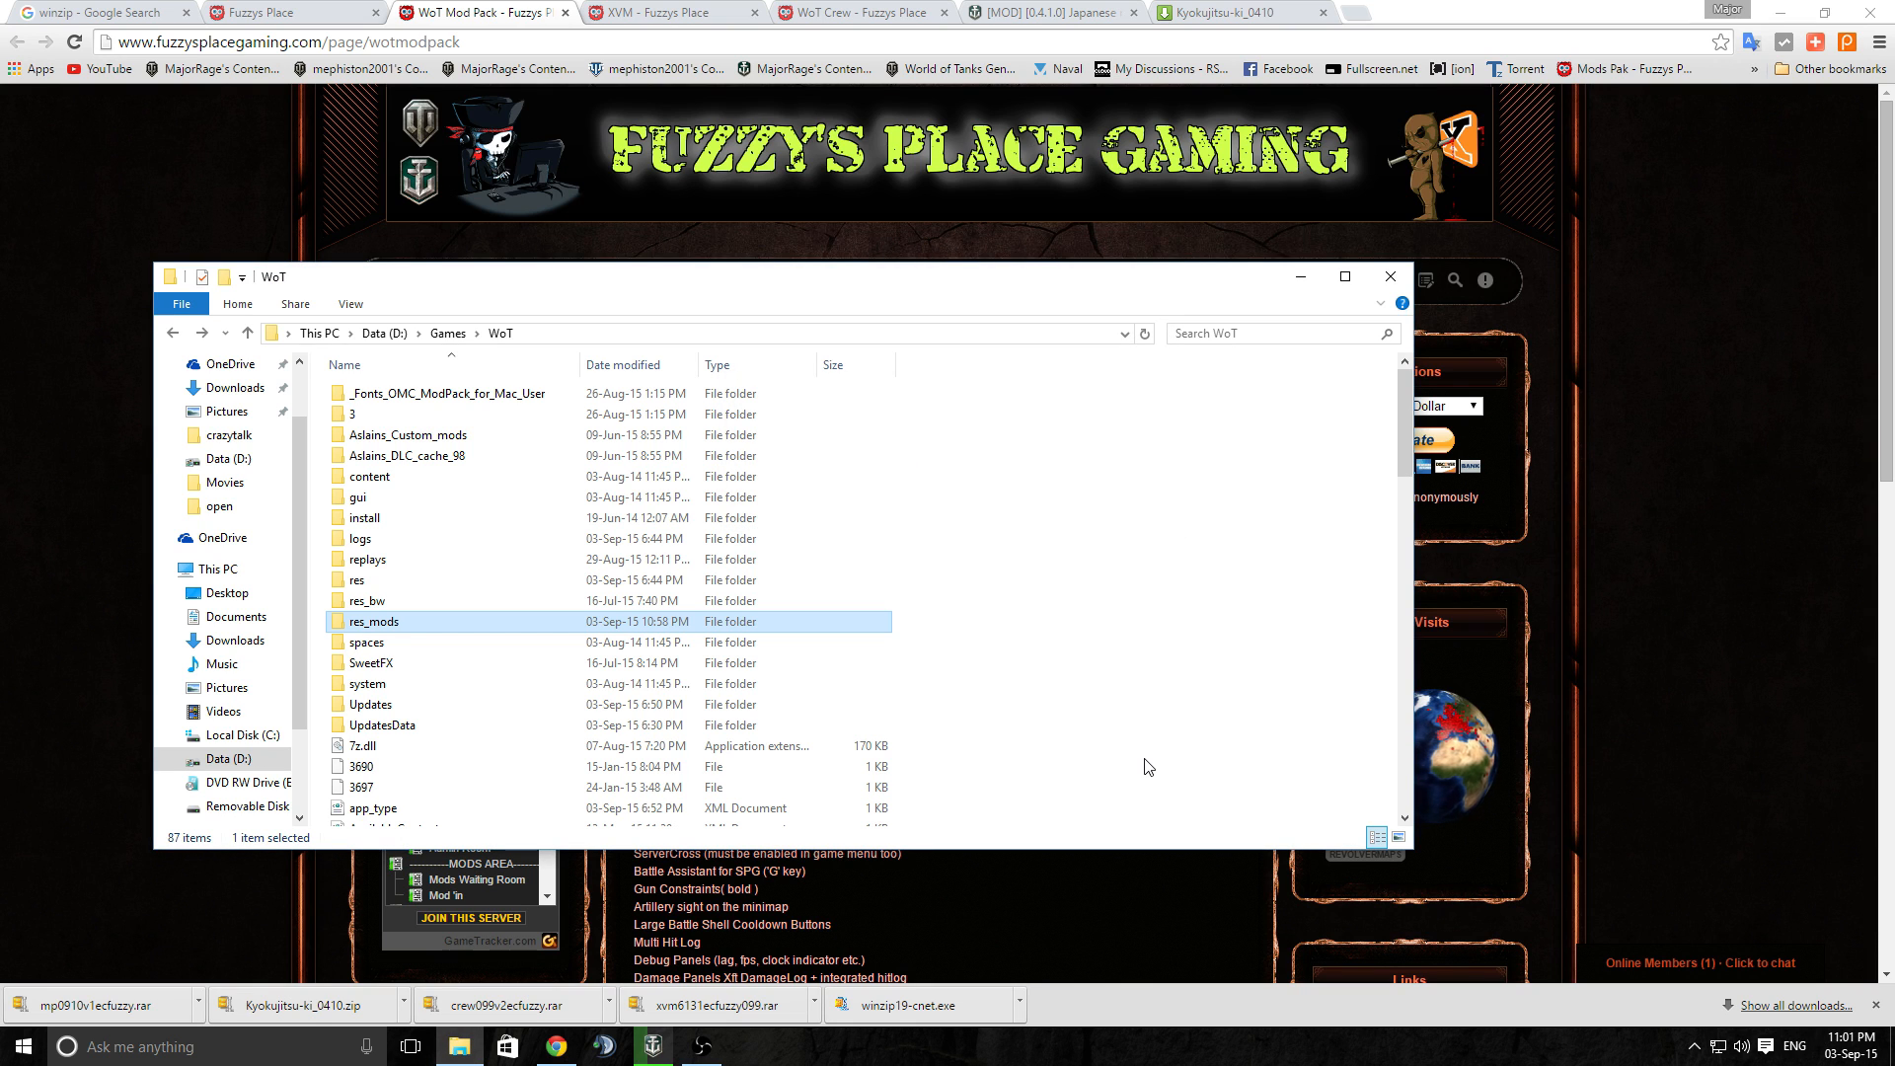
{"action": "mouse_move", "coordinate": [417, 622]}
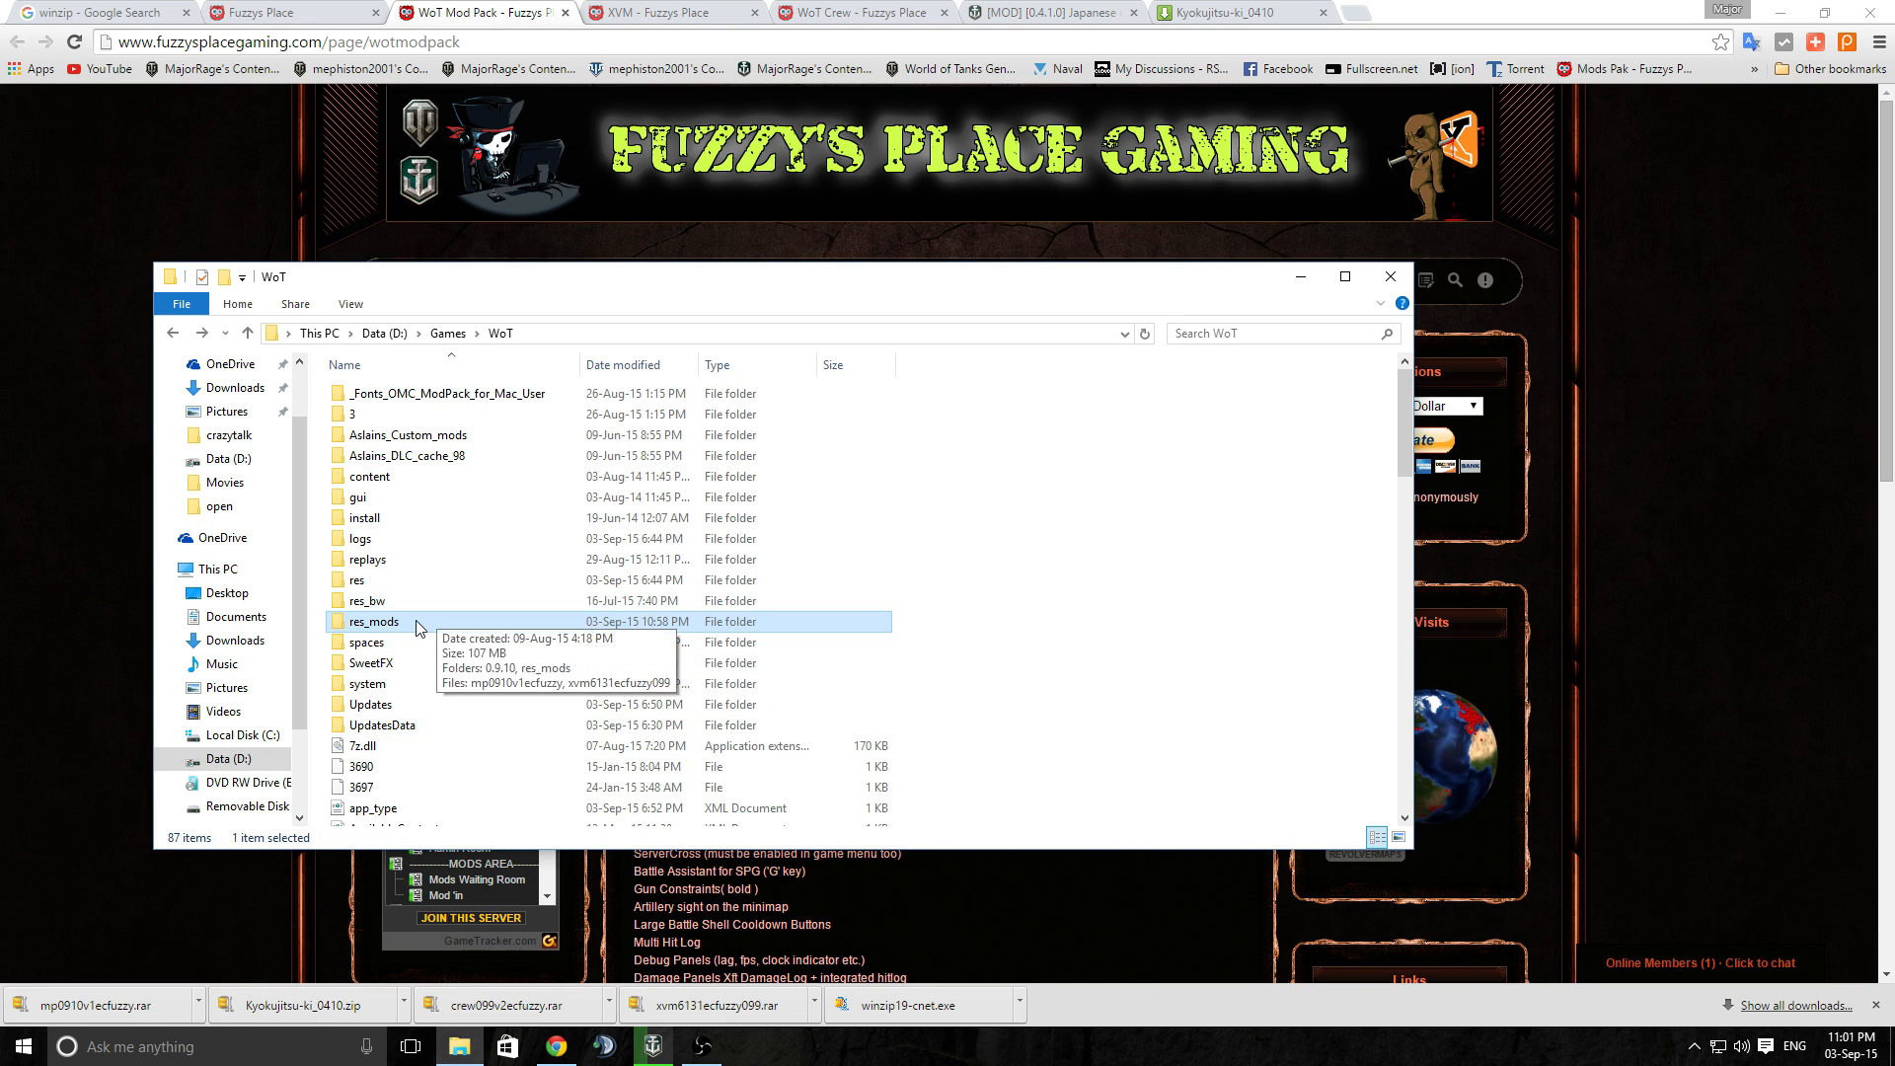
Check the merged res_mods contents and its 0.9.10 folder
{"action": "double_click", "coordinate": [376, 620]}
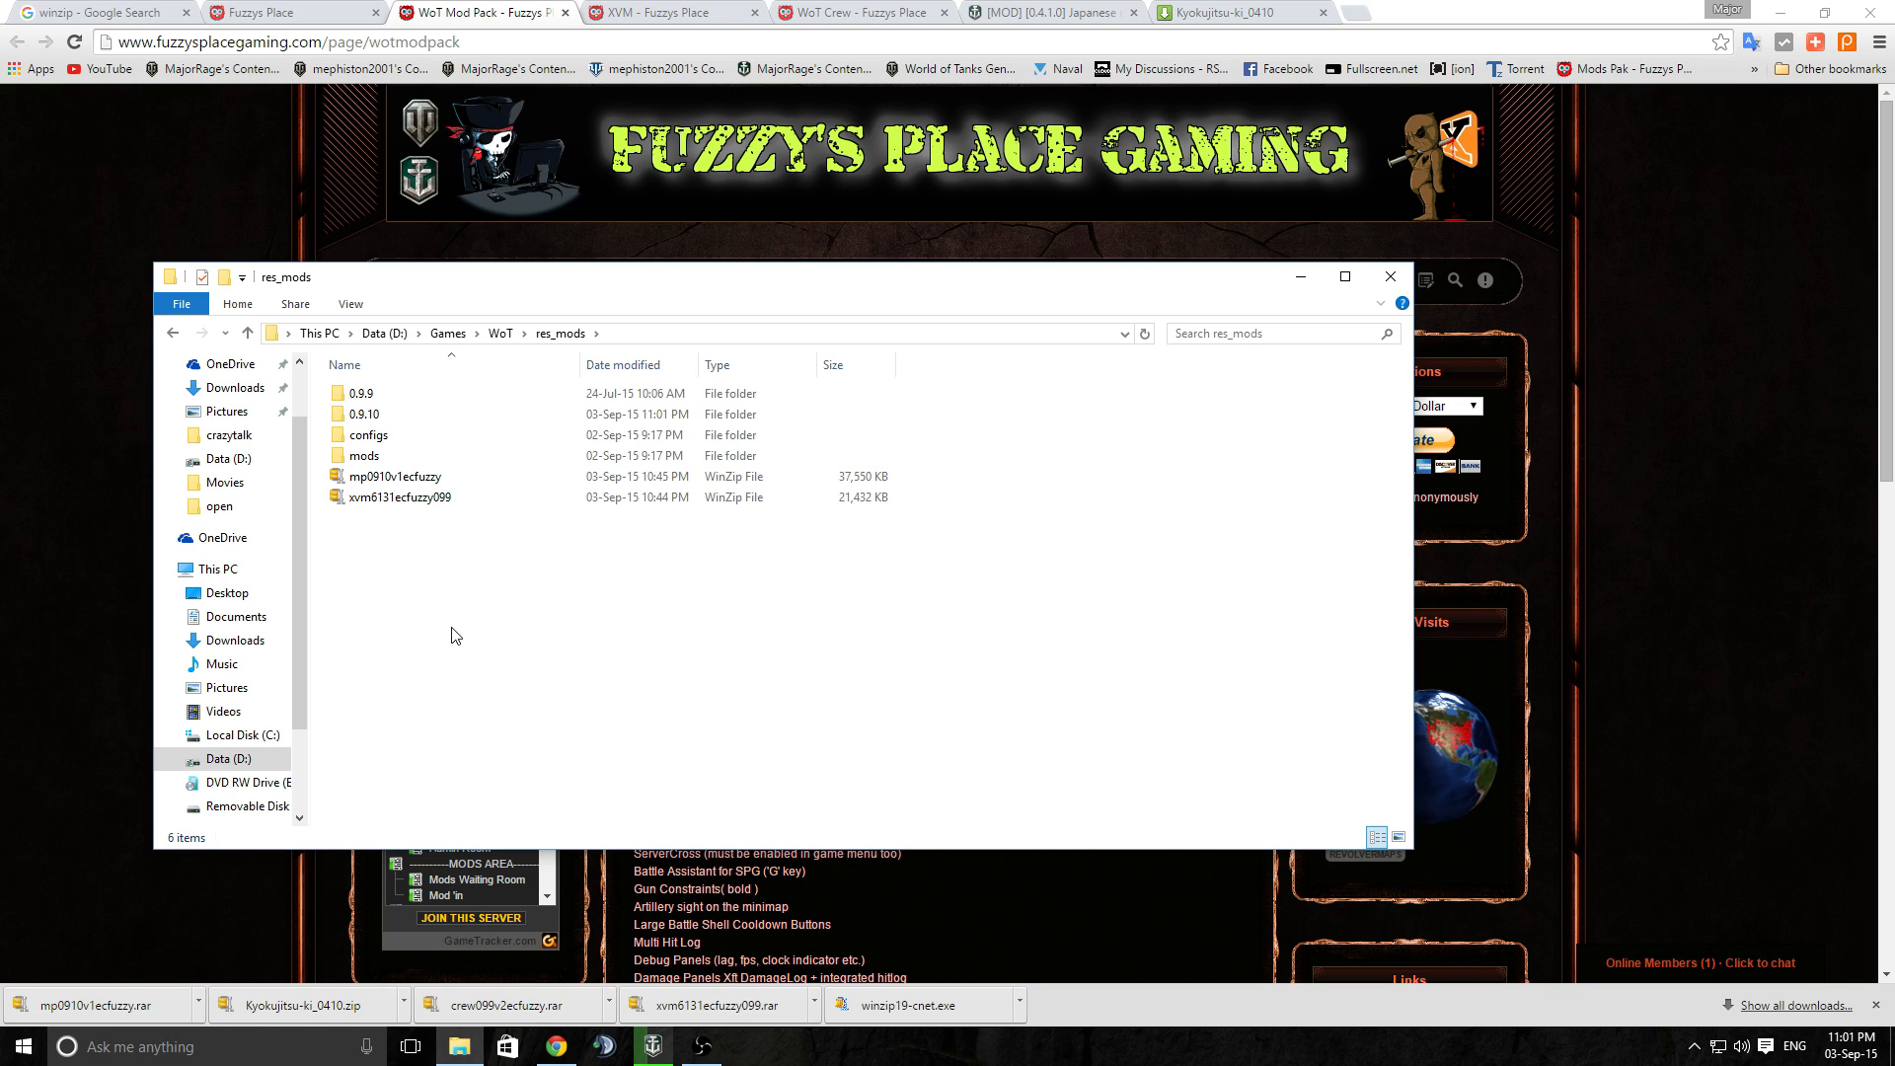
{"action": "mouse_move", "coordinate": [493, 645]}
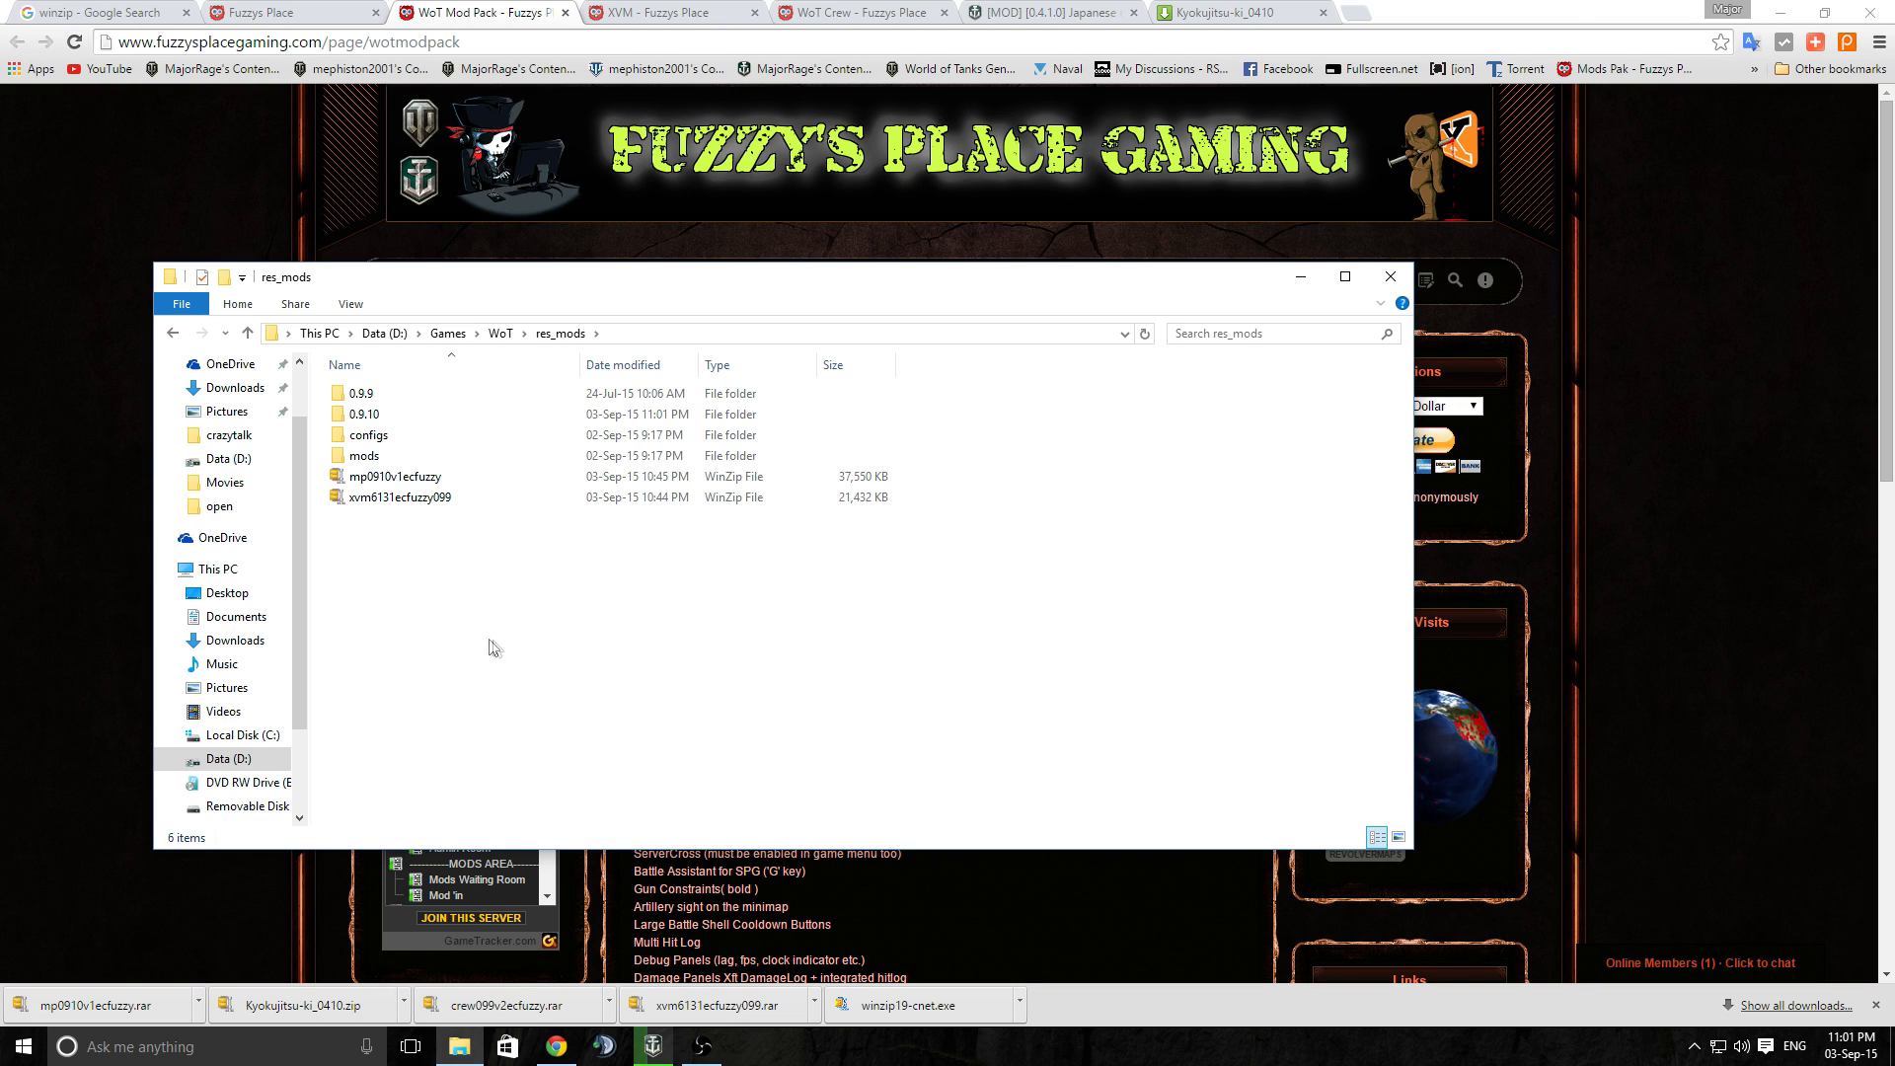
{"action": "double_click", "coordinate": [364, 414]}
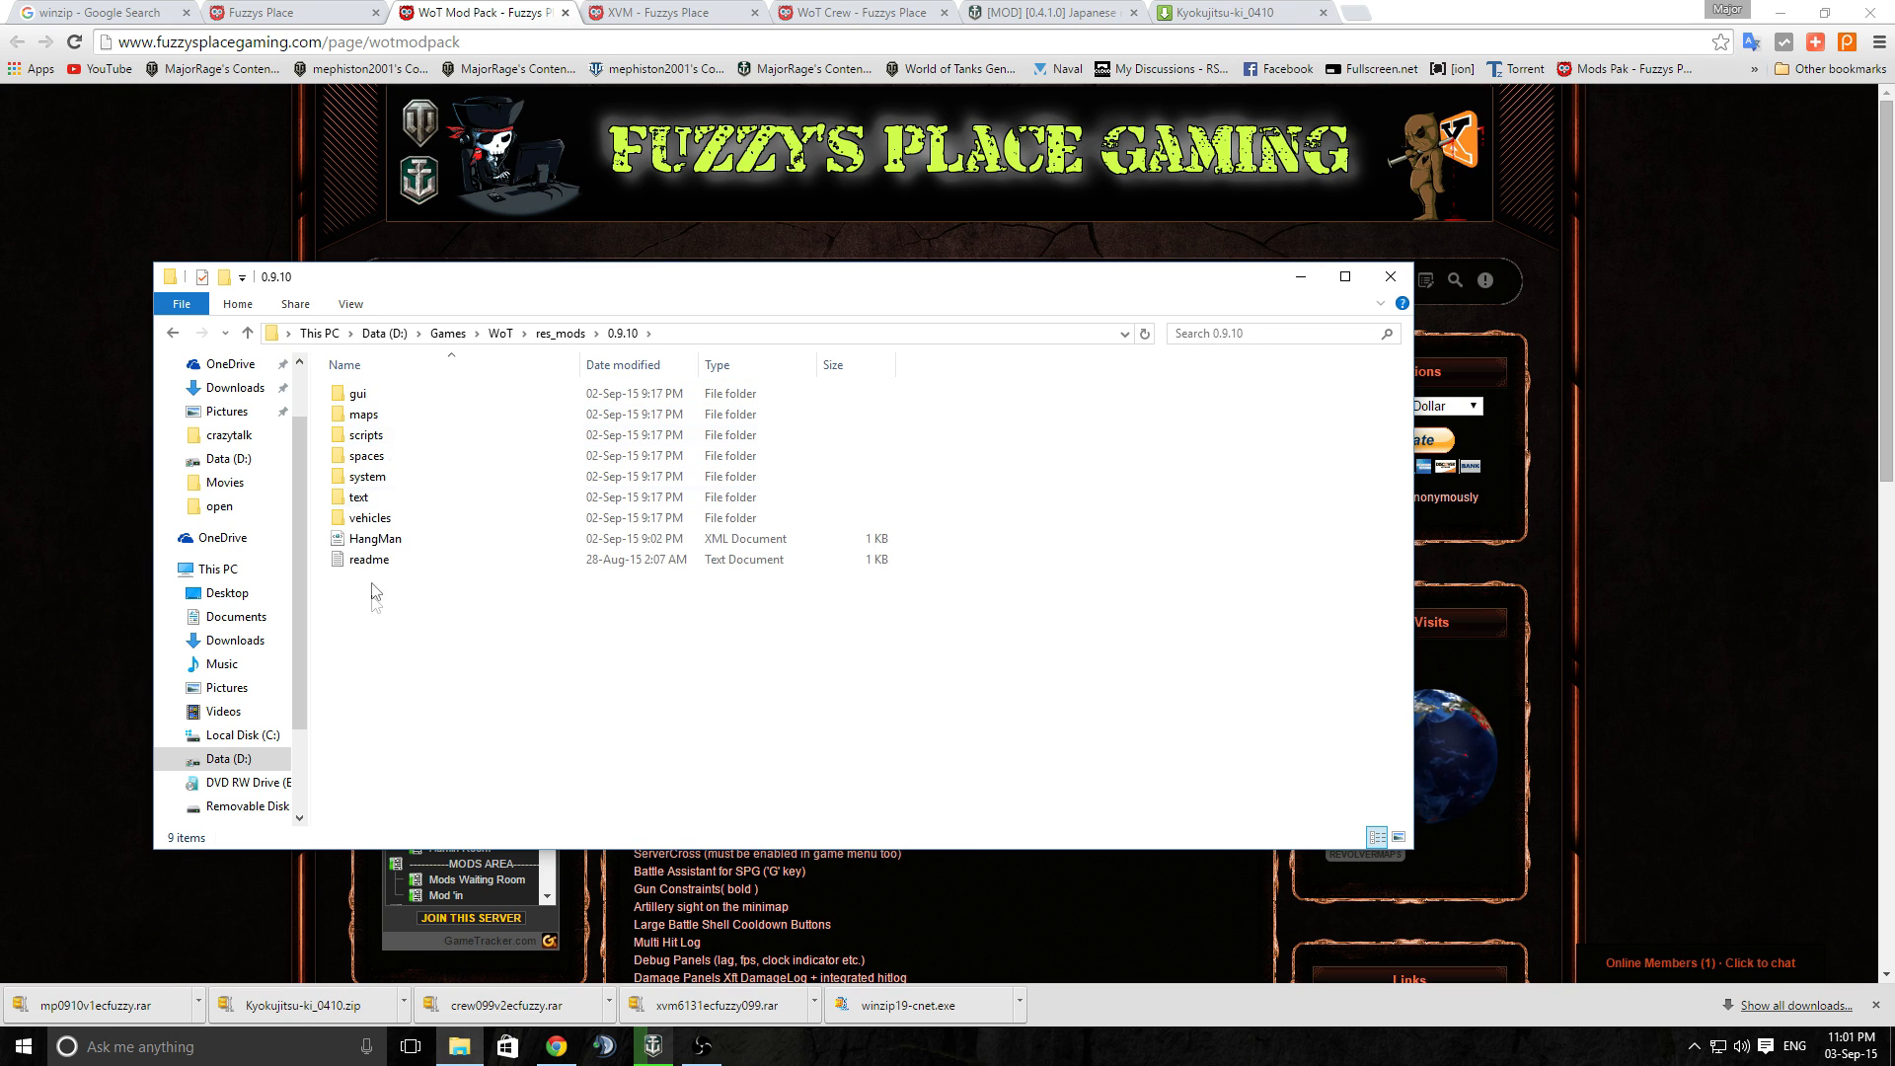
{"action": "mouse_move", "coordinate": [347, 559]}
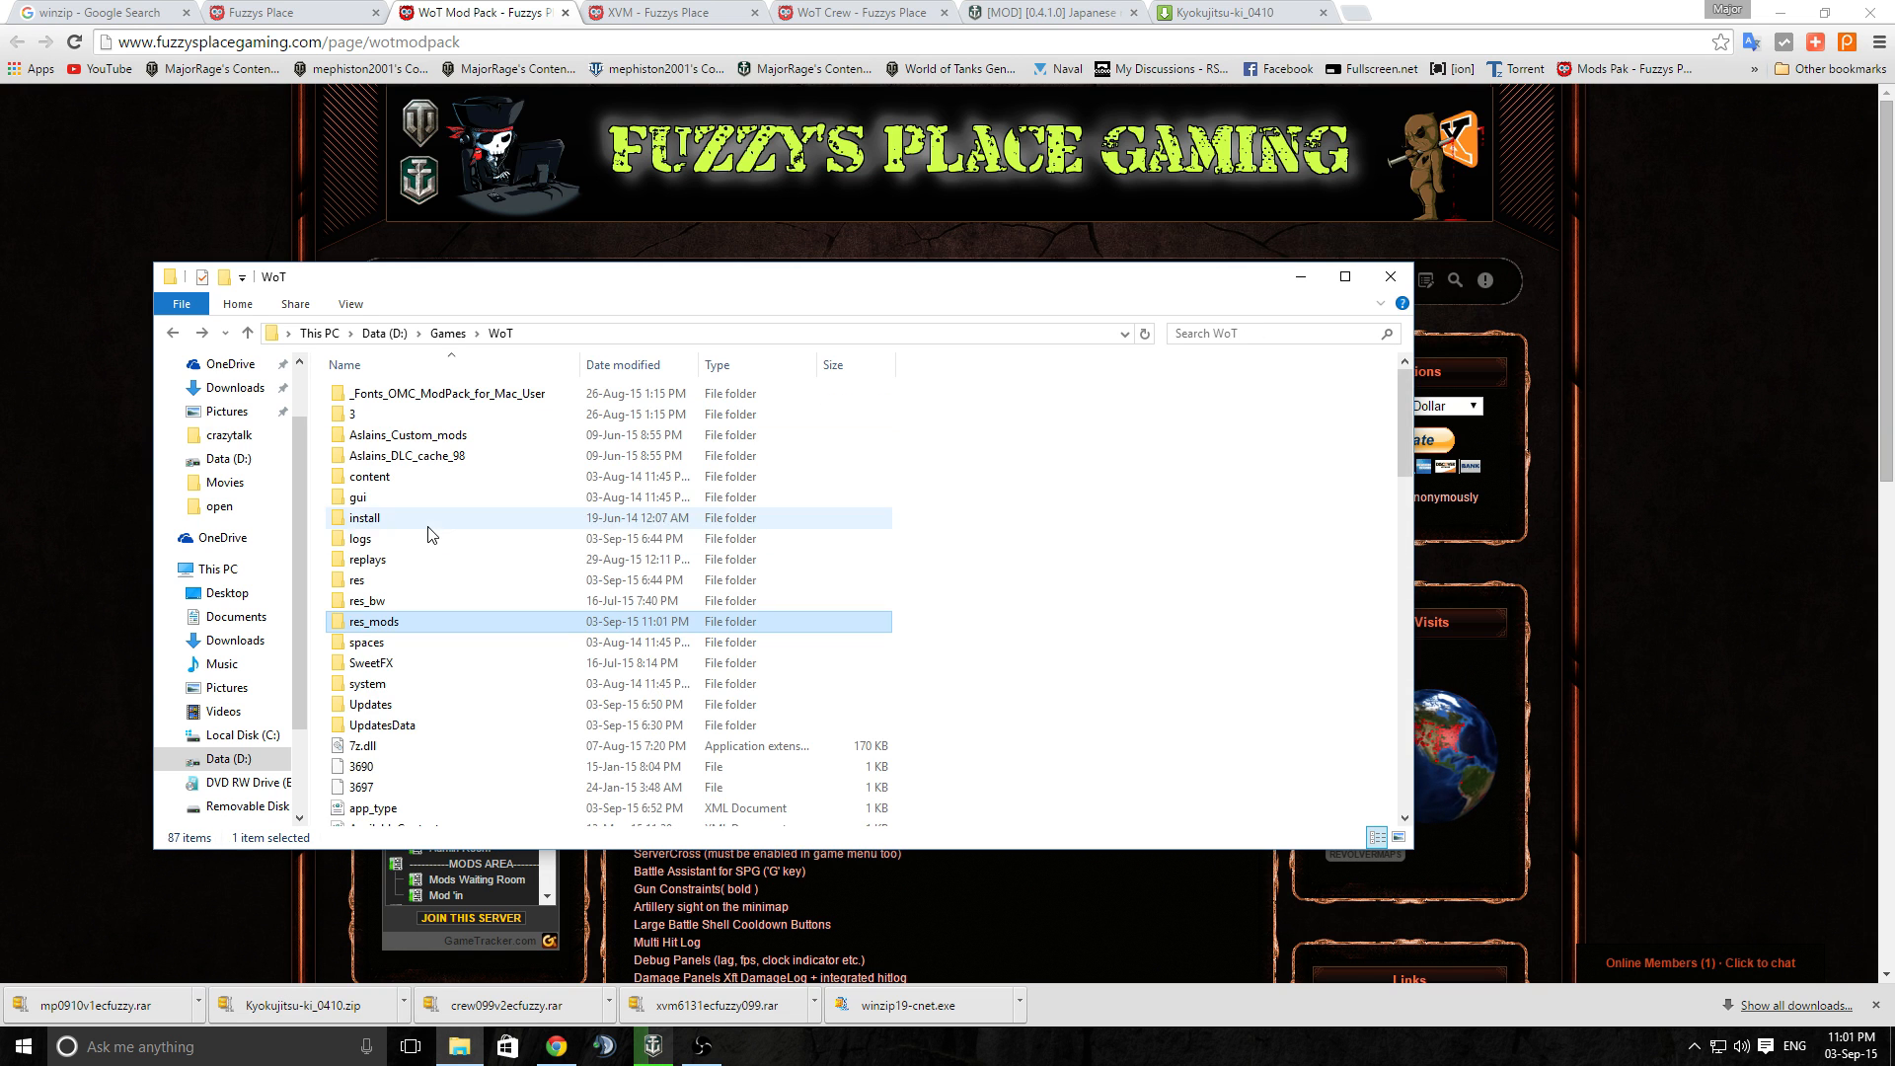
{"action": "scroll", "scroll_direction": "down", "scroll_amount": 3}
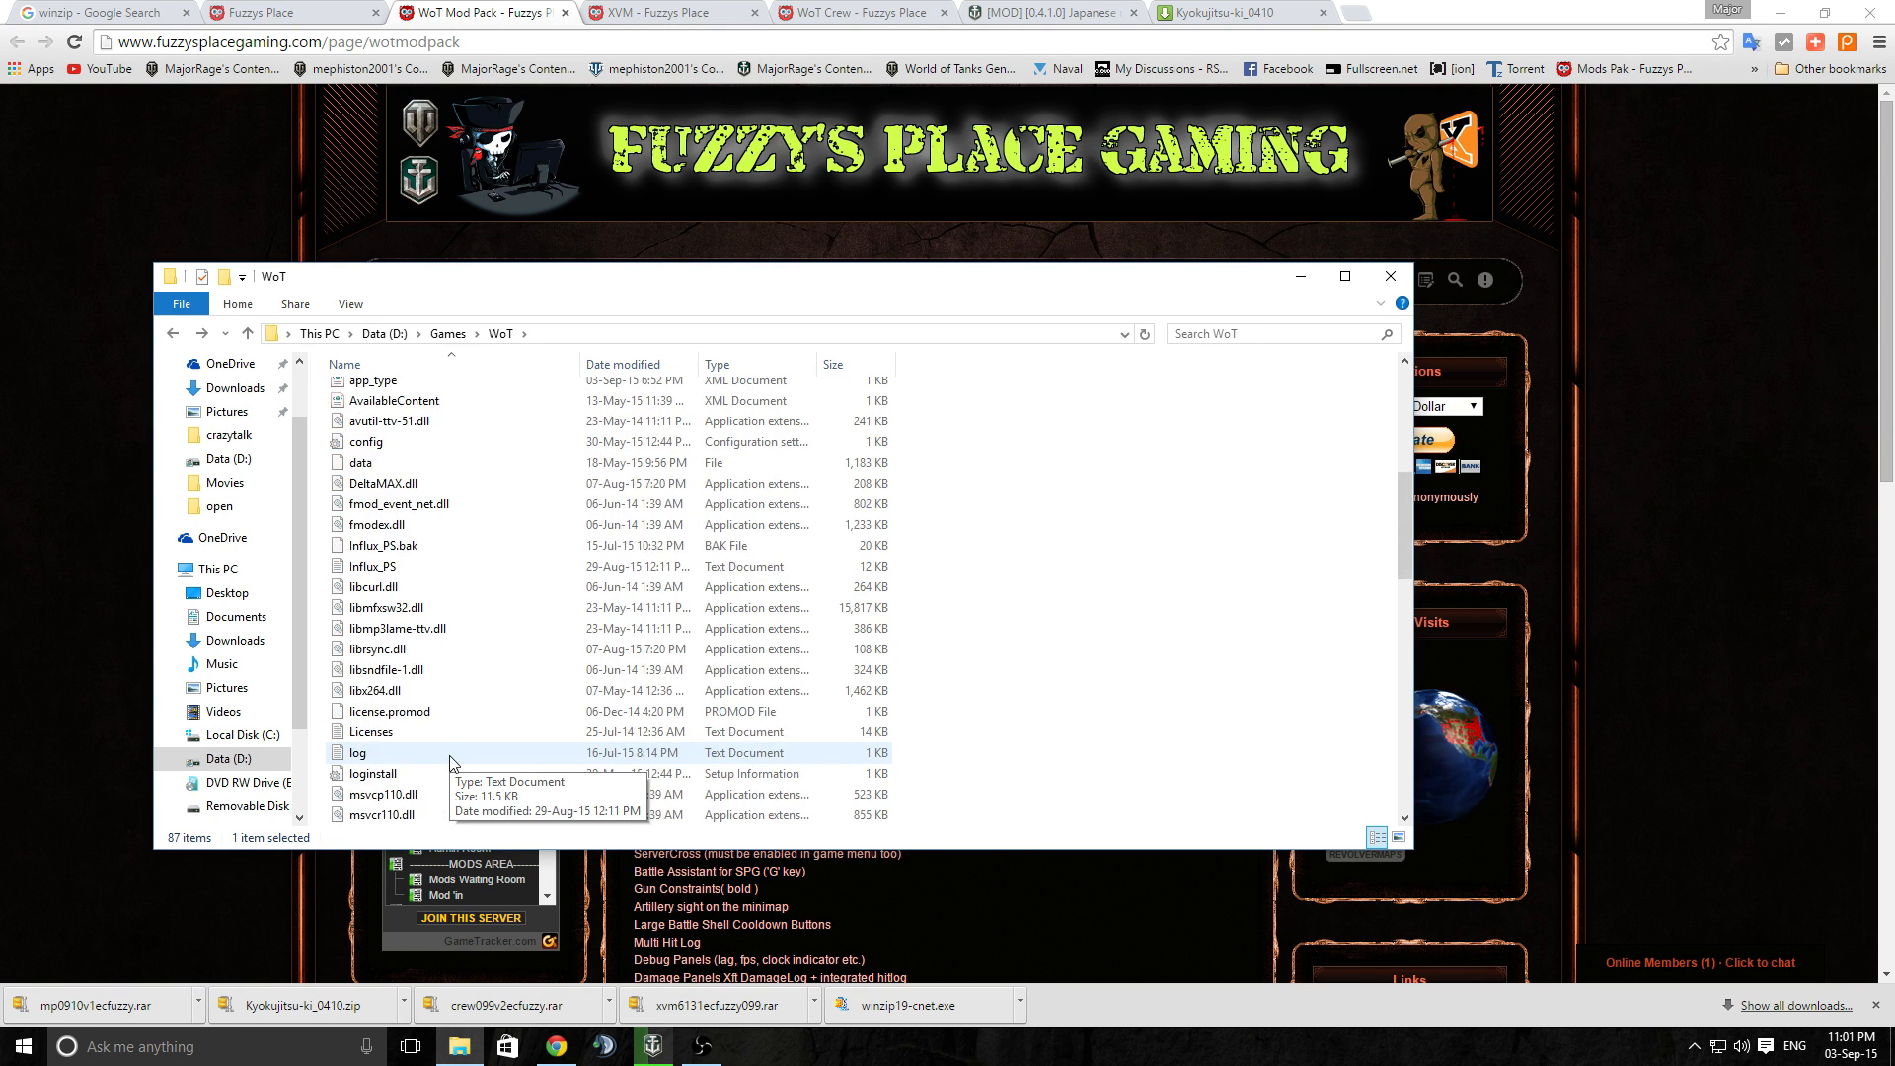
{"action": "scroll", "scroll_direction": "down", "scroll_amount": 3}
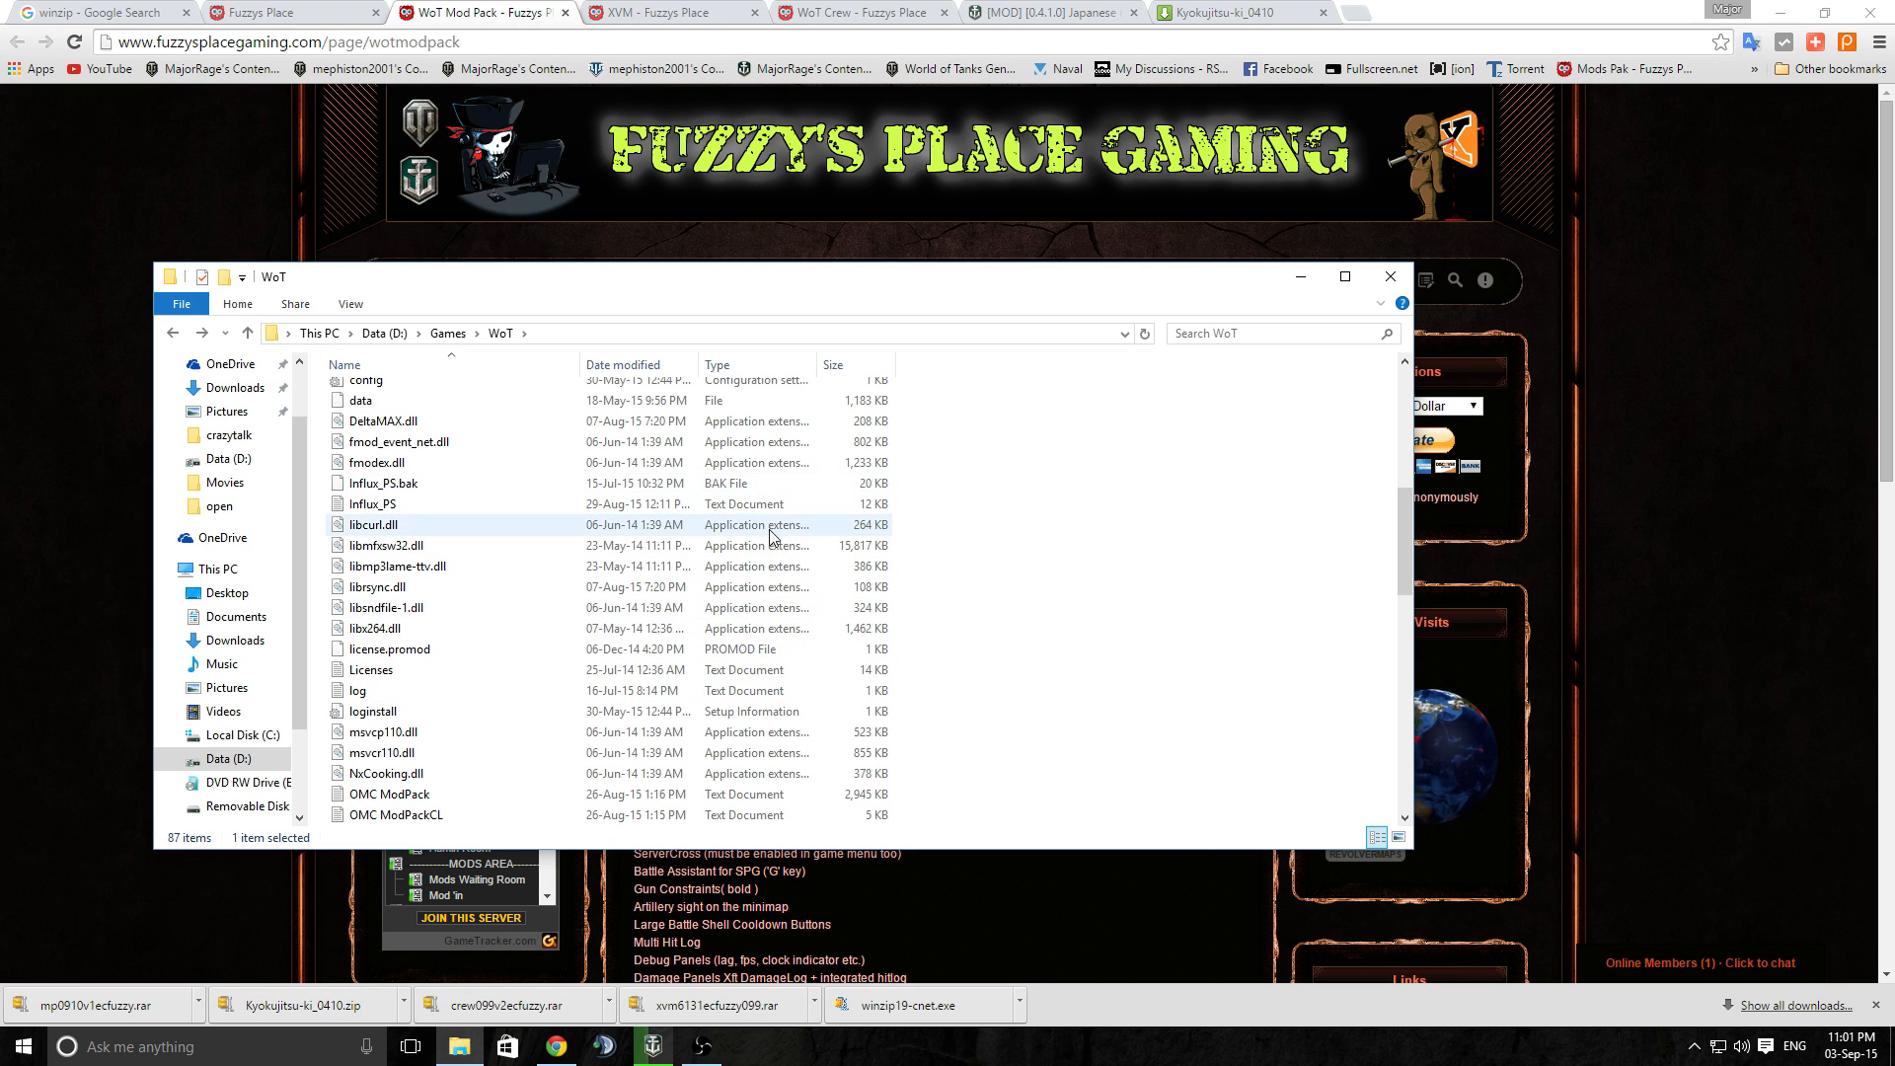
{"action": "mouse_move", "coordinate": [490, 608]}
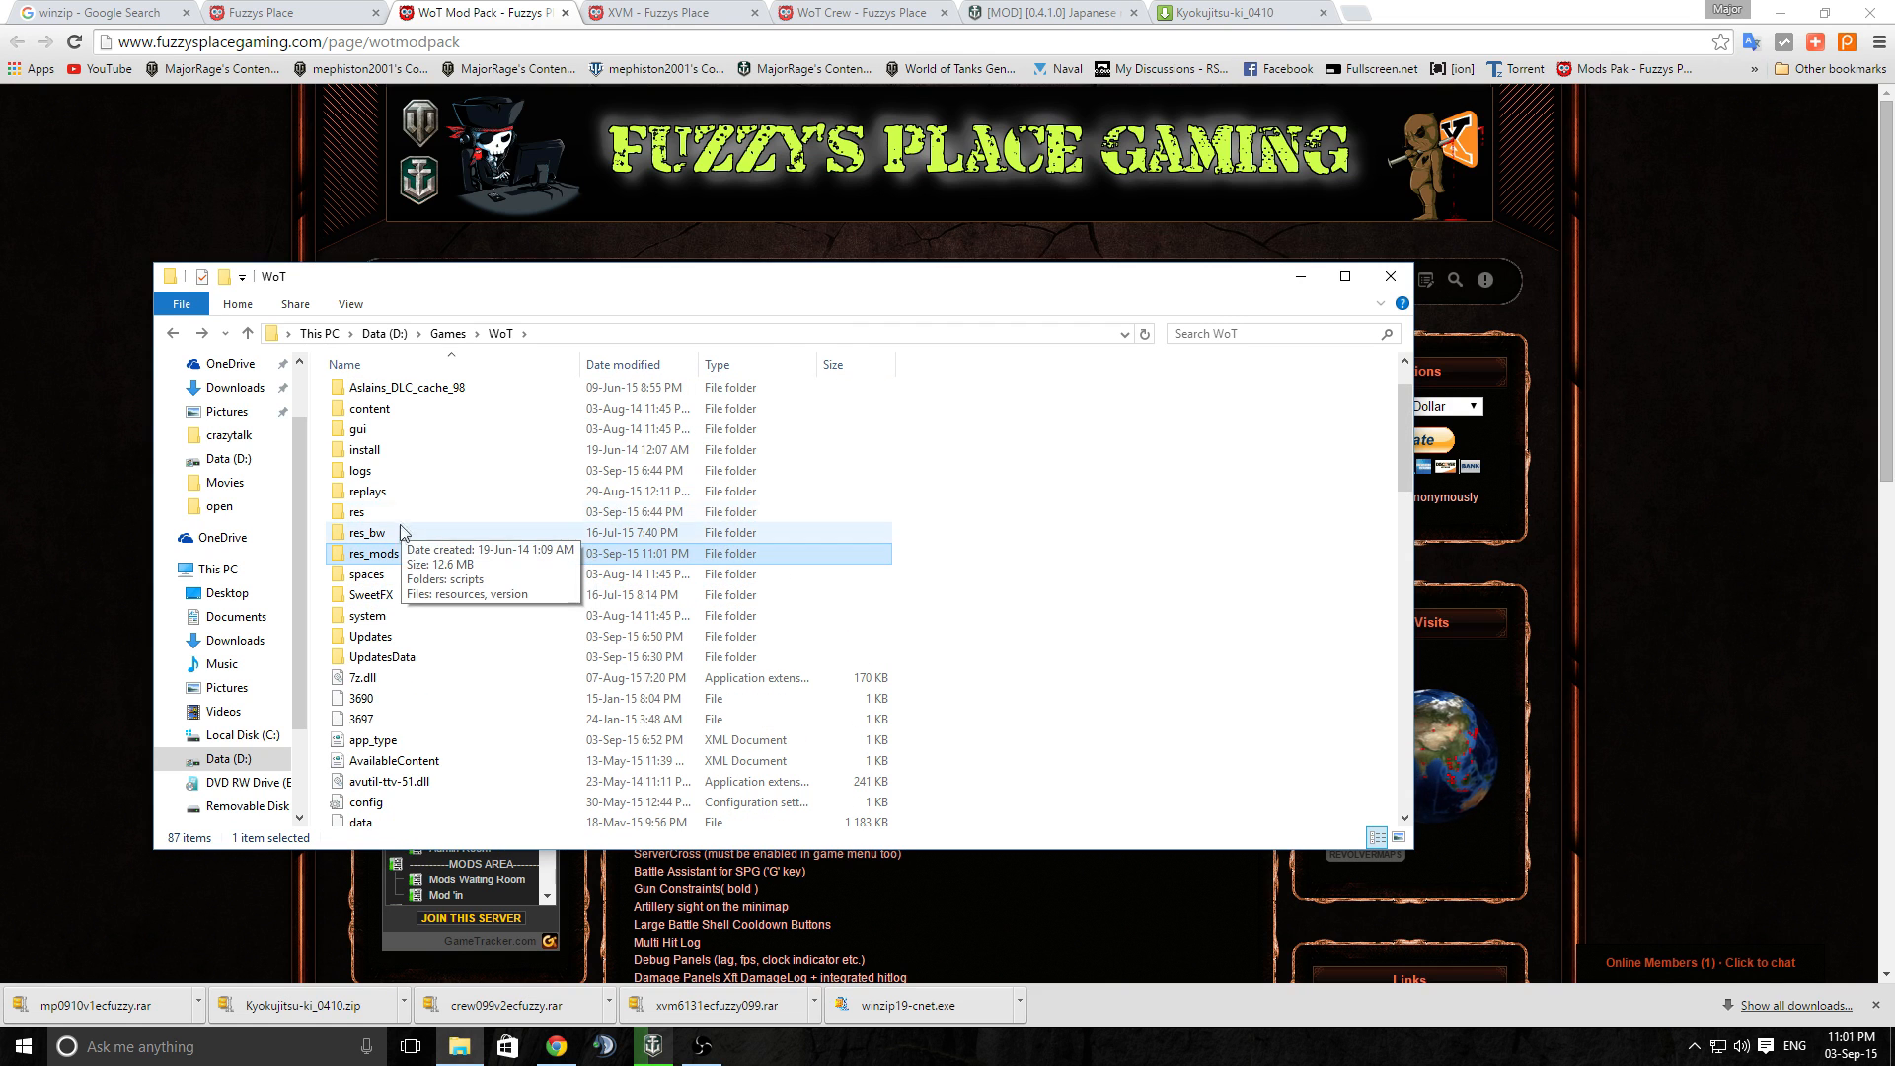
Look into the game's res folder and return to the WoT game folder
{"action": "double_click", "coordinate": [356, 511]}
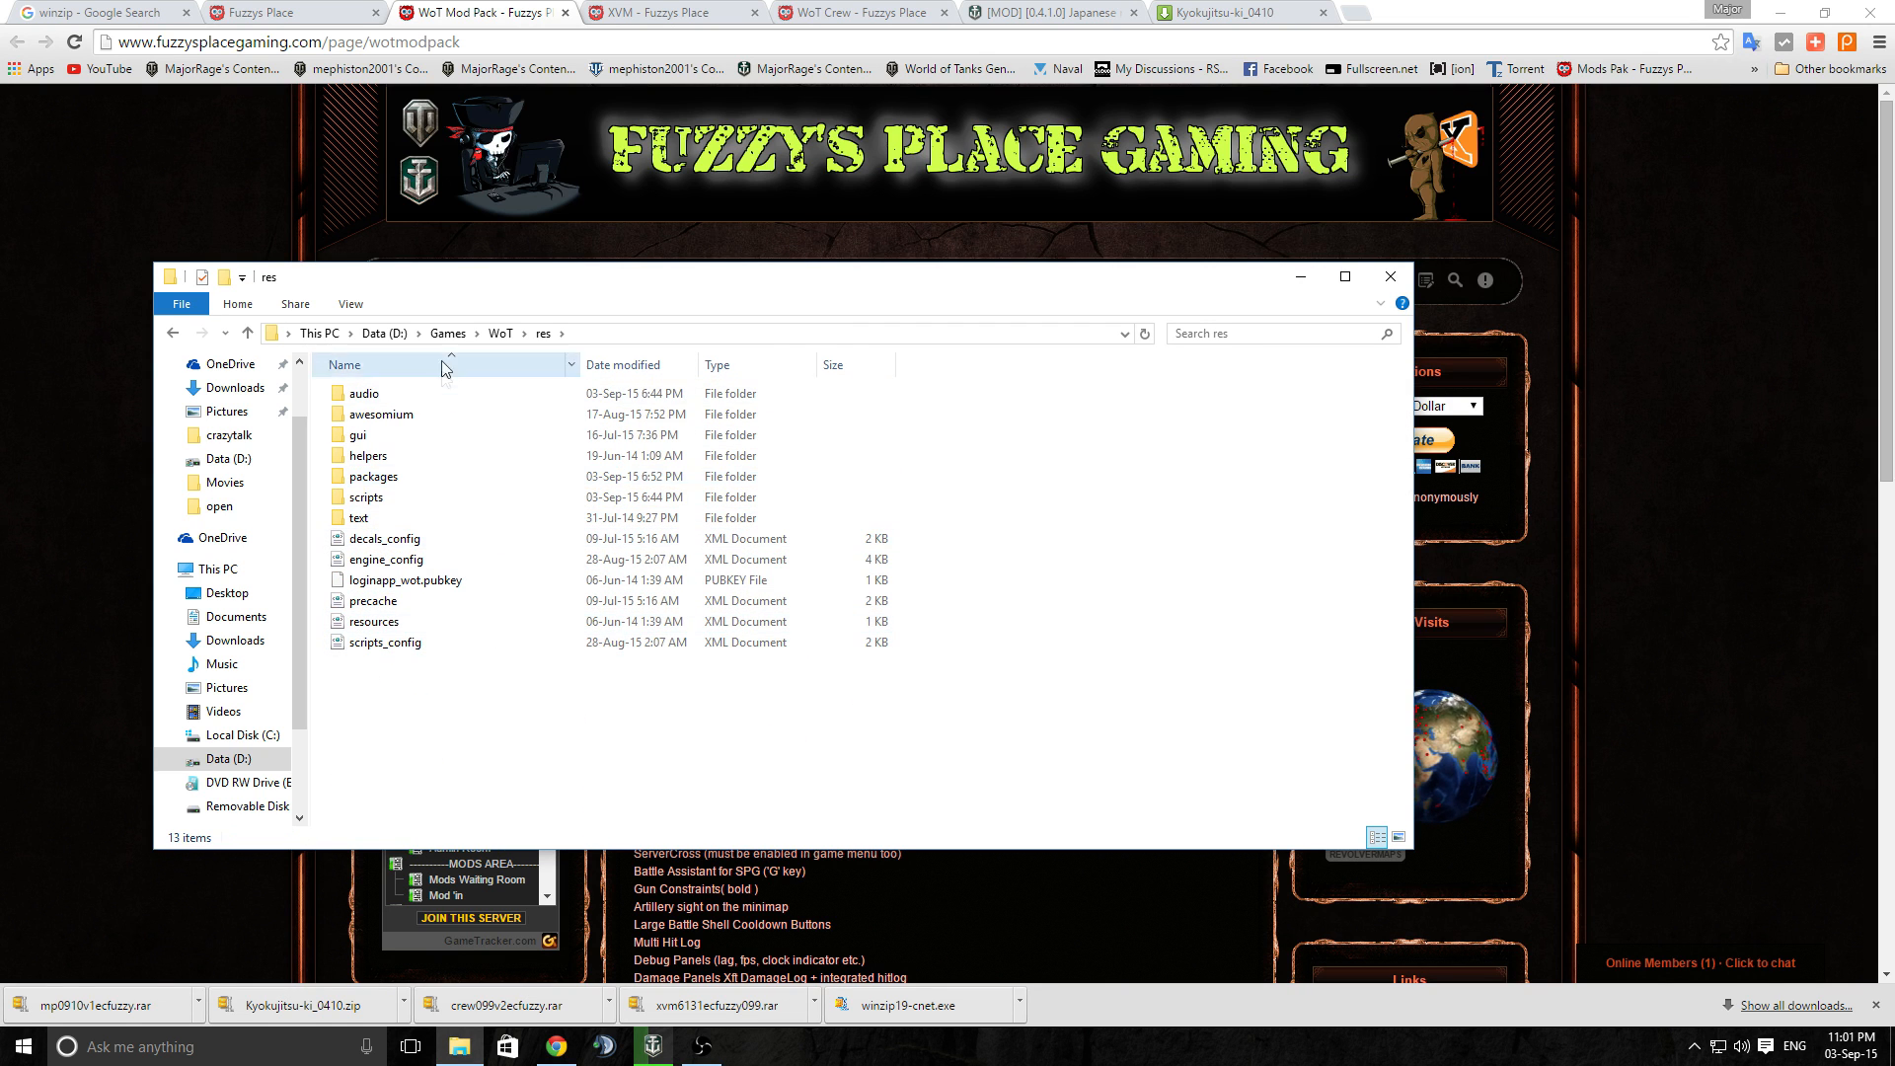
{"action": "left_click", "coordinate": [358, 434]}
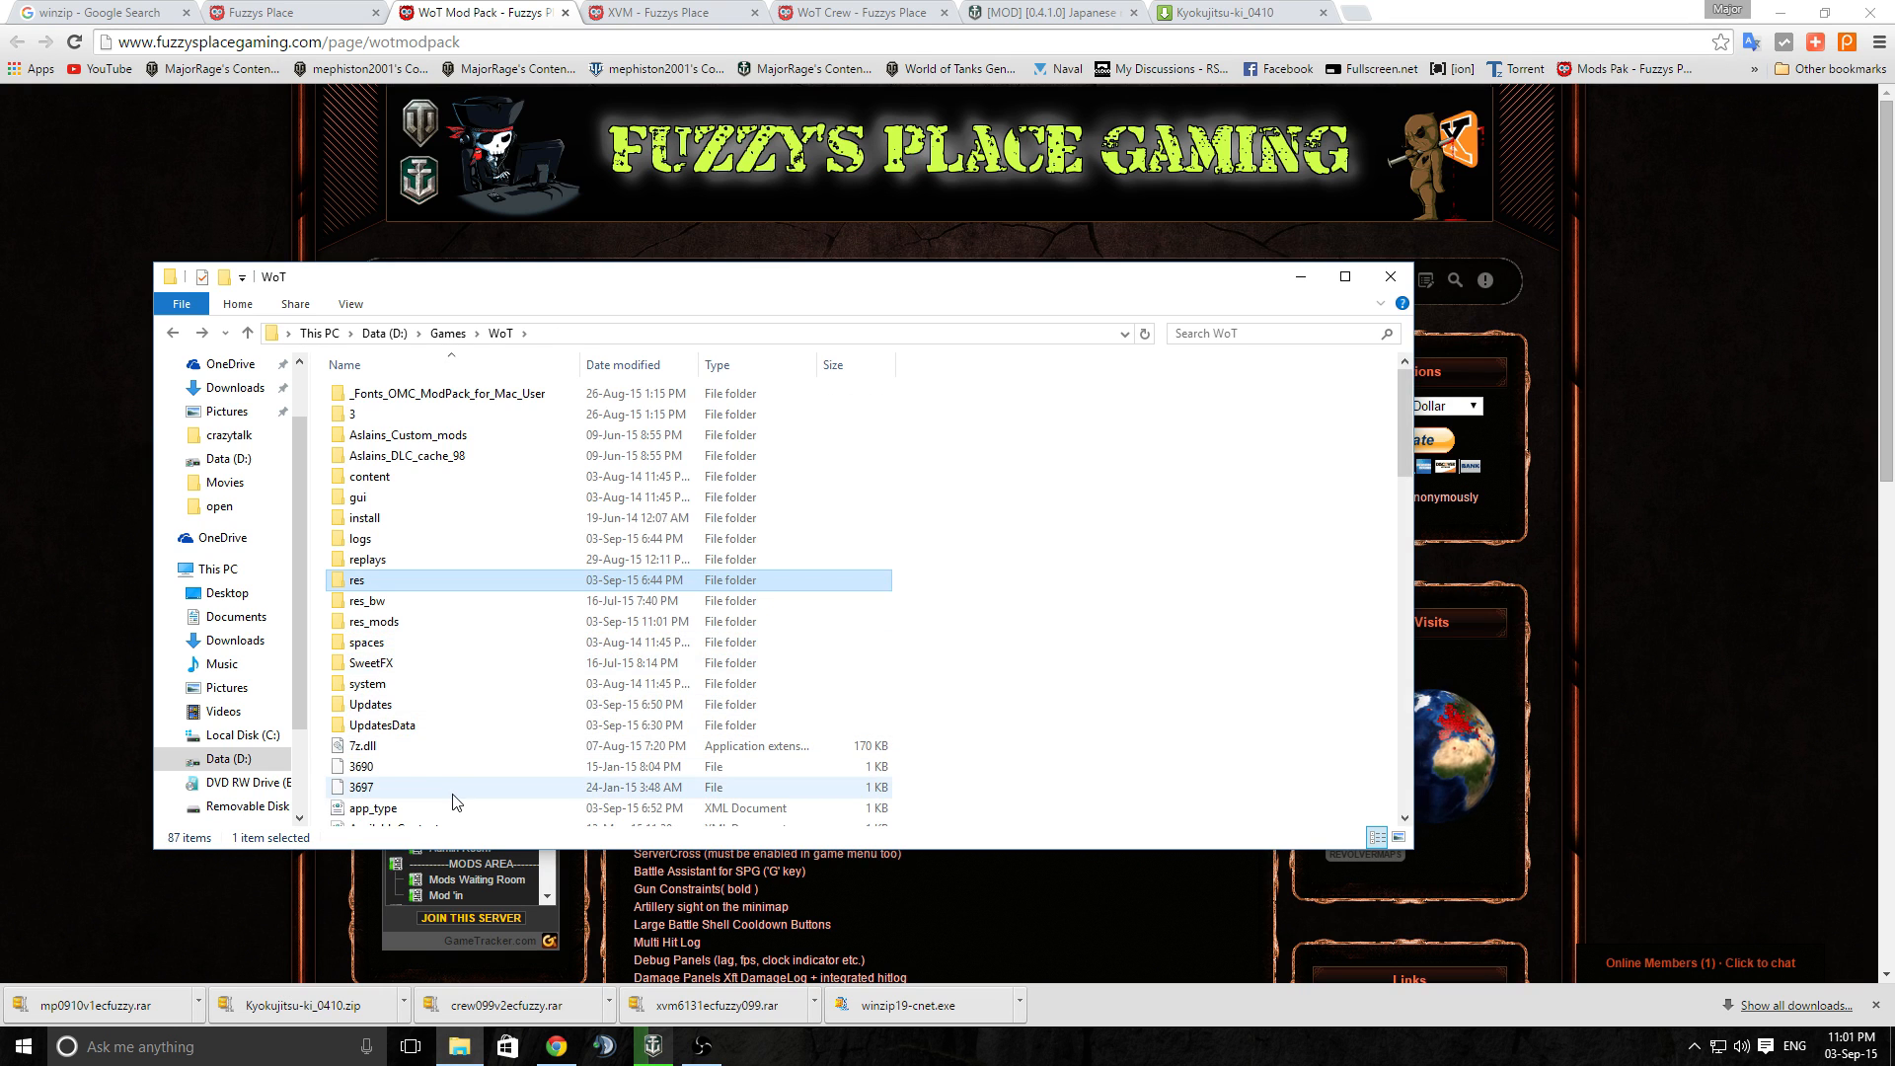
{"action": "mouse_move", "coordinate": [494, 576]}
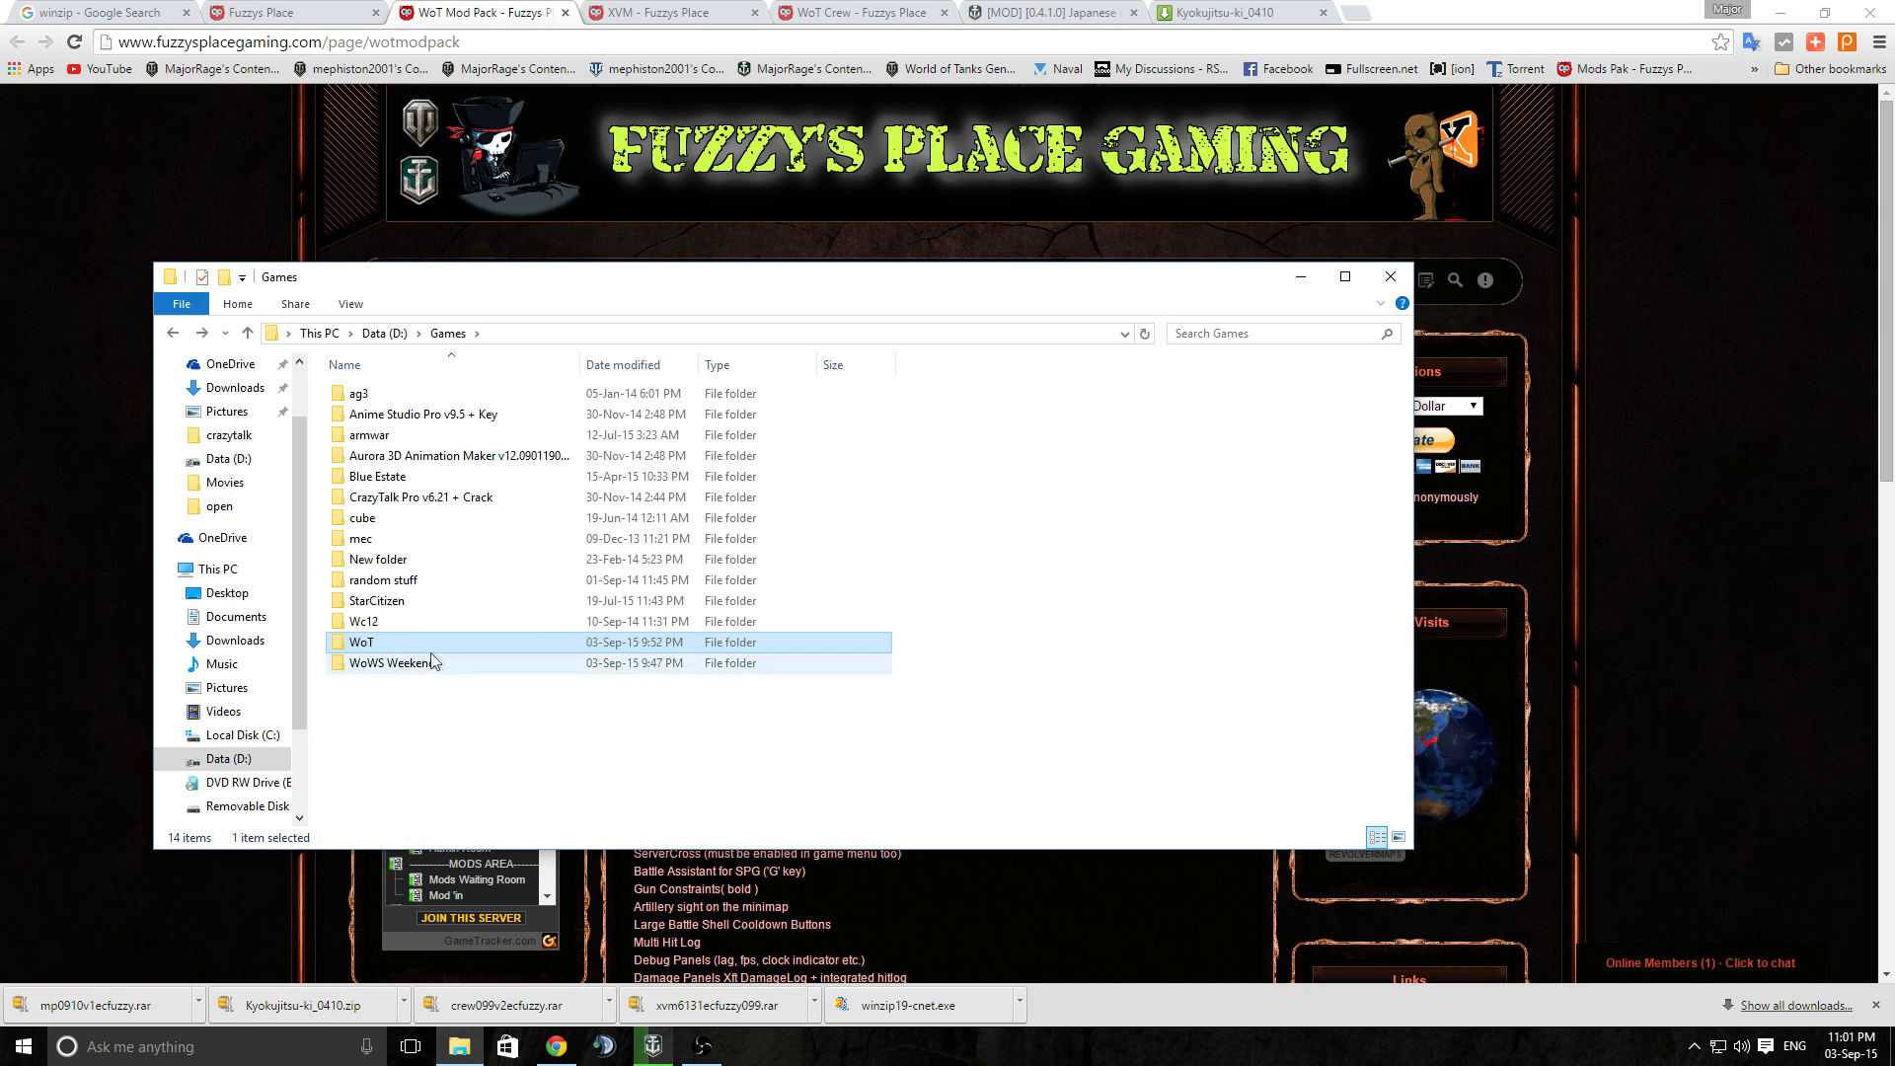
Leave the WoT folders via the Movies folder and show This PC with its drives
{"action": "double_click", "coordinate": [361, 642]}
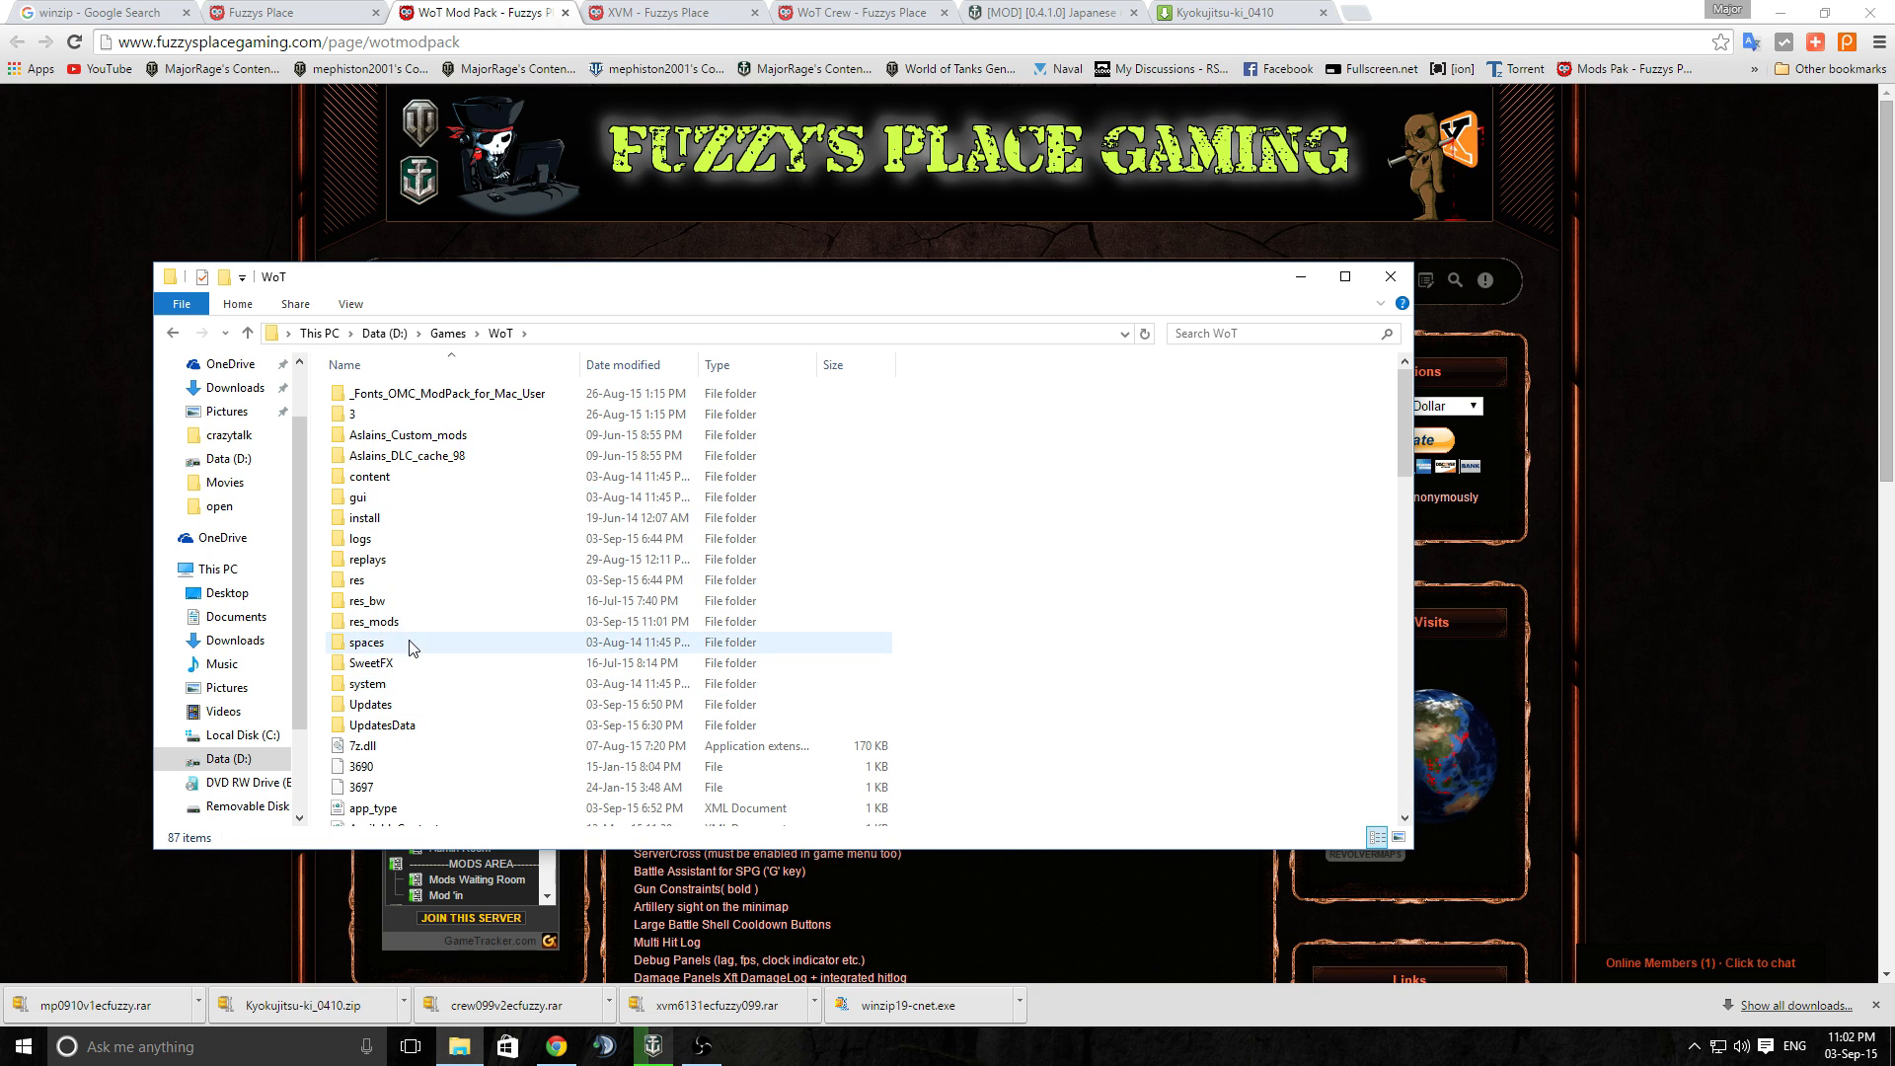
{"action": "right_click", "coordinate": [373, 620]}
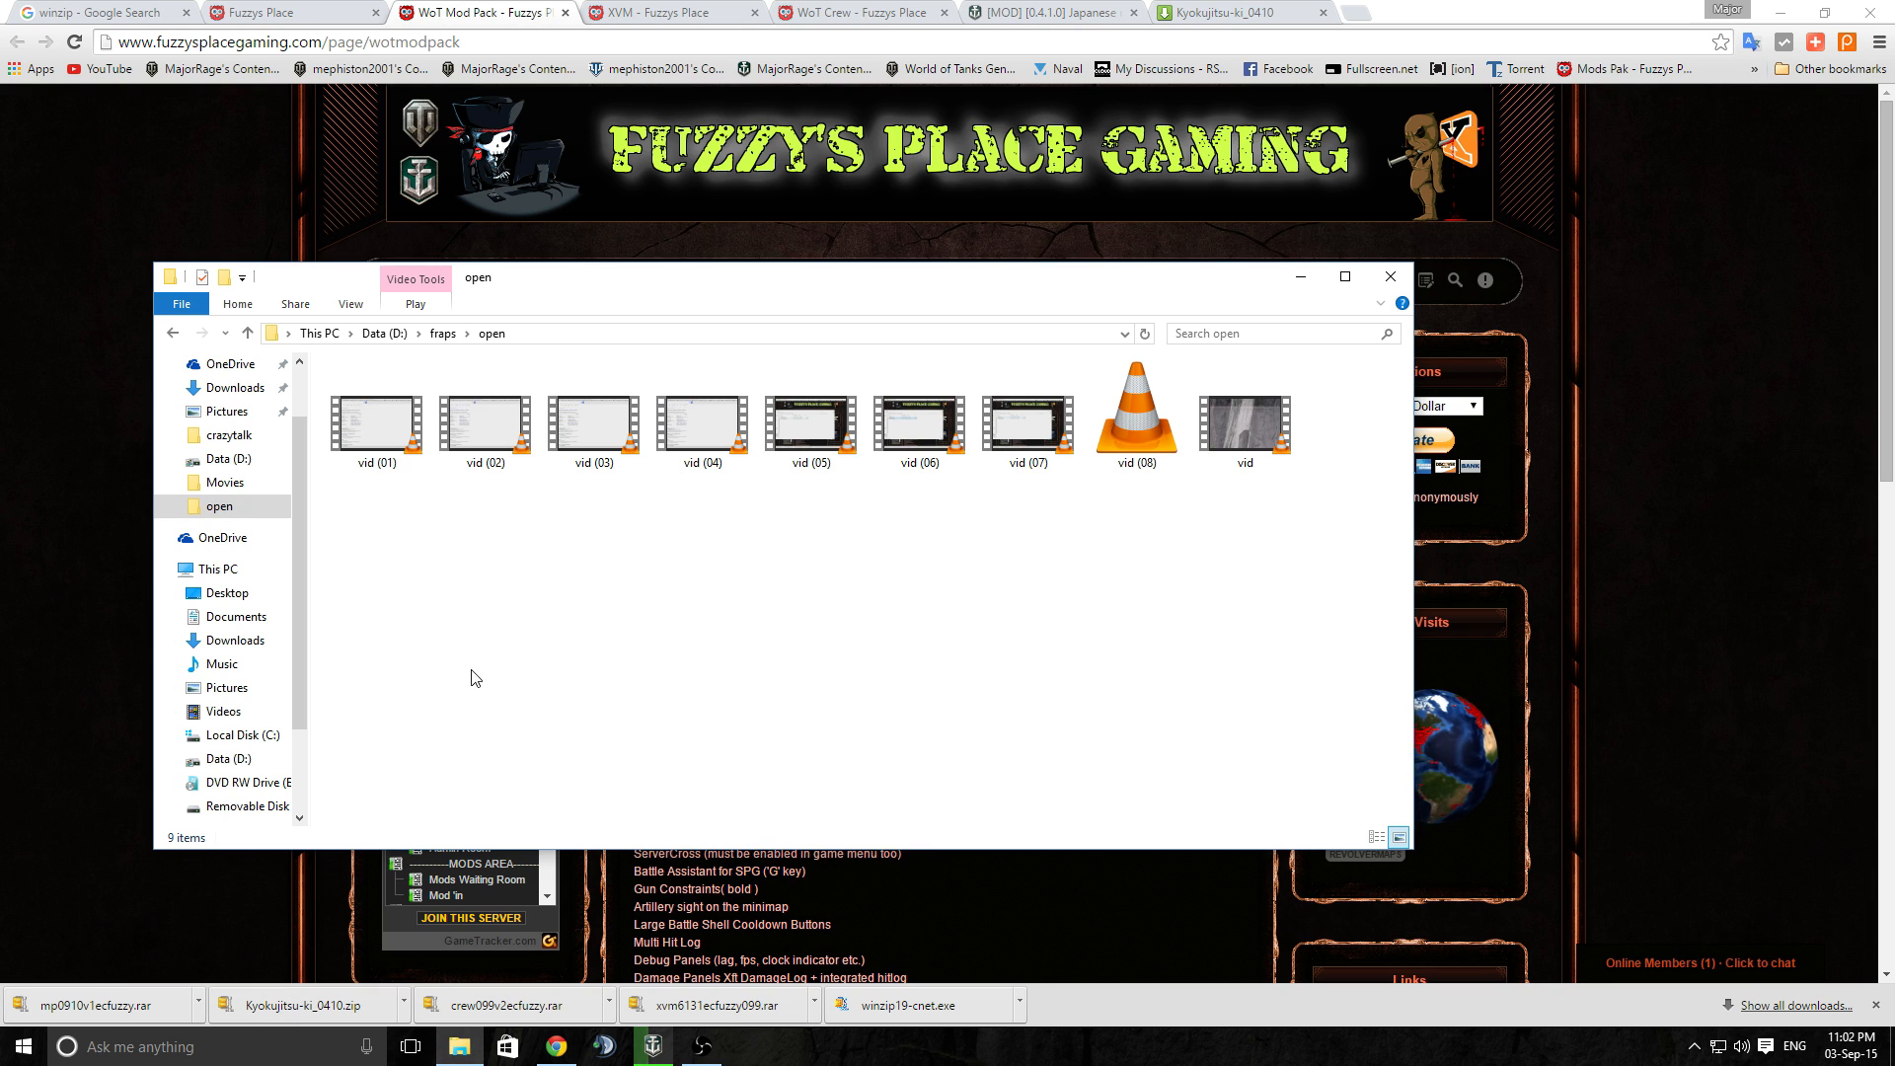
{"action": "left_click", "coordinate": [225, 482]}
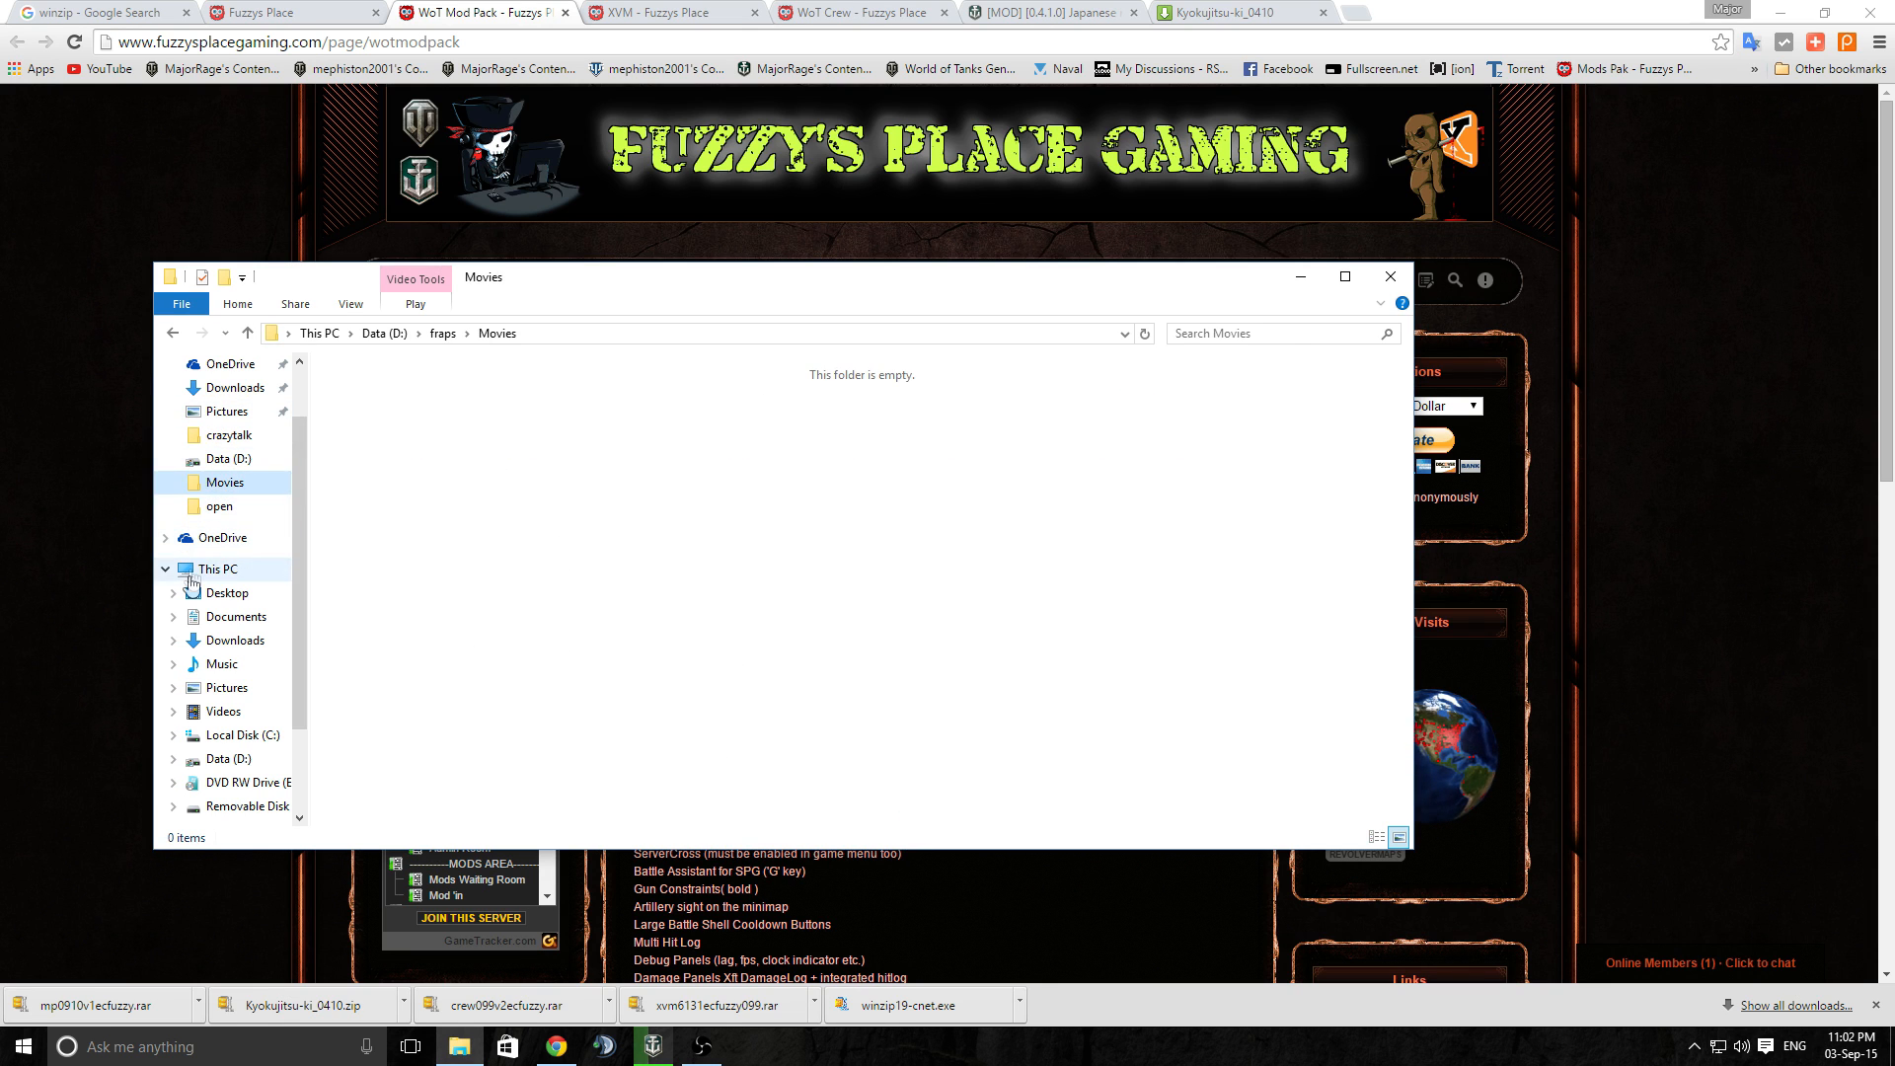
{"action": "left_click", "coordinate": [217, 568]}
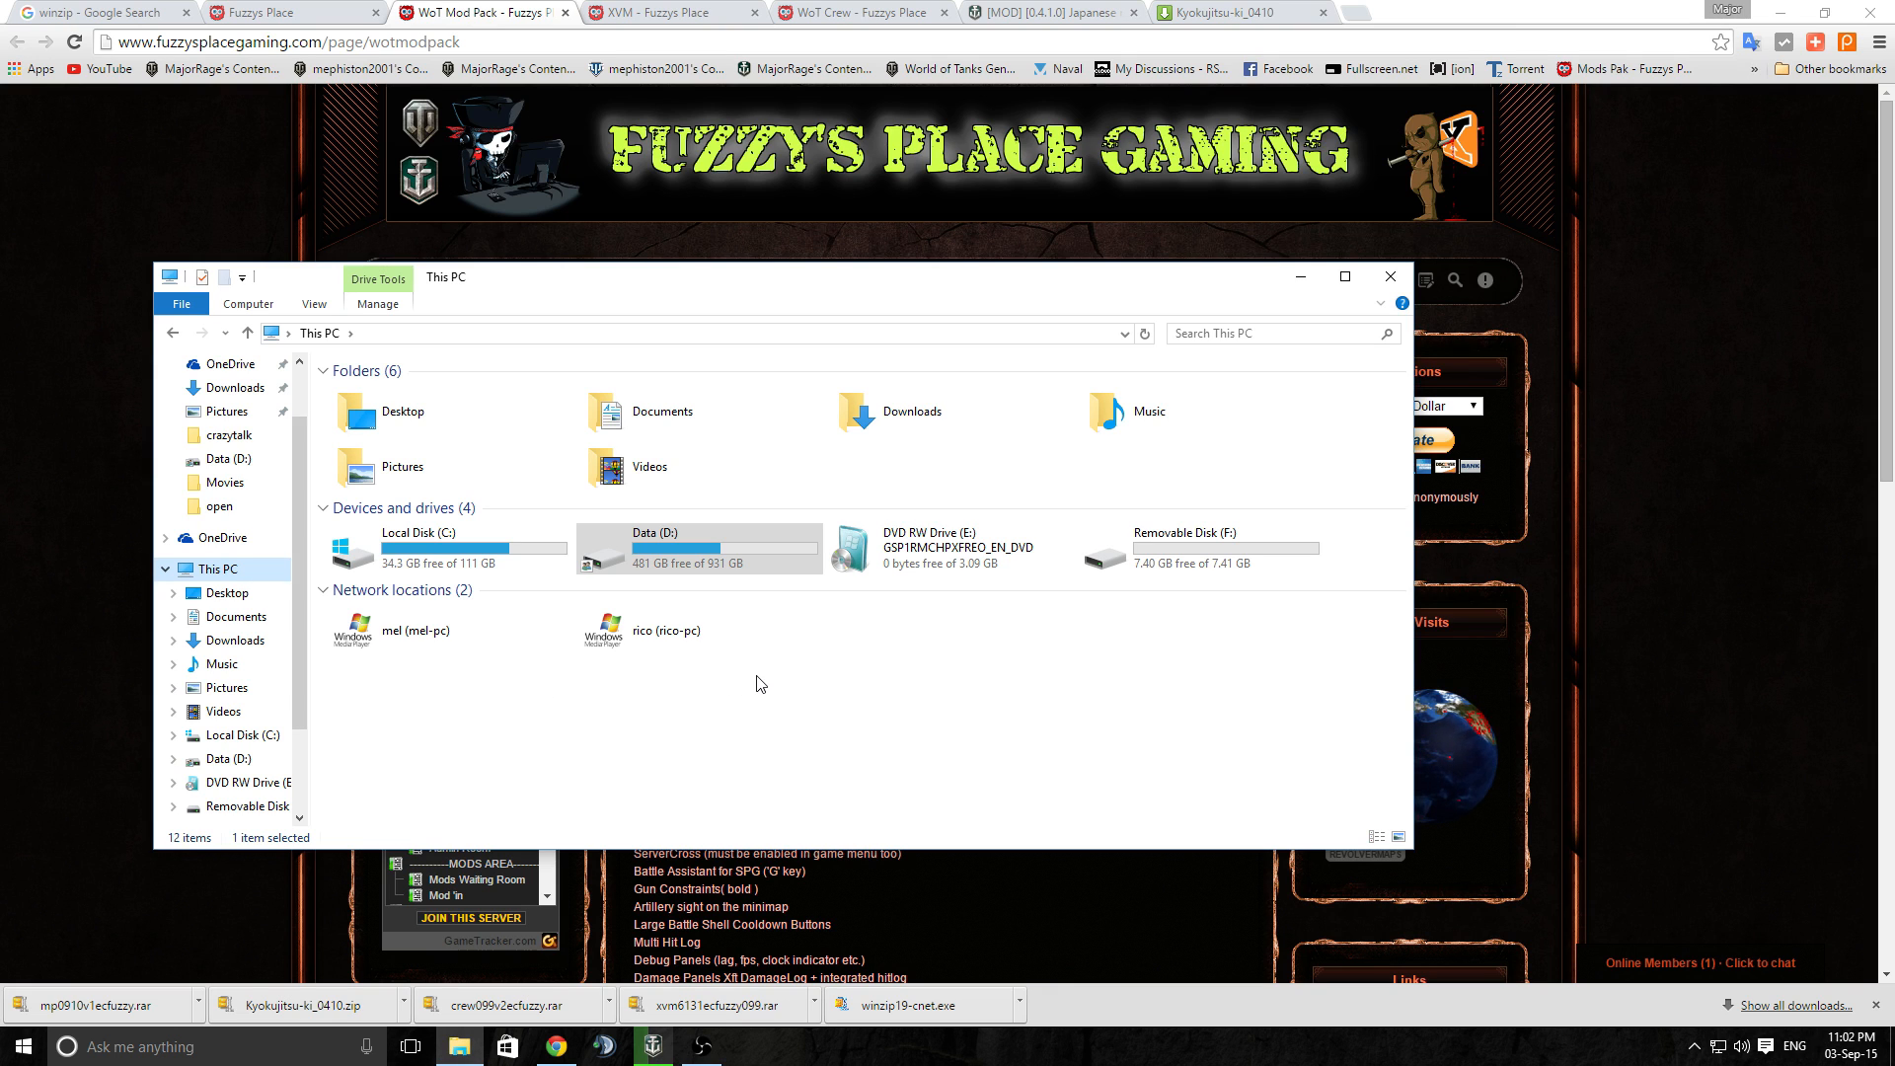
{"action": "mouse_move", "coordinate": [747, 675]}
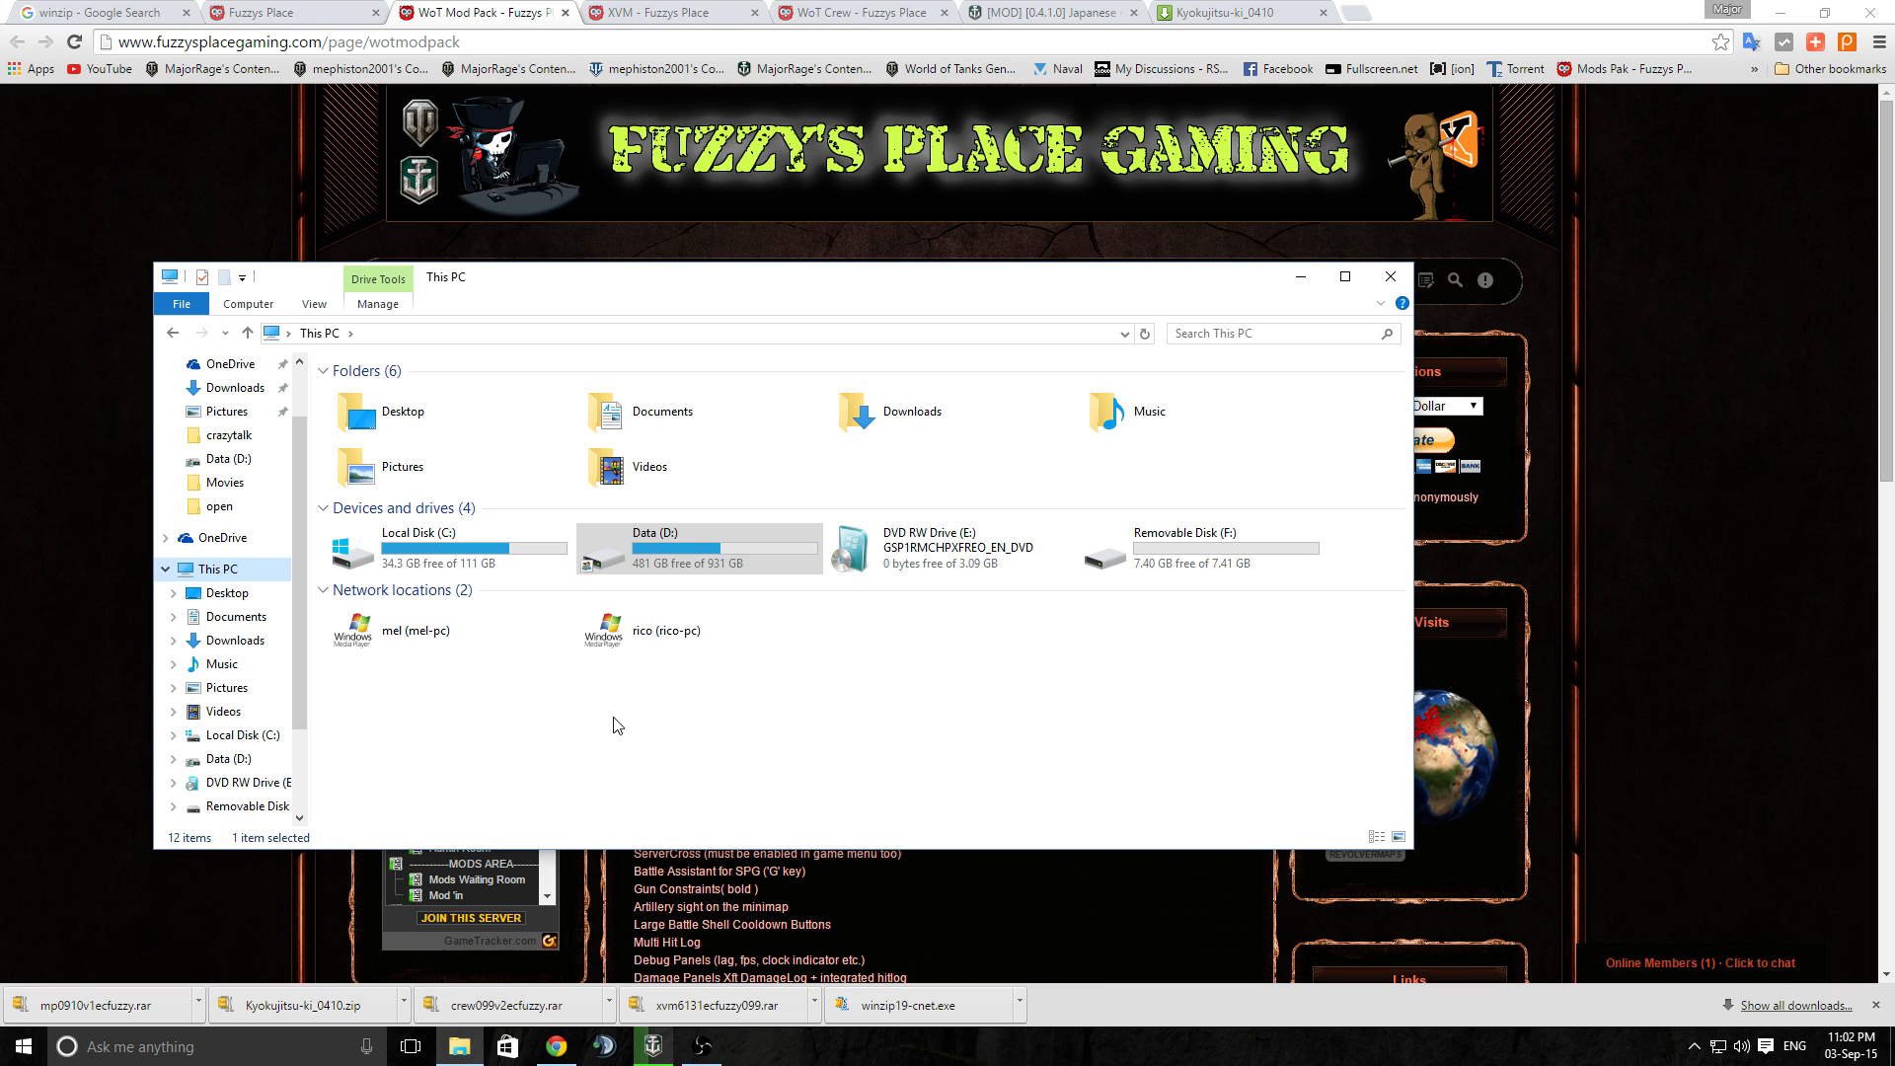
{"action": "mouse_move", "coordinate": [642, 727]}
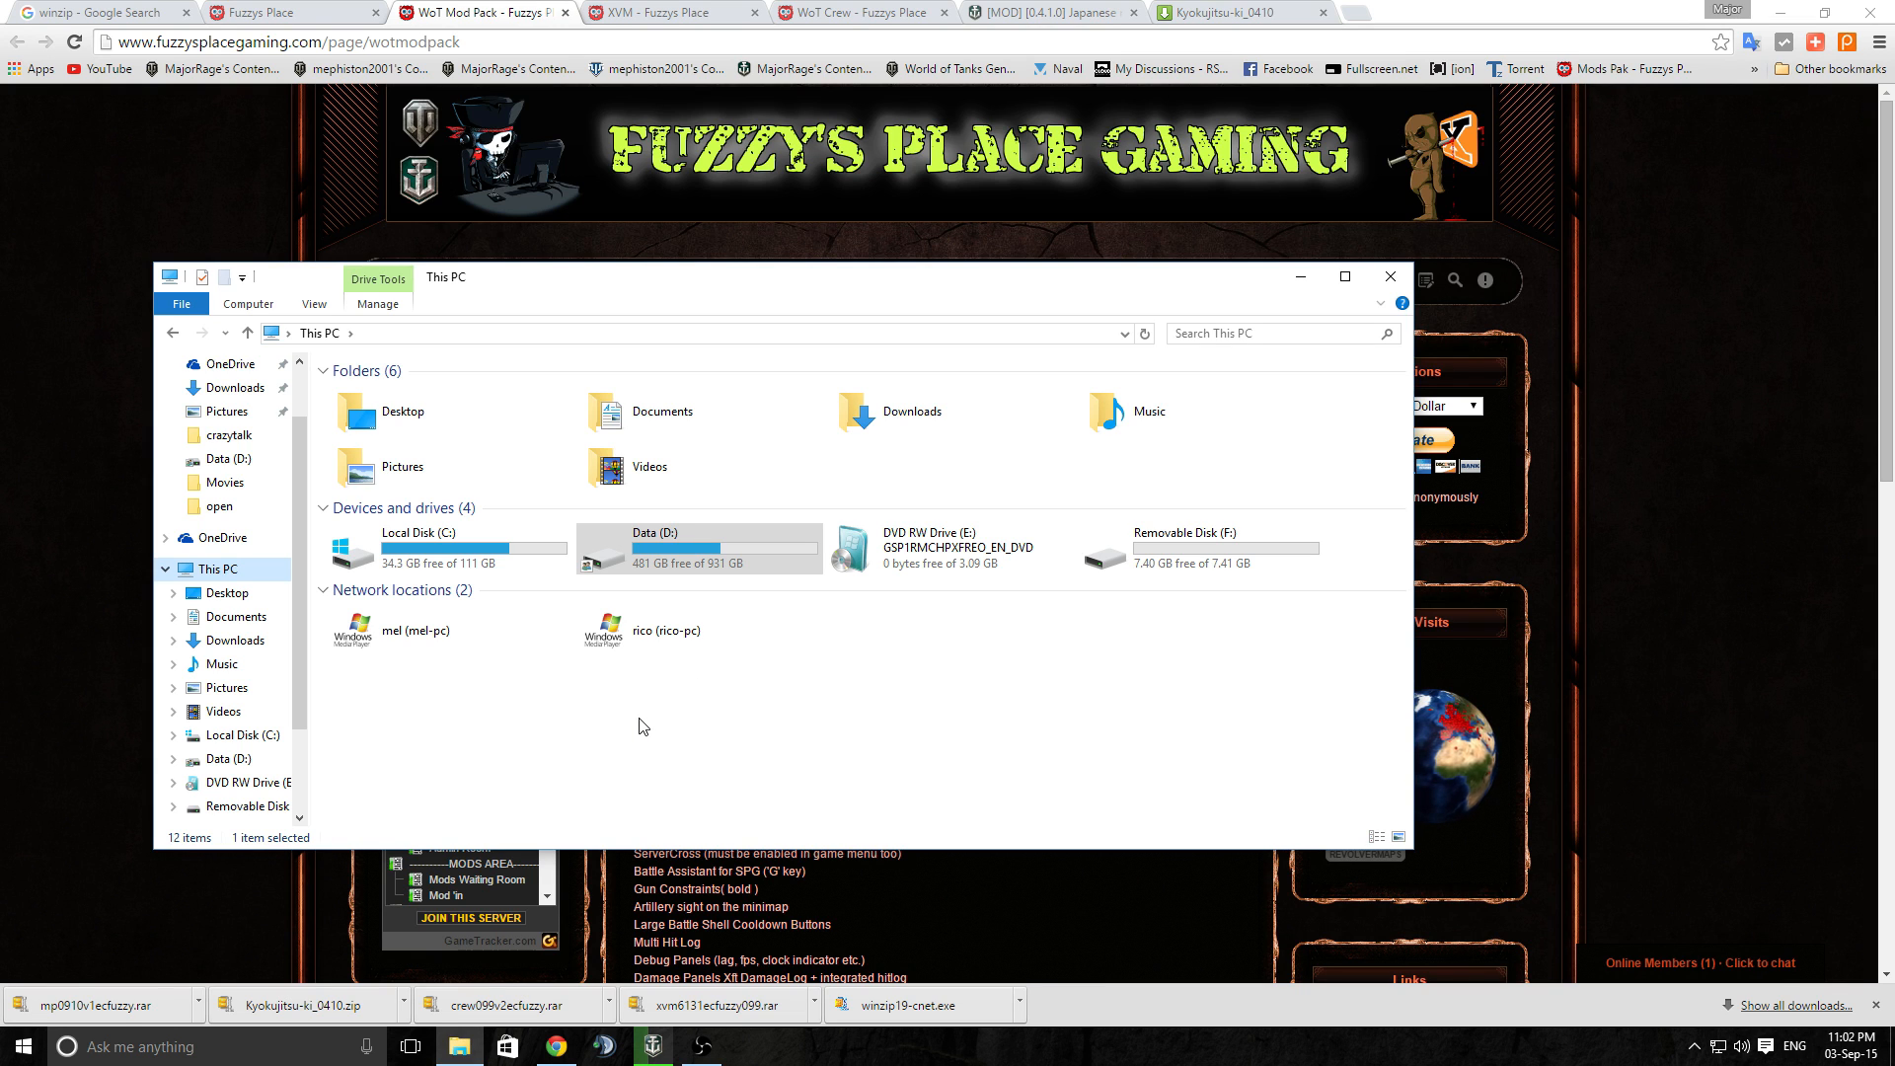